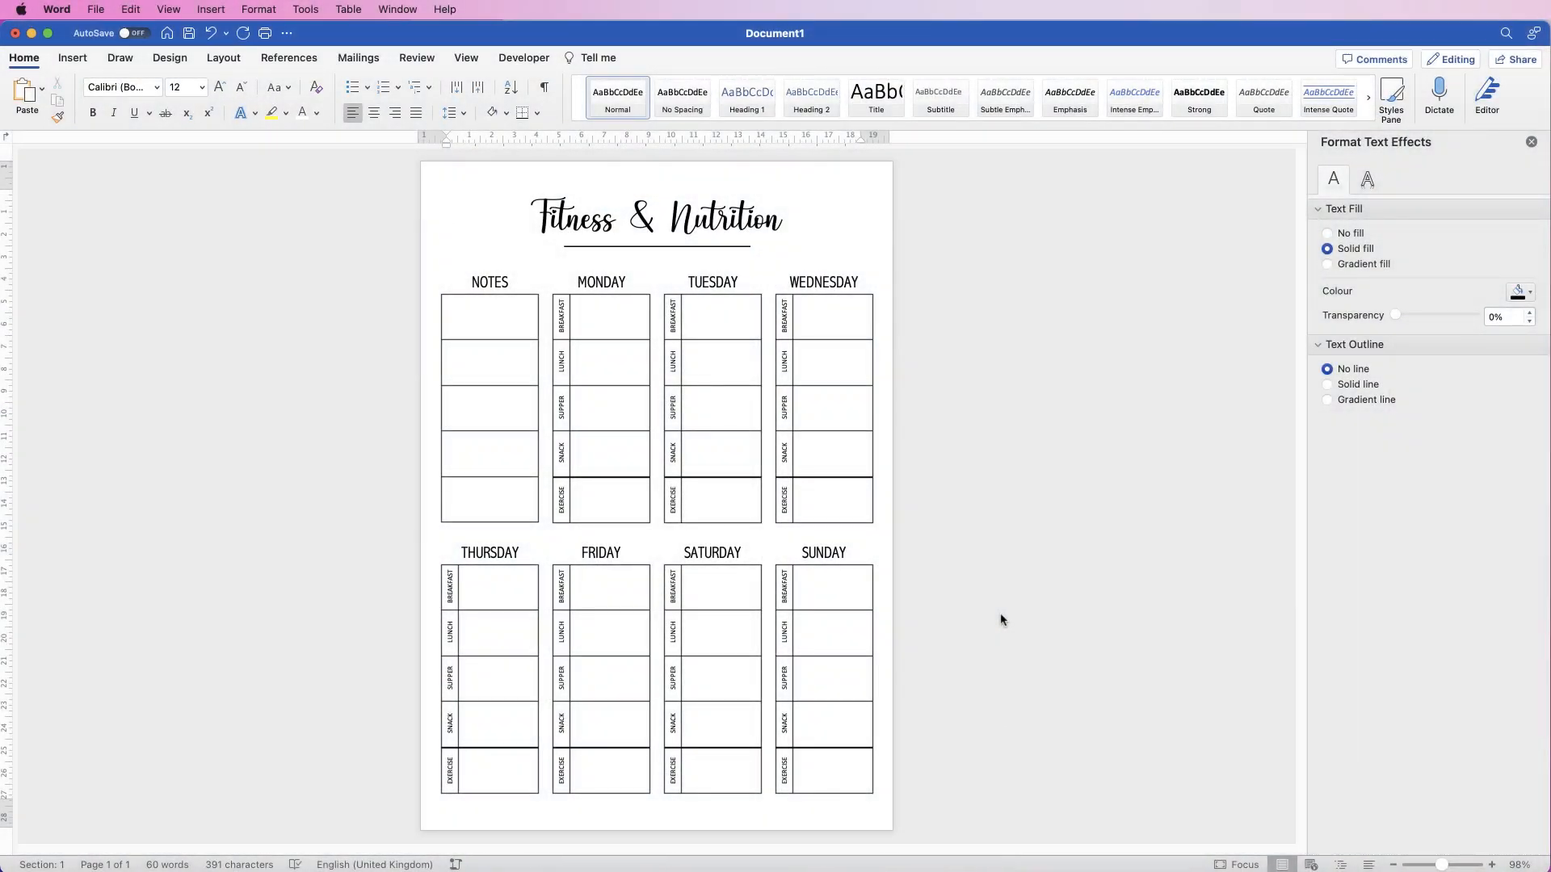
# Step: Replace the finished example planner with a new blank document
pyautogui.click(451, 229)
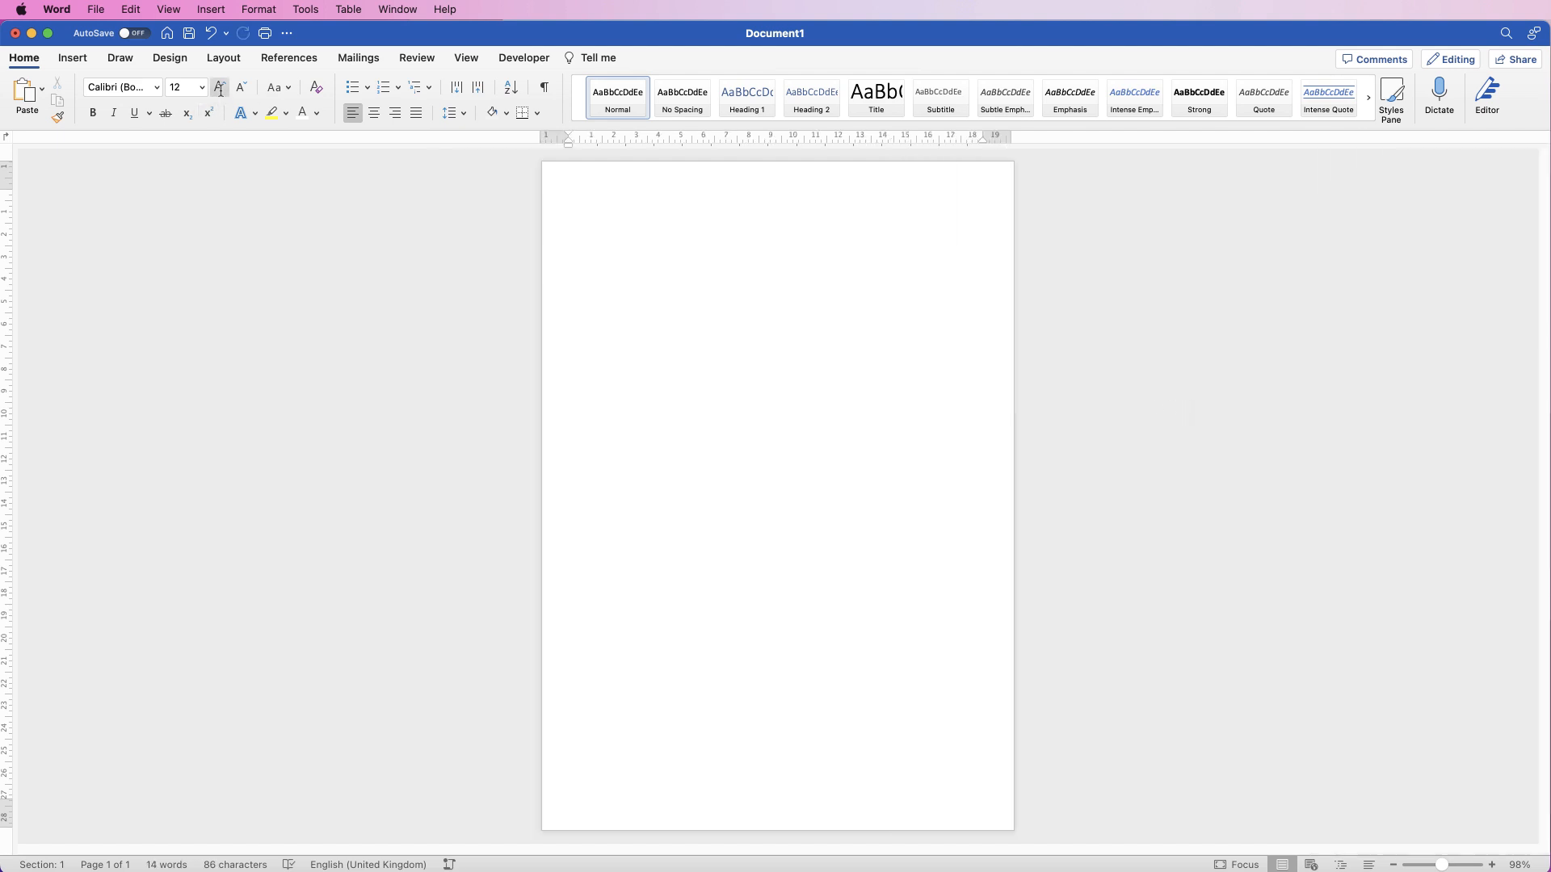
# Step: Apply the Narrow margin preset to the blank page from Layout > Margins
pyautogui.click(222, 57)
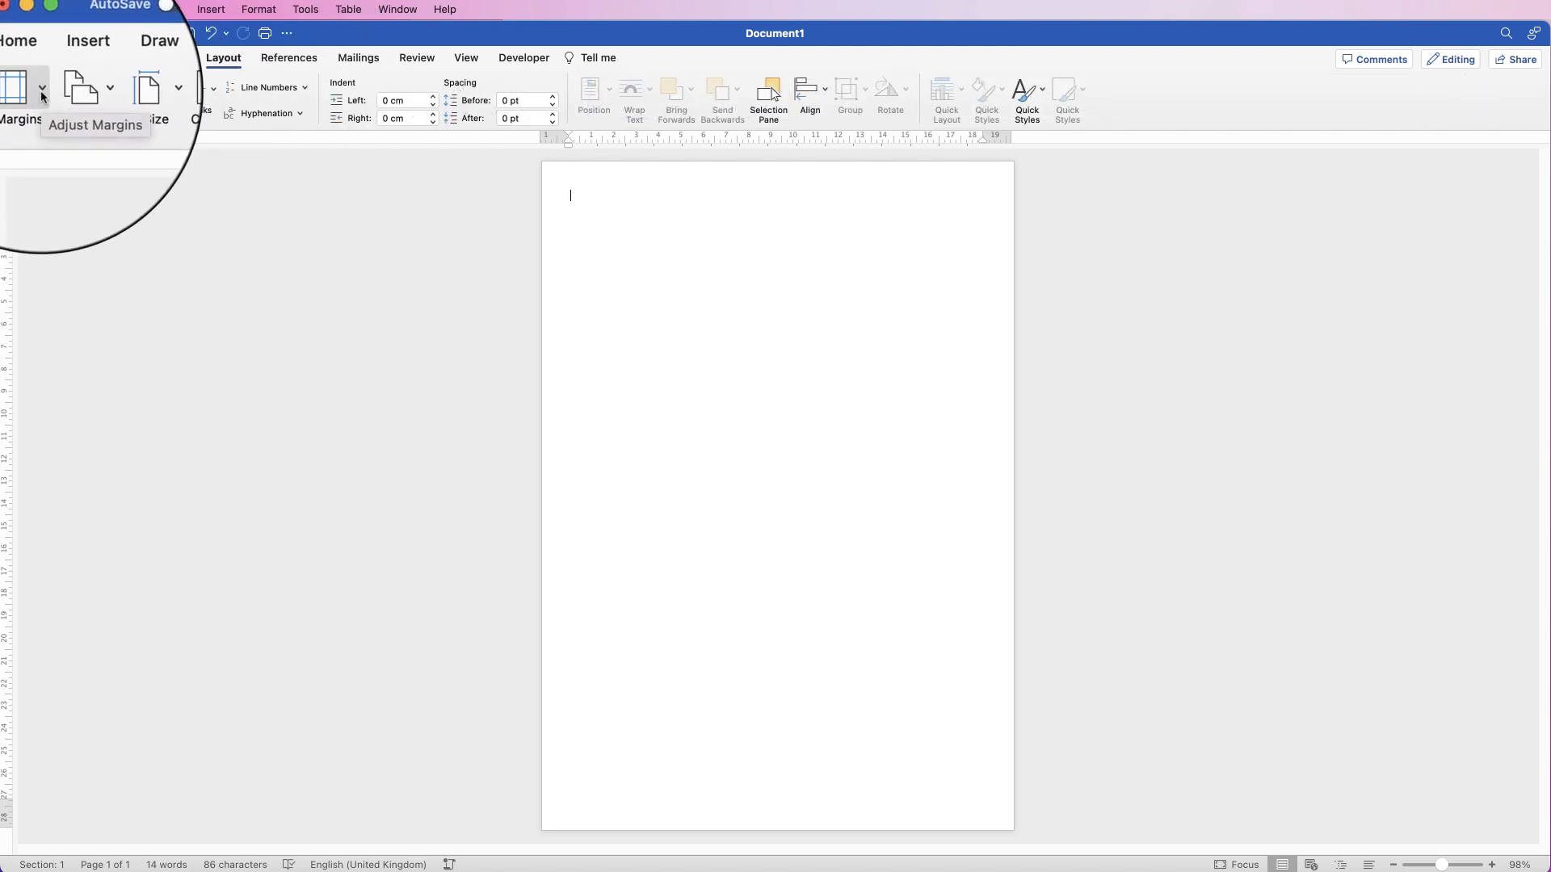
pyautogui.click(19, 94)
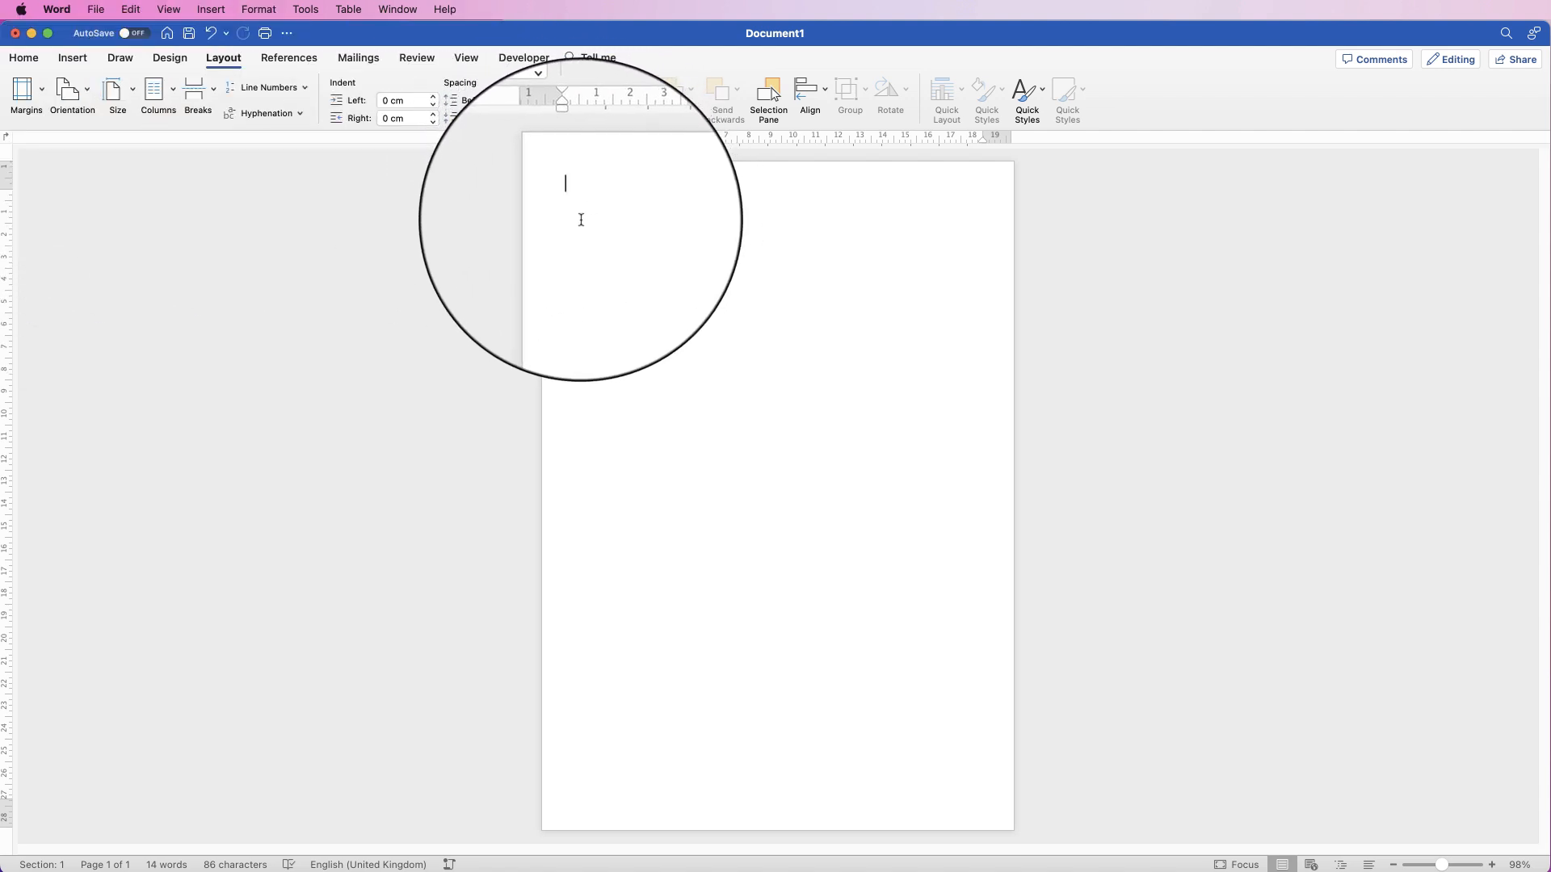
# Step: Draw a tall plain text box at the top-left of the page
pyautogui.click(71, 57)
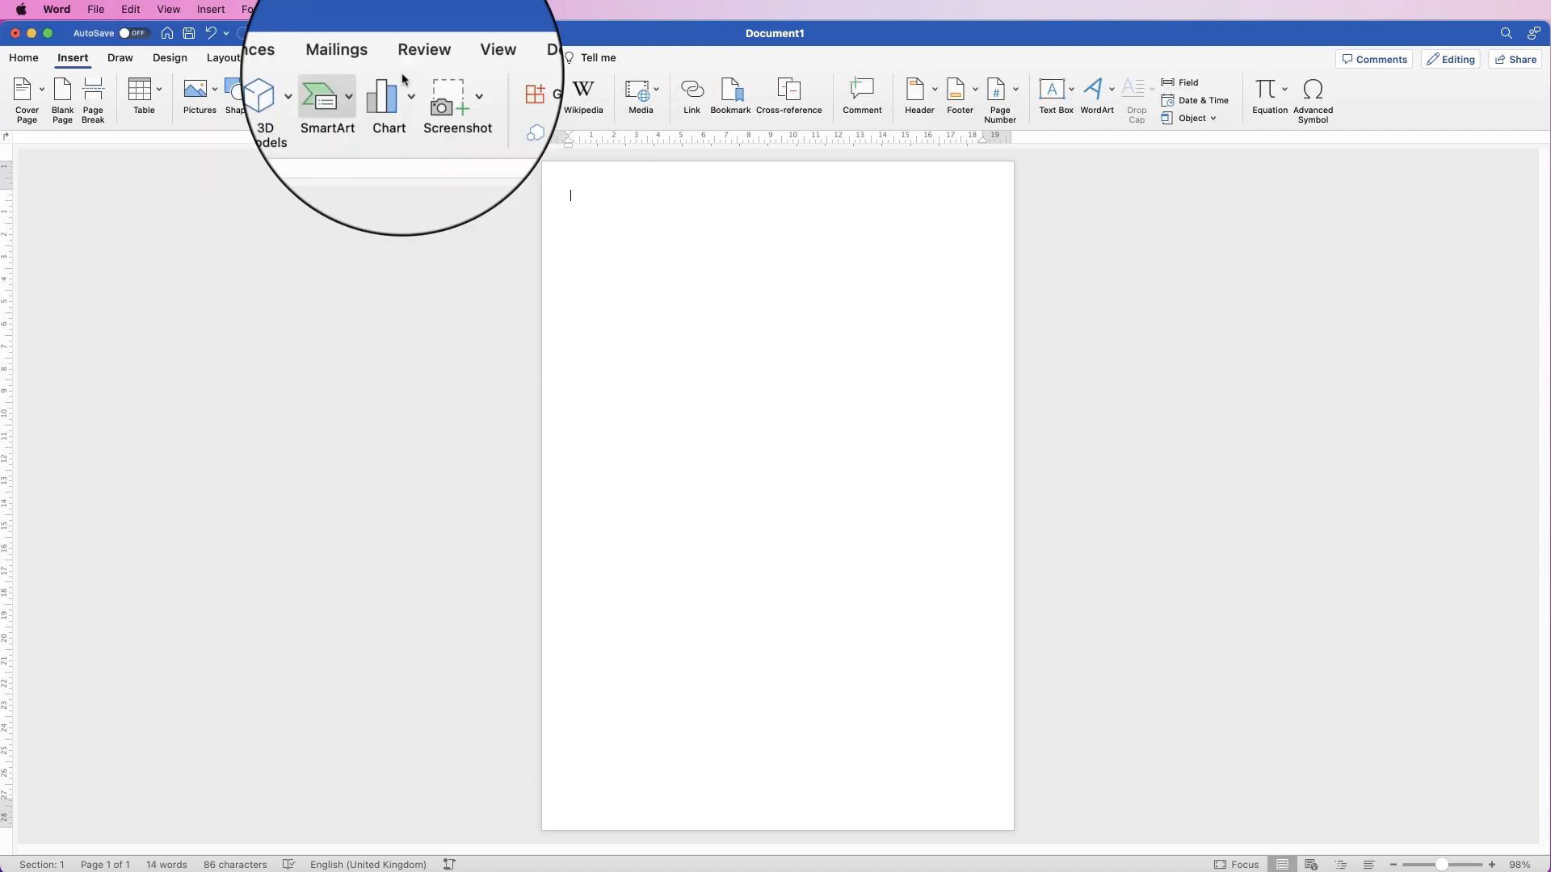
pyautogui.click(1067, 89)
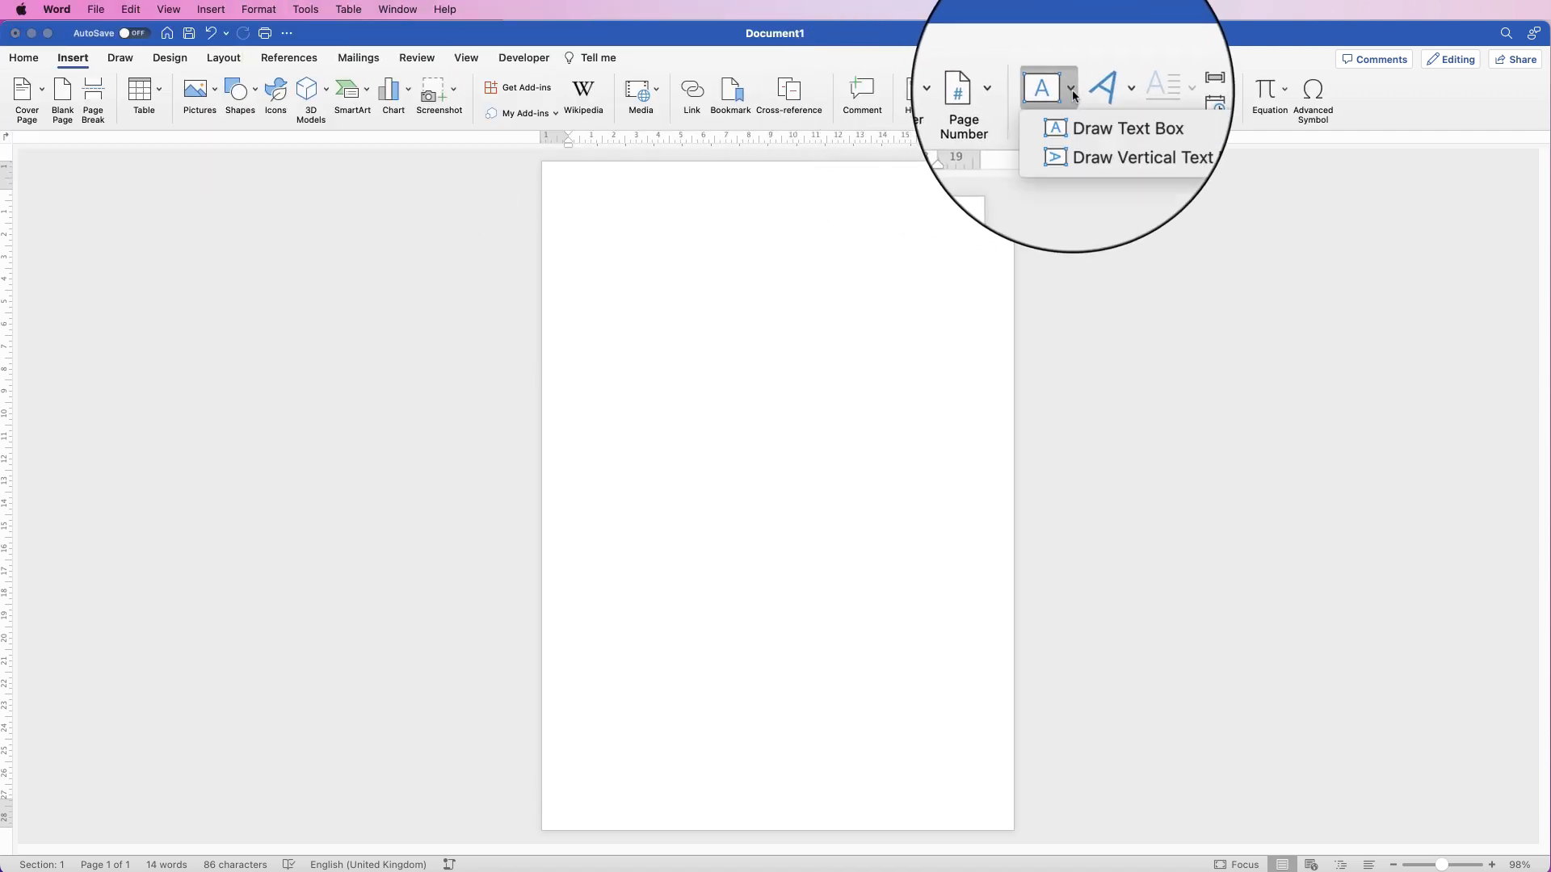
pyautogui.click(1121, 128)
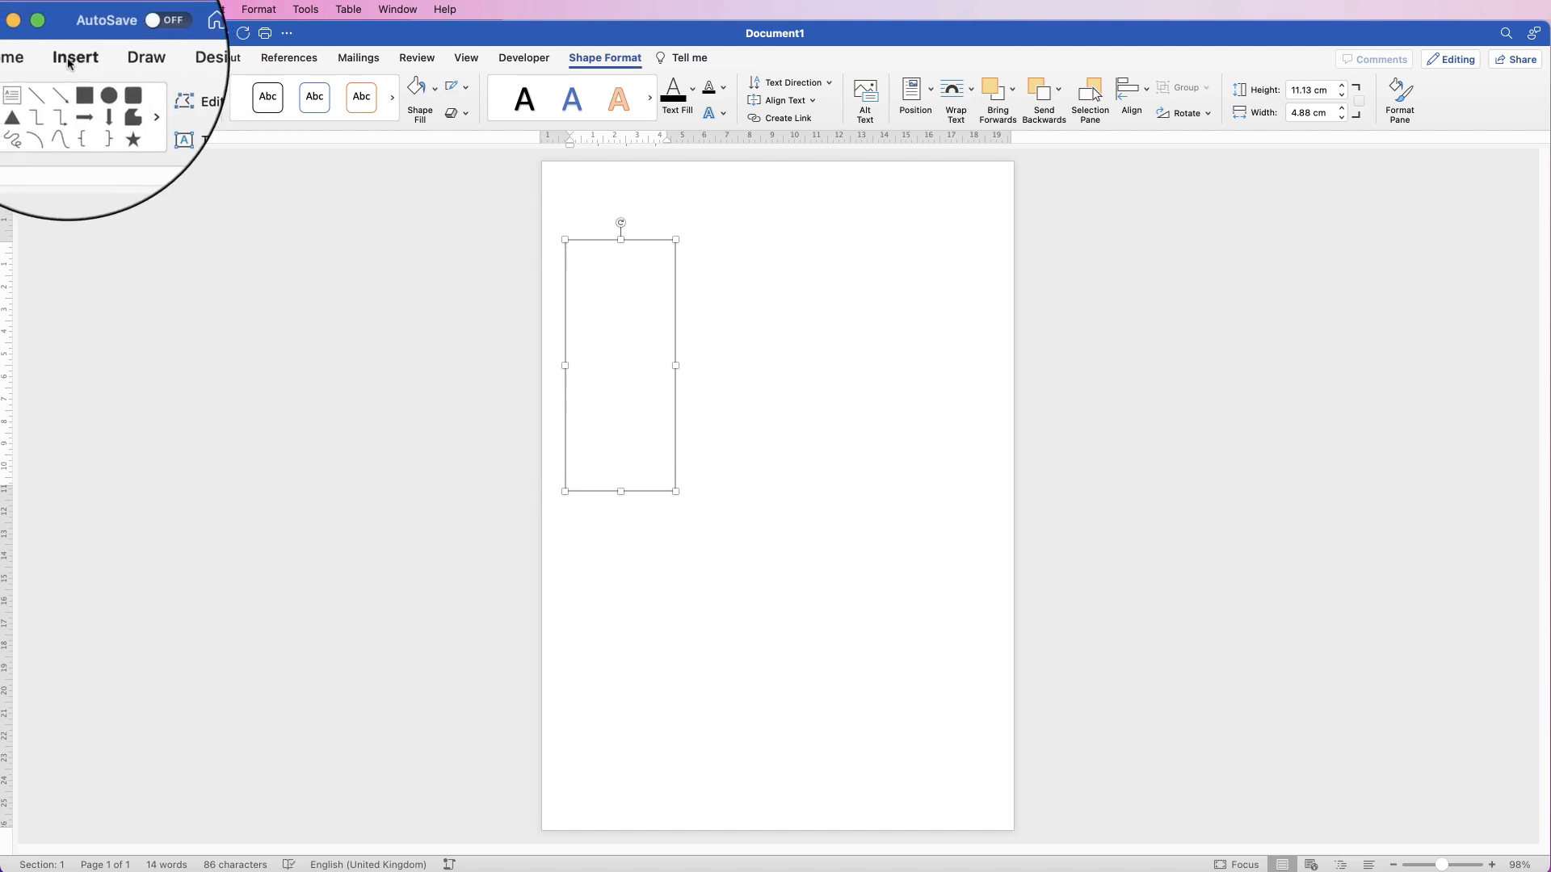
# Step: Insert a 2-column, 5-row table into the text box
pyautogui.click(75, 57)
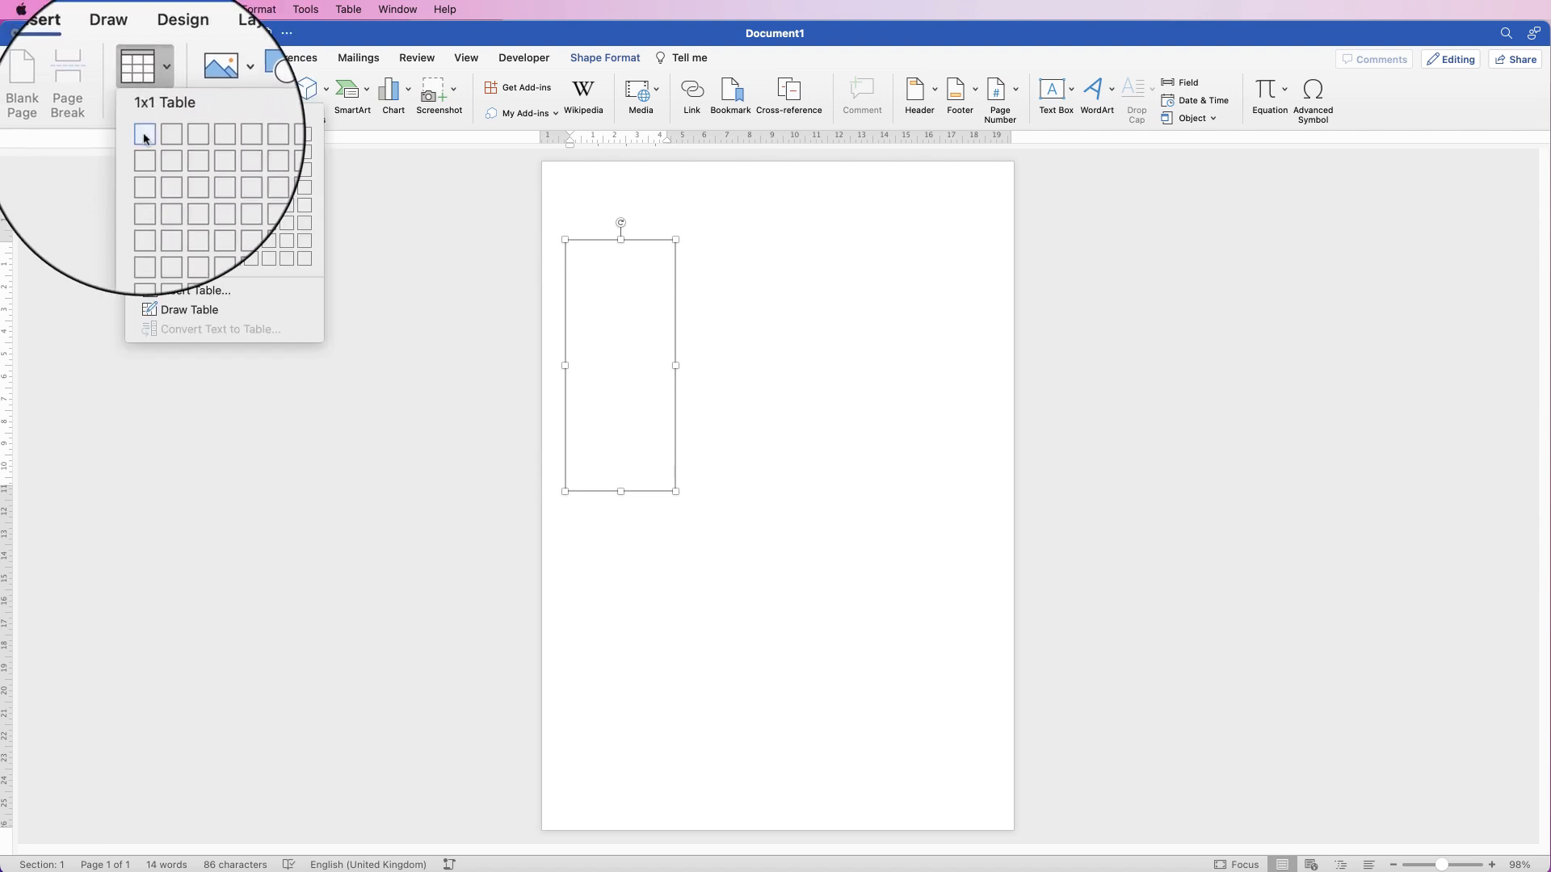
pyautogui.moveTo(162, 133)
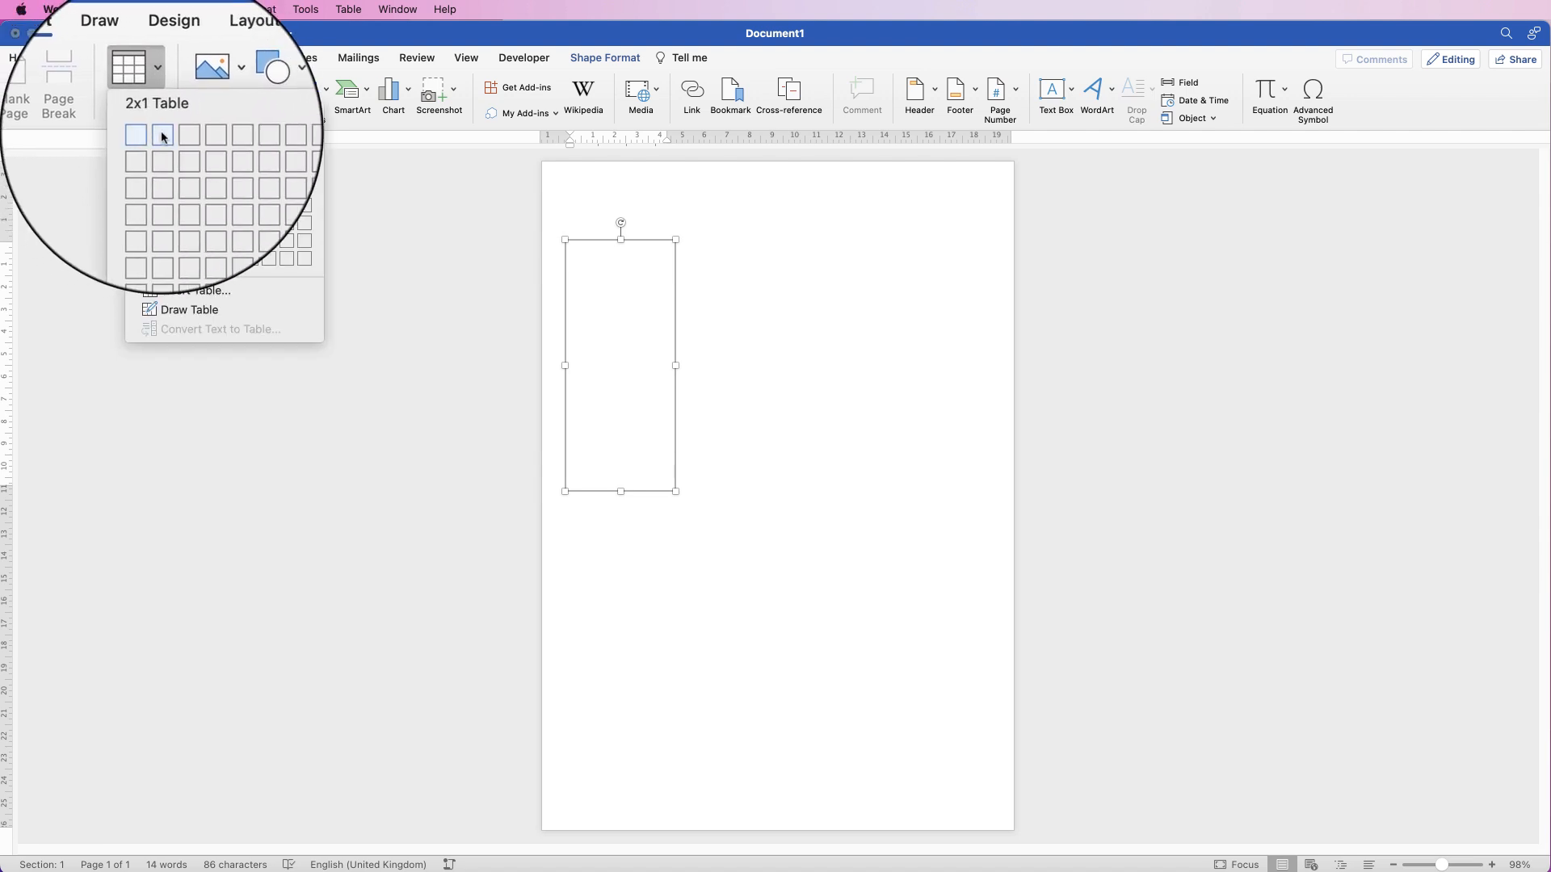
pyautogui.moveTo(163, 207)
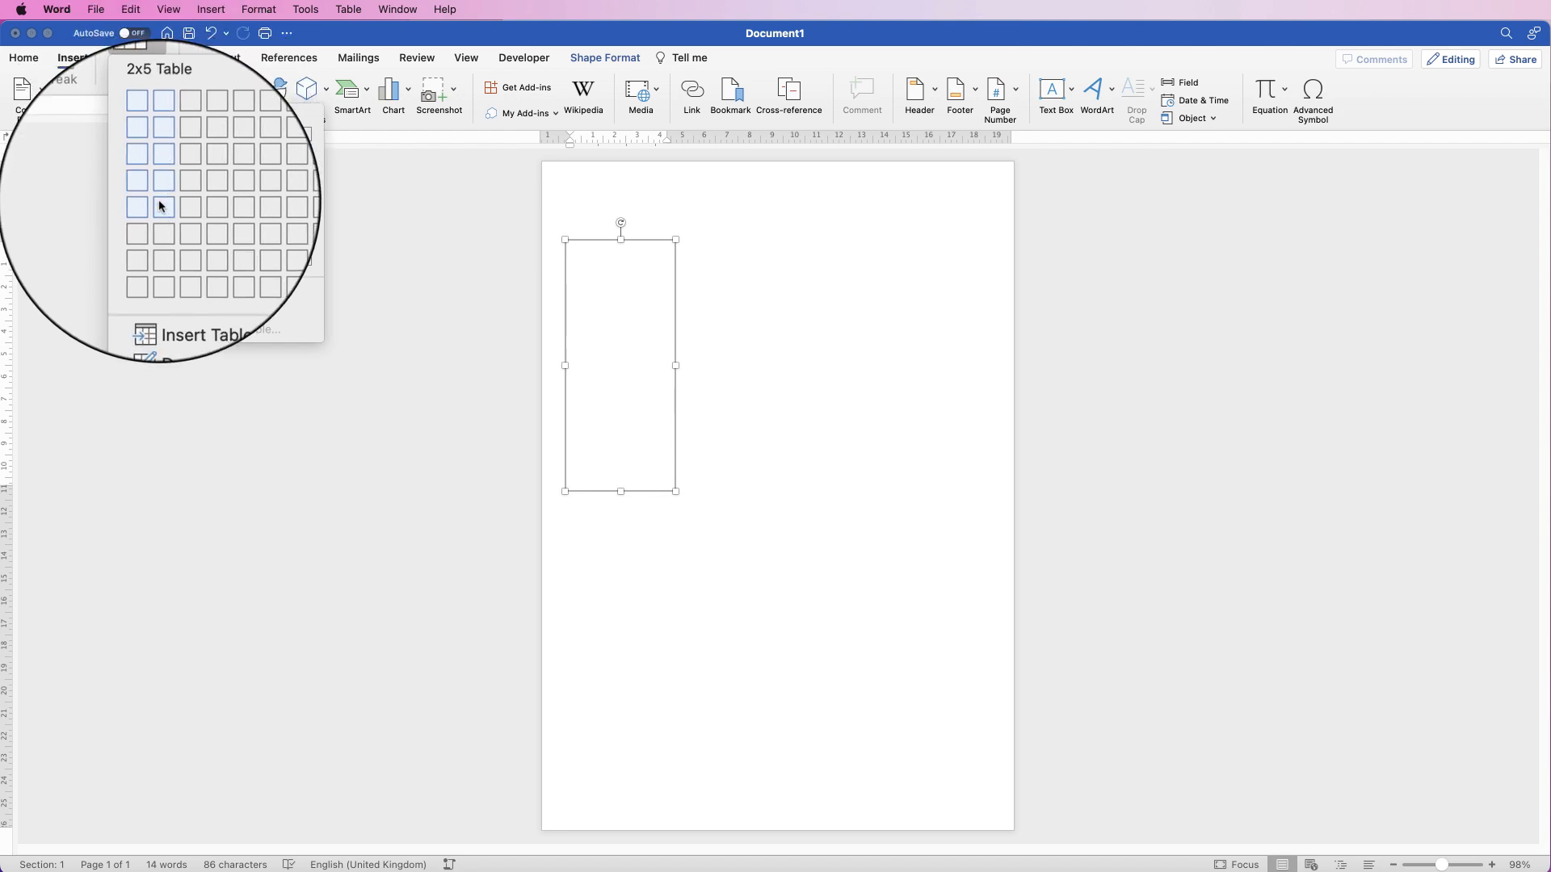
pyautogui.click(163, 207)
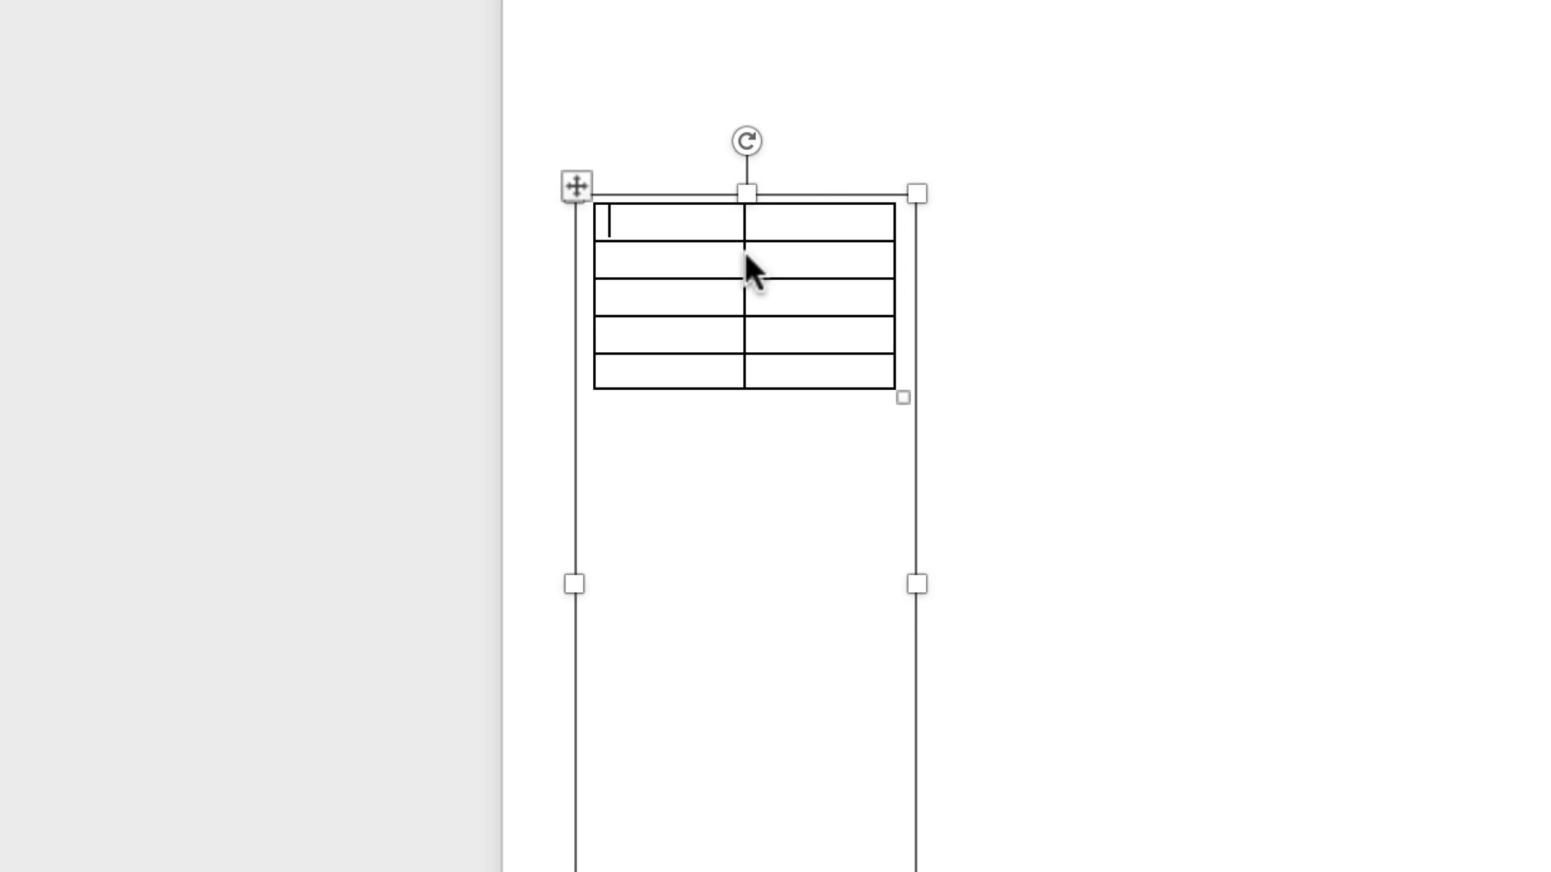
pyautogui.moveTo(744, 260)
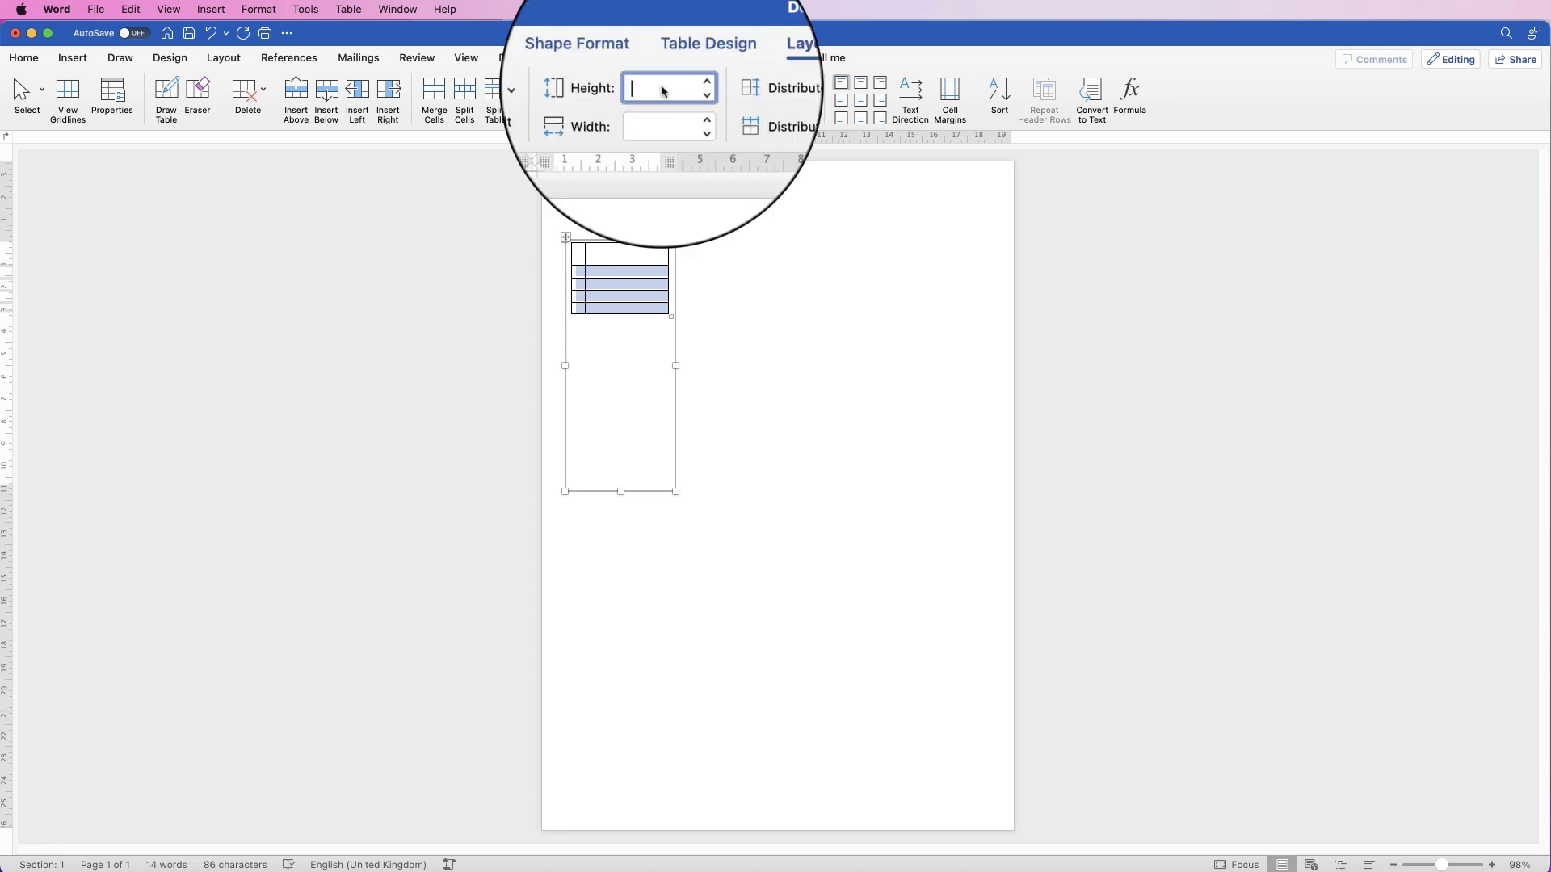
# Step: Enter a 2 cm row height for the table's lower rows
pyautogui.write('2 cm')
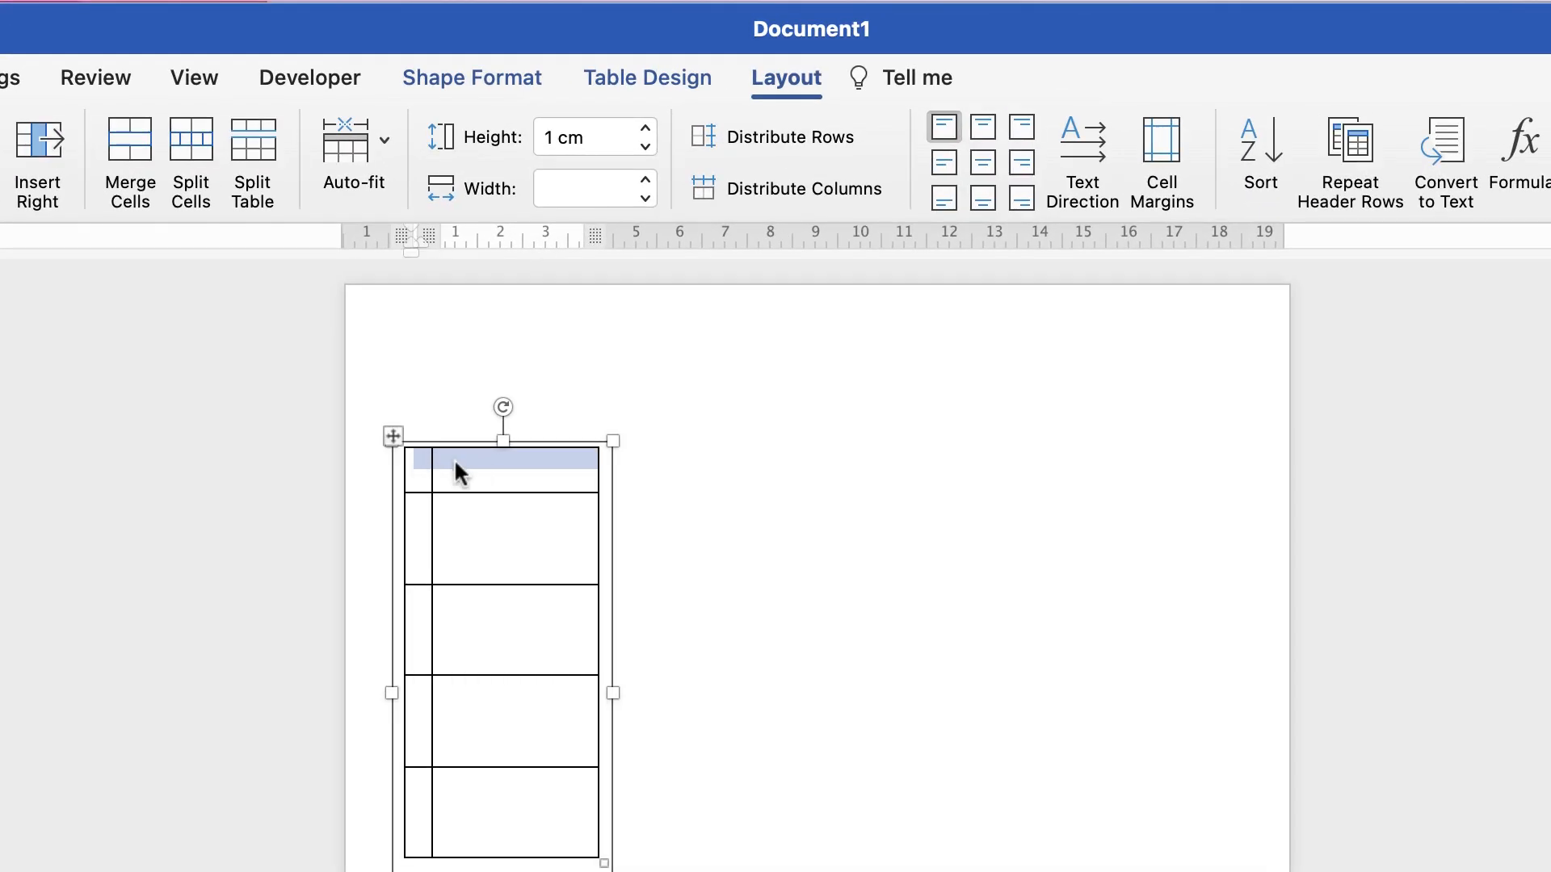
pyautogui.moveTo(471, 78)
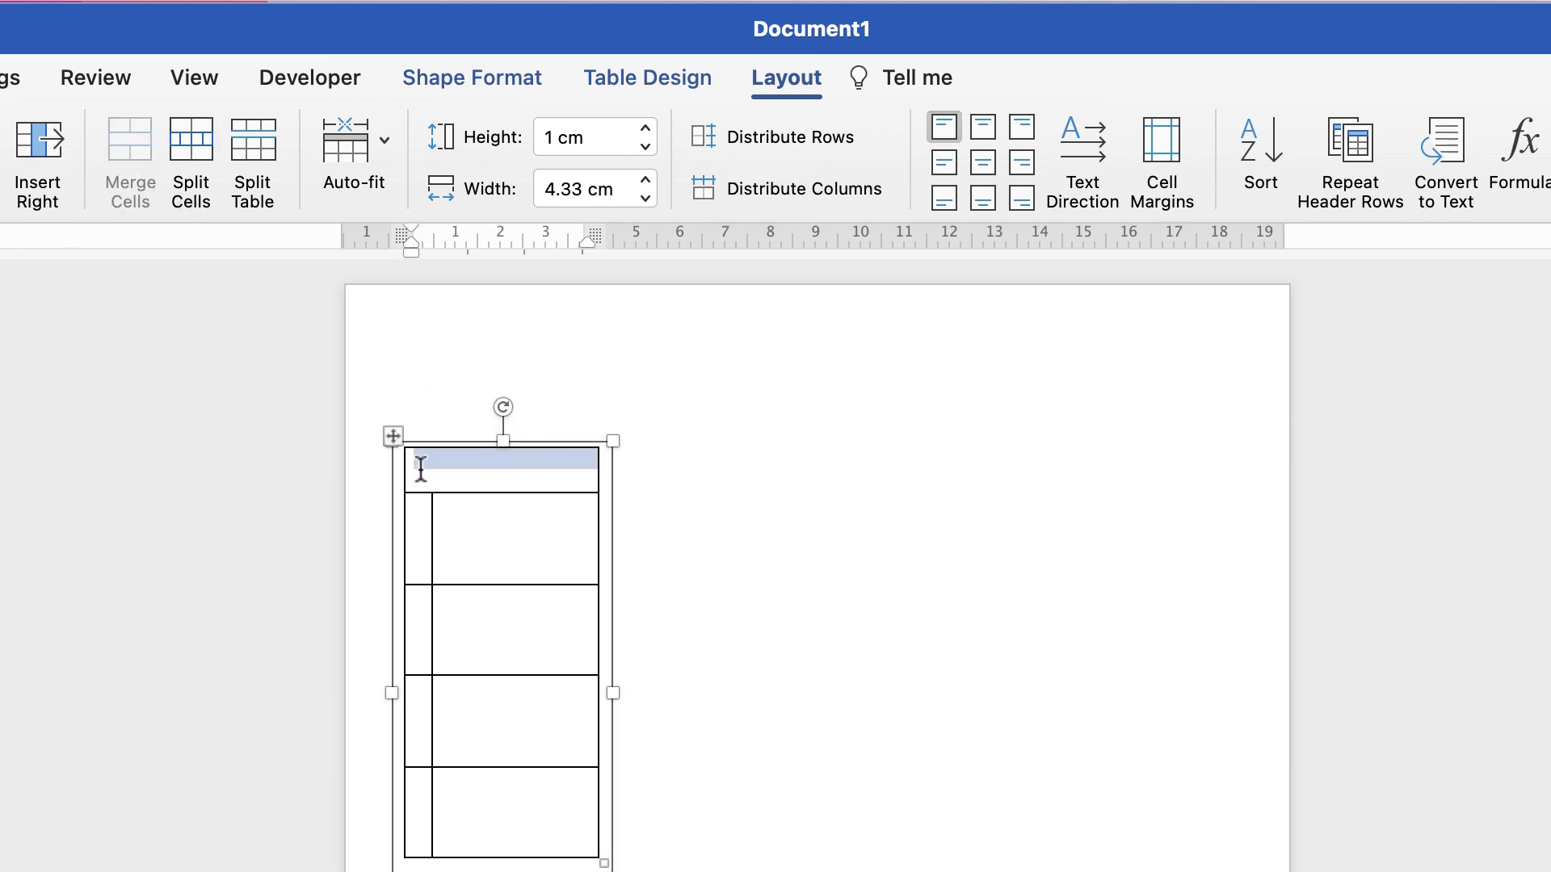
pyautogui.moveTo(533, 471)
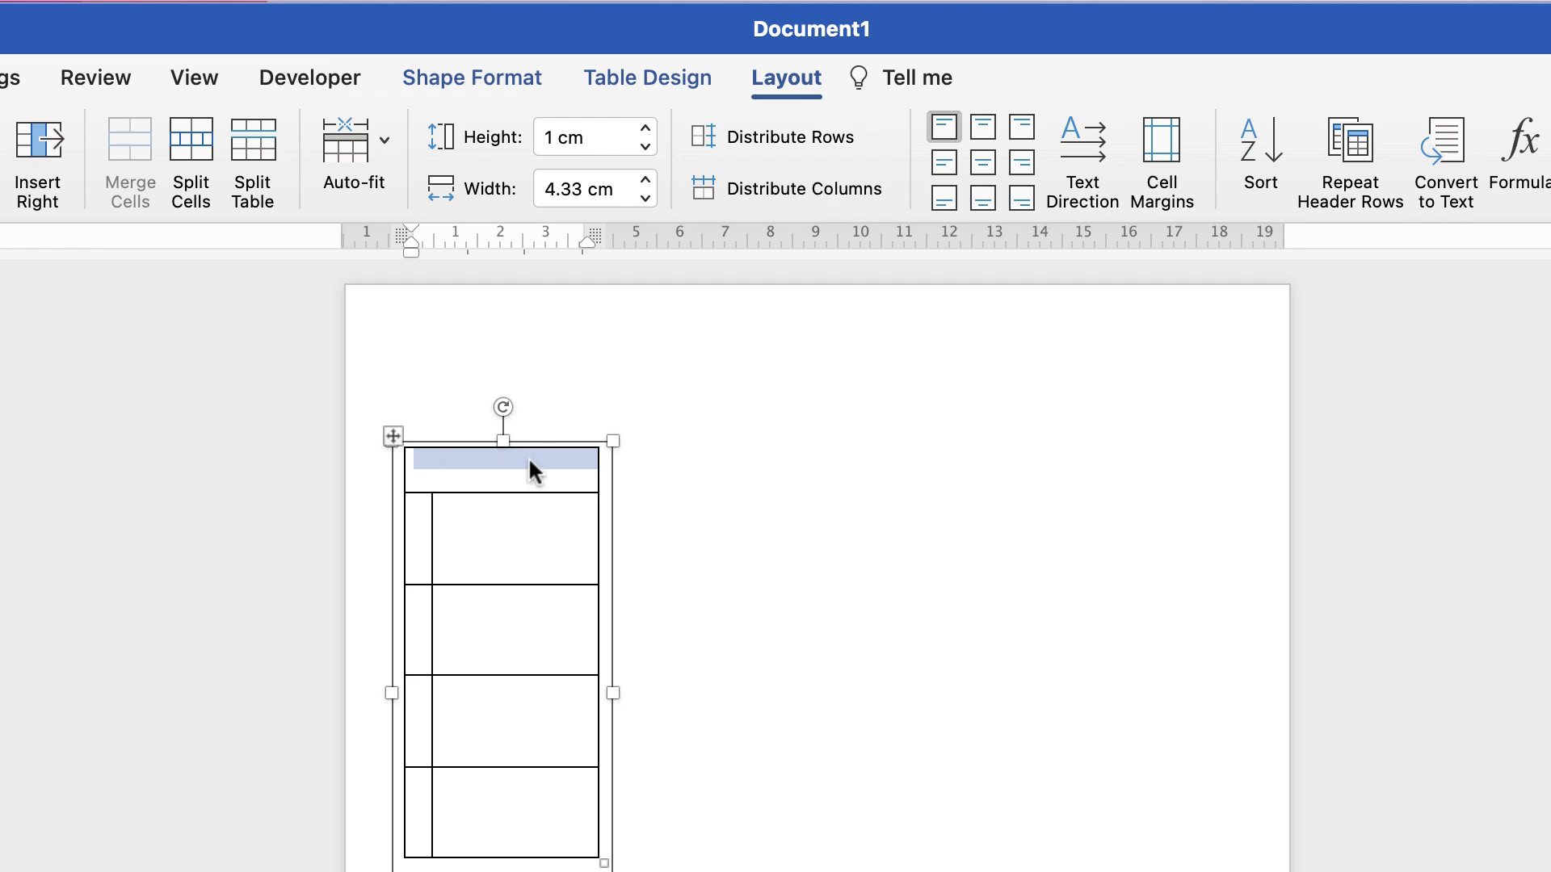
pyautogui.moveTo(444, 467)
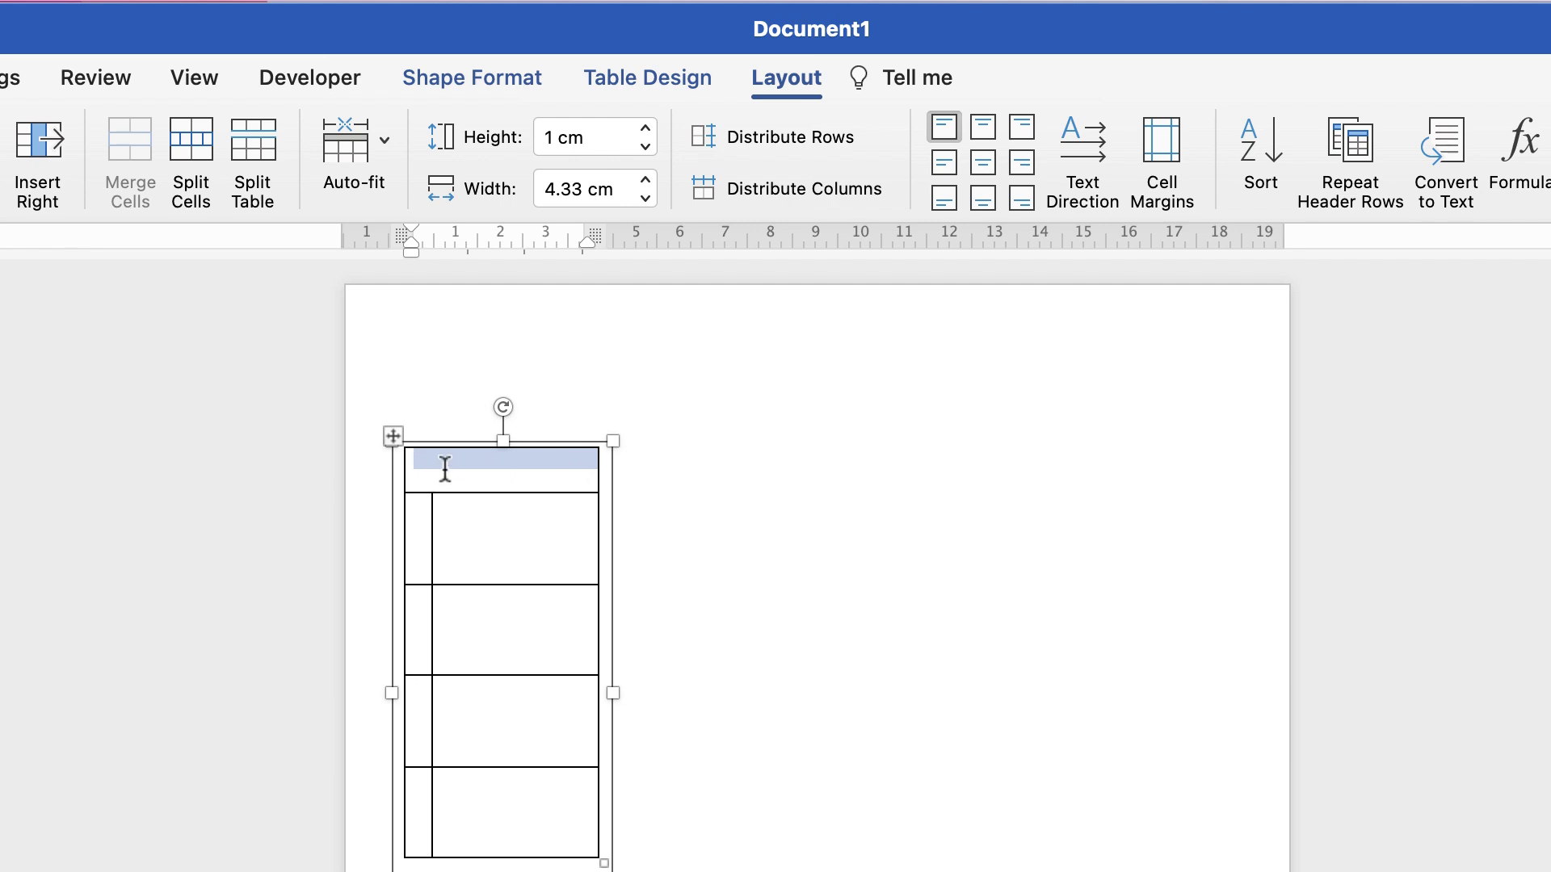
pyautogui.moveTo(497, 477)
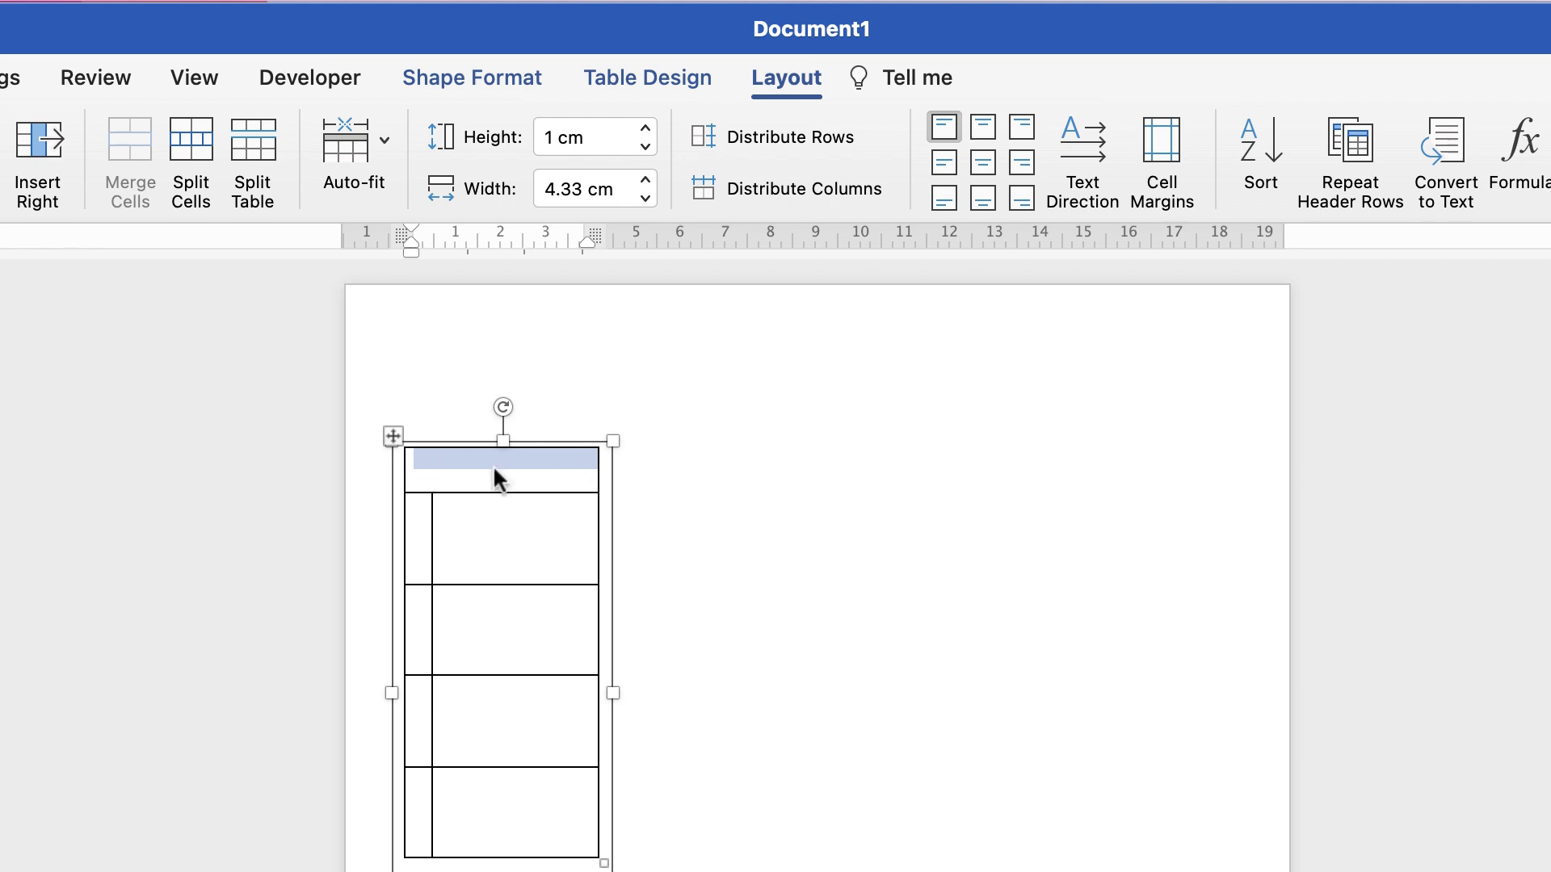
pyautogui.moveTo(525, 475)
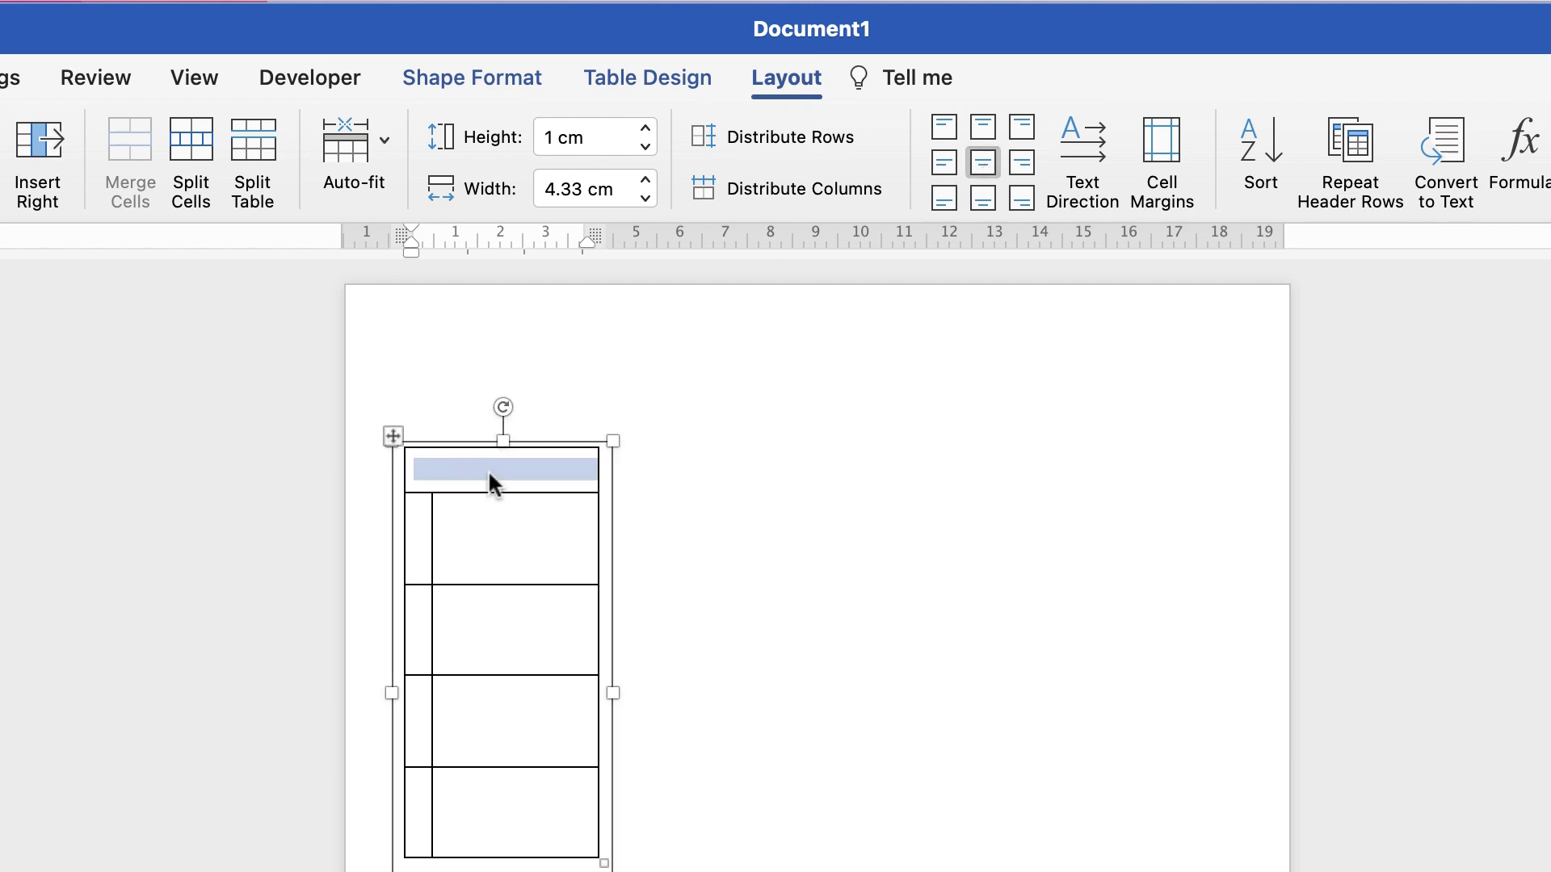
# Step: Type MONDAY in the merged top cell, enlarge it, and set it in Abadi MT
pyautogui.click(501, 470)
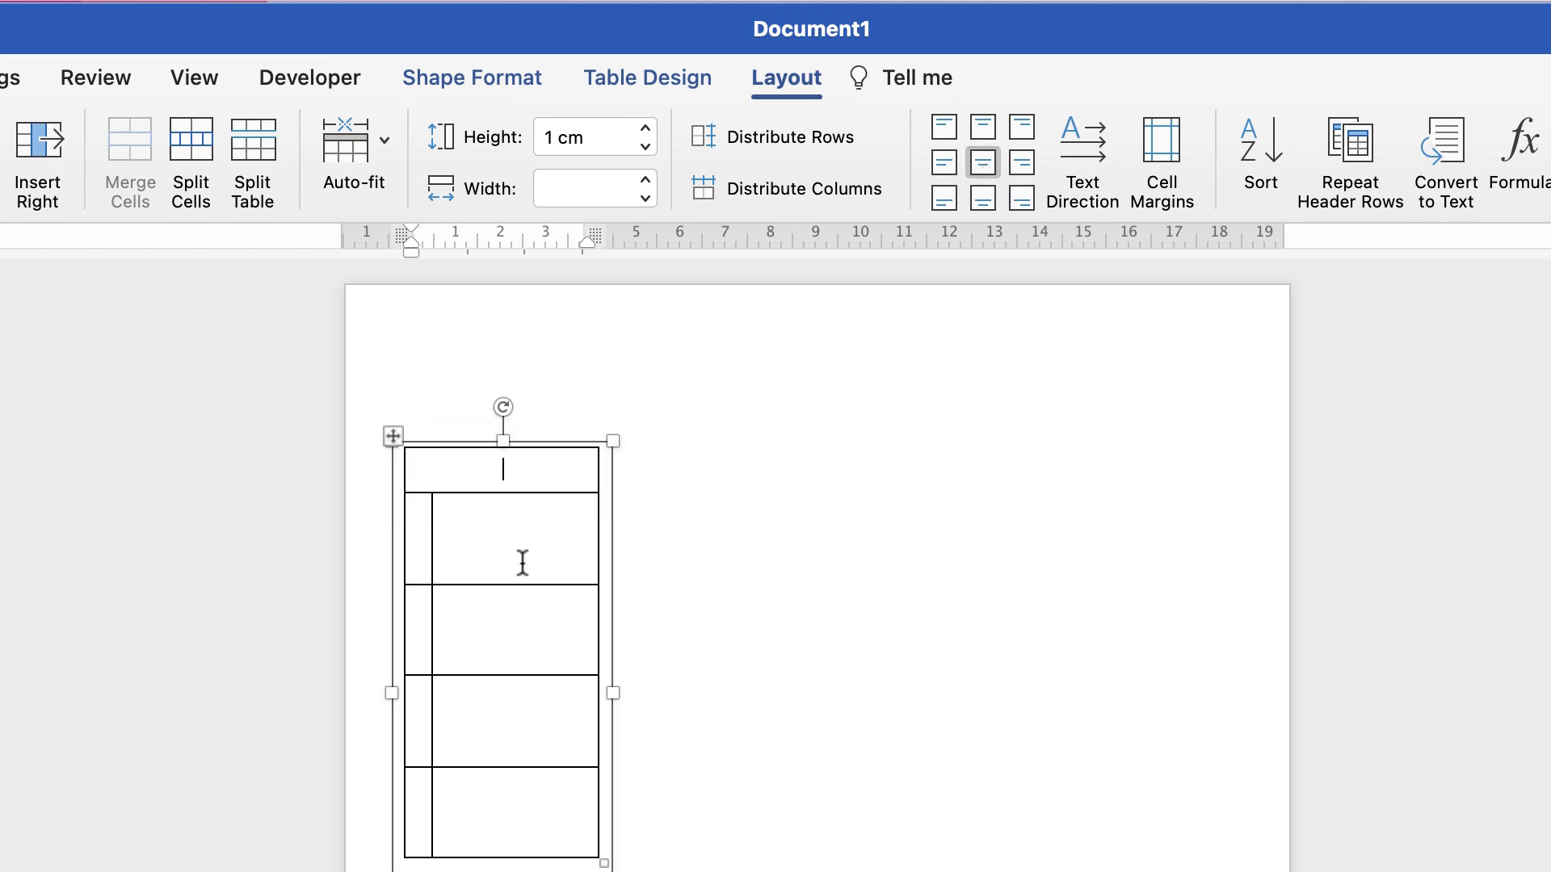
pyautogui.write('MONDAY')
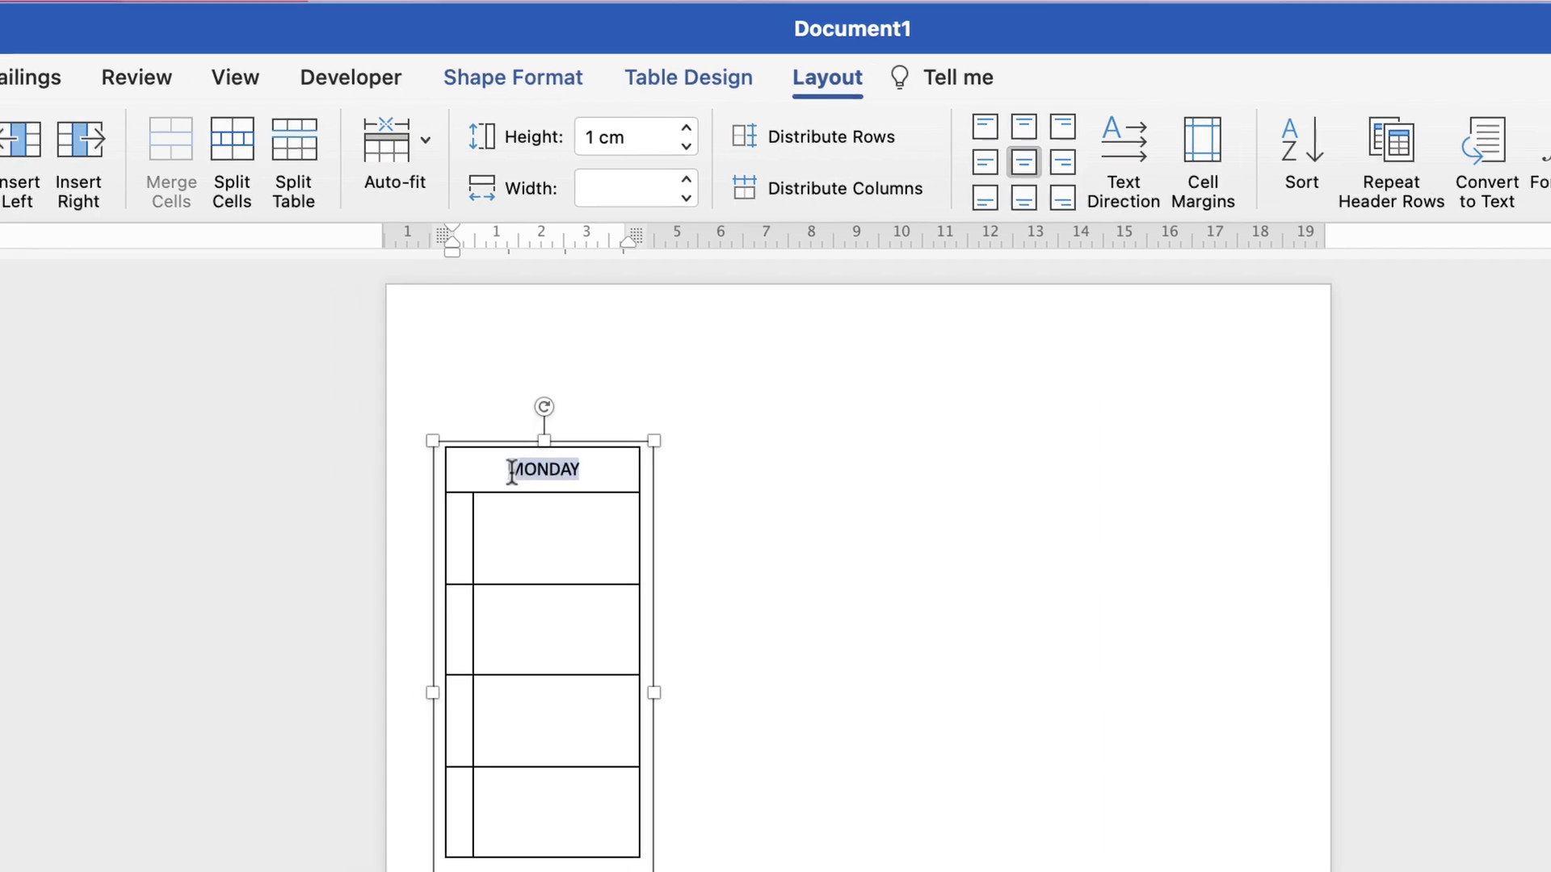
pyautogui.click(48, 72)
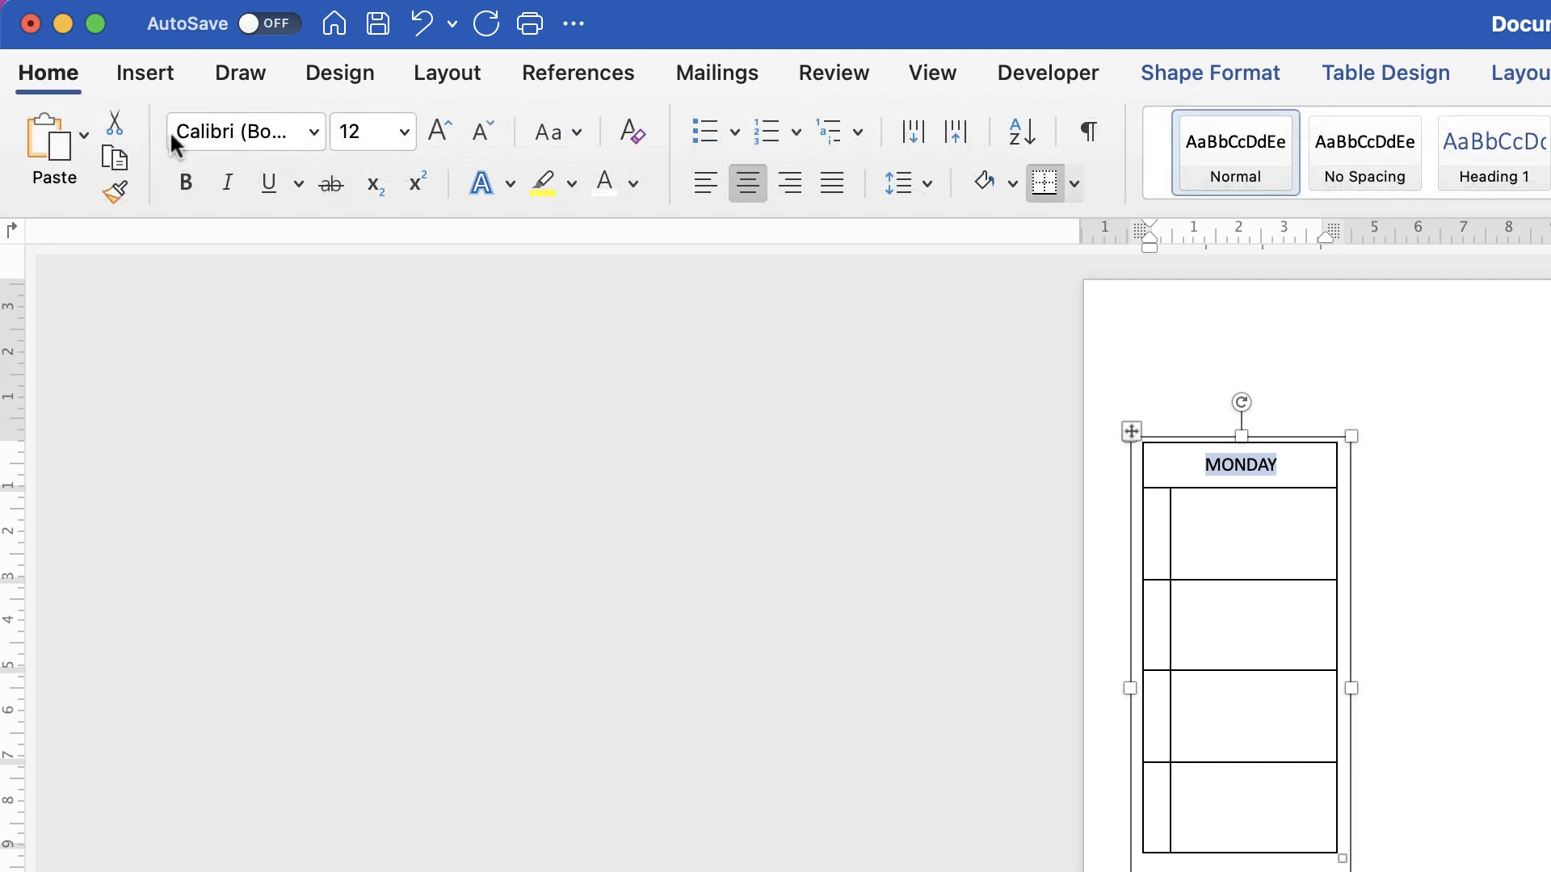
pyautogui.click(437, 132)
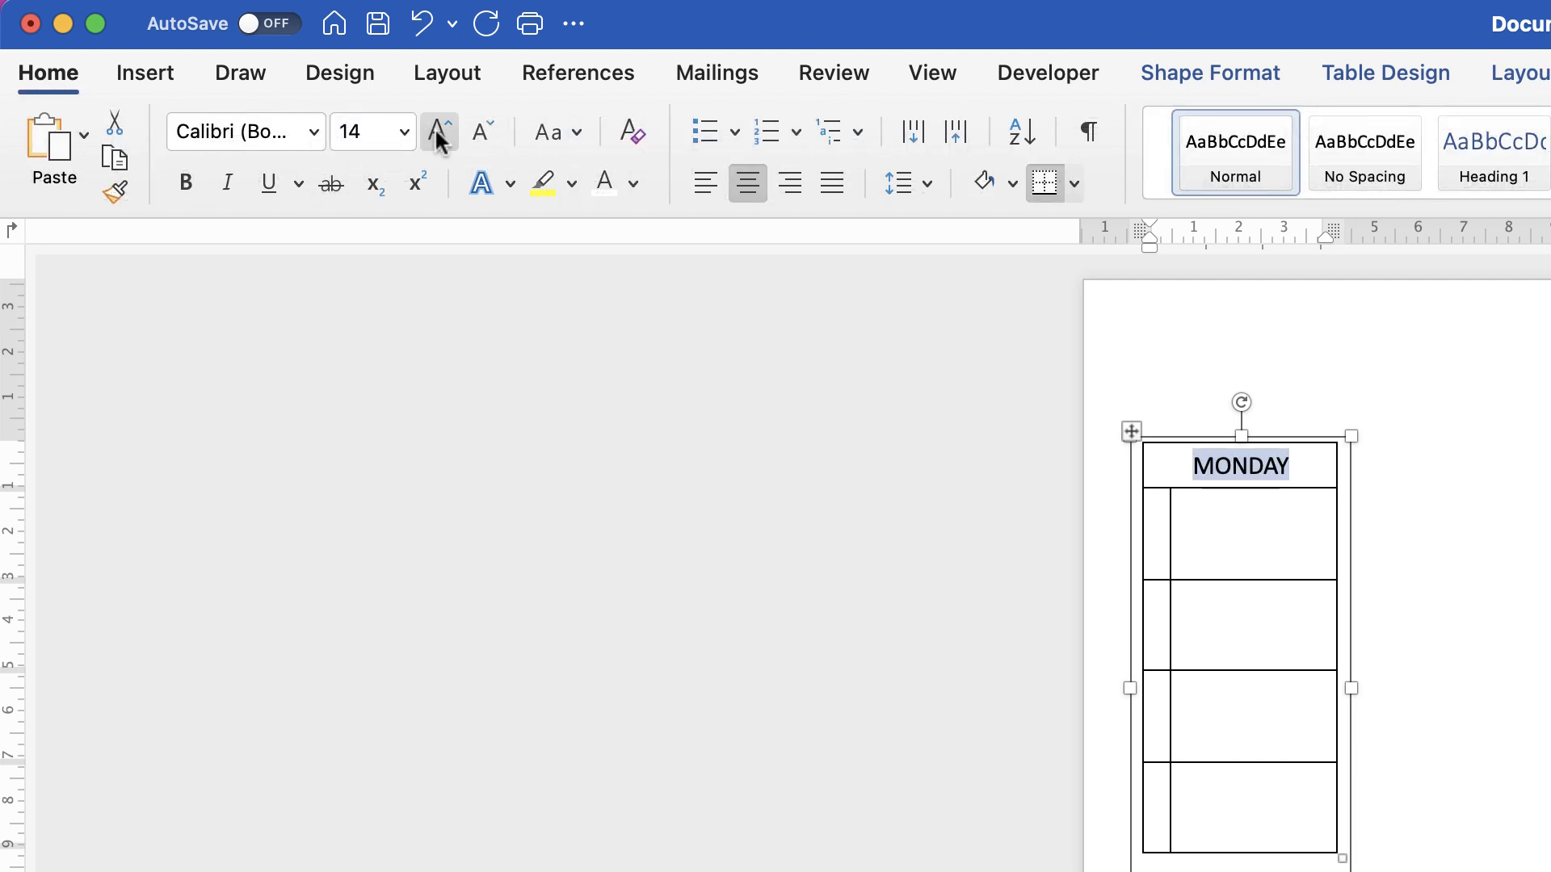
pyautogui.click(438, 132)
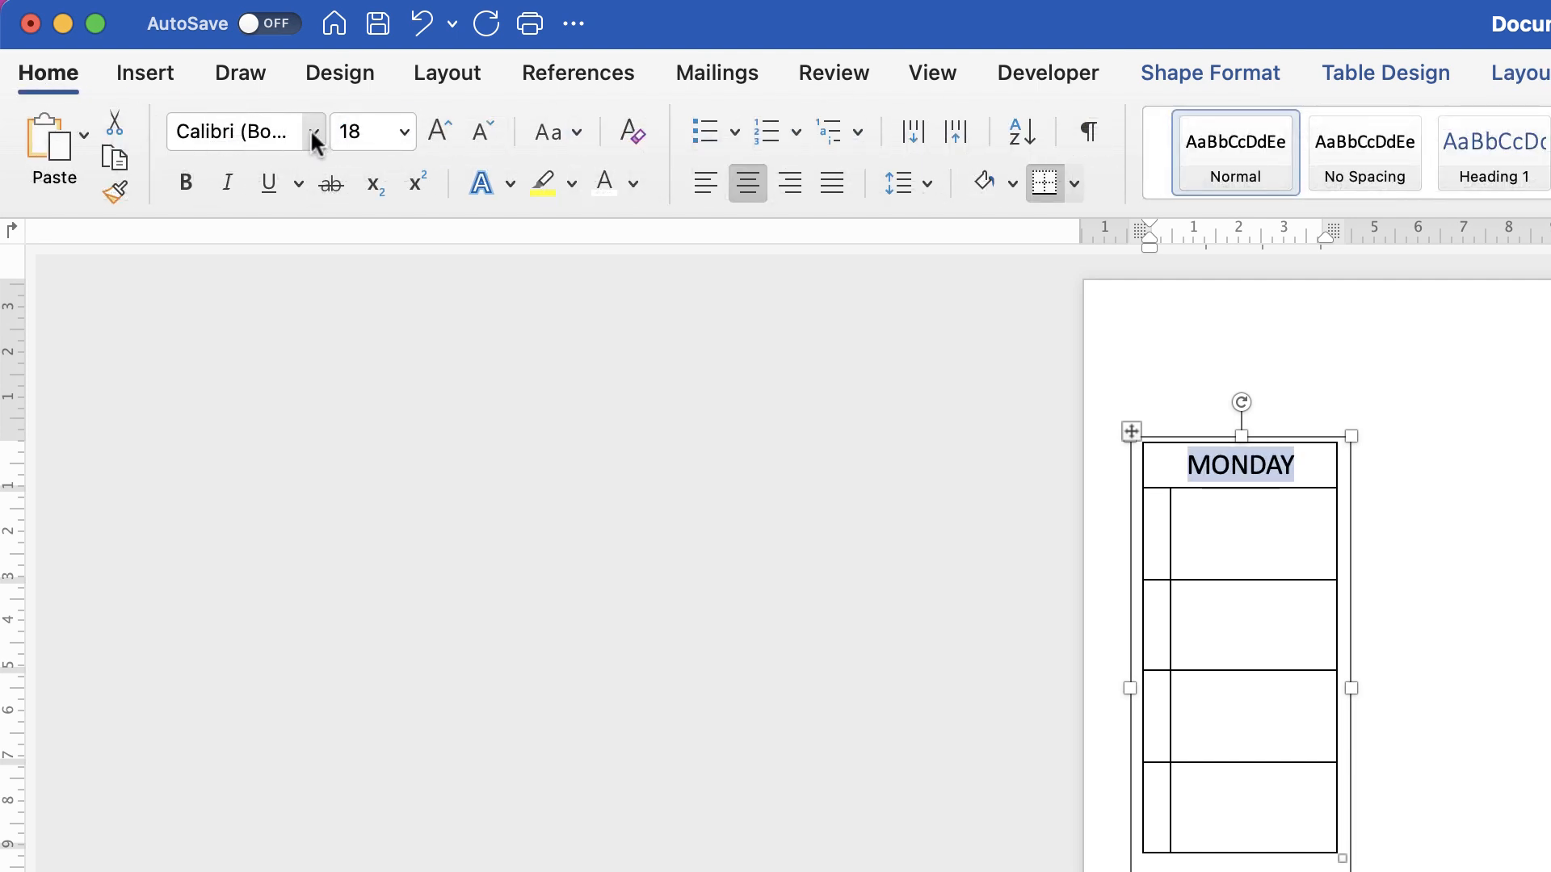
pyautogui.click(312, 131)
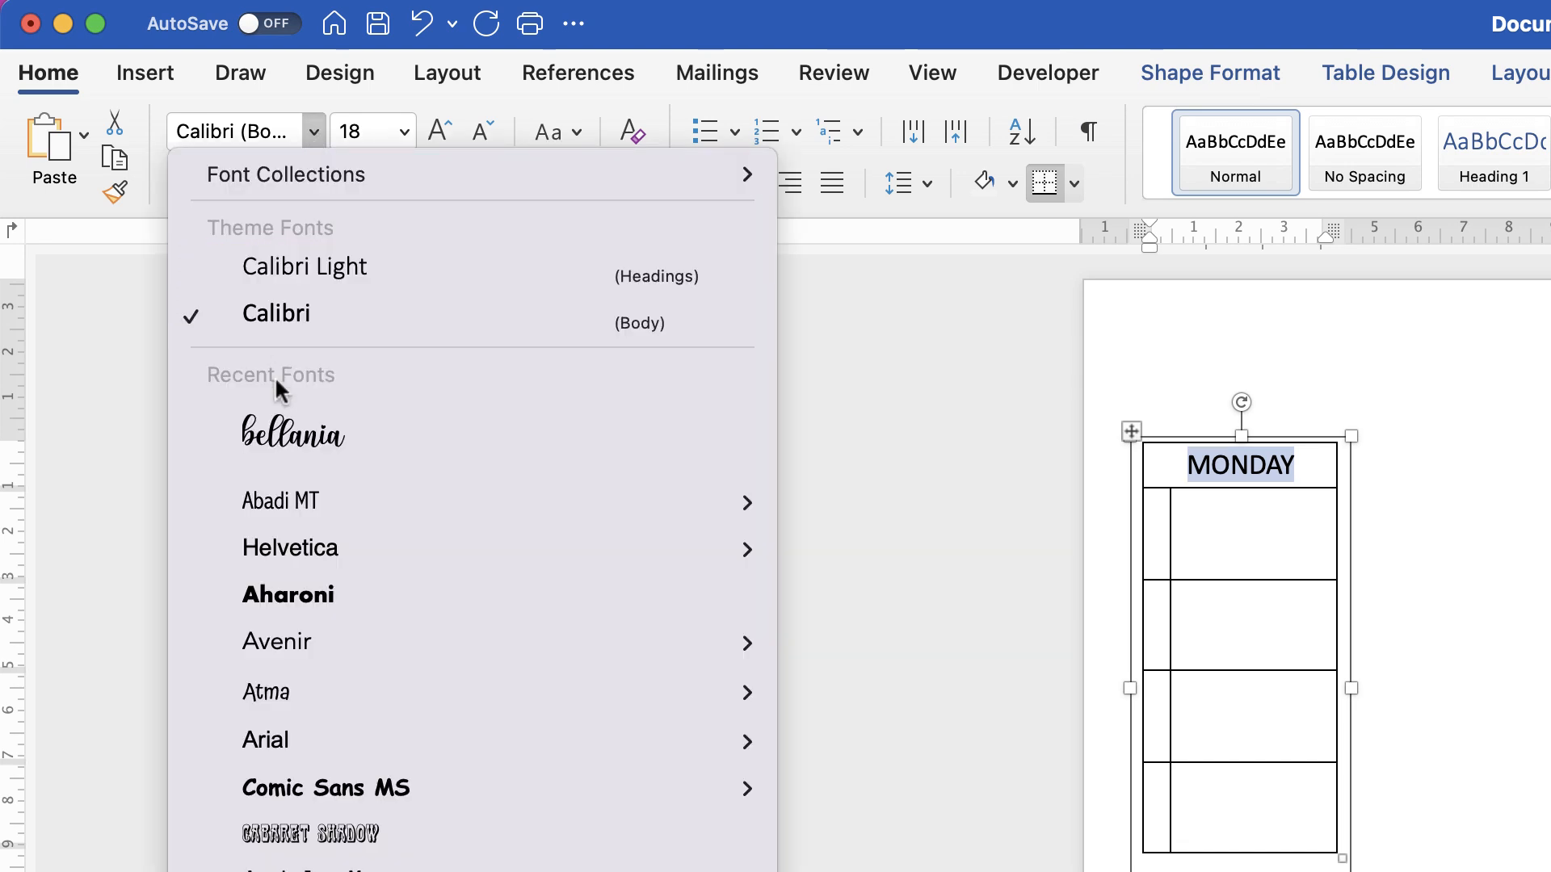
pyautogui.moveTo(280, 501)
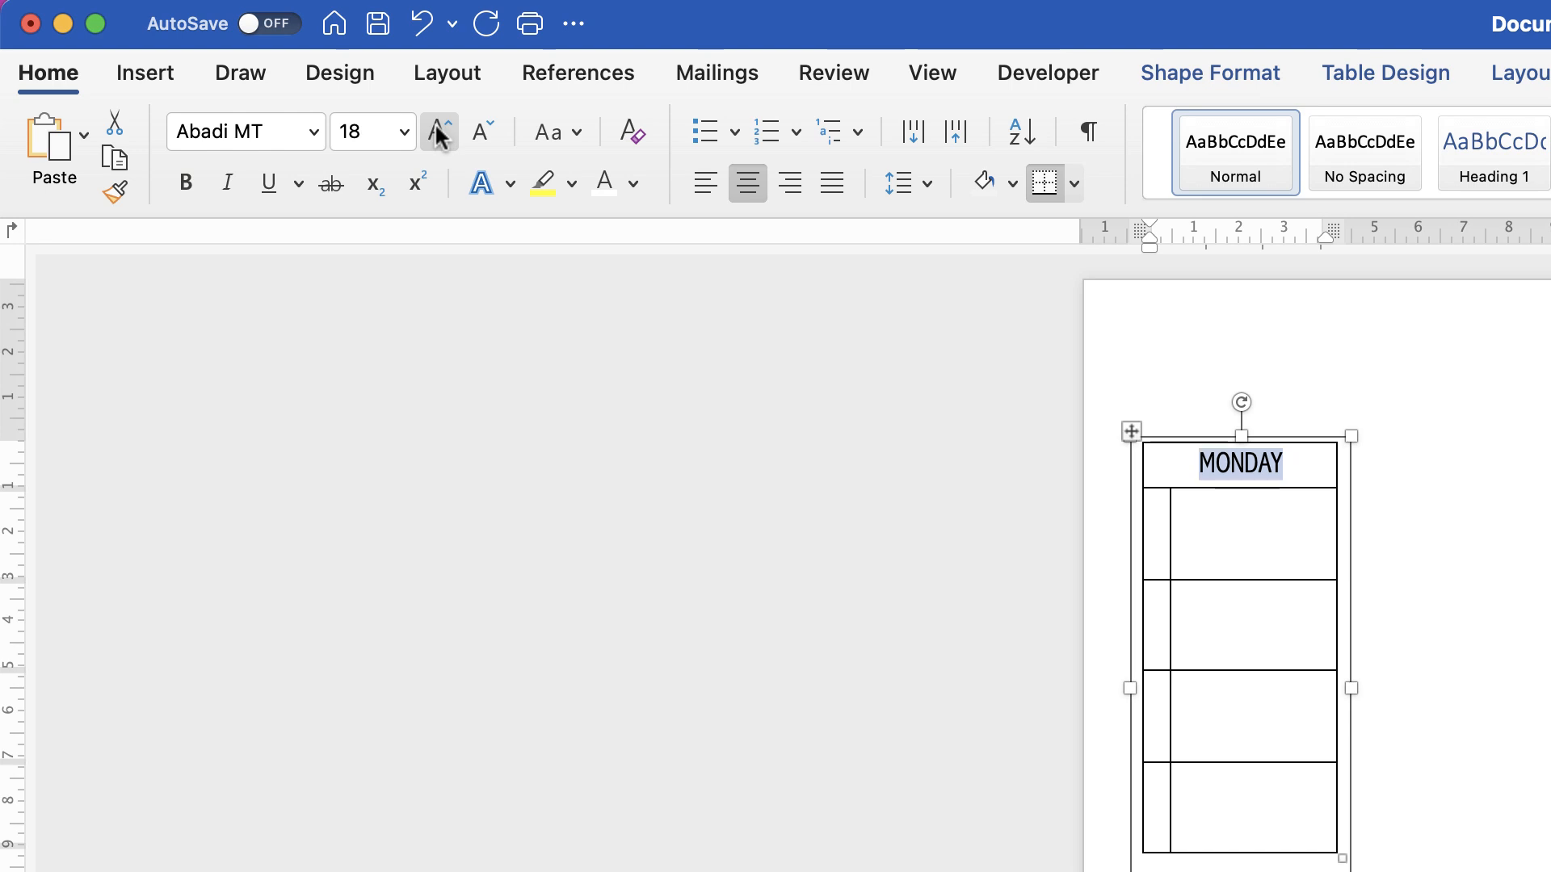
pyautogui.click(438, 131)
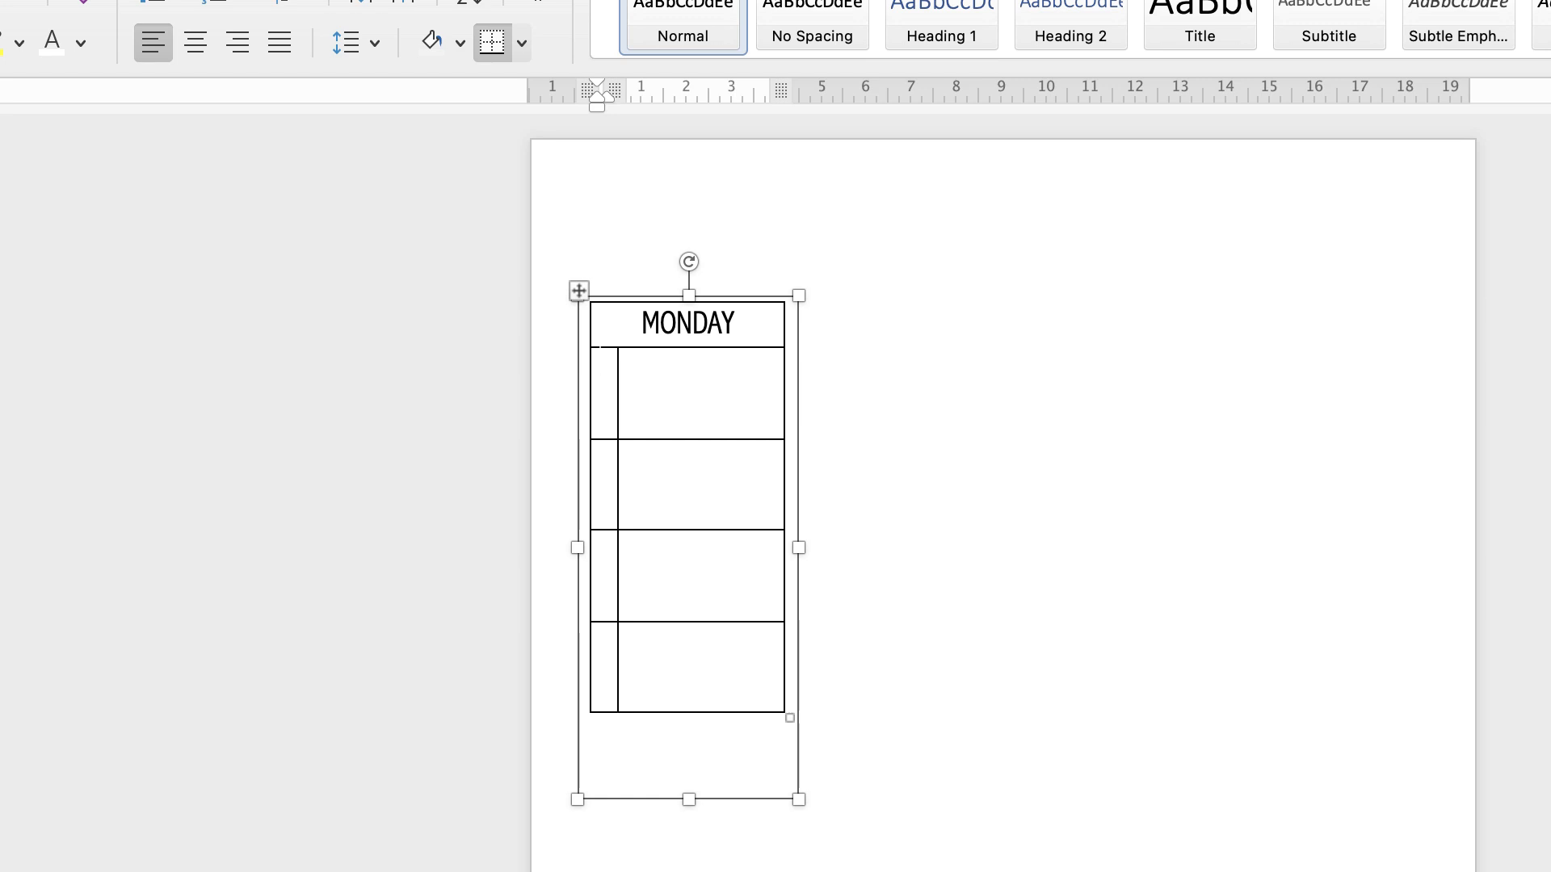
# Step: Type the BREAKFAST label, add a row below SNACK, and start labelling it EXERCISE
pyautogui.write('BREAKFAST')
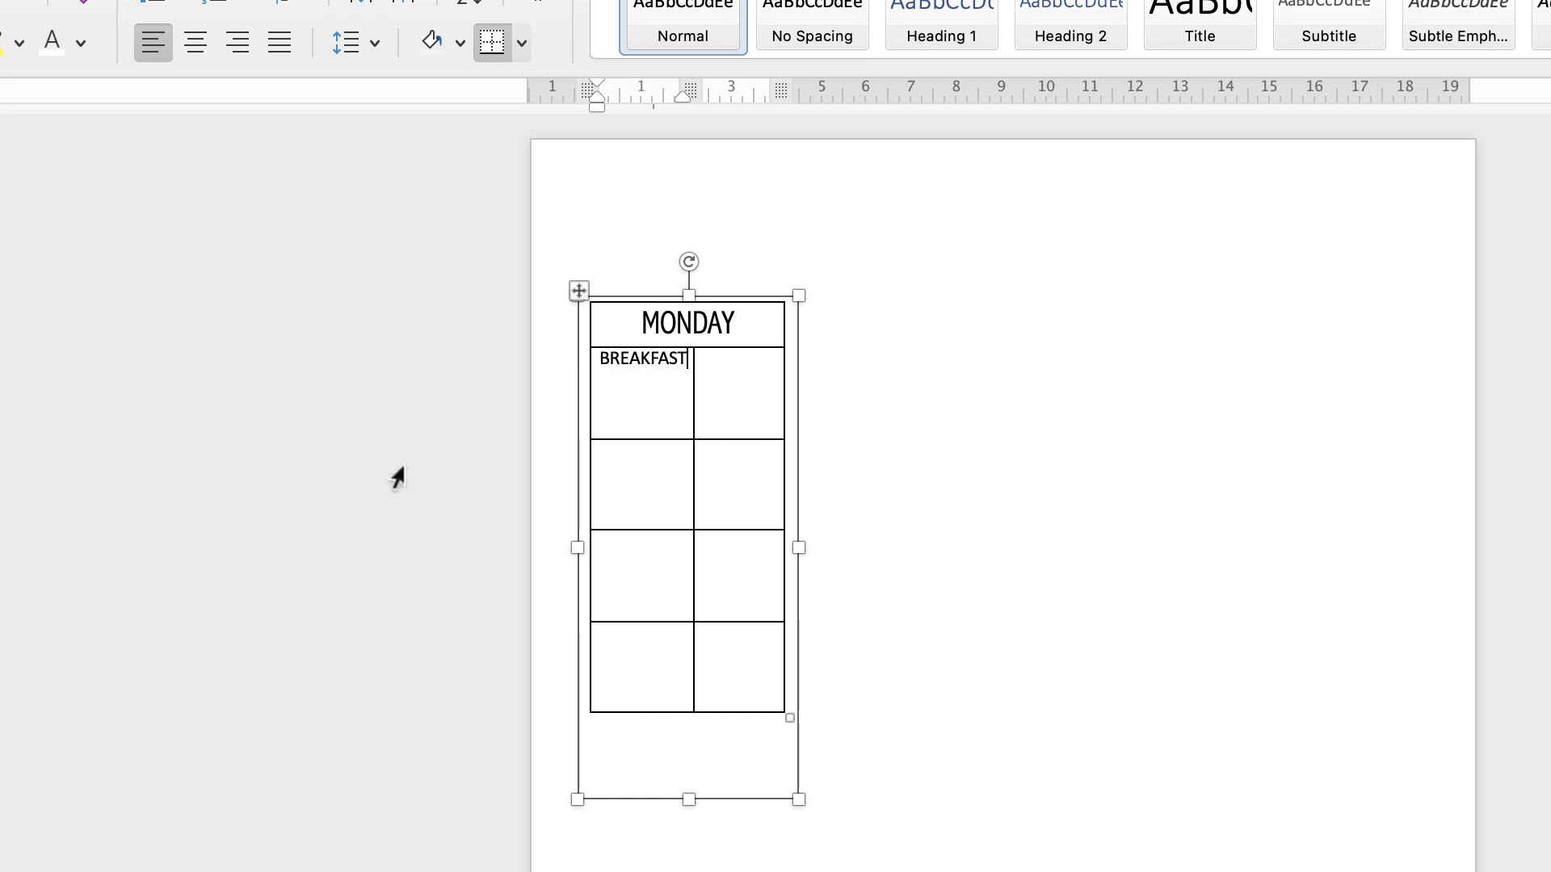
pyautogui.click(630, 483)
pyautogui.write('LUNCH')
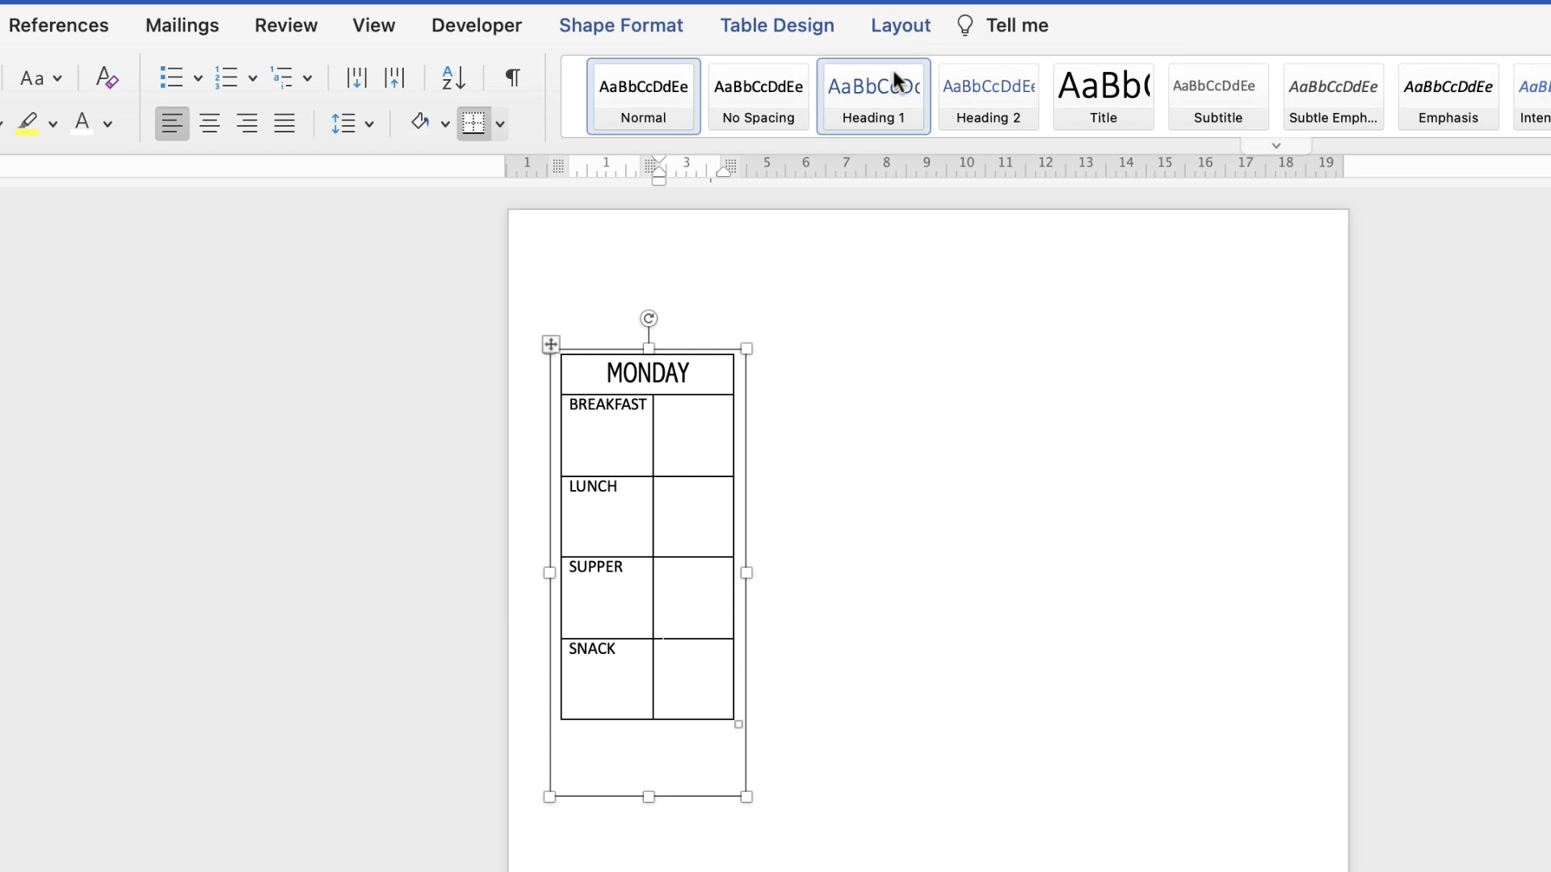
pyautogui.click(898, 25)
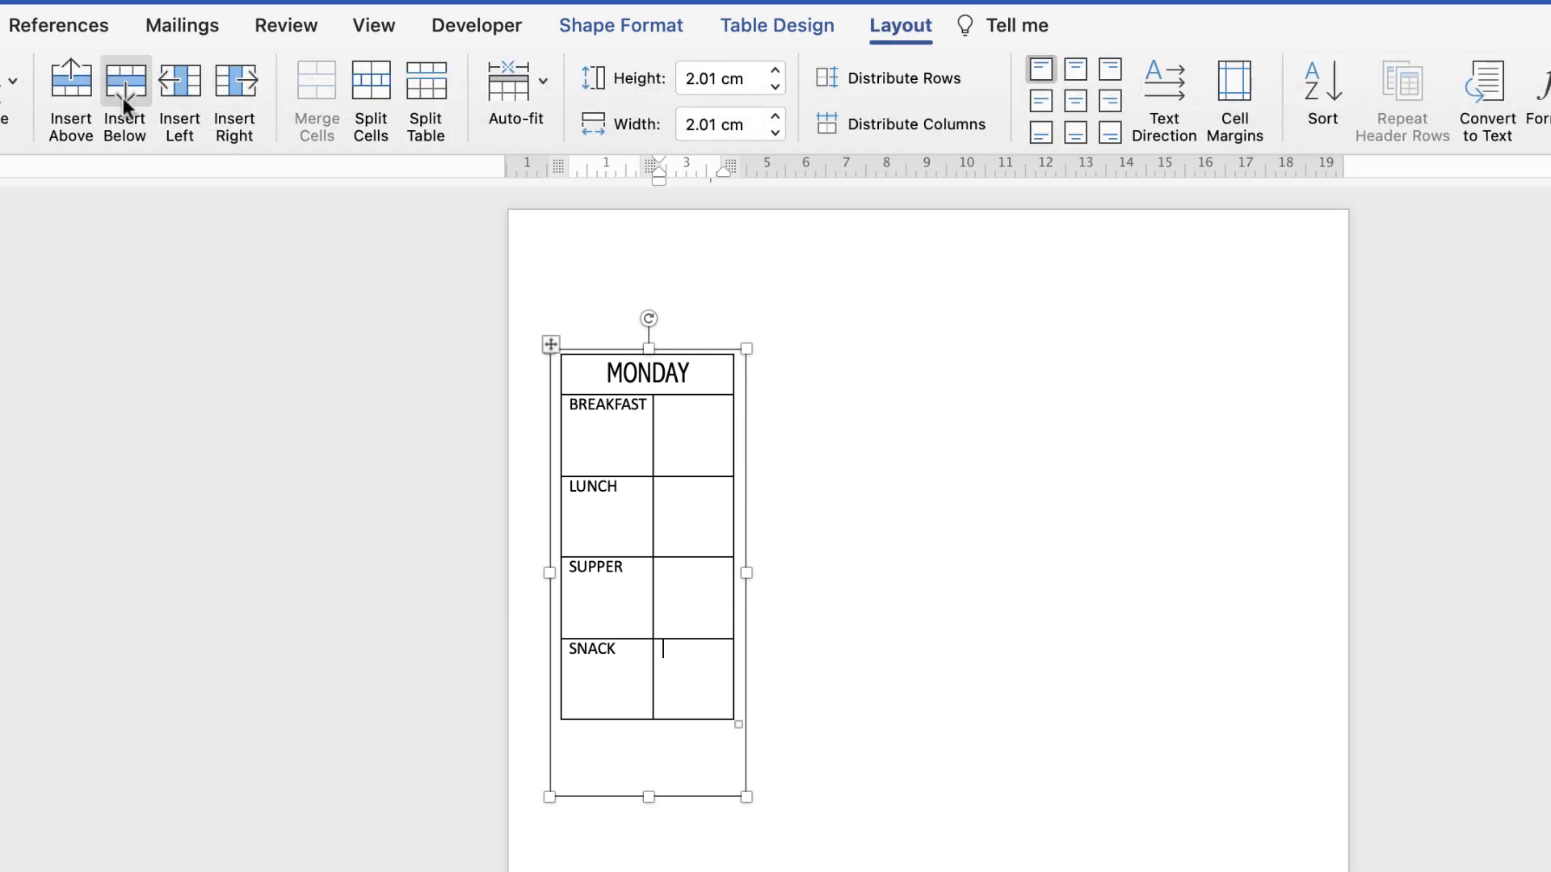
pyautogui.click(125, 99)
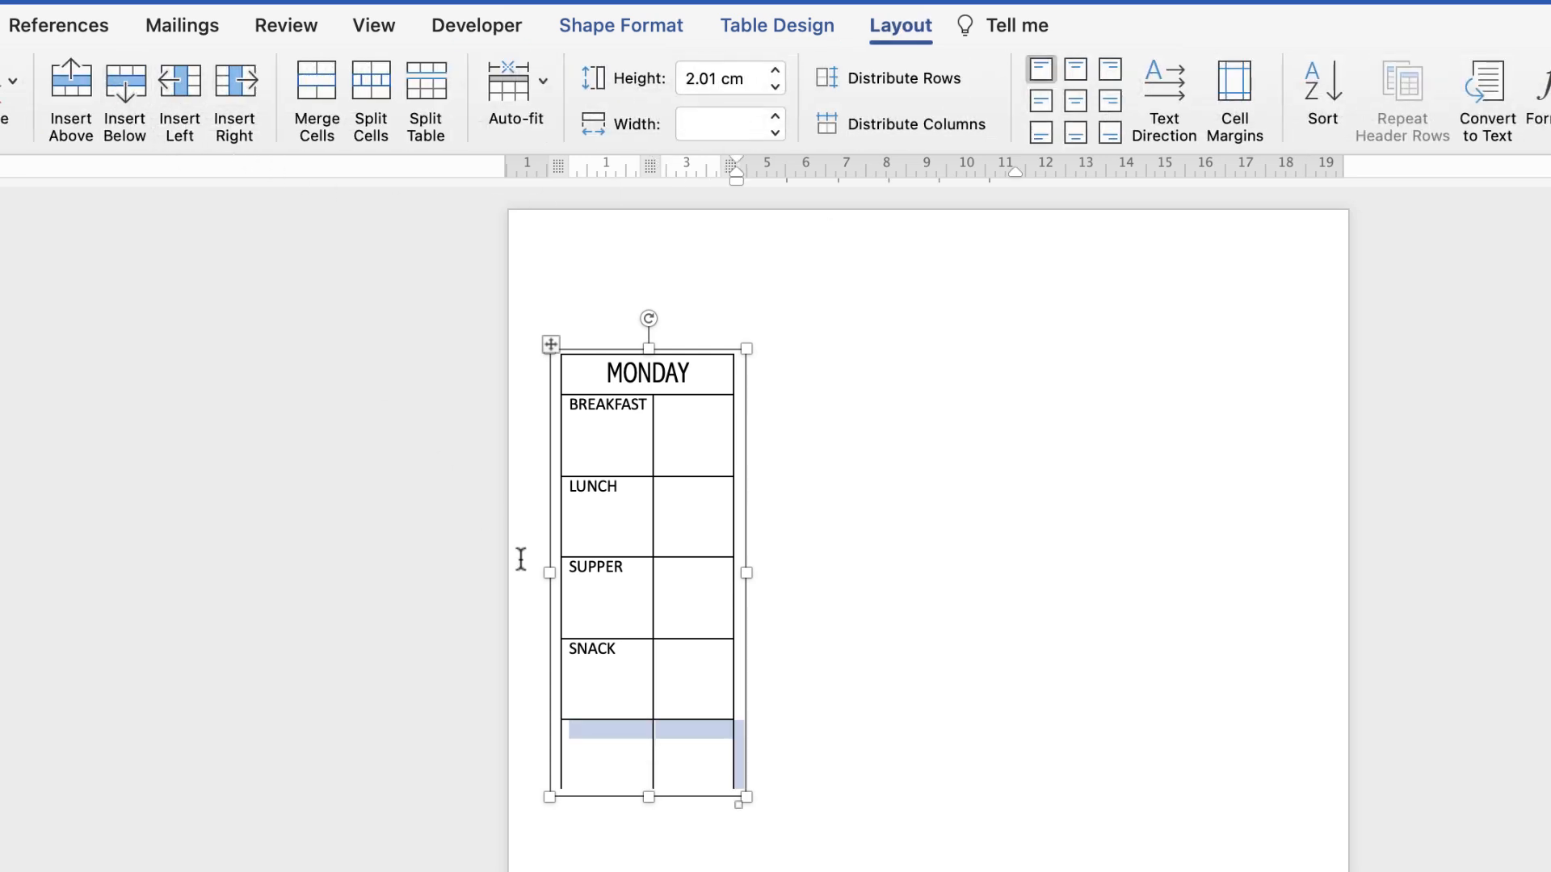
pyautogui.click(633, 702)
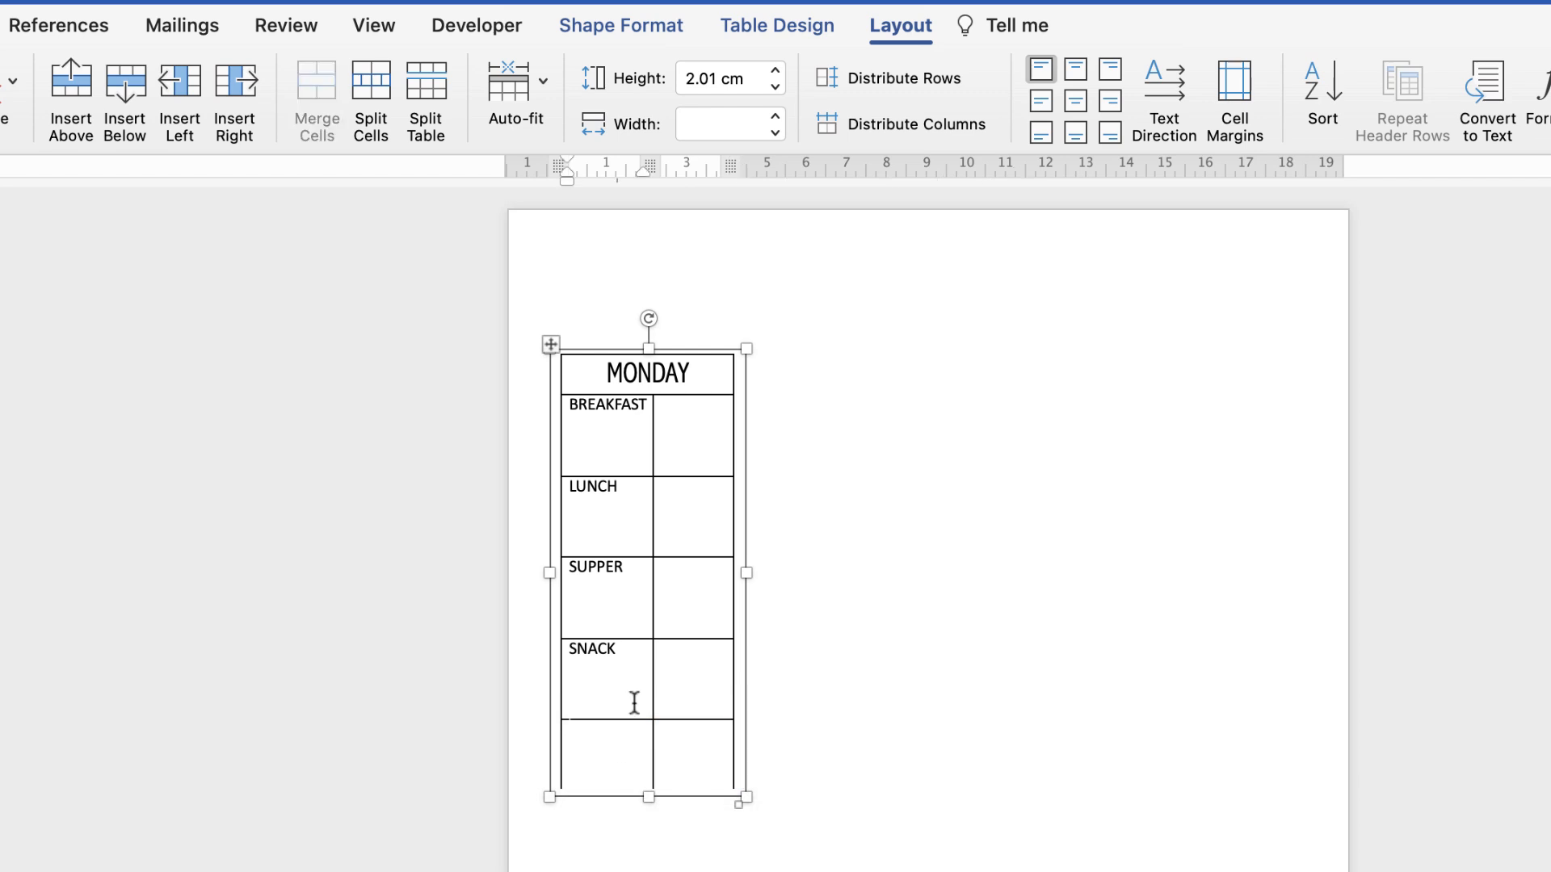
pyautogui.write('EXERCIS')
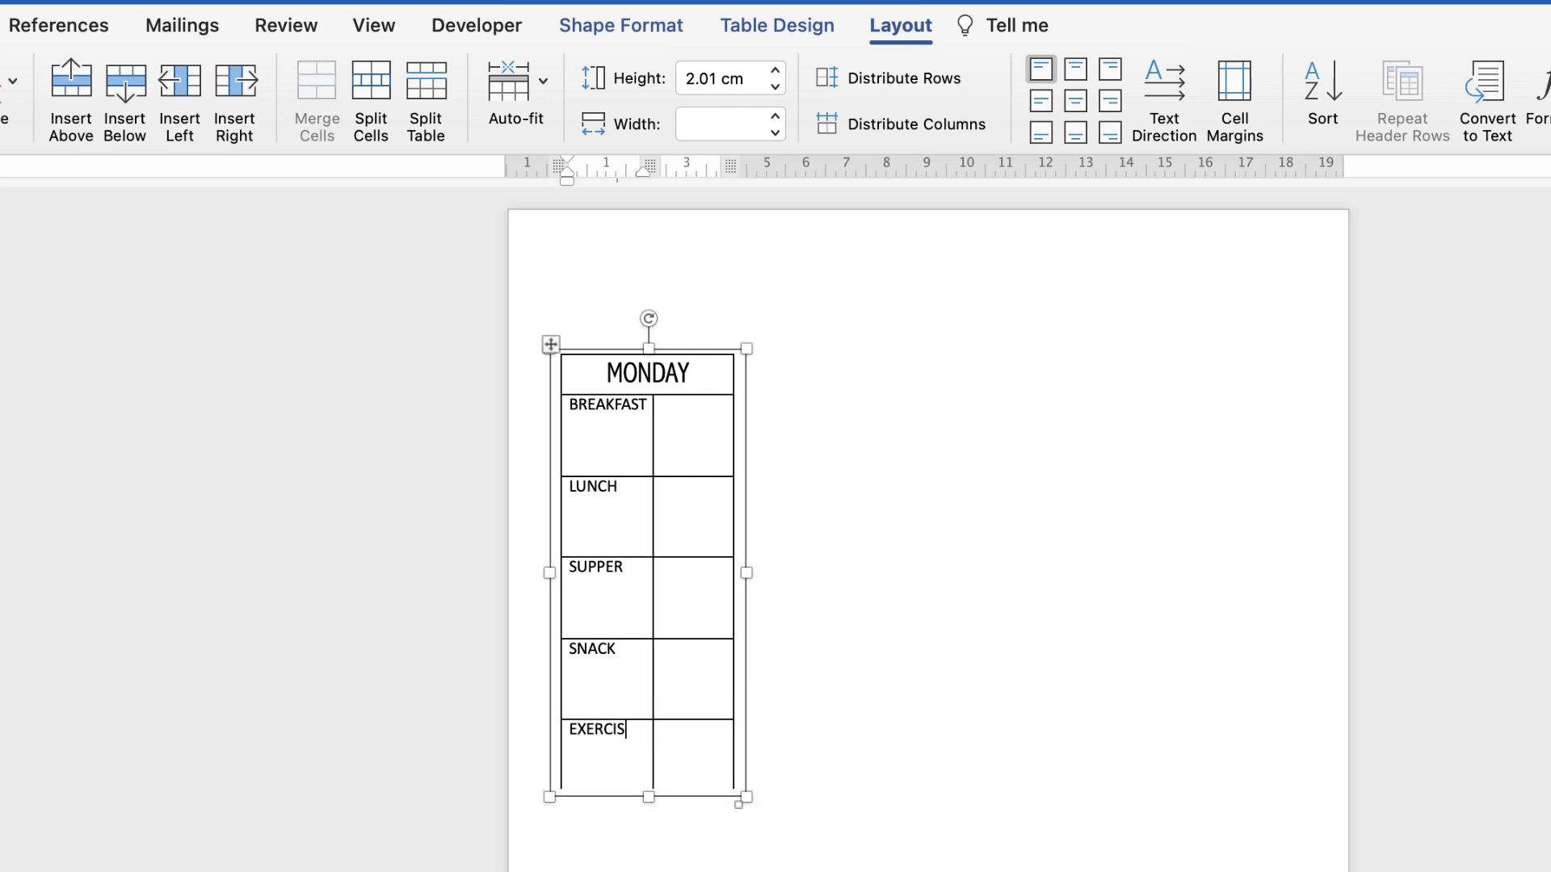
# Step: Rotate the left-column row labels so they read bottom to top
pyautogui.click(622, 25)
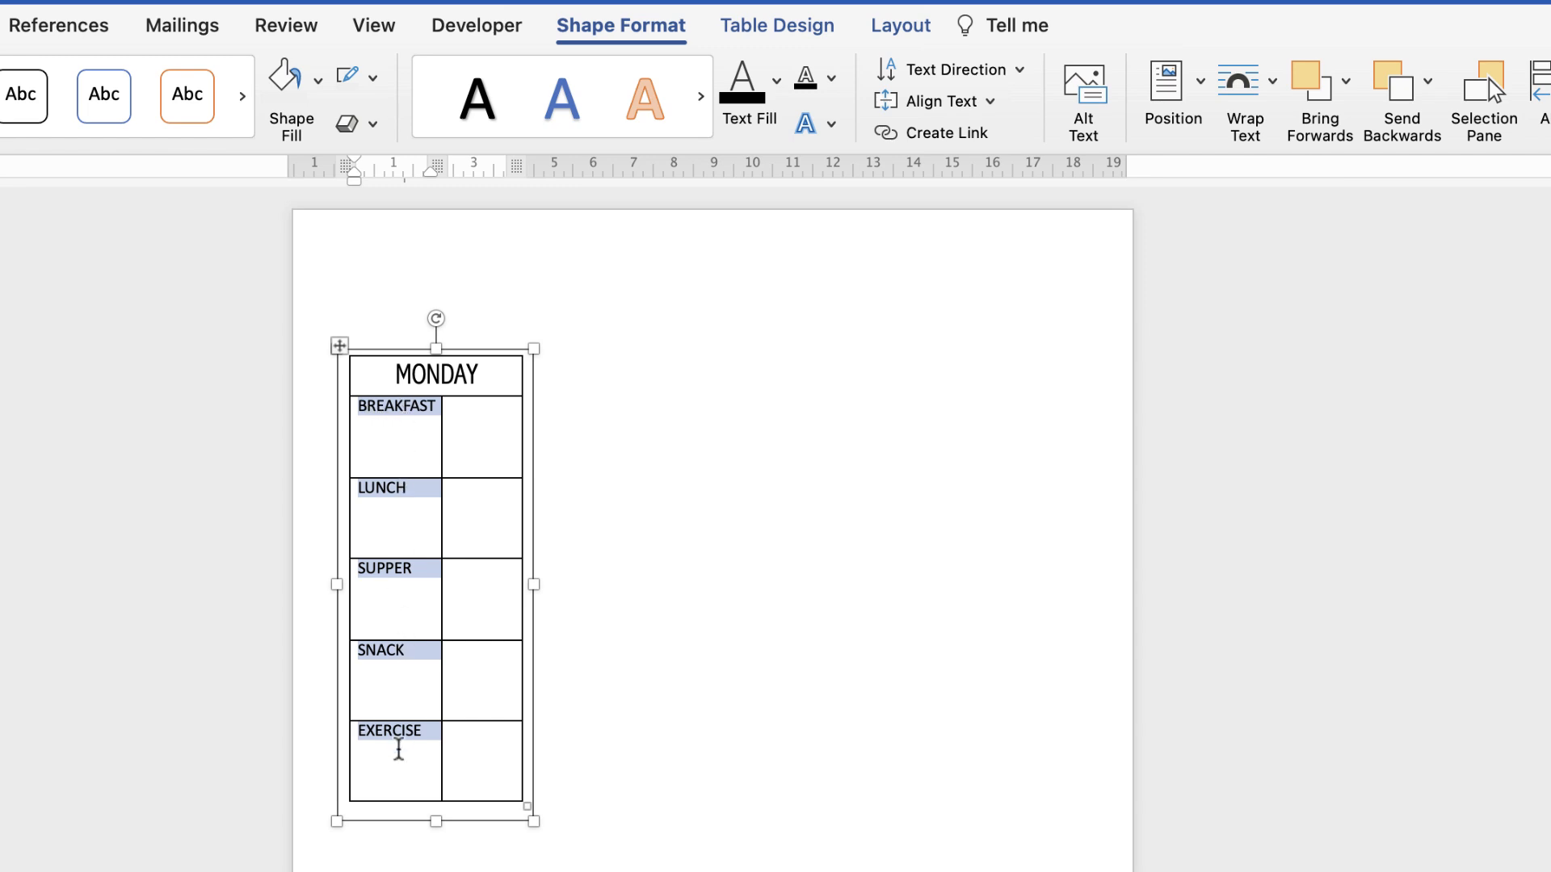
pyautogui.moveTo(899, 25)
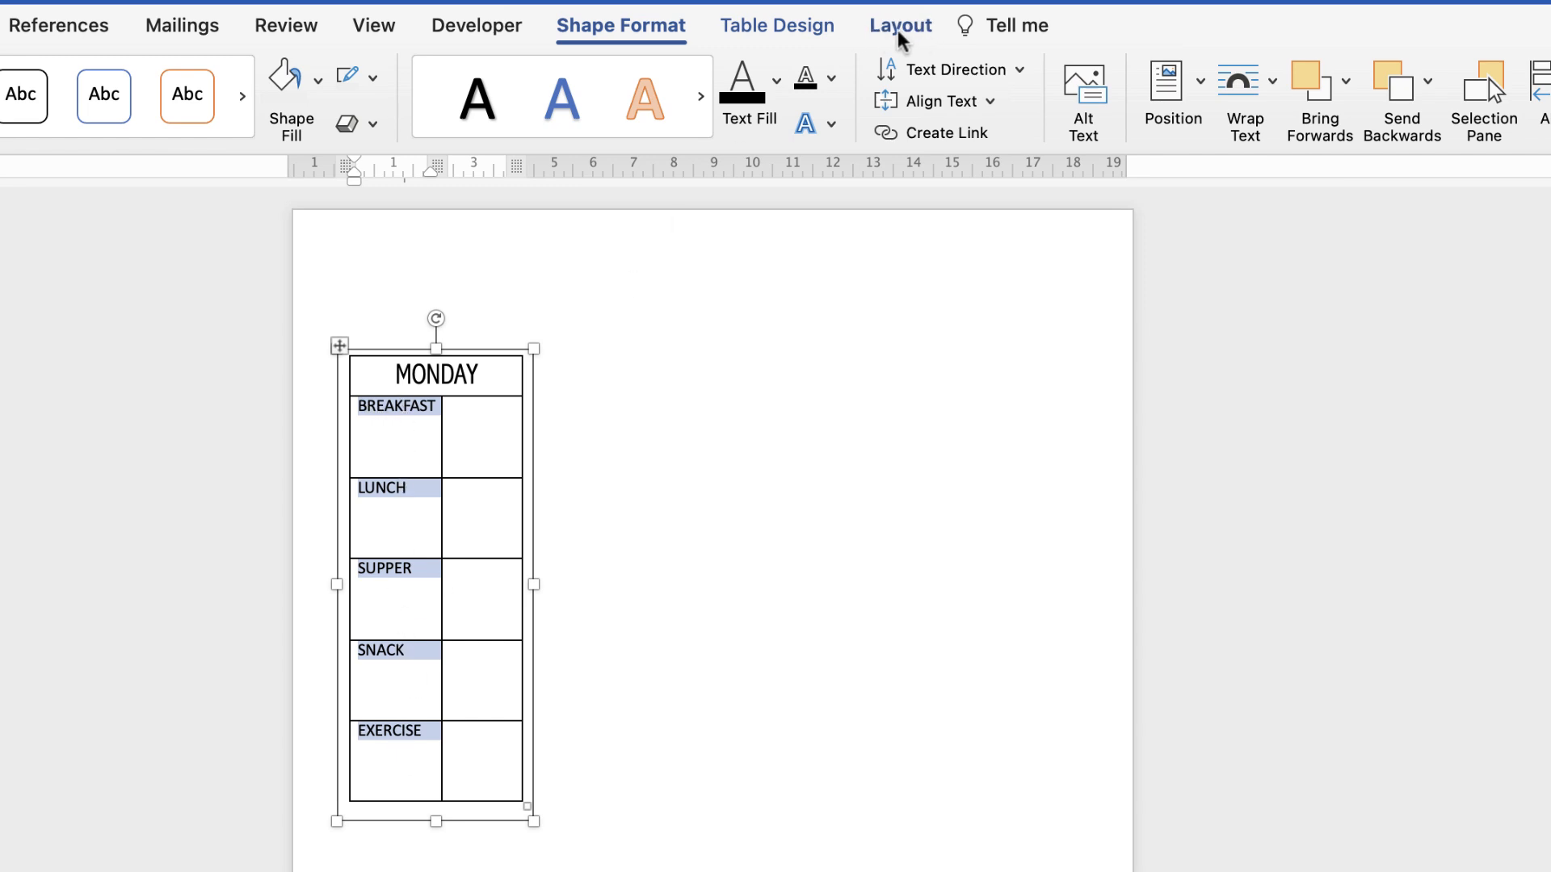
pyautogui.click(900, 26)
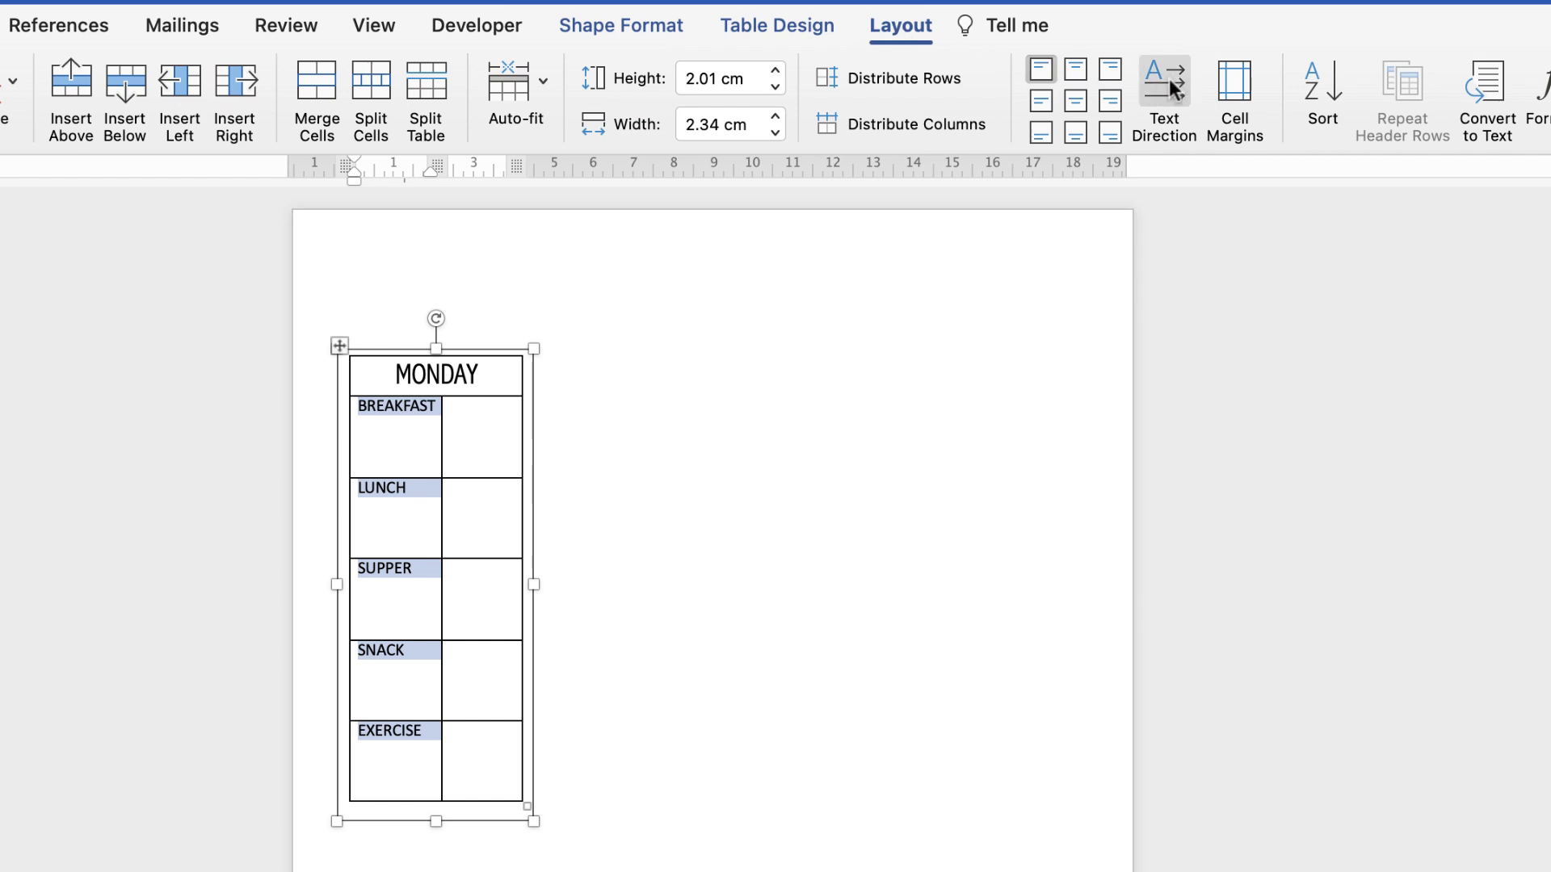
pyautogui.click(1164, 99)
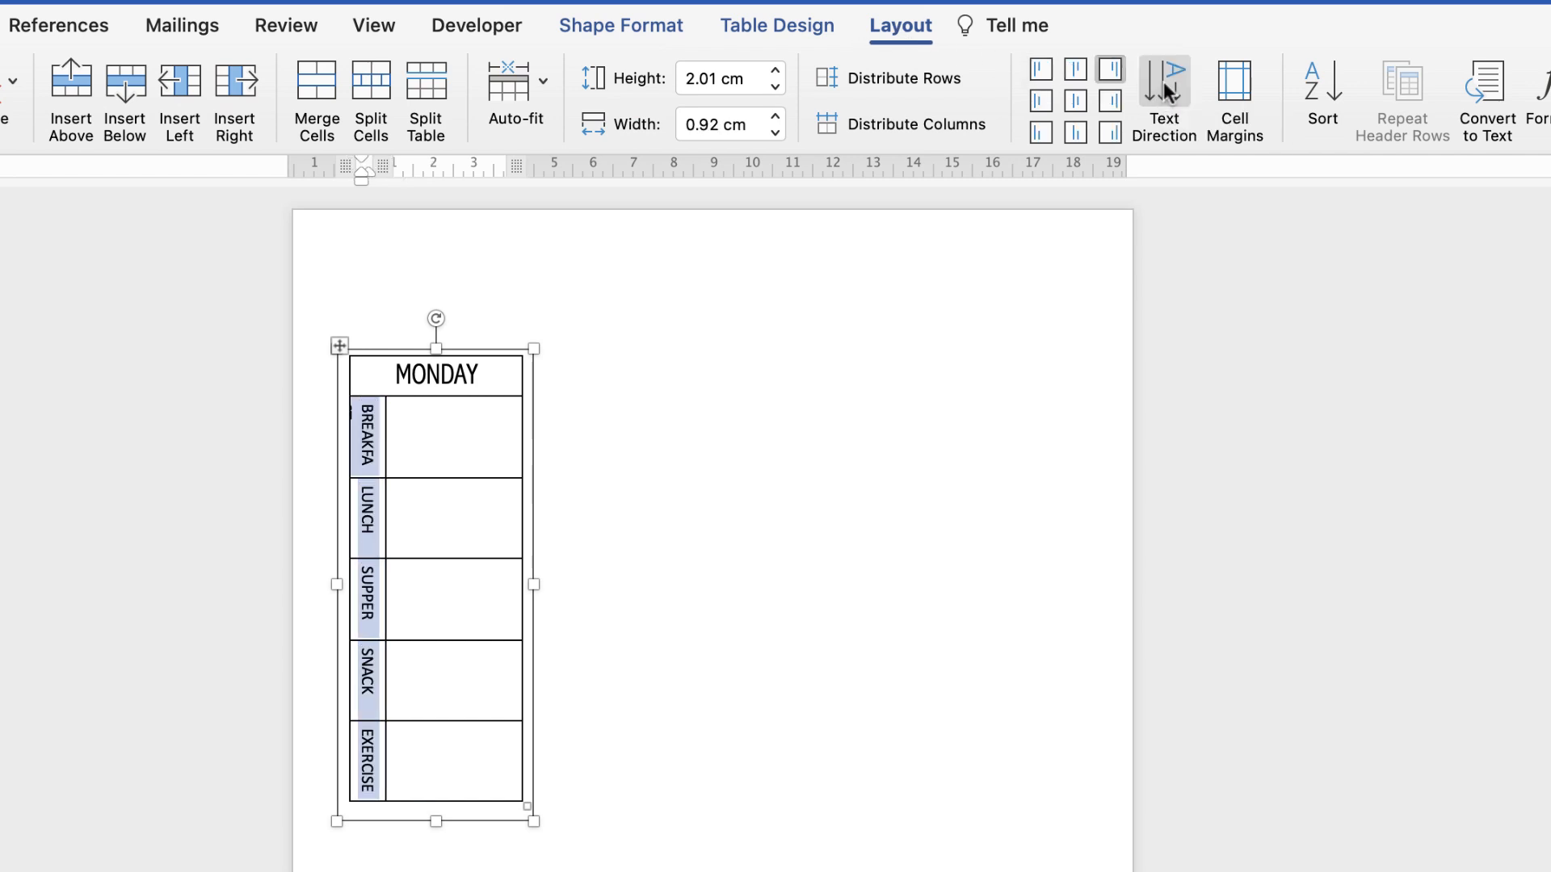
pyautogui.click(1164, 78)
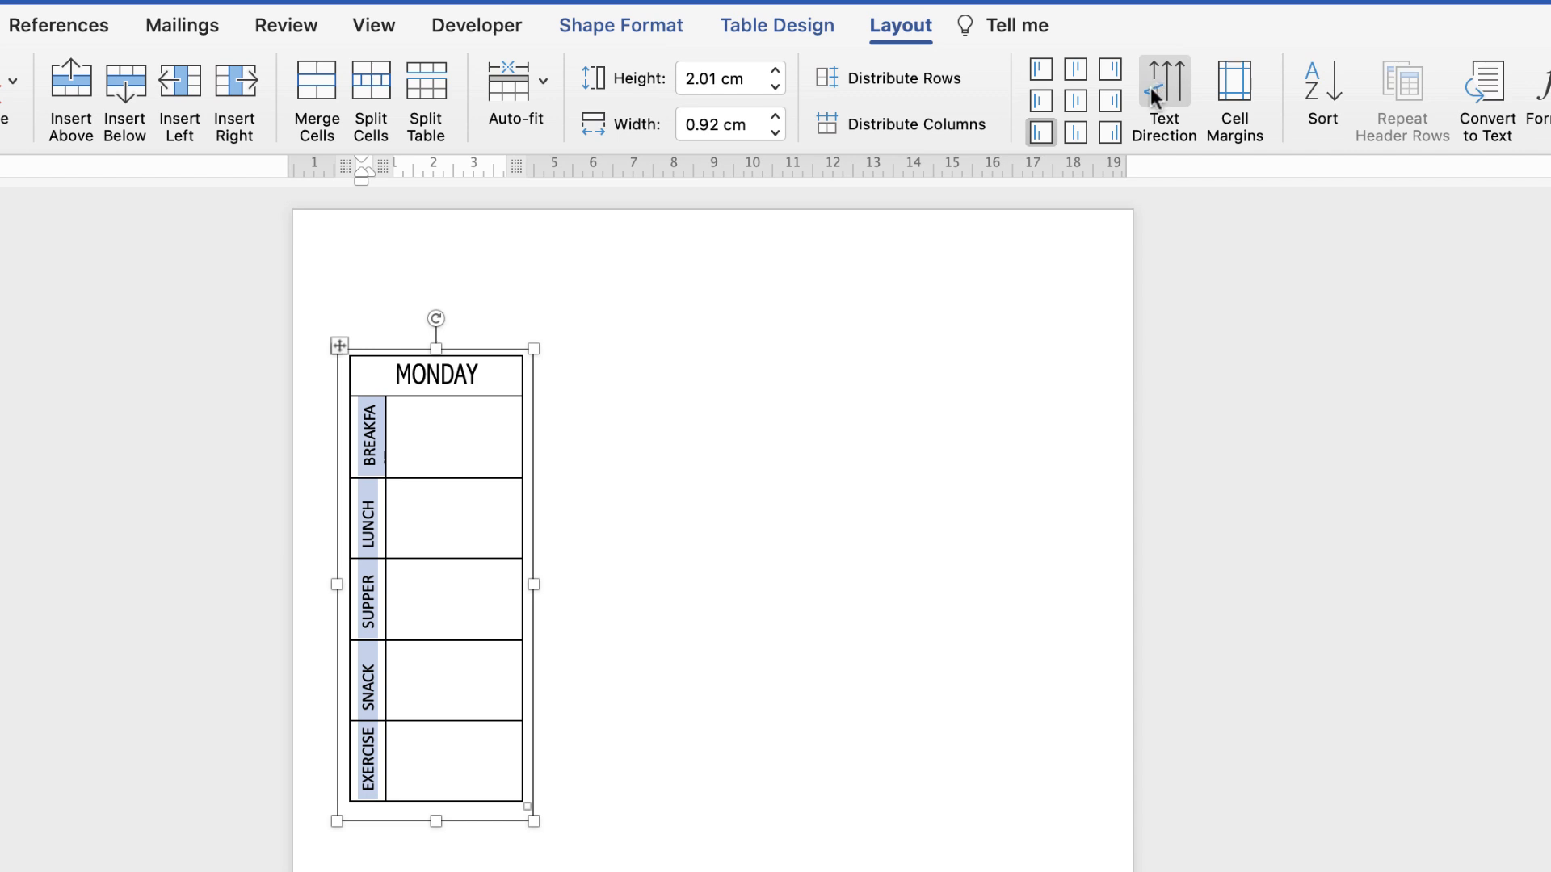
pyautogui.moveTo(1058, 109)
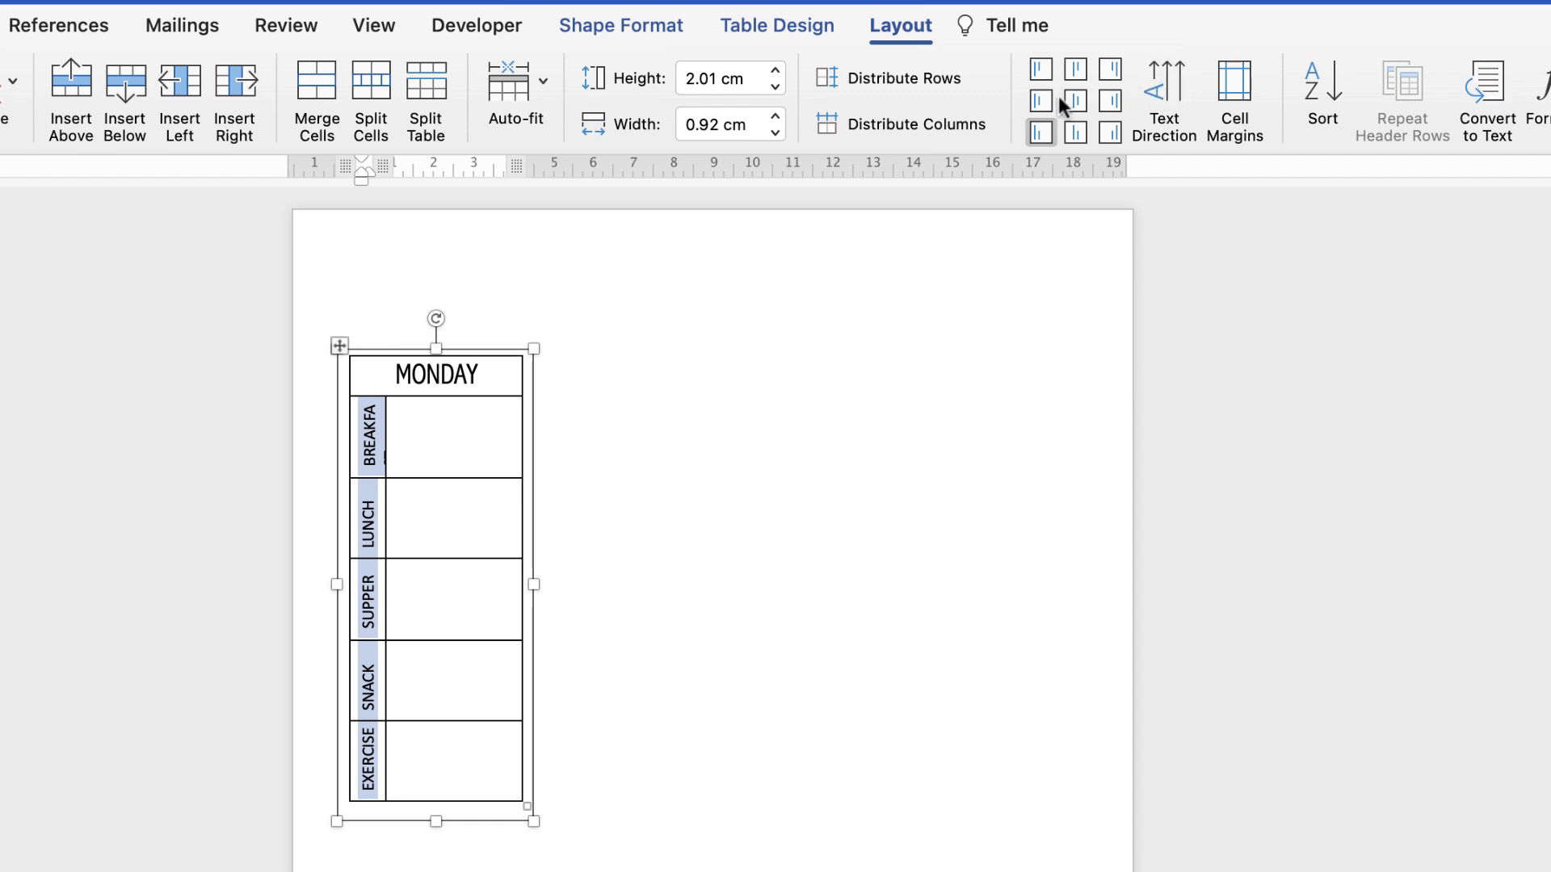
pyautogui.moveTo(1040, 101)
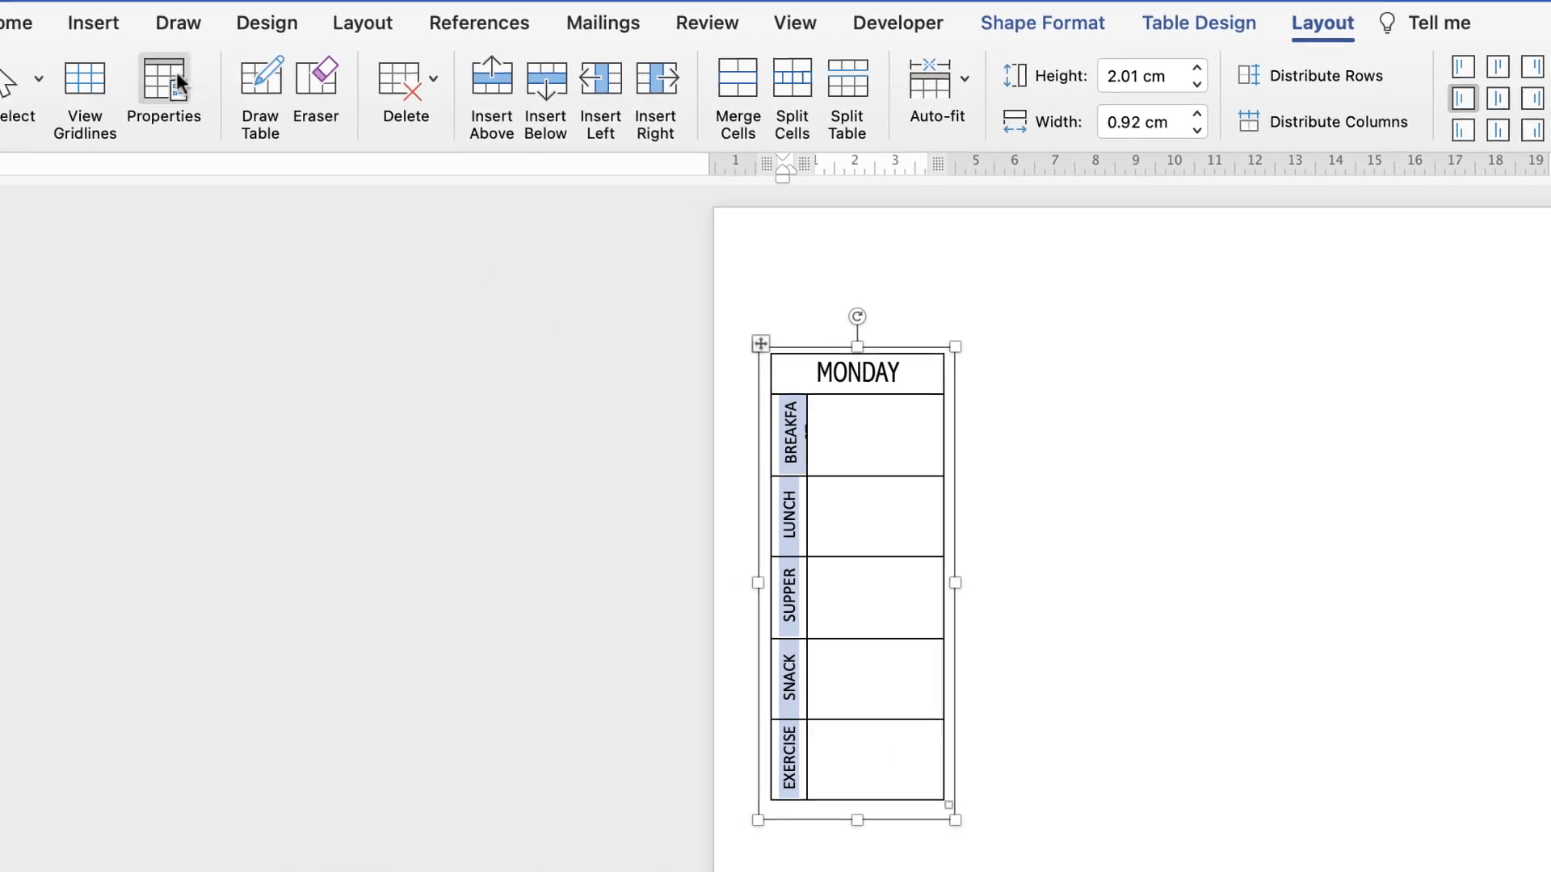
# Step: Reduce the vertical labels' font from 12 to 10 pt so BREAKFAST fits
pyautogui.click(44, 23)
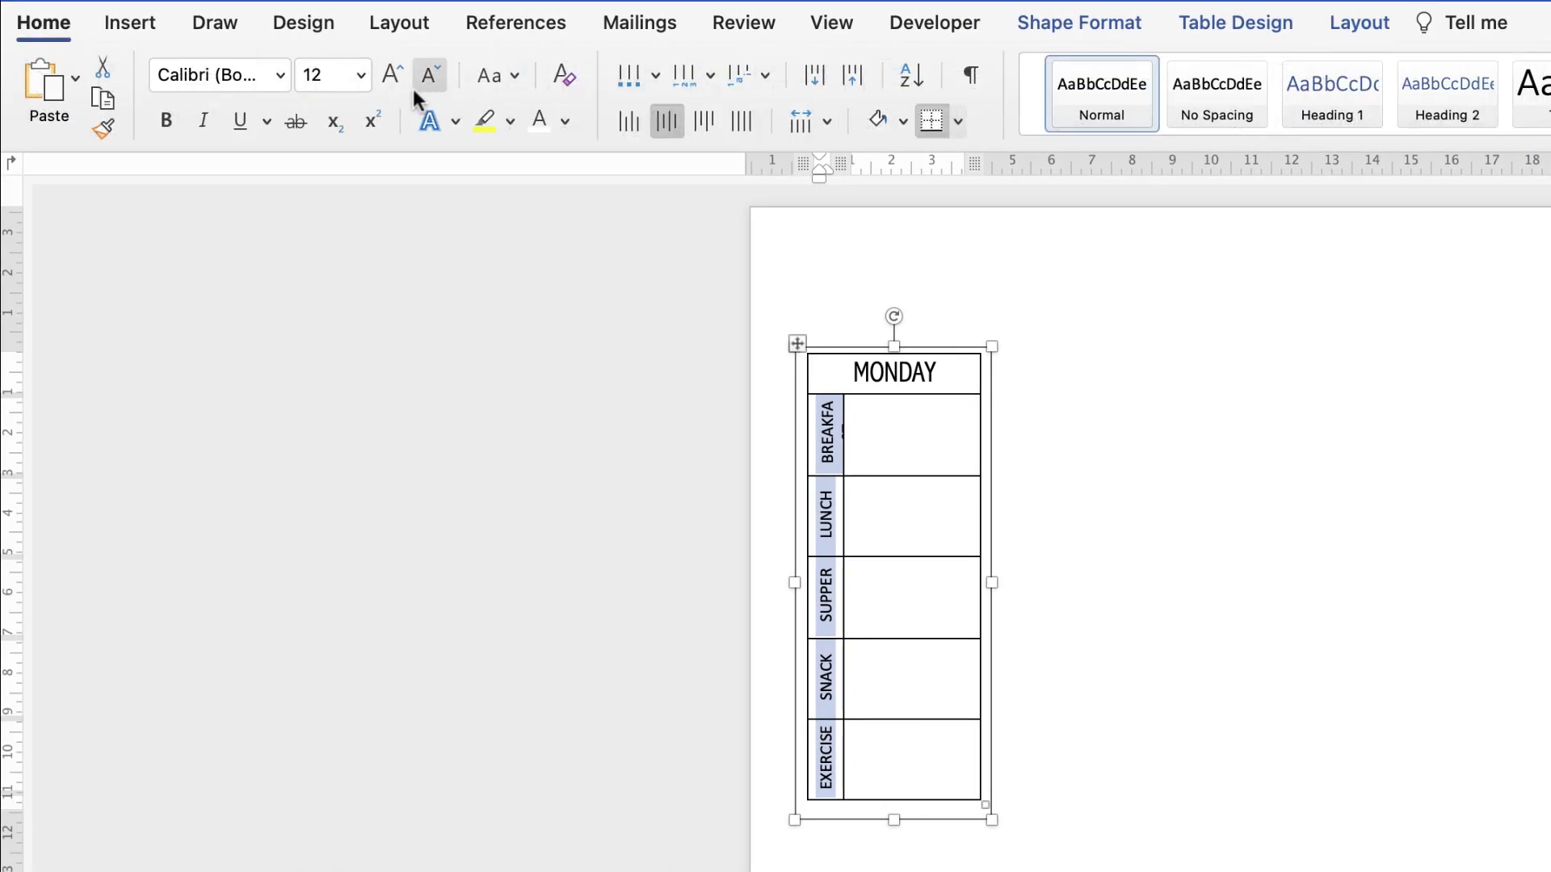
pyautogui.click(429, 75)
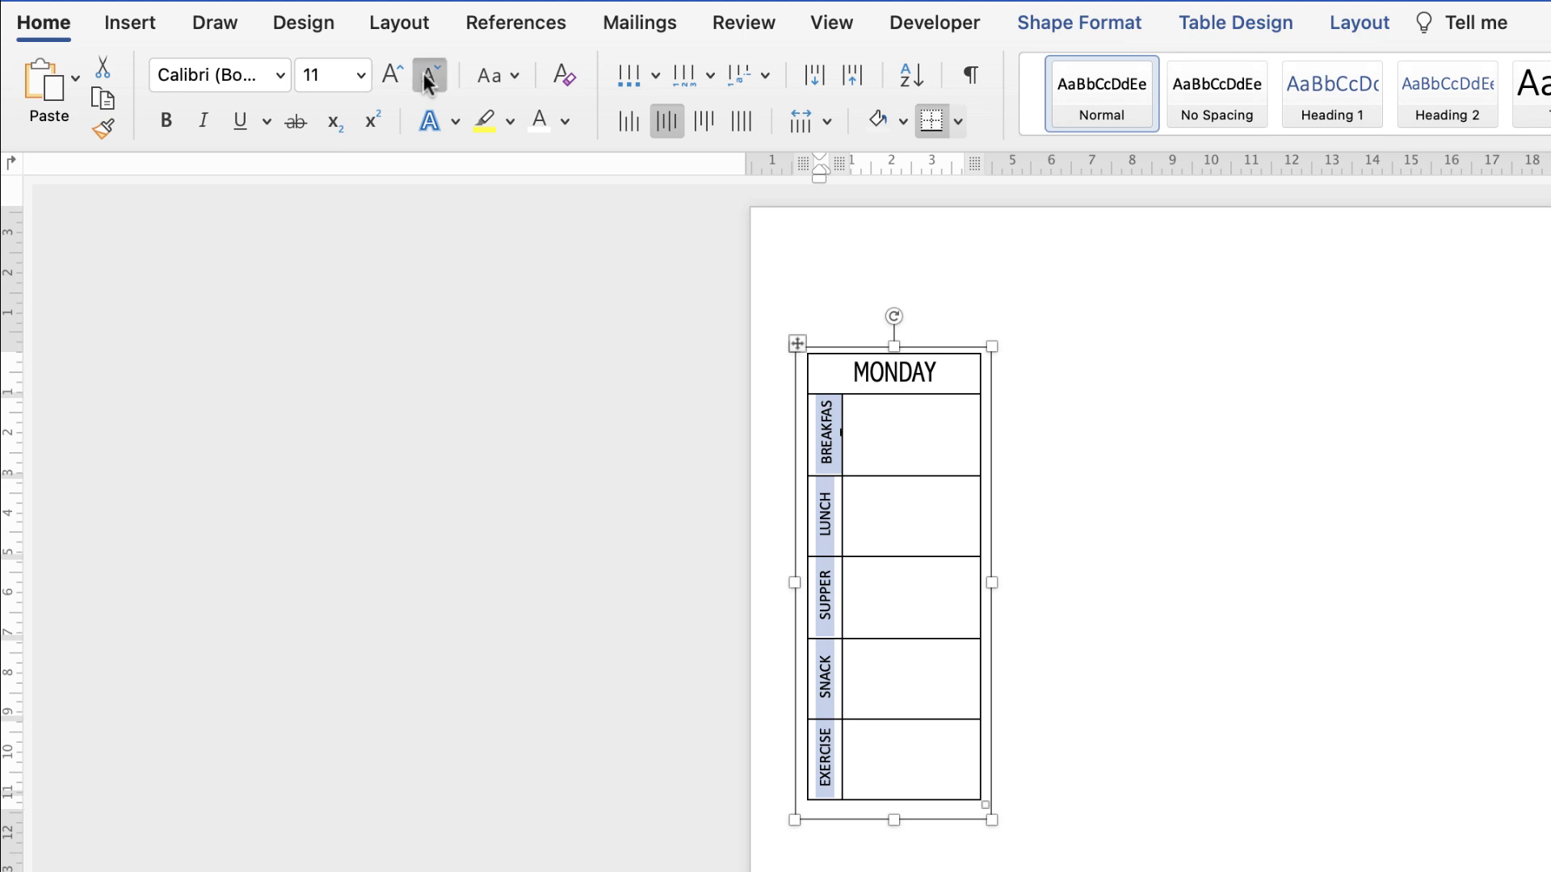
pyautogui.click(389, 74)
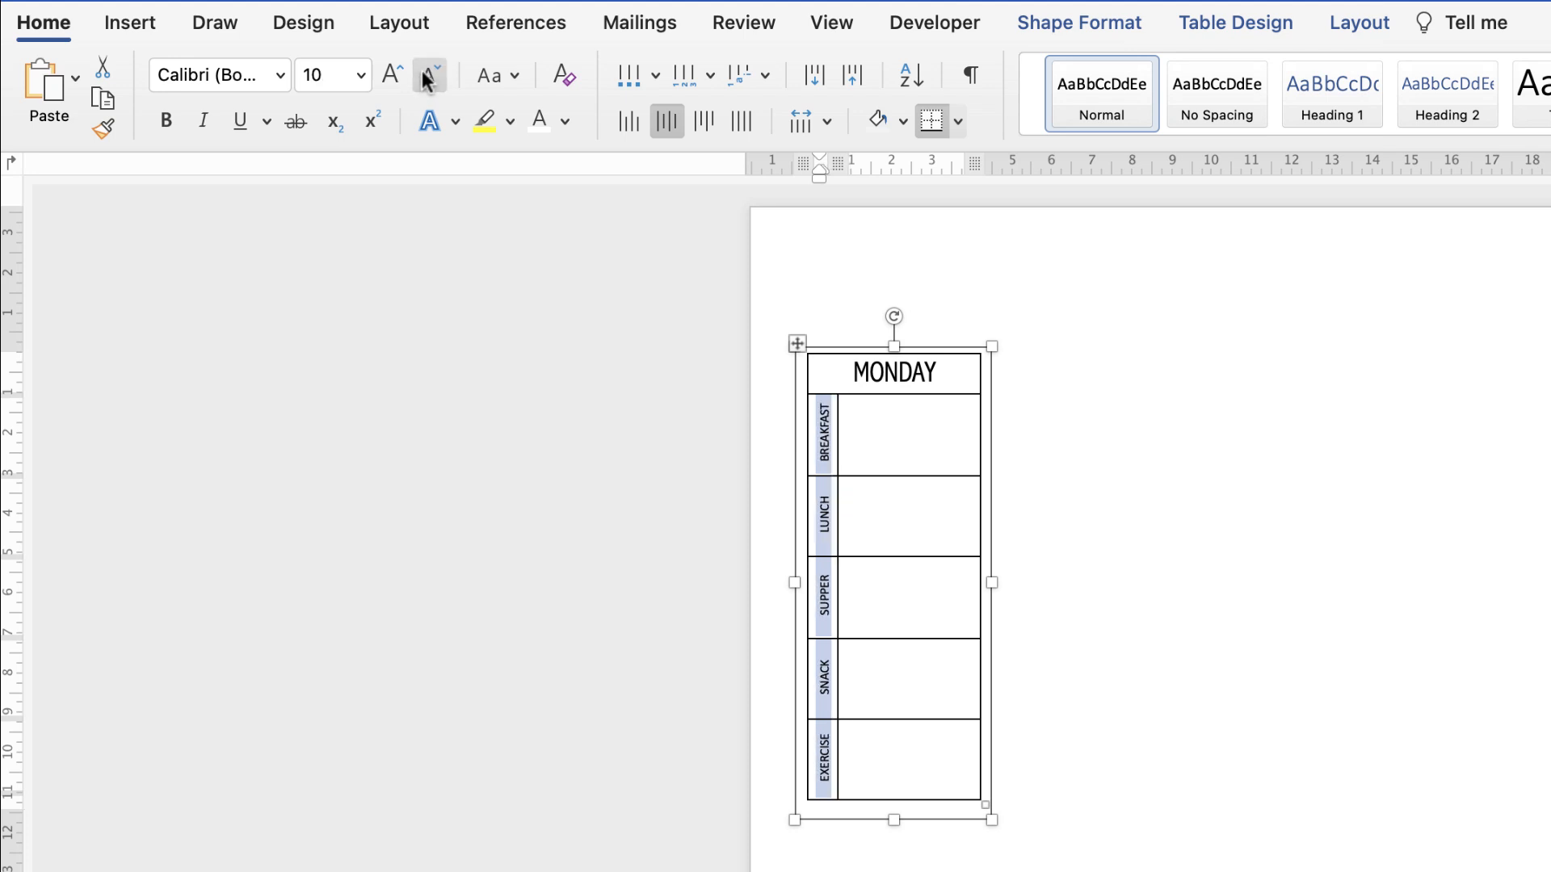
pyautogui.click(429, 75)
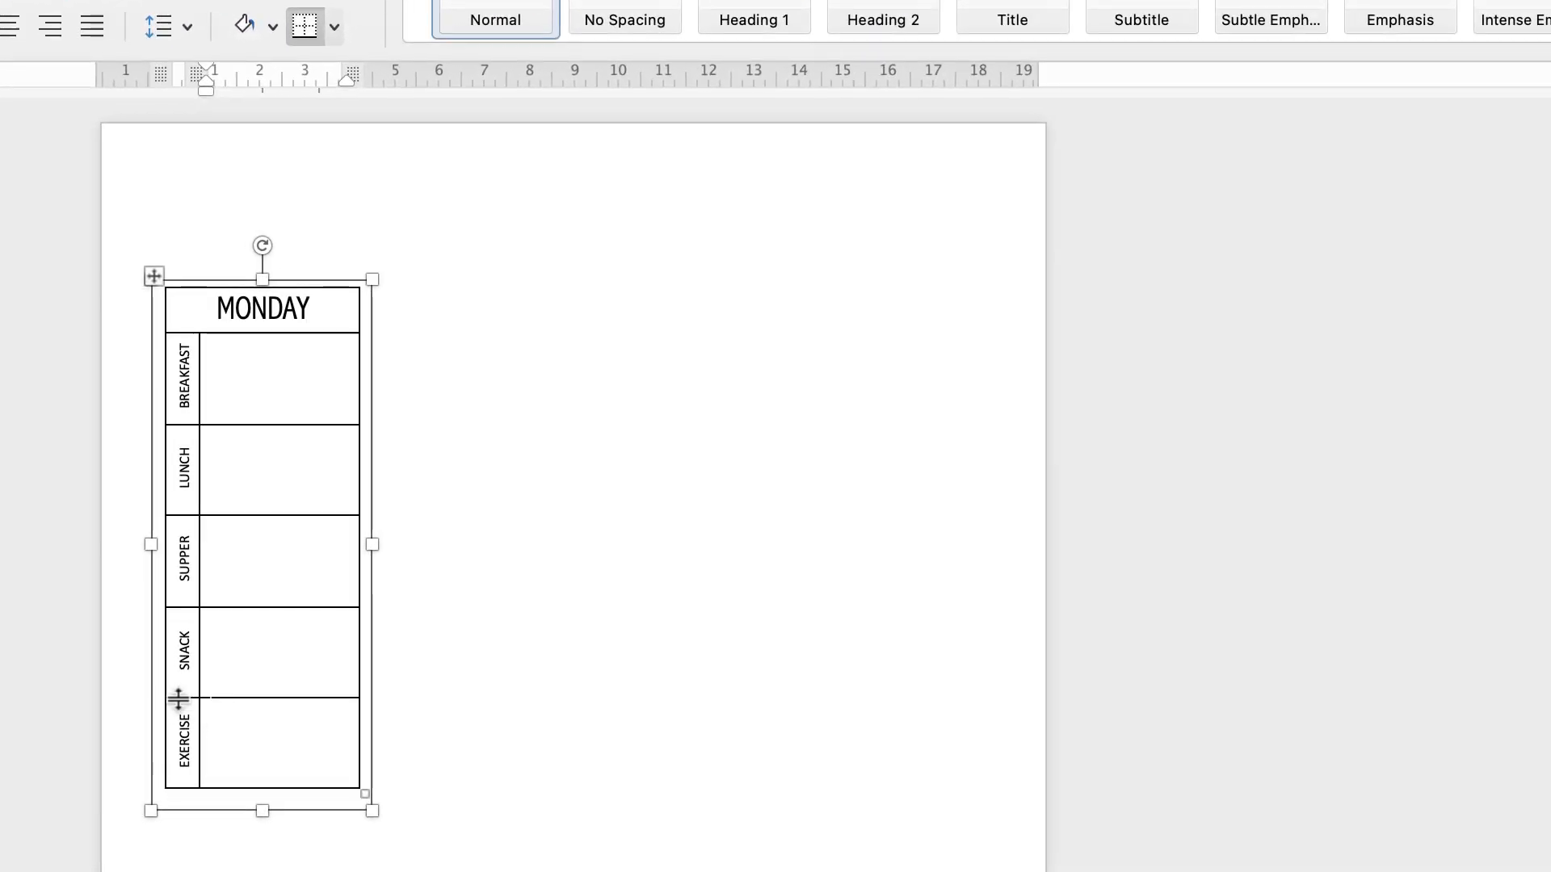
pyautogui.moveTo(230, 740)
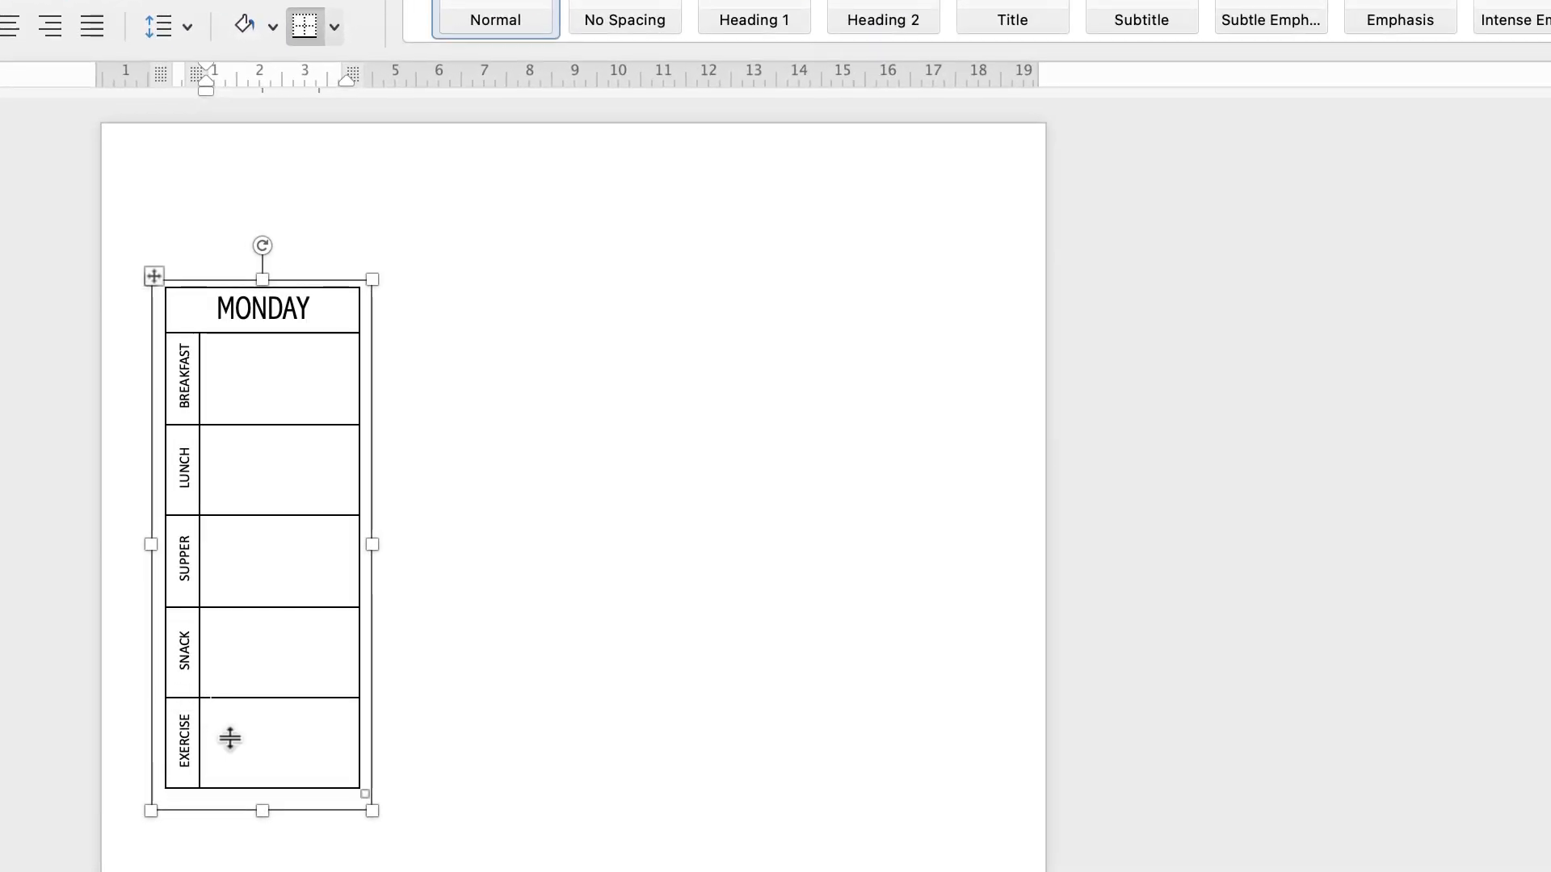
pyautogui.click(259, 752)
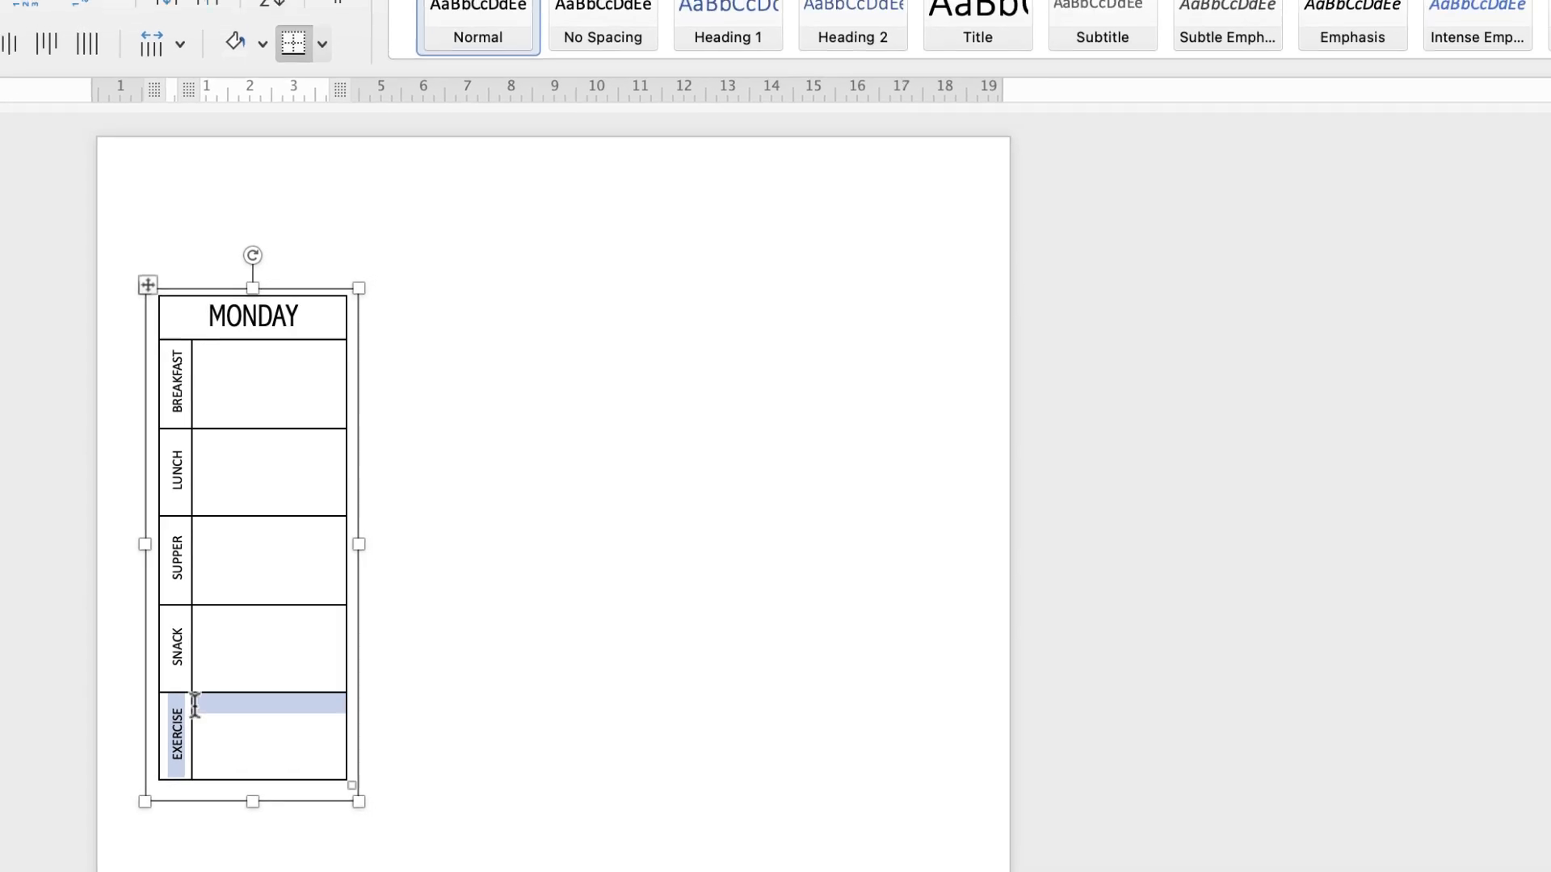
# Step: Apply a 2¼ pt top border to the EXERCISE row
pyautogui.click(486, 62)
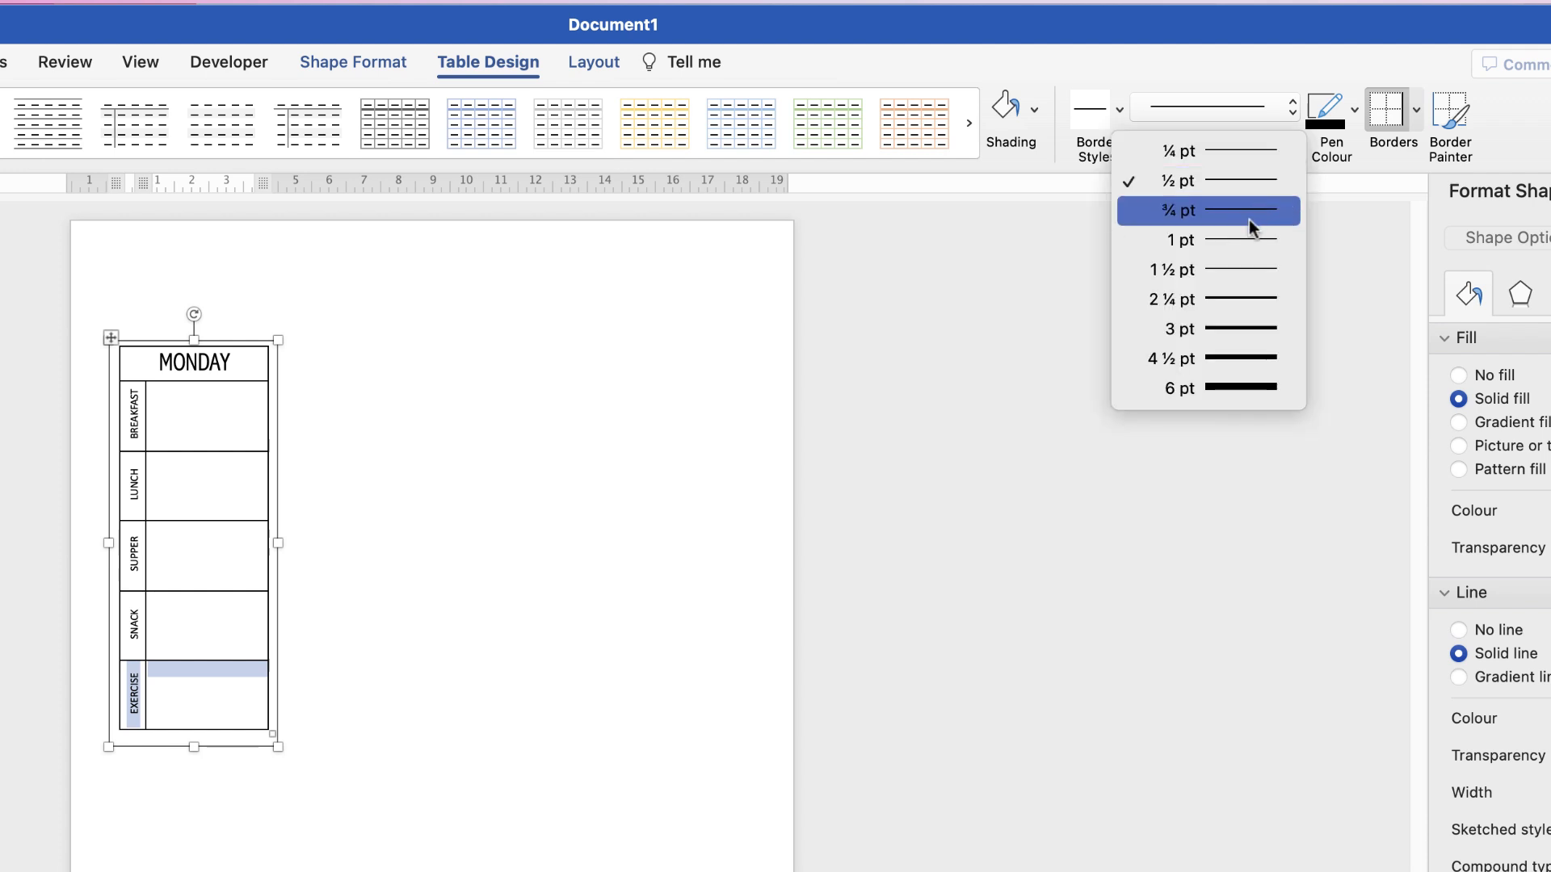
pyautogui.click(1175, 299)
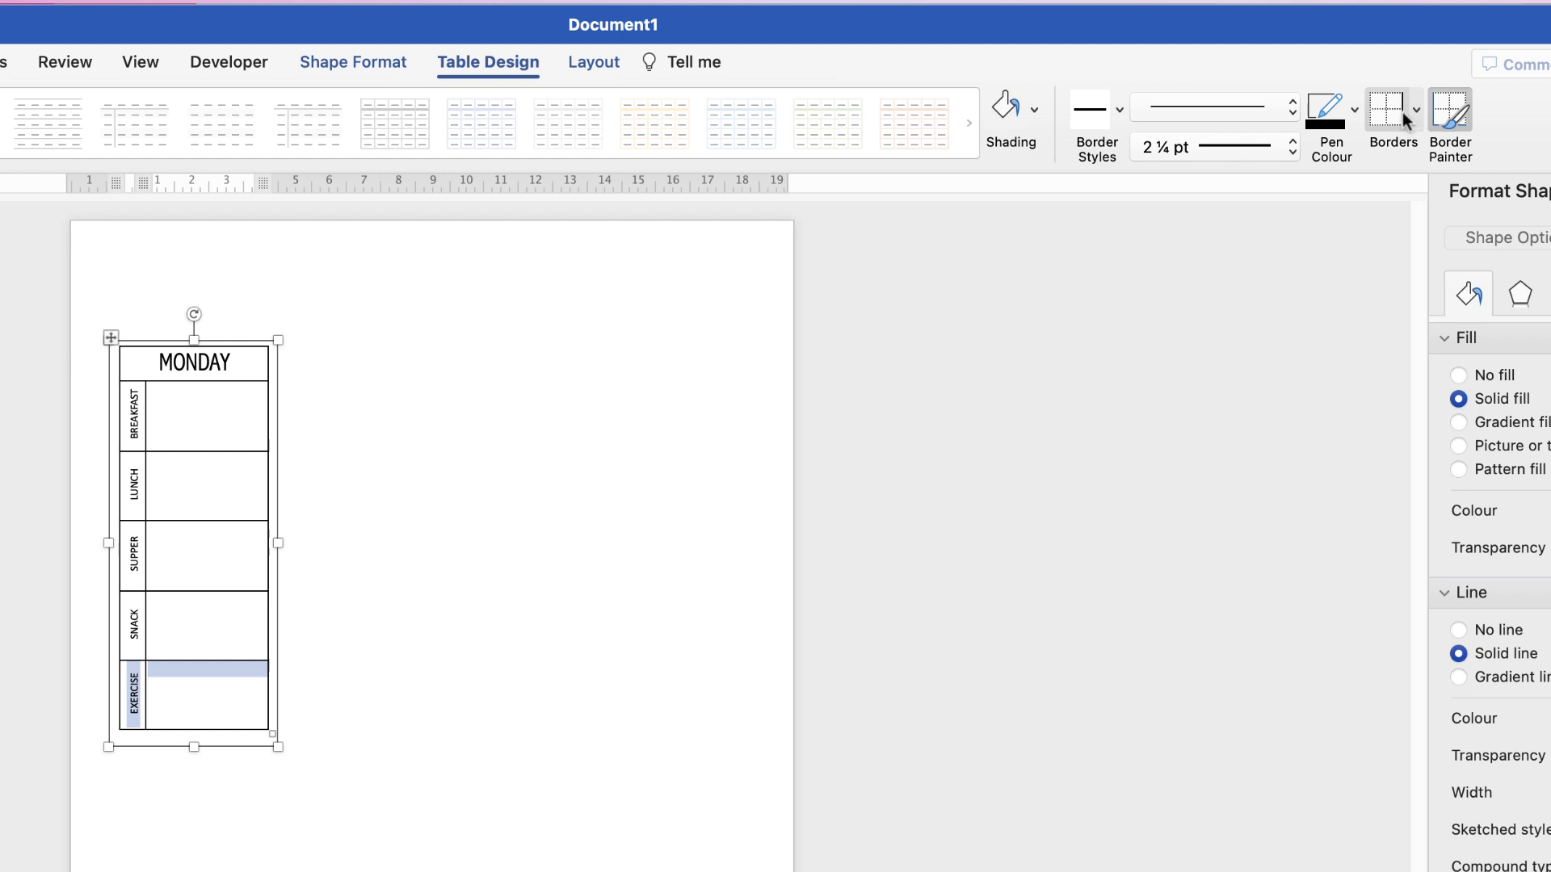
pyautogui.click(1416, 119)
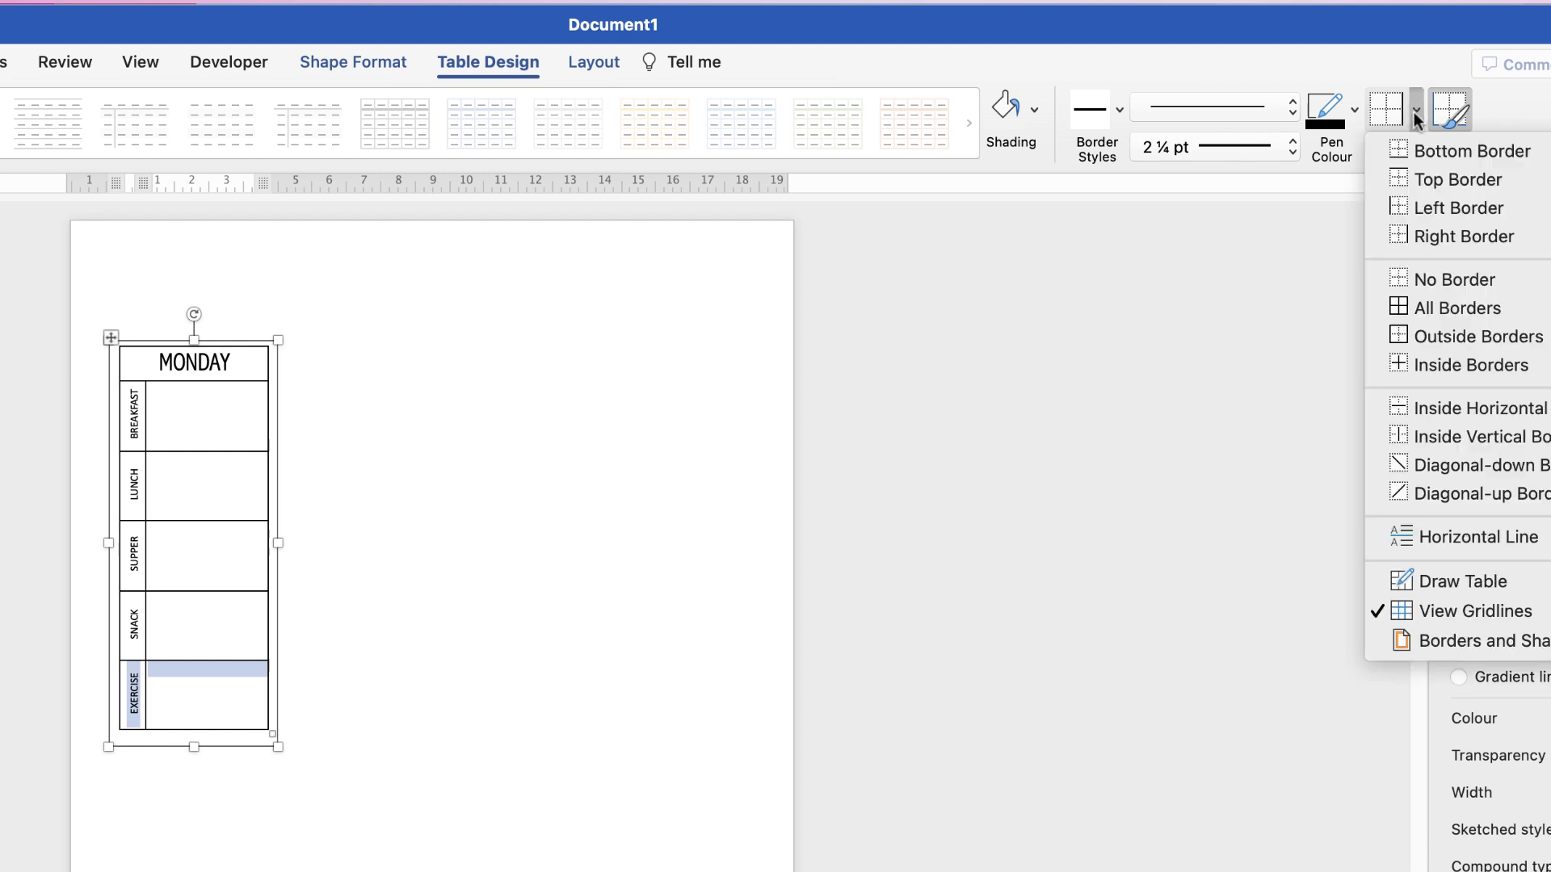
pyautogui.moveTo(1463, 180)
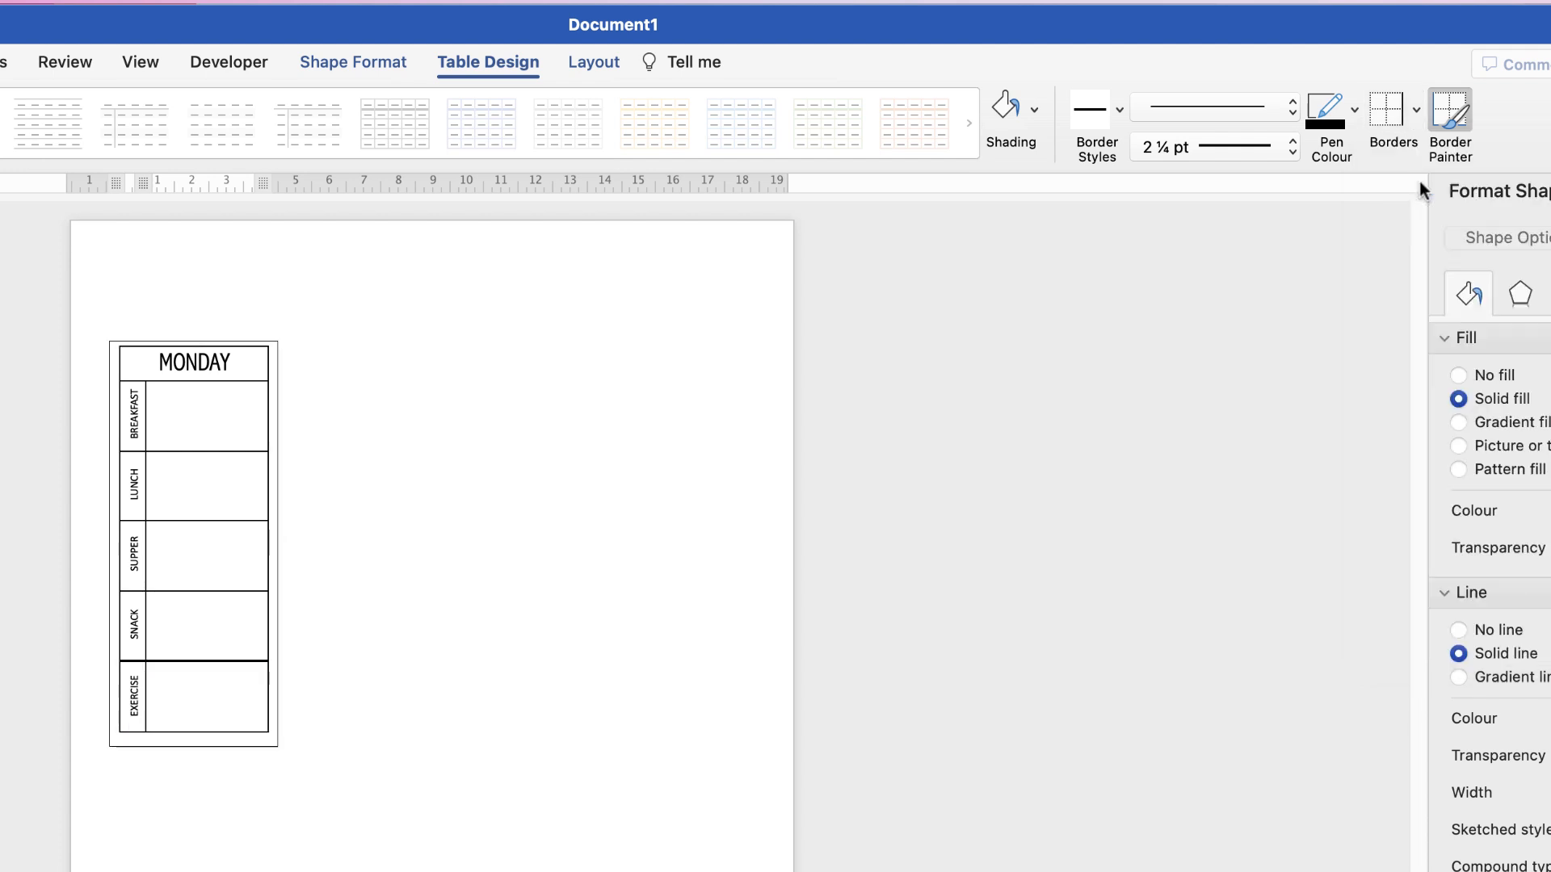
pyautogui.click(219, 660)
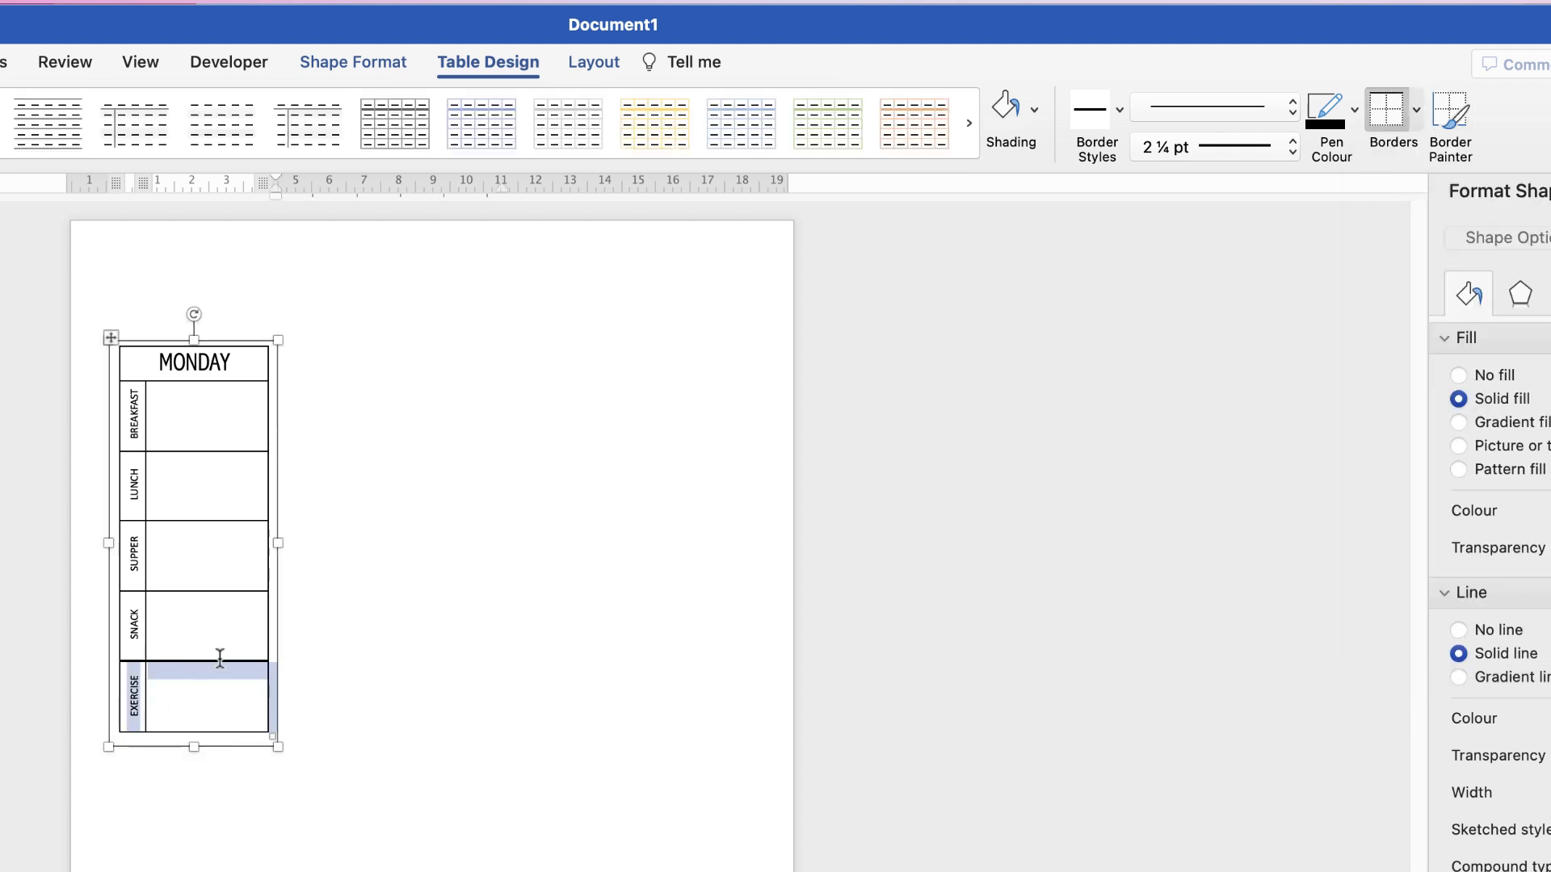
# Step: Give the MONDAY heading cell a thick 2¼ pt left border
pyautogui.click(228, 362)
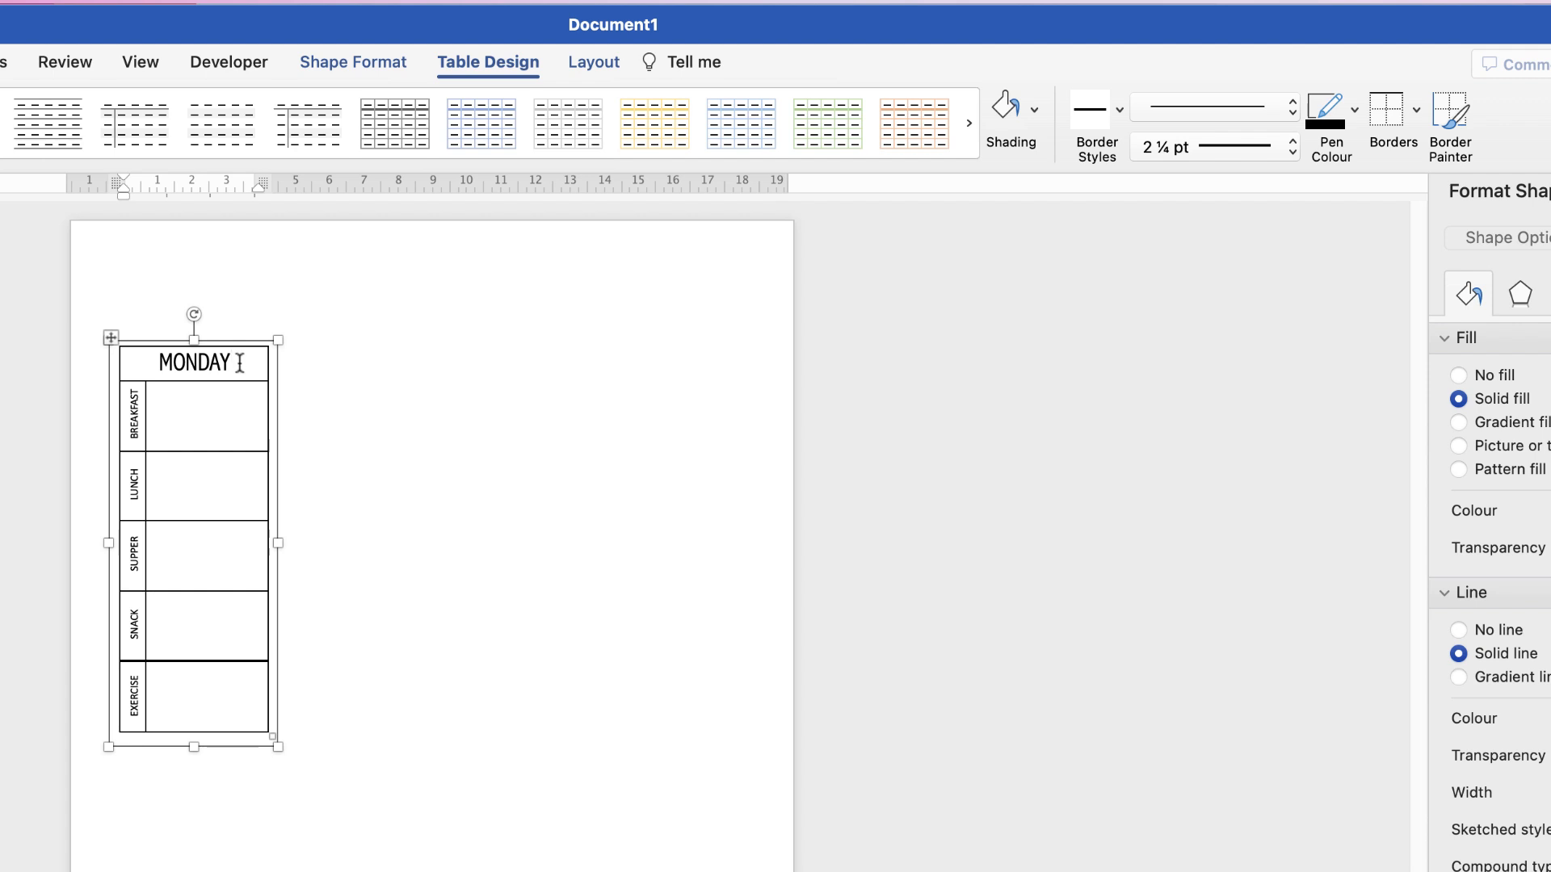
pyautogui.click(1415, 118)
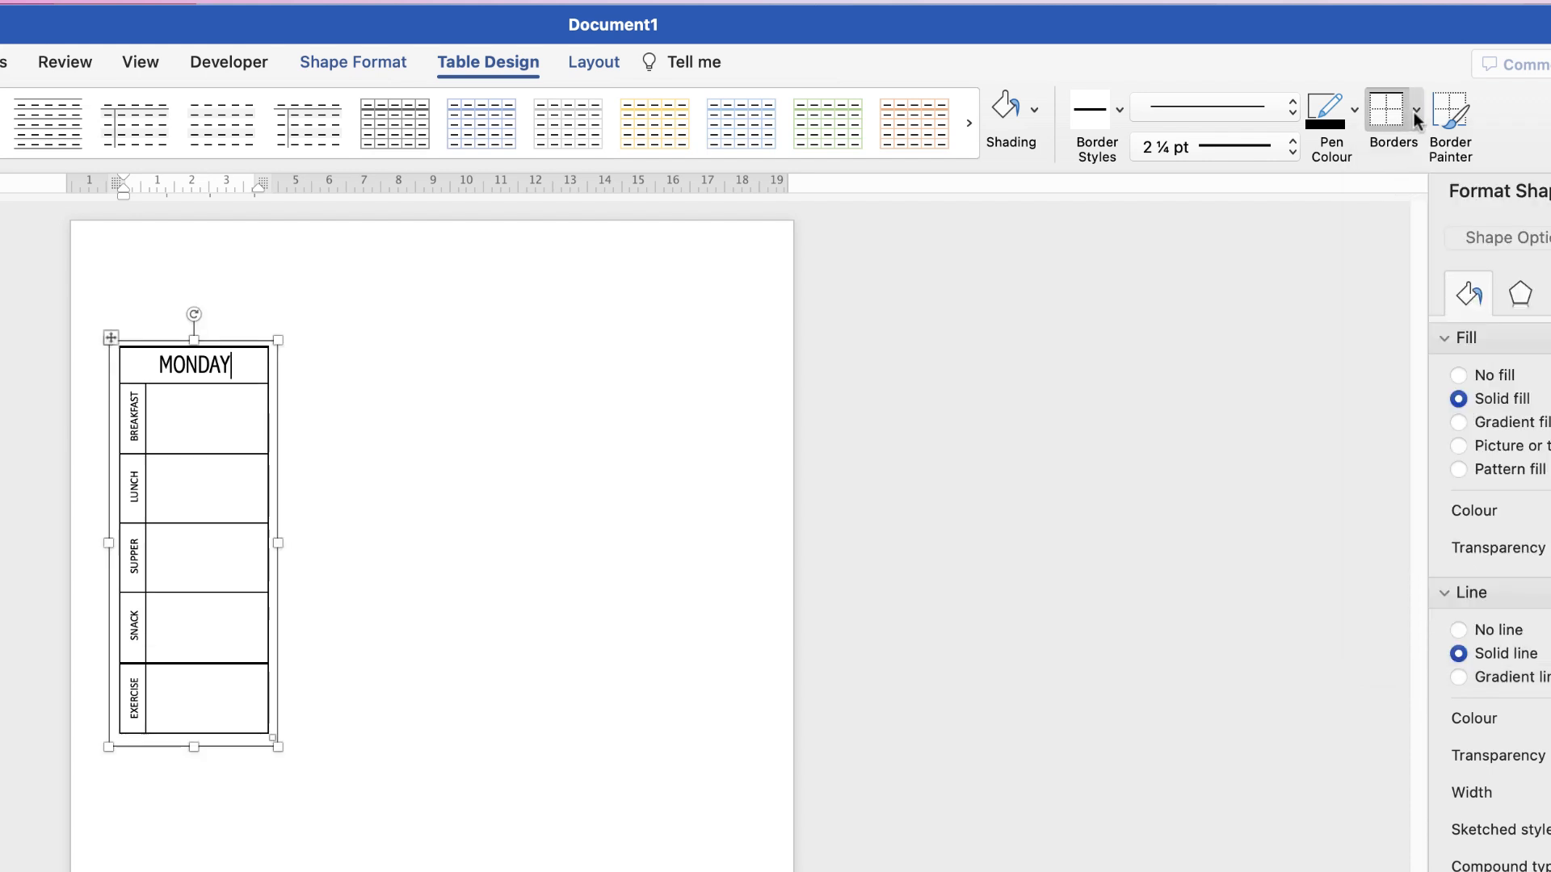
pyautogui.click(1418, 114)
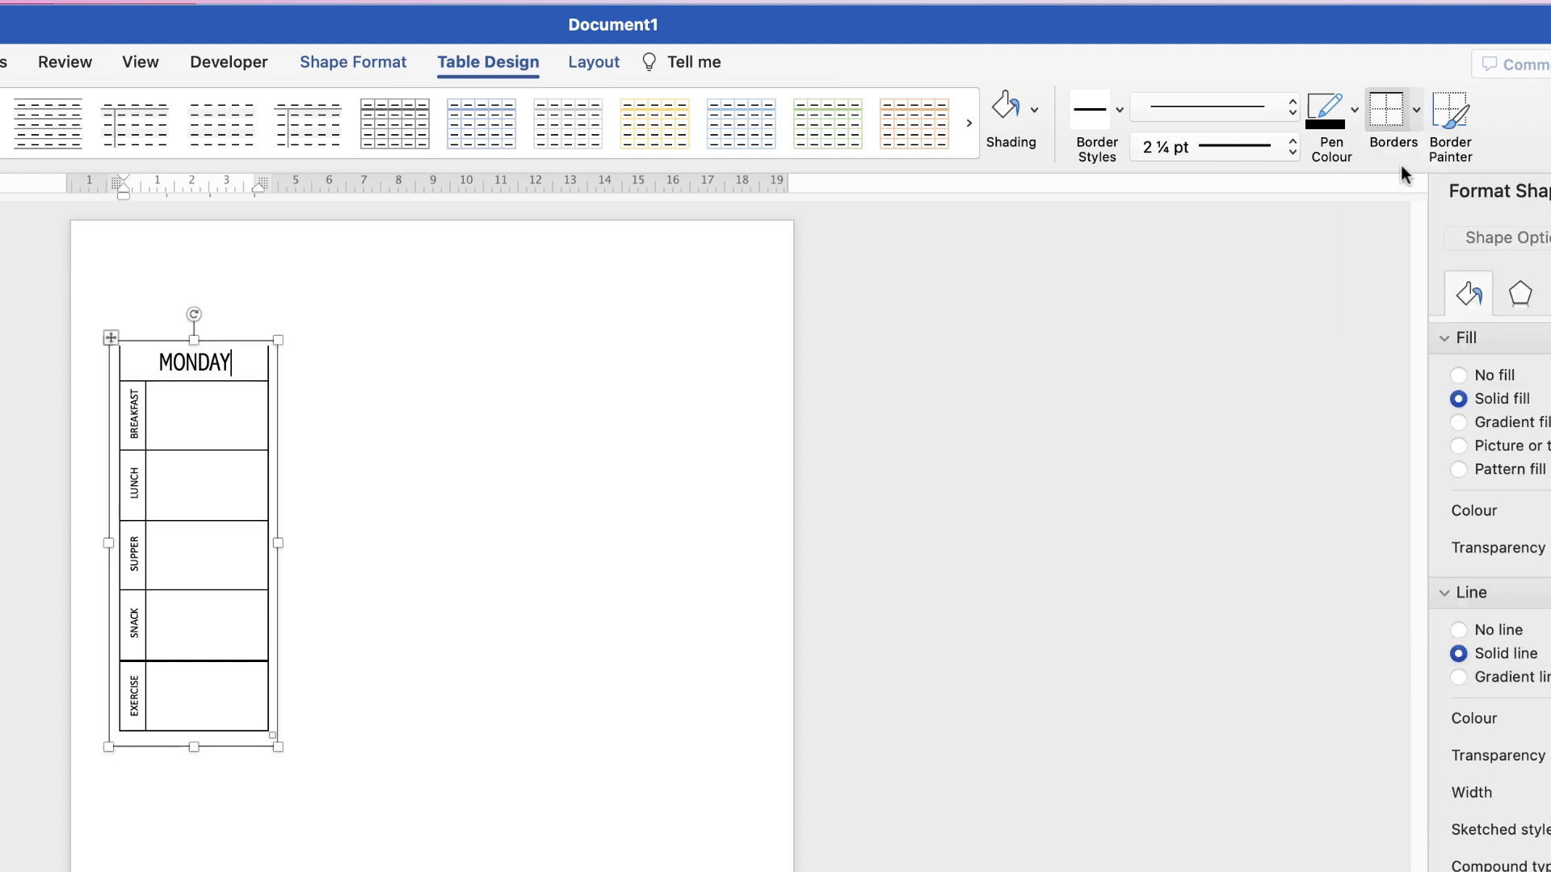
pyautogui.click(1419, 109)
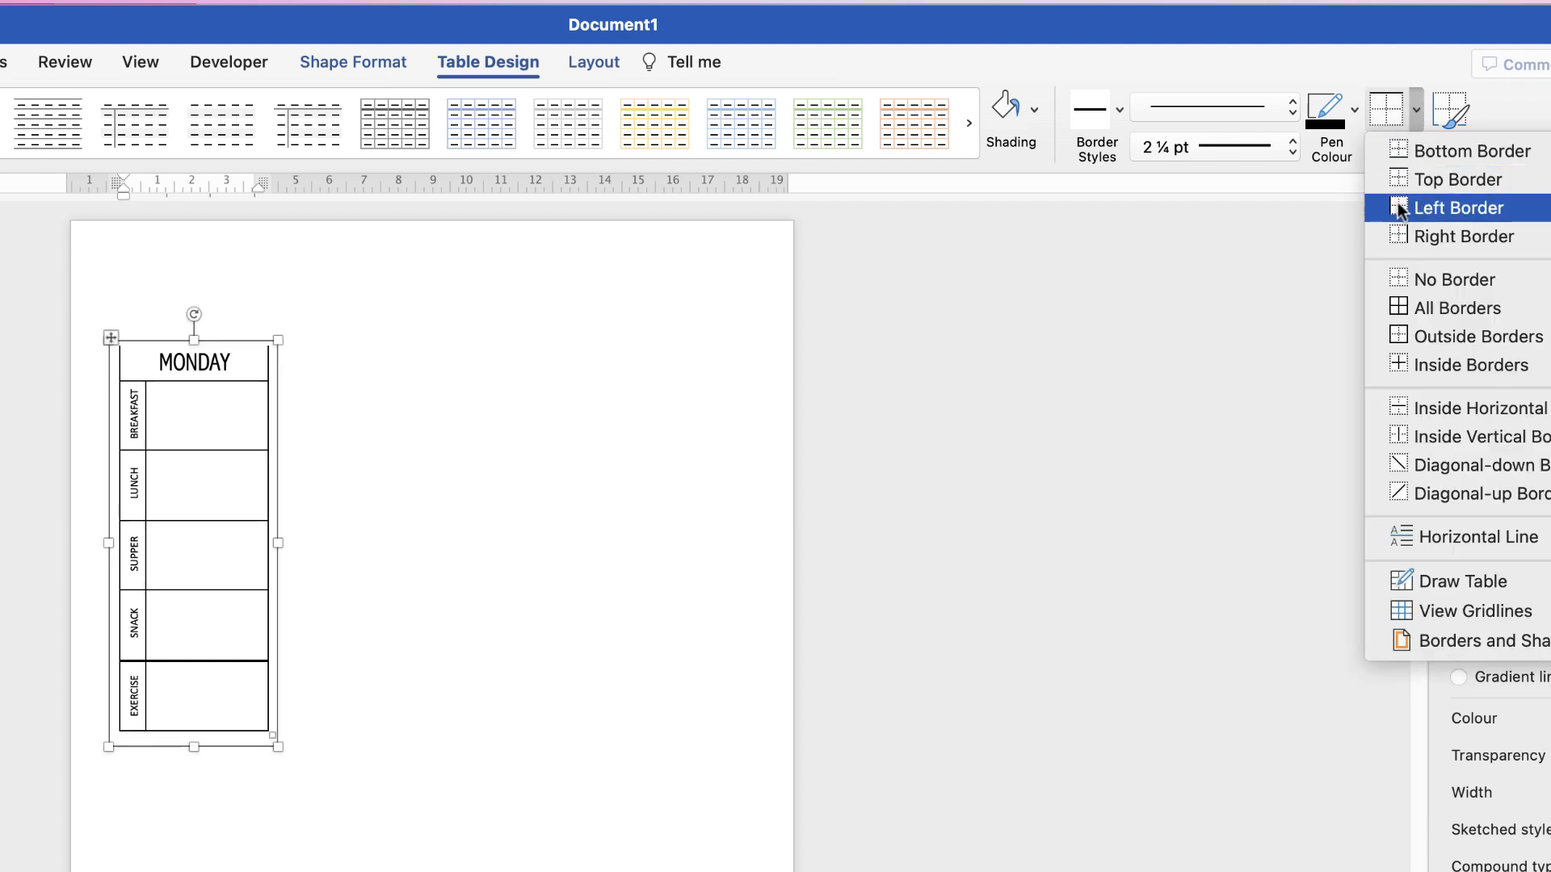
pyautogui.click(1463, 207)
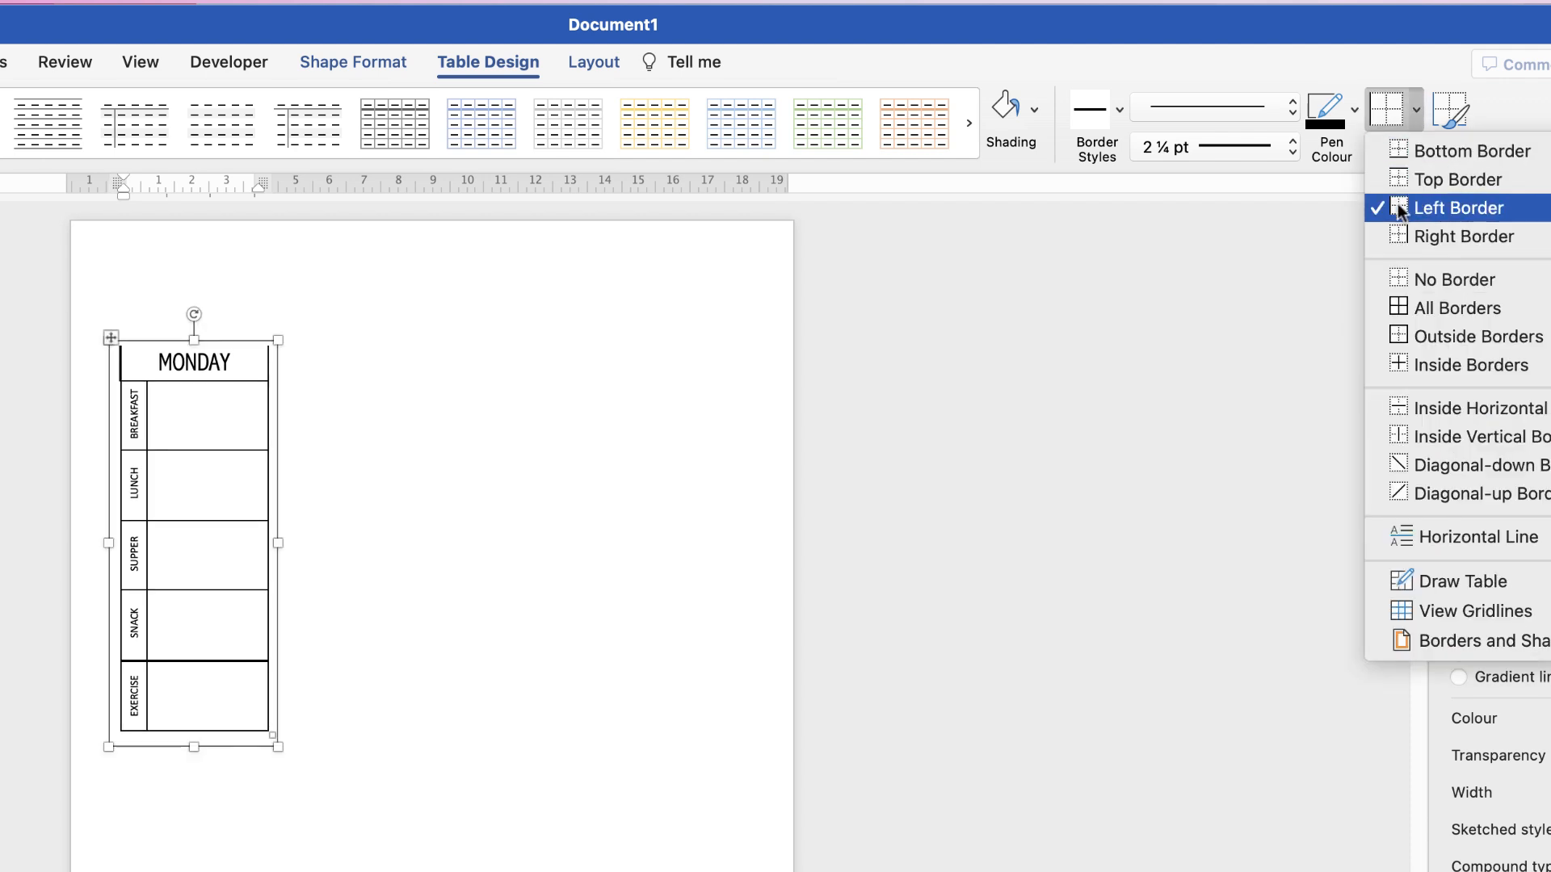
pyautogui.moveTo(1454, 179)
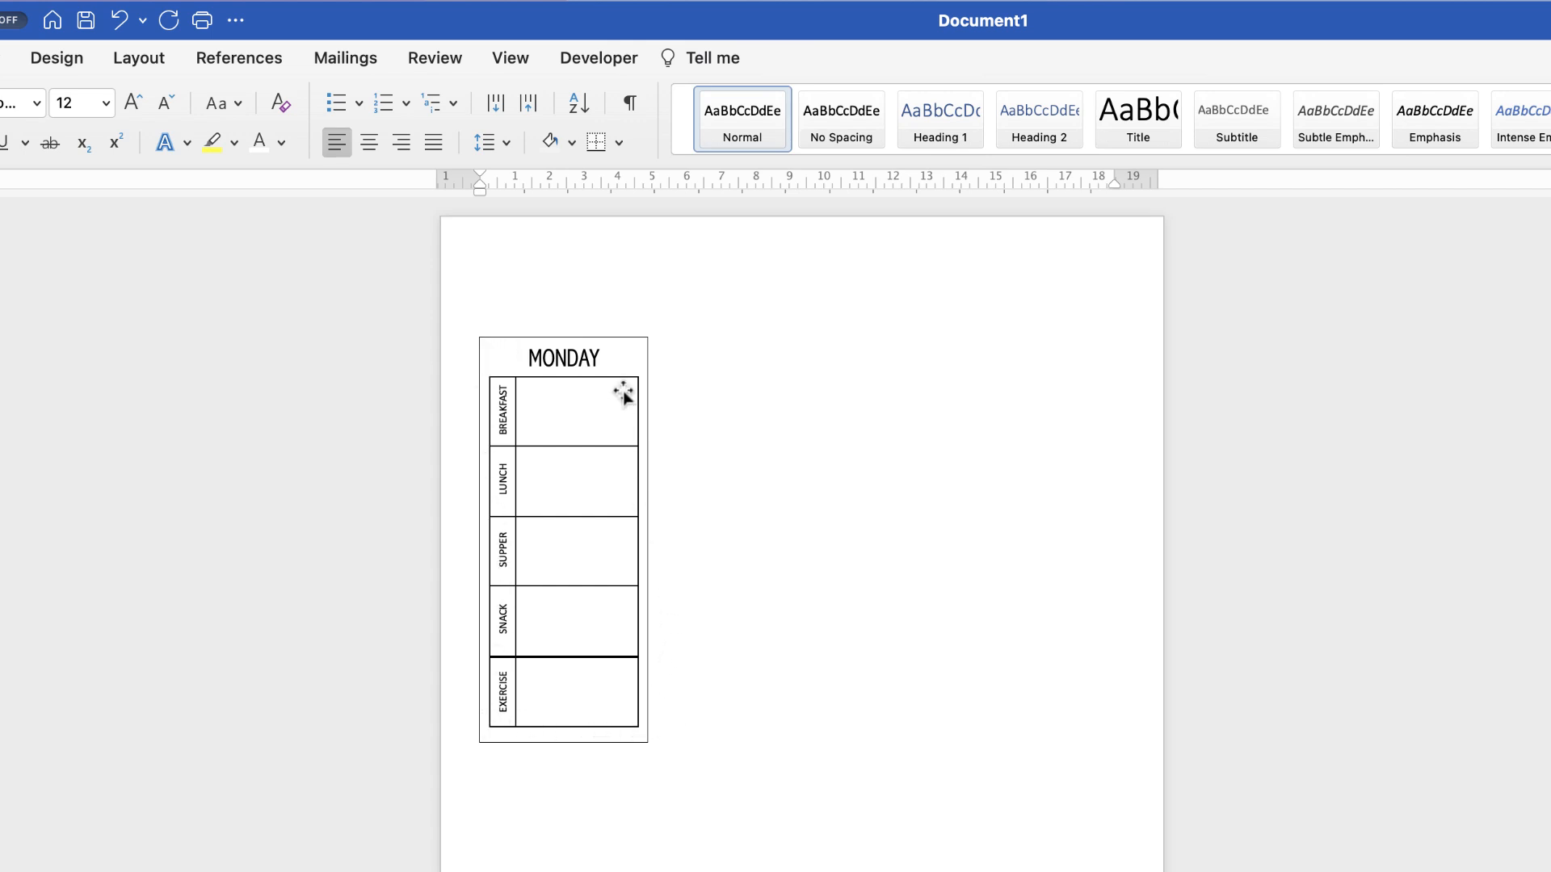
# Step: Set the MONDAY text box's Shape Outline to No Outline, then reselect the box
pyautogui.click(624, 392)
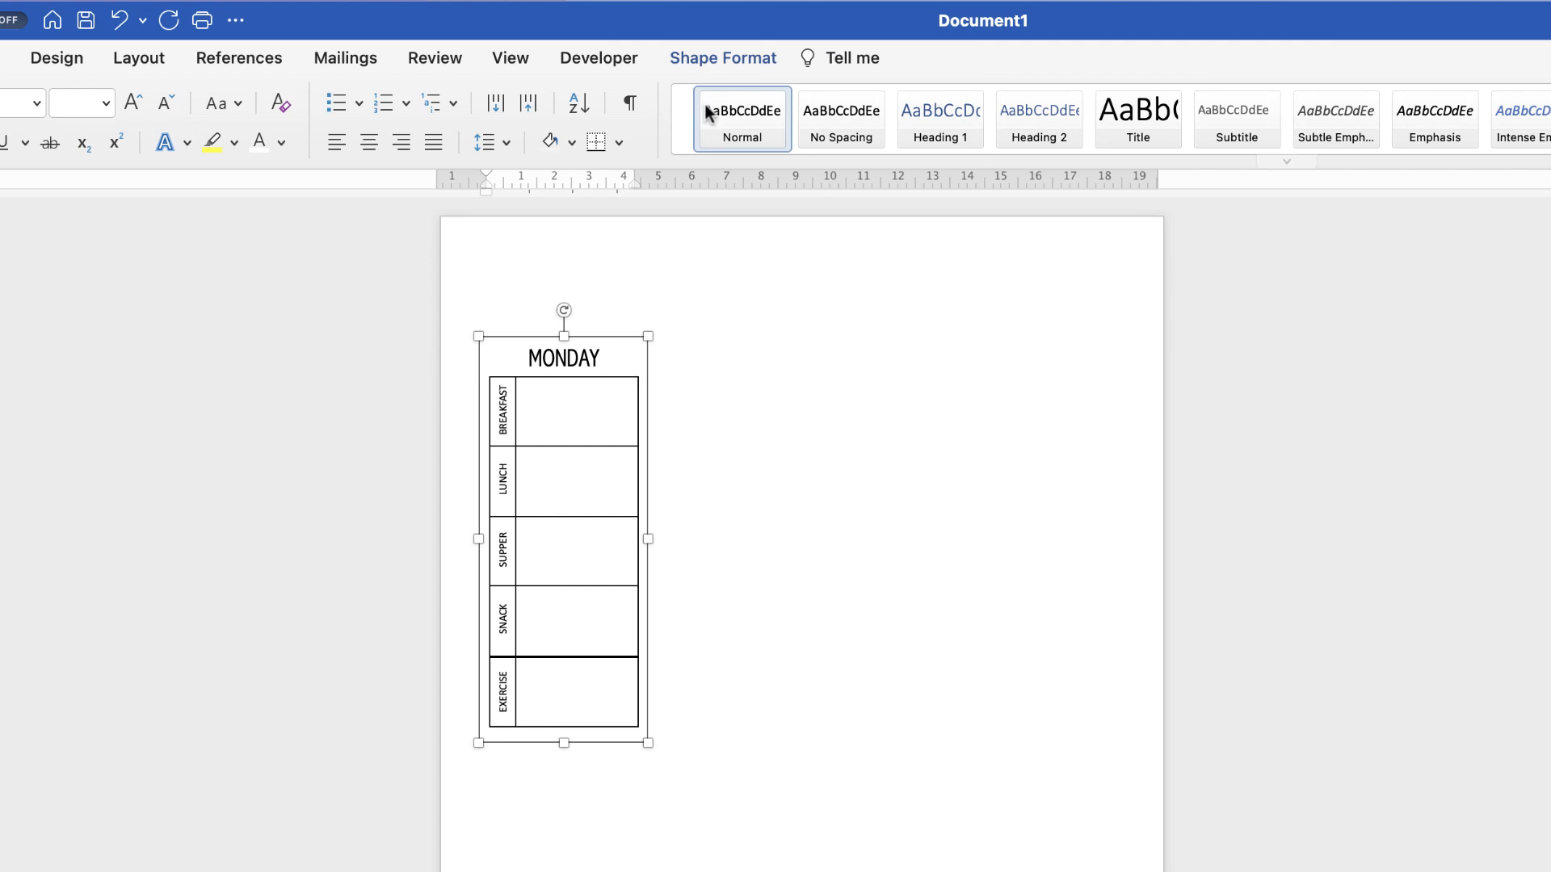
pyautogui.click(722, 58)
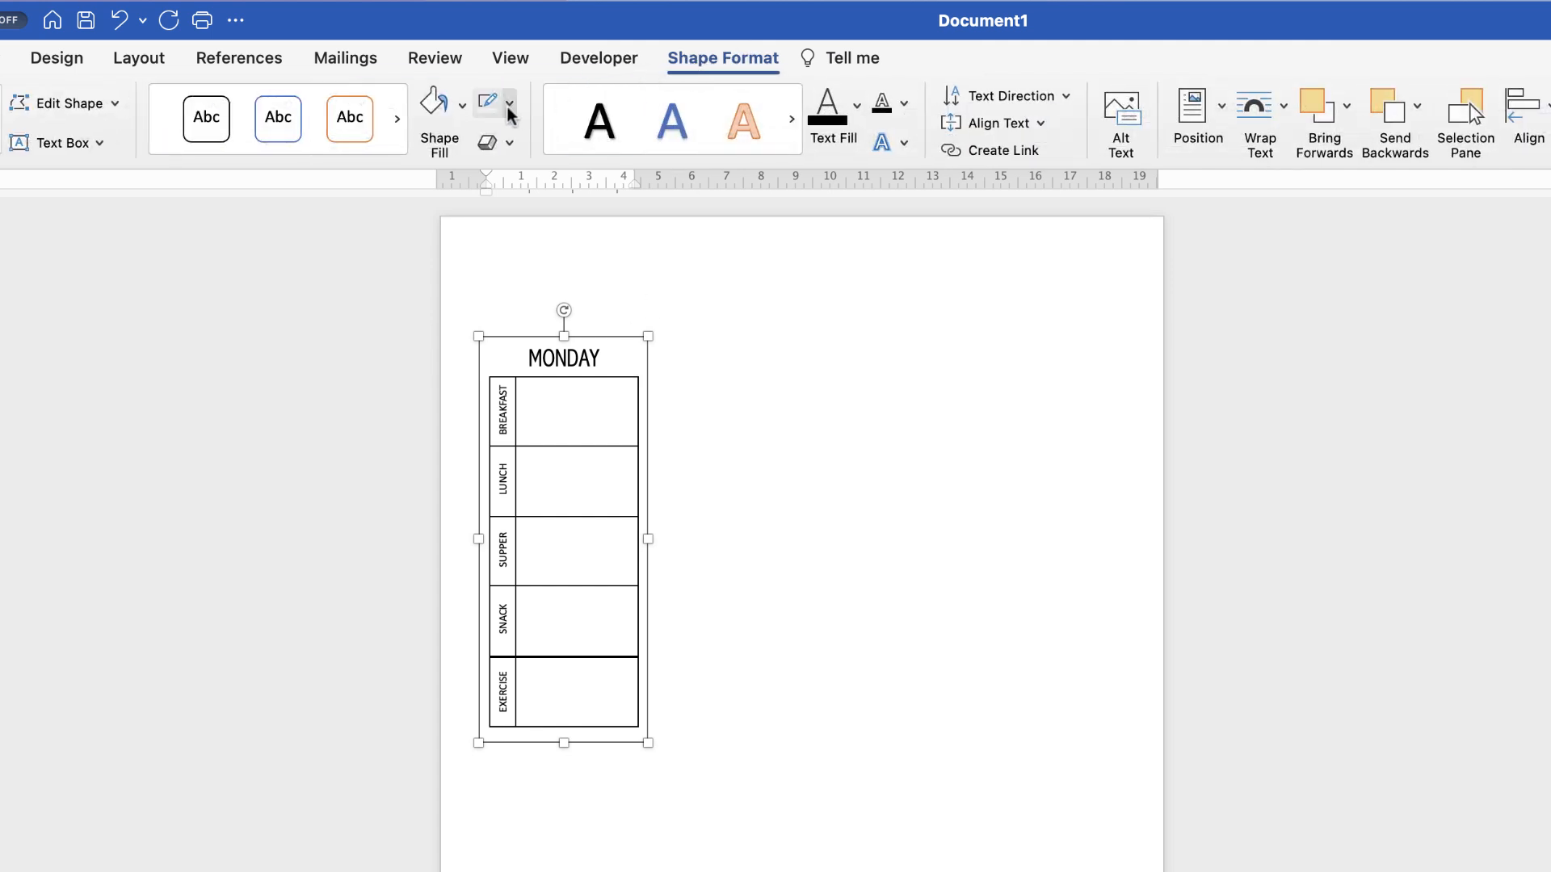
pyautogui.click(508, 103)
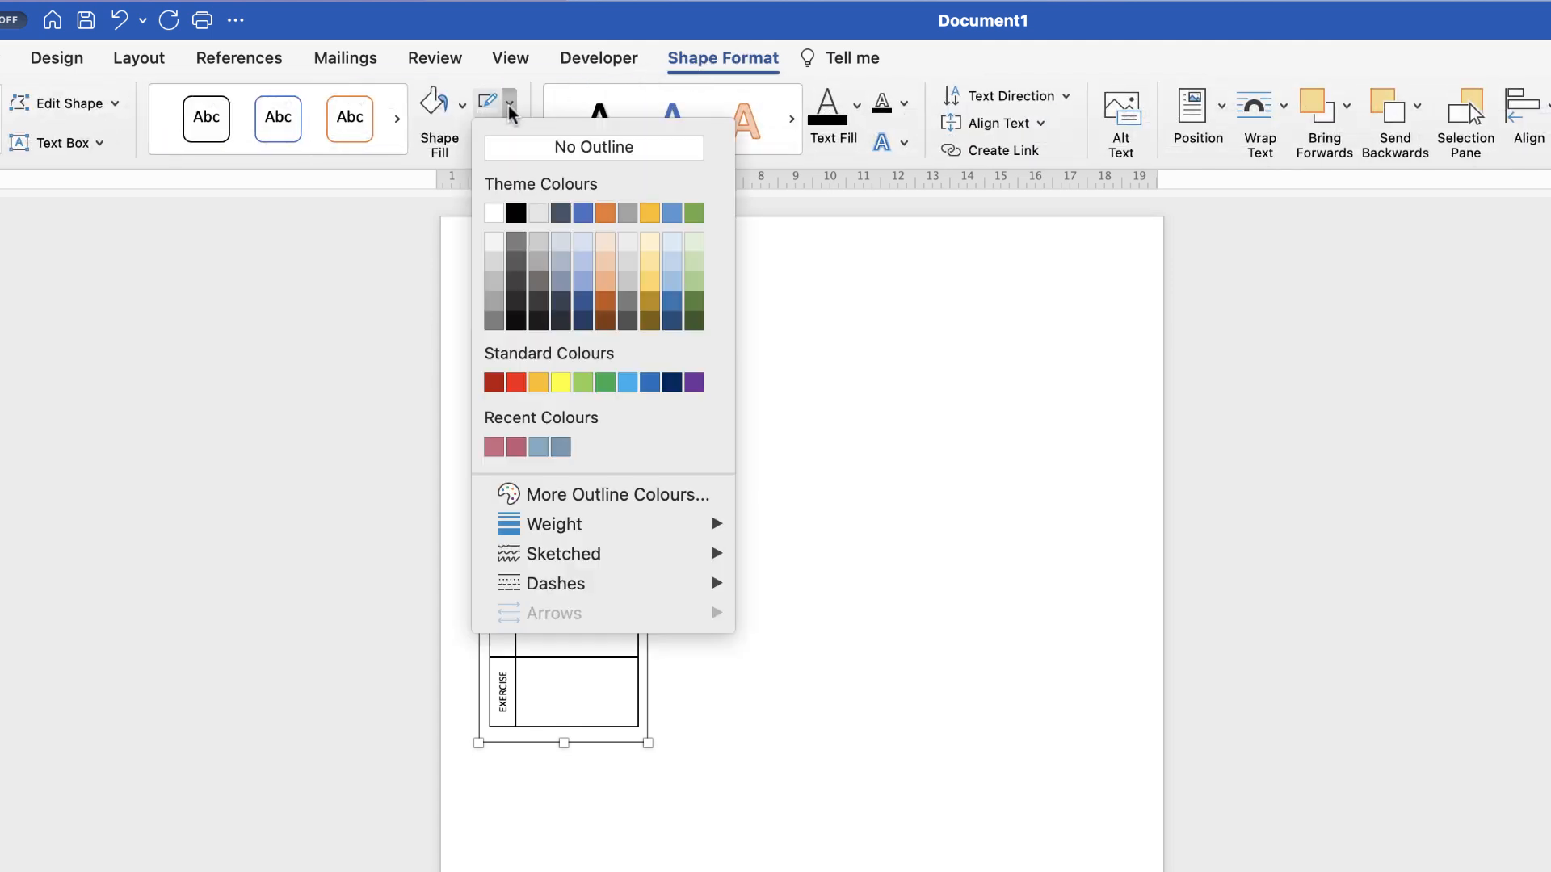
pyautogui.click(594, 146)
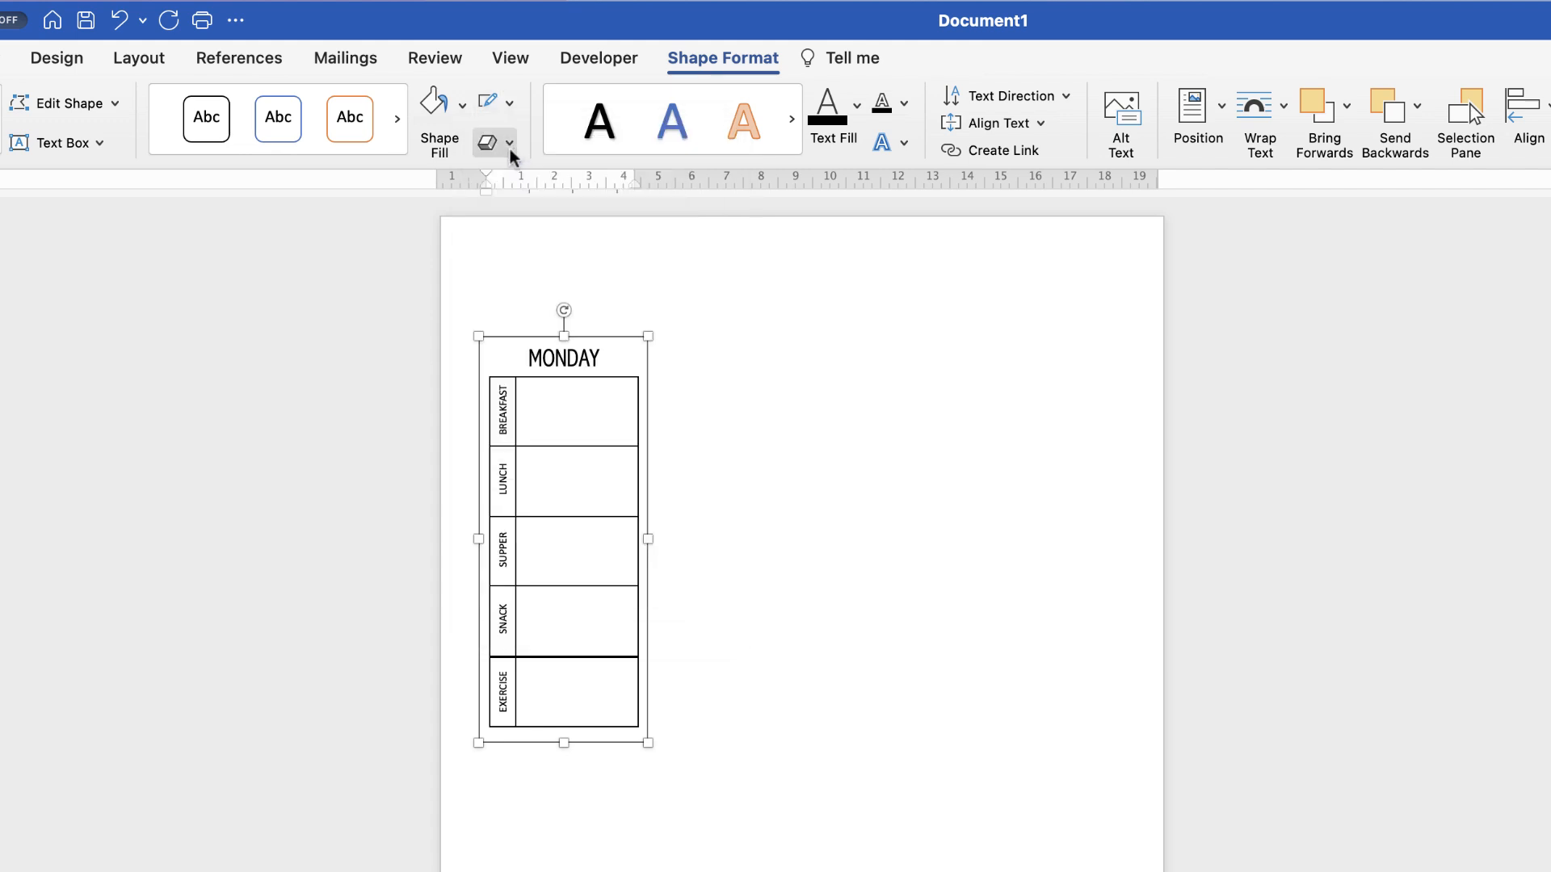
pyautogui.click(692, 662)
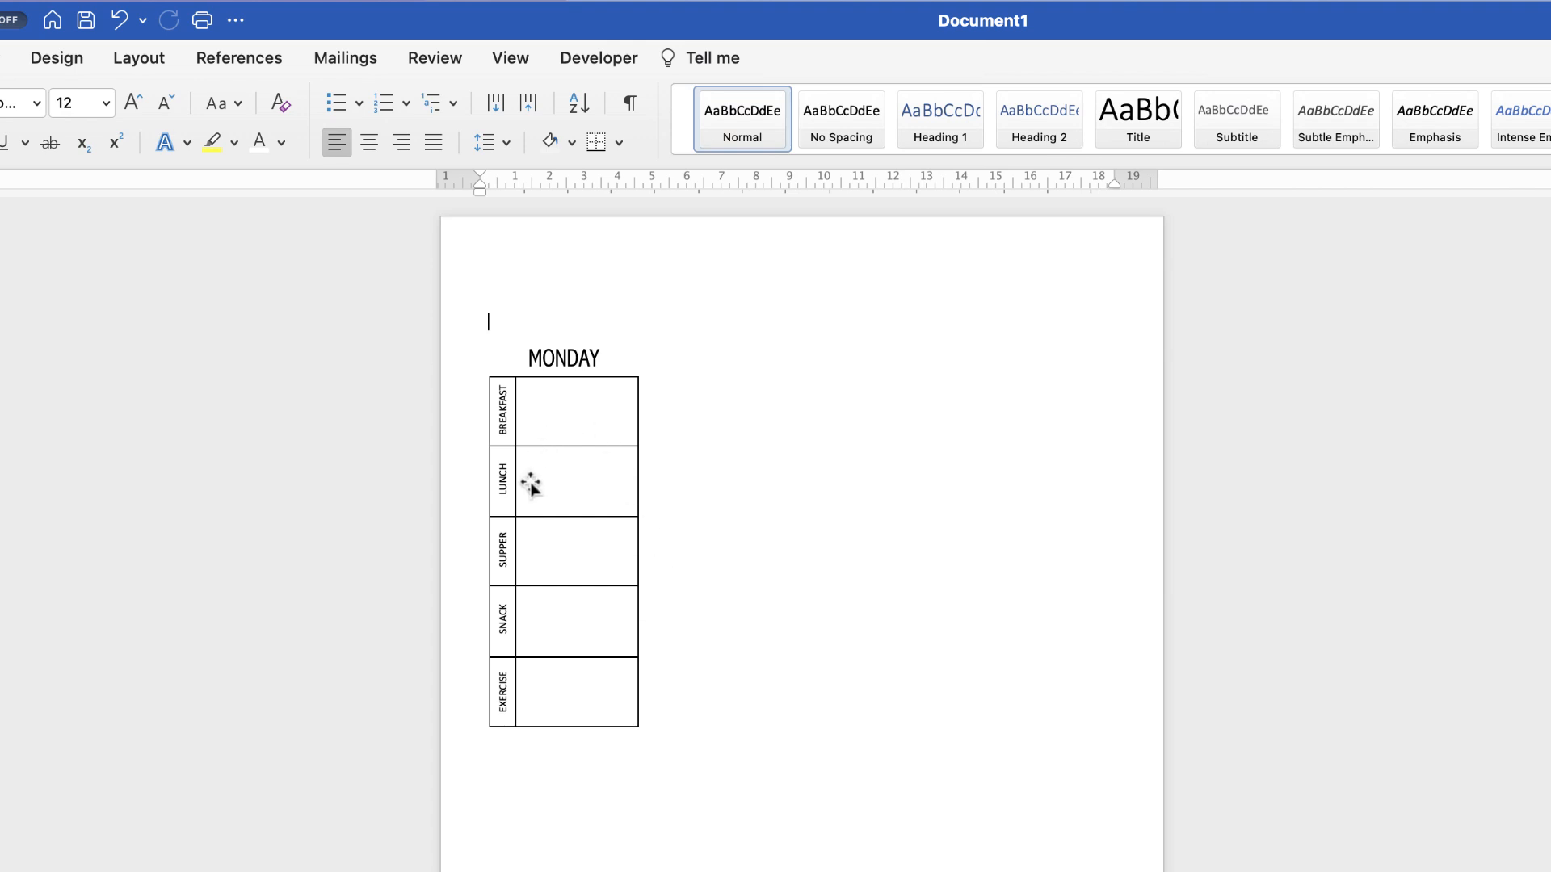
pyautogui.moveTo(565, 432)
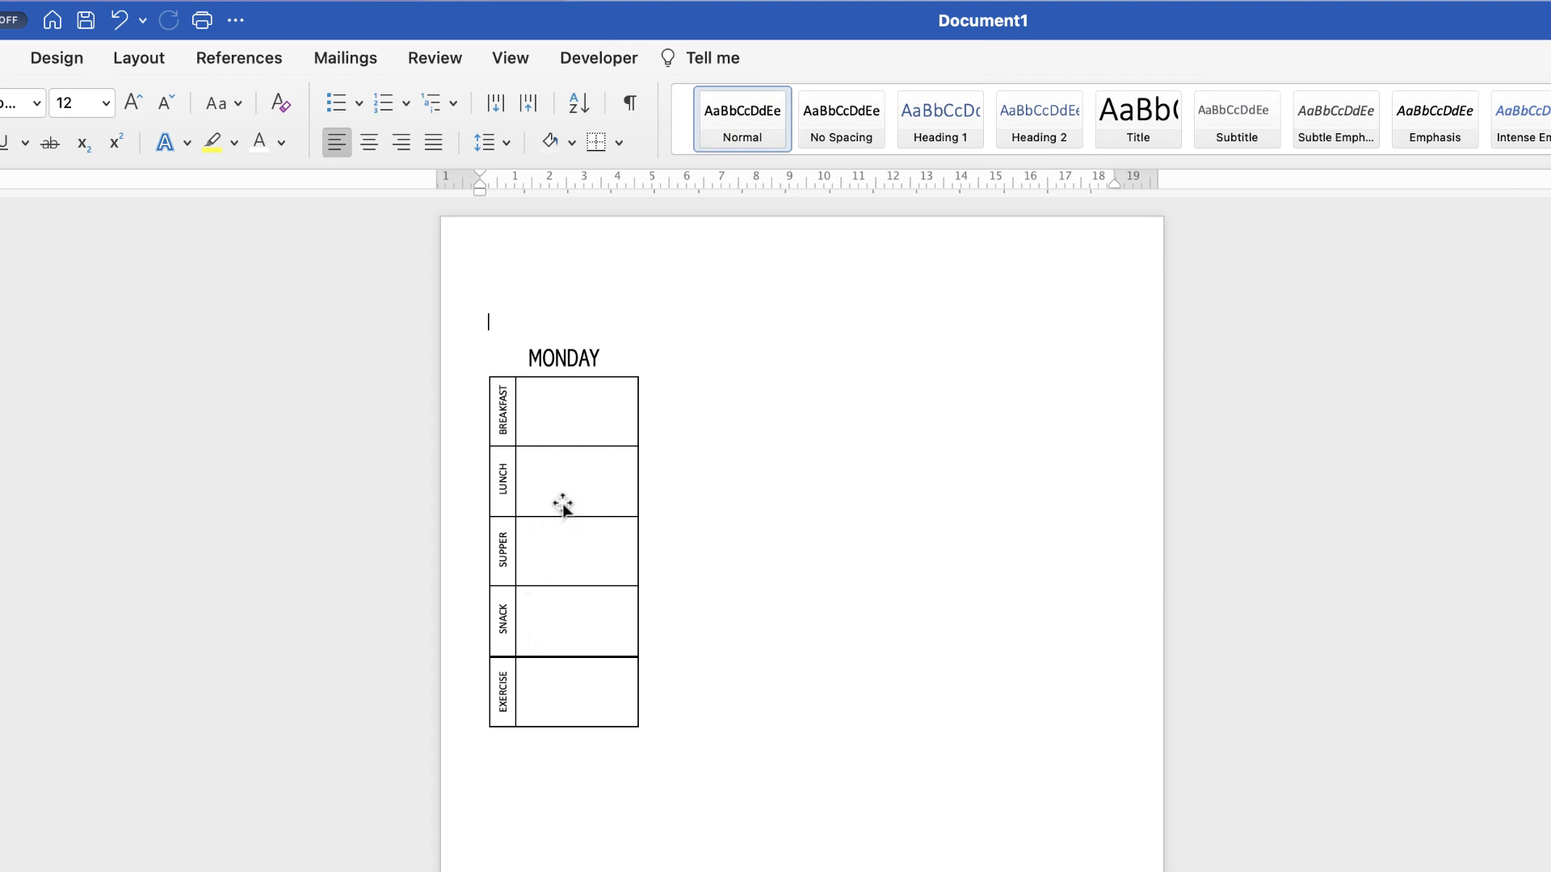
pyautogui.click(563, 504)
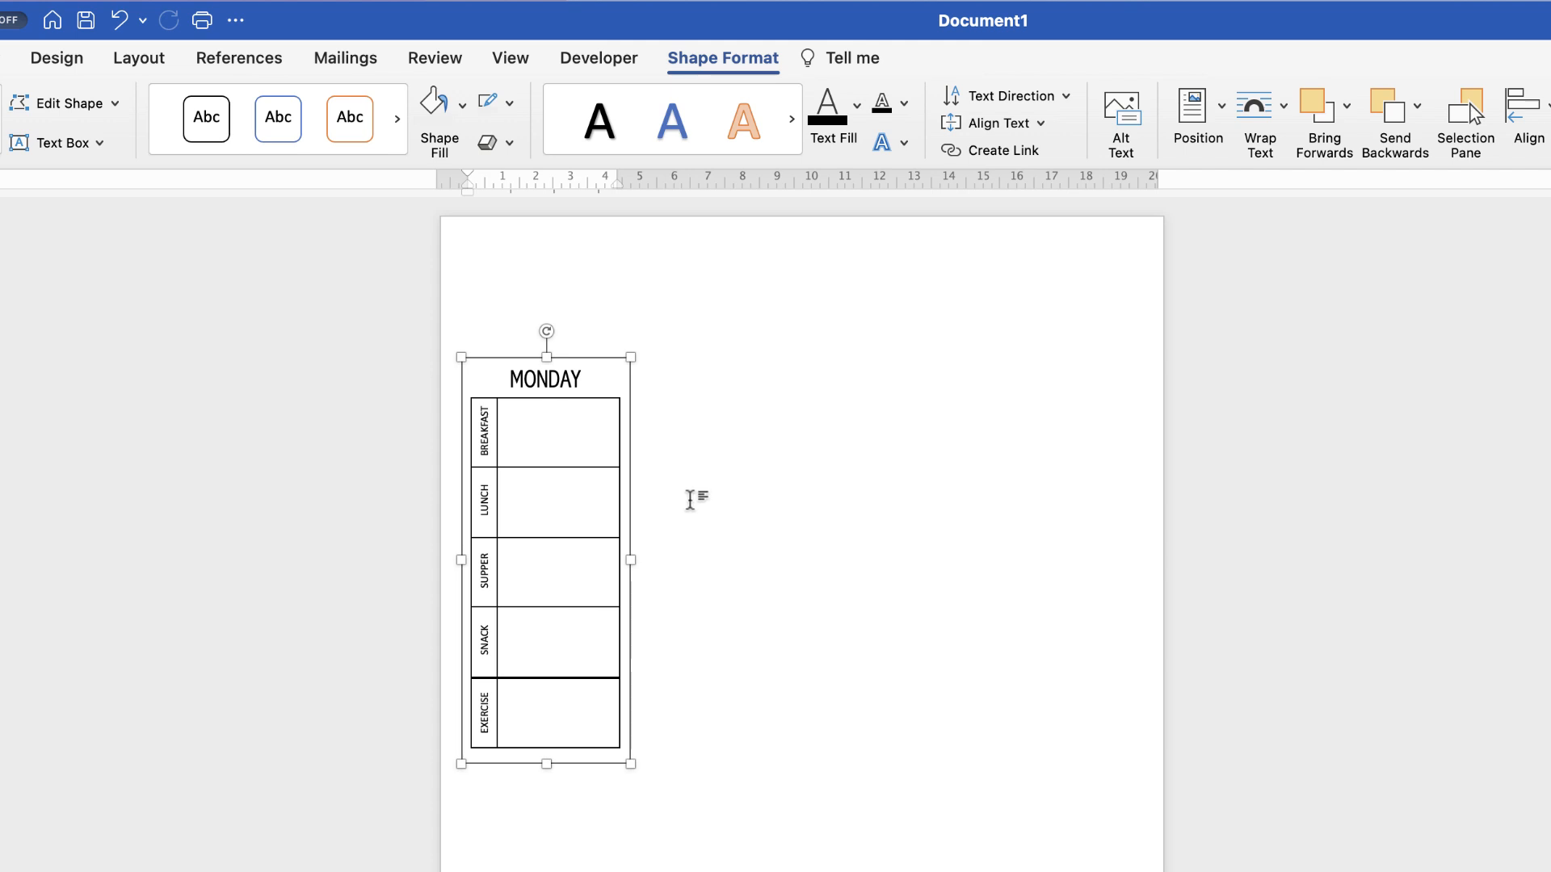
pyautogui.moveTo(715, 514)
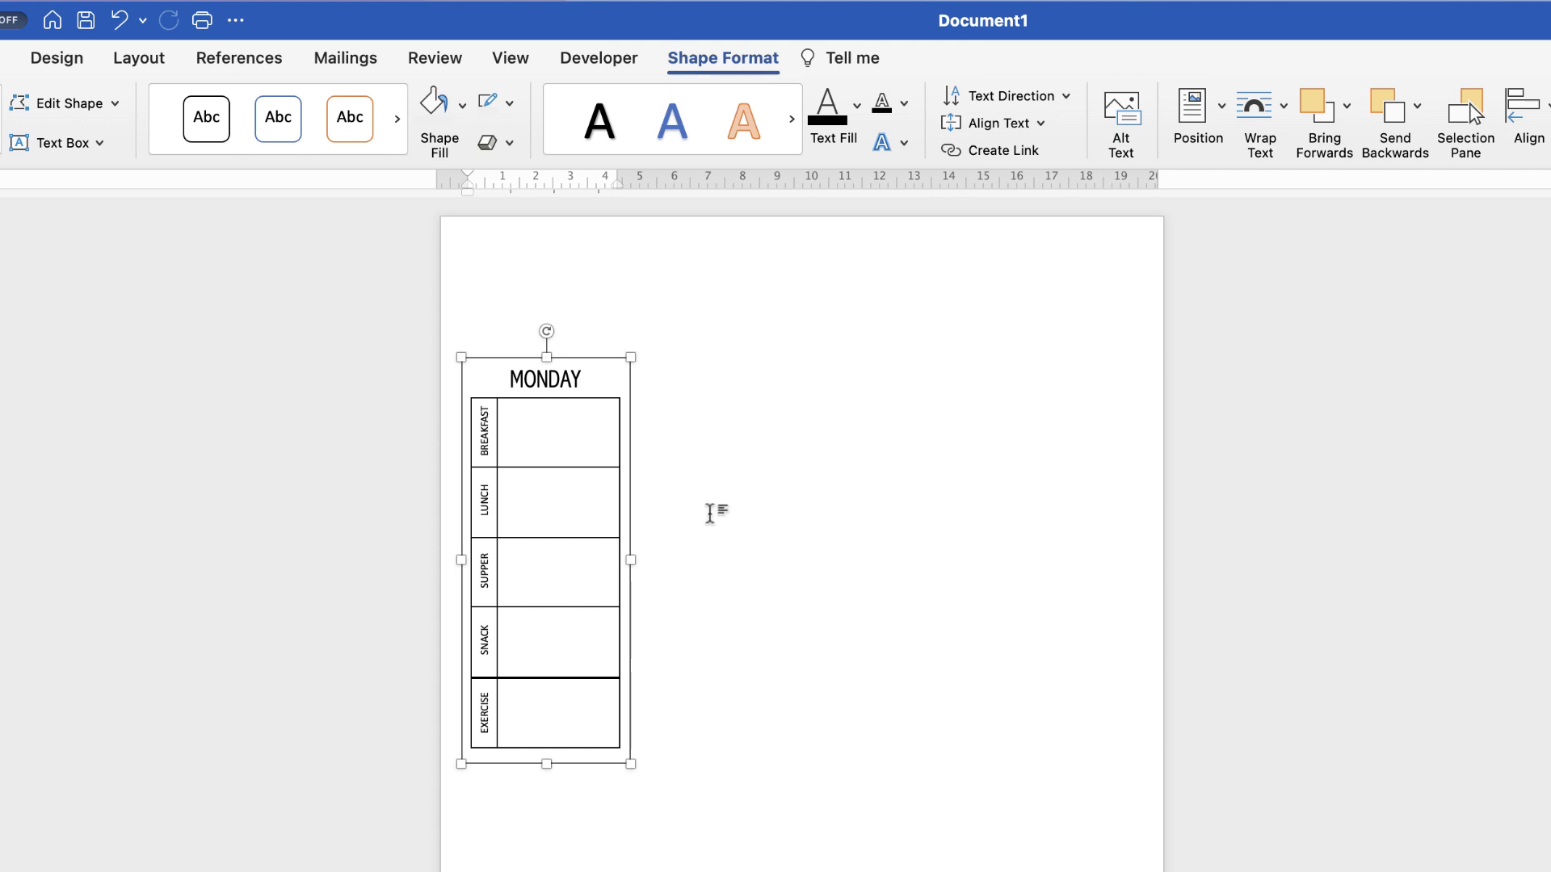
pyautogui.moveTo(550, 521)
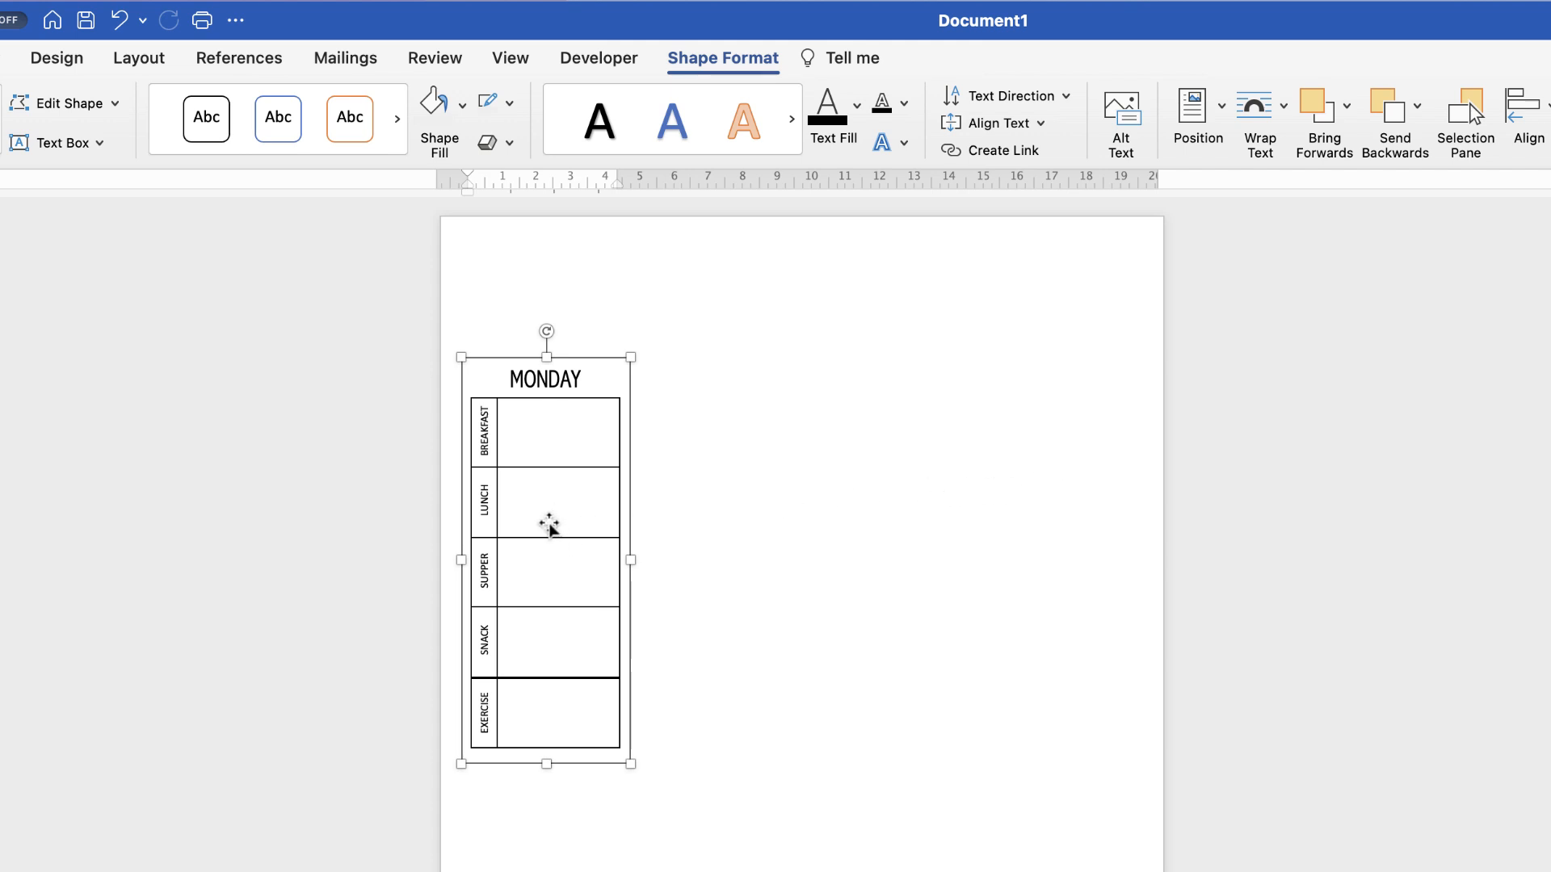
pyautogui.moveTo(539, 524)
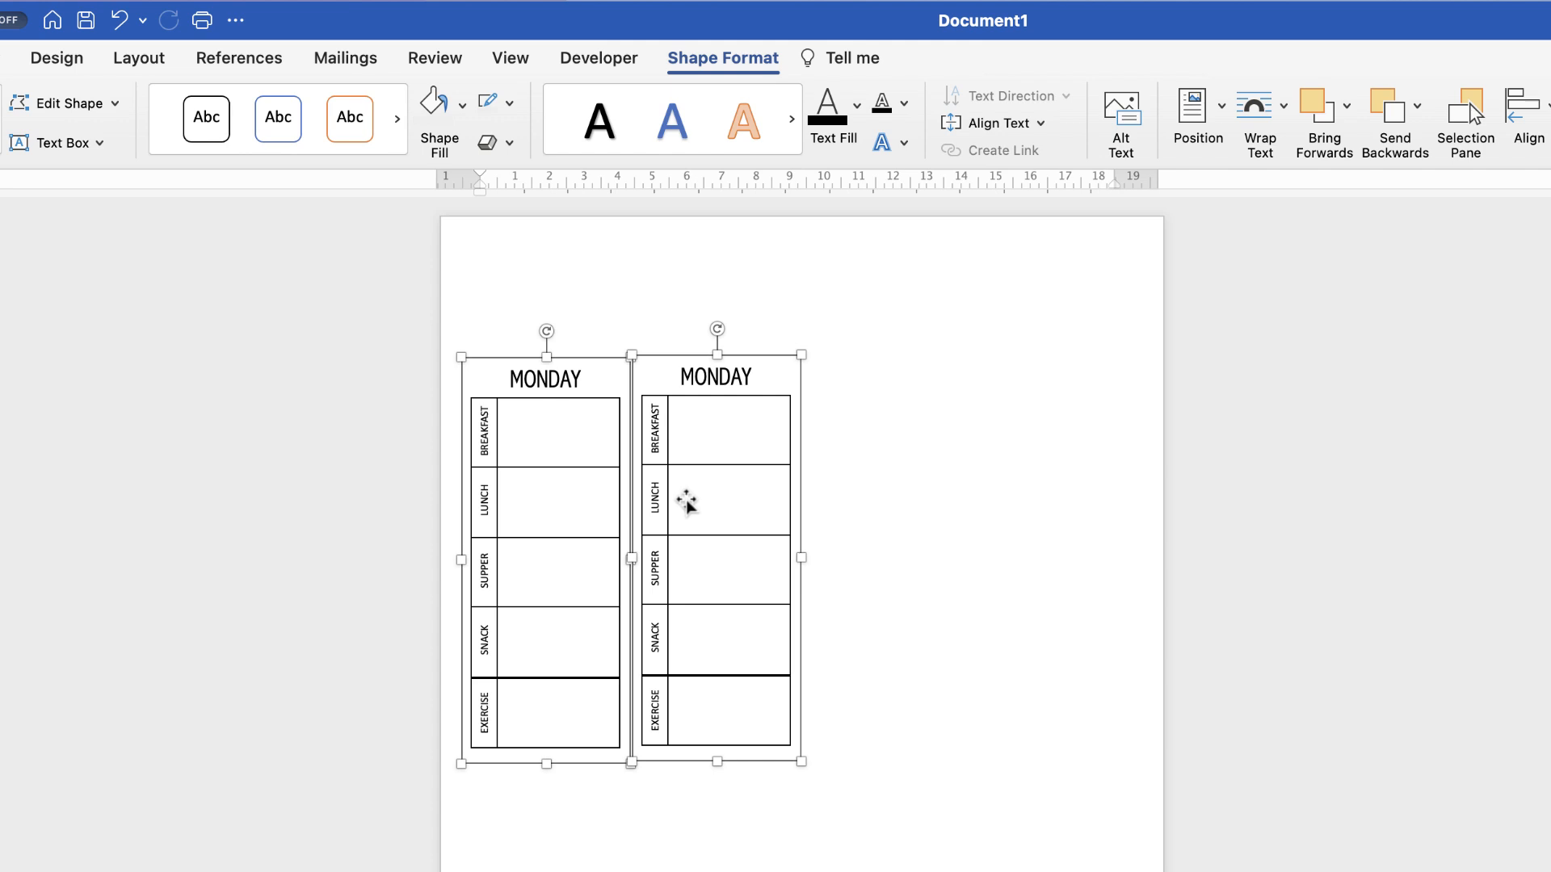
pyautogui.moveTo(697, 506)
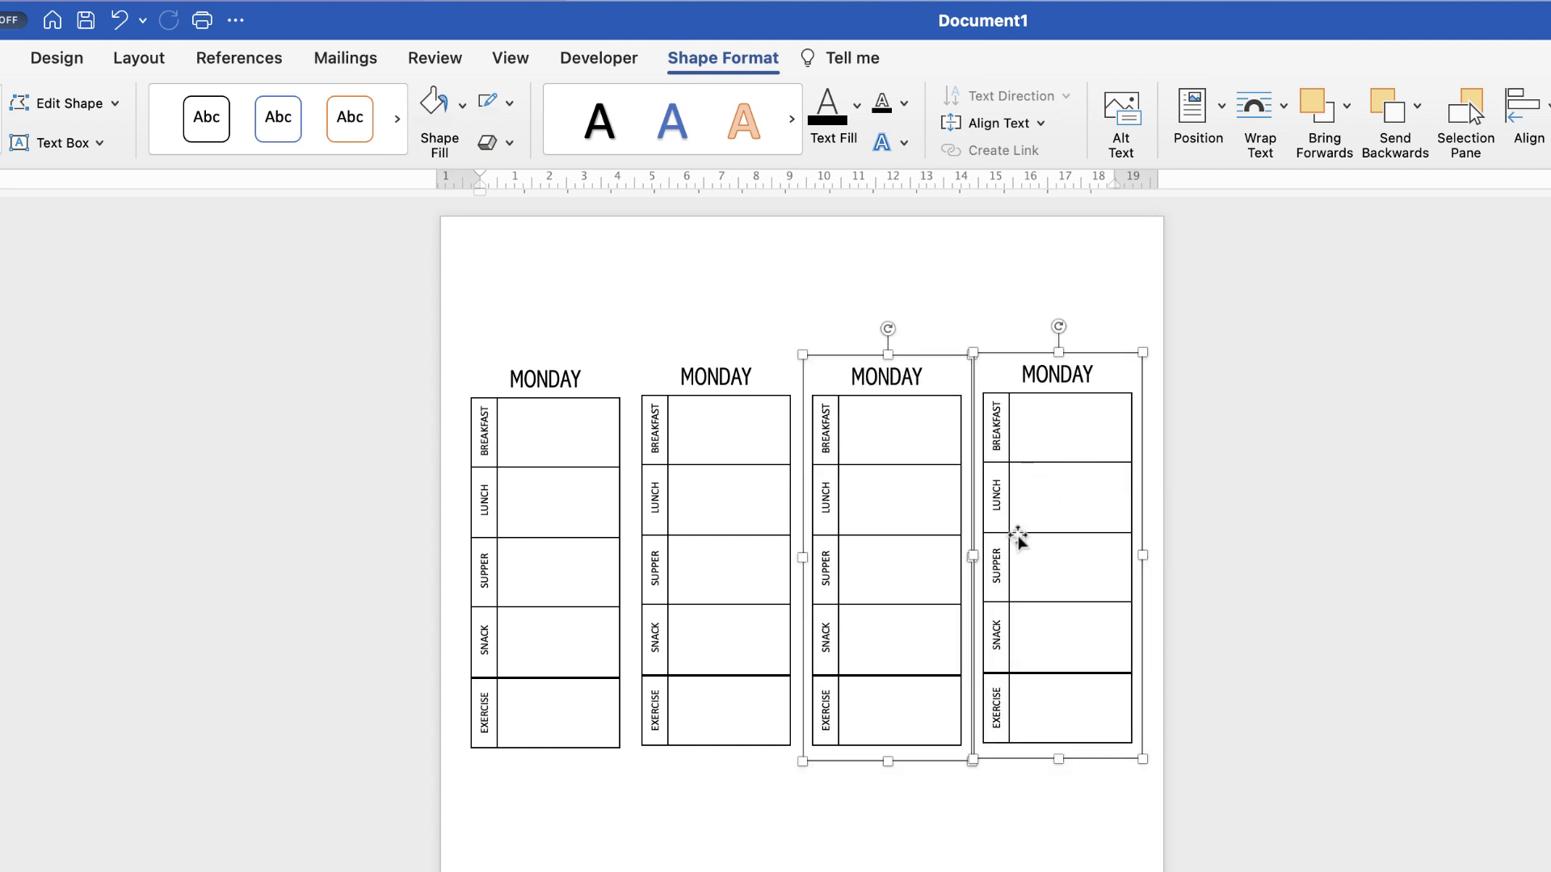
pyautogui.moveTo(1056, 562)
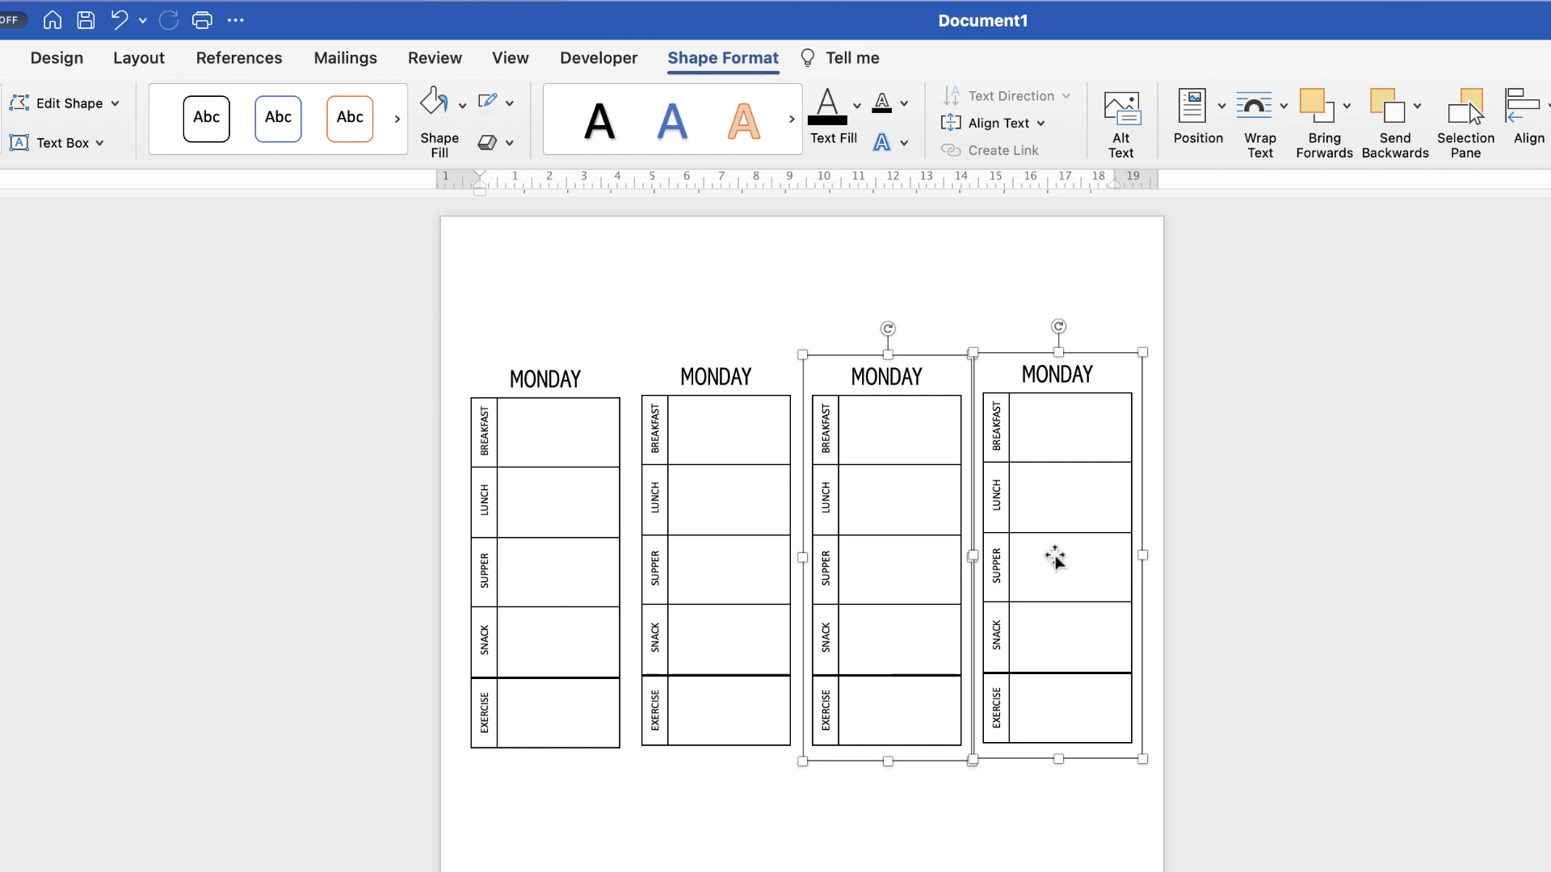
pyautogui.moveTo(705, 529)
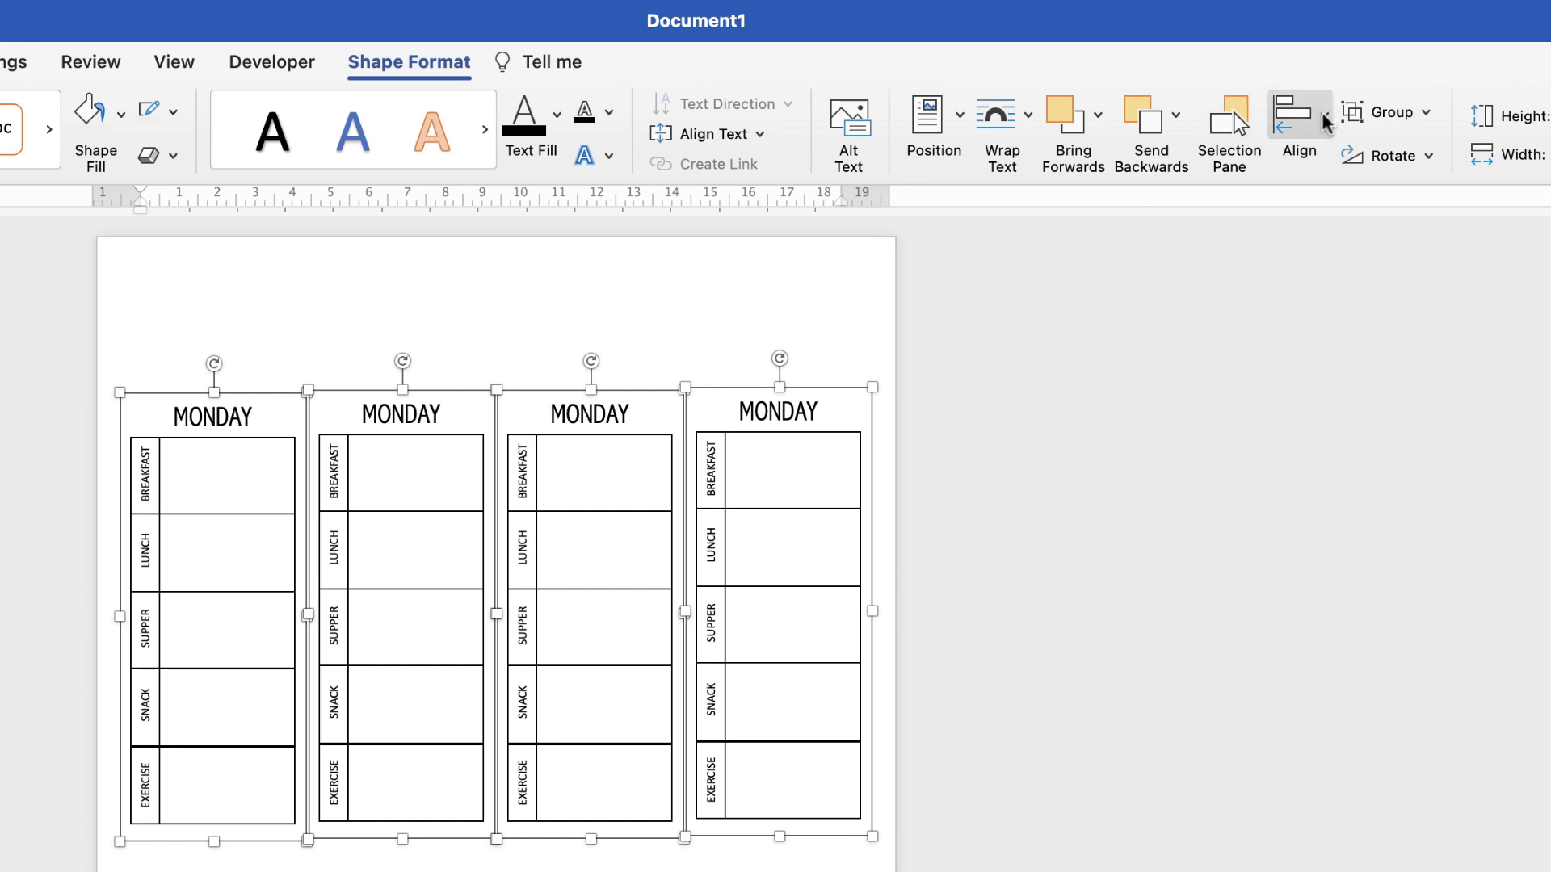
# Step: Distribute the four MONDAY boxes horizontally and align them to top
pyautogui.click(1296, 114)
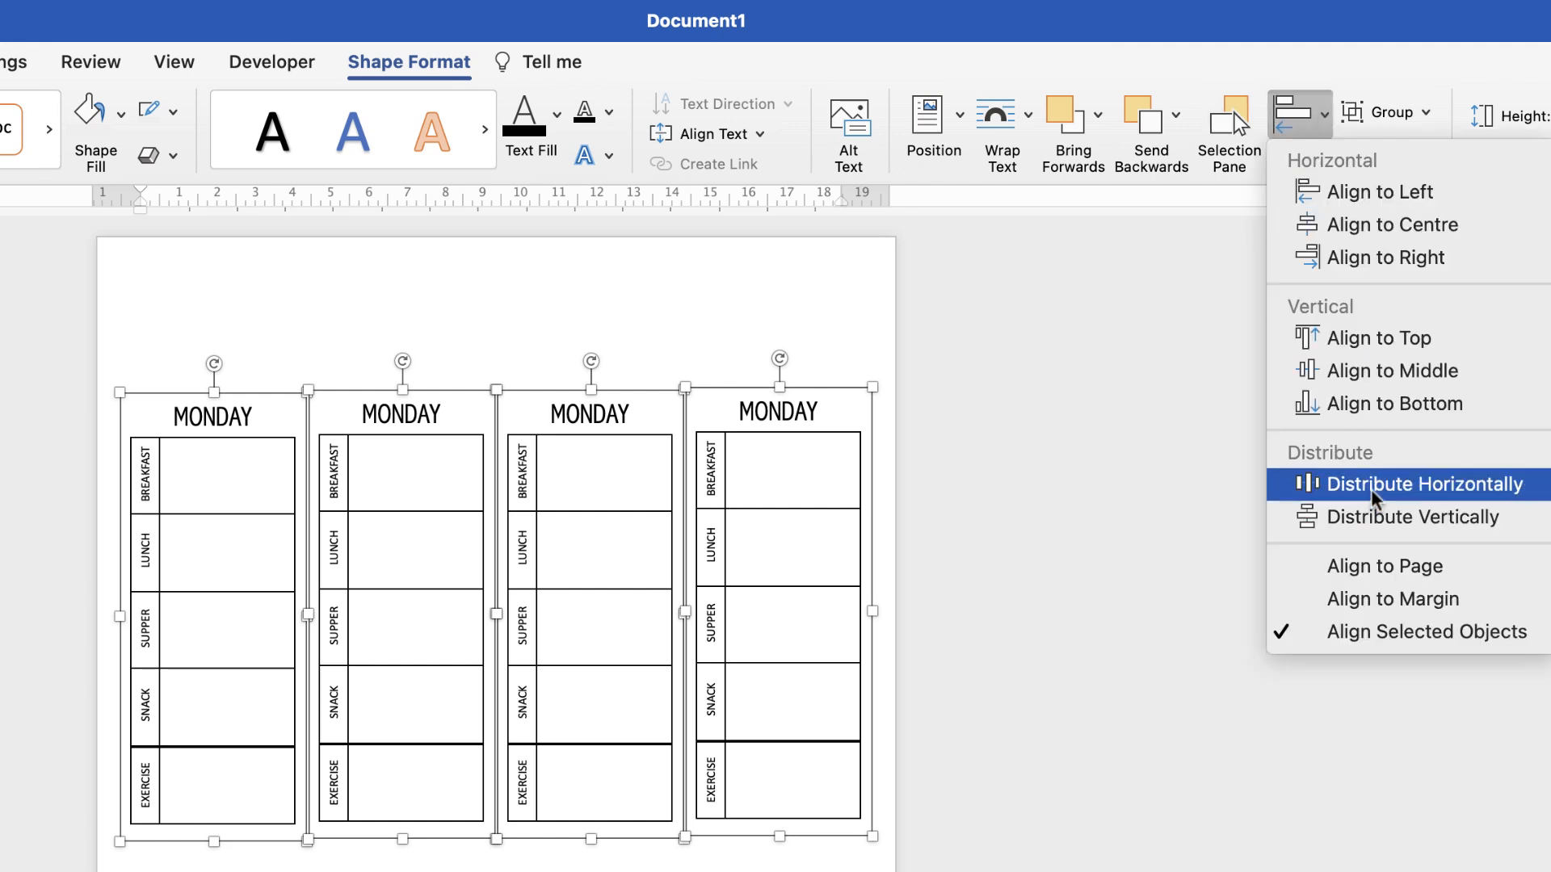
pyautogui.click(1423, 484)
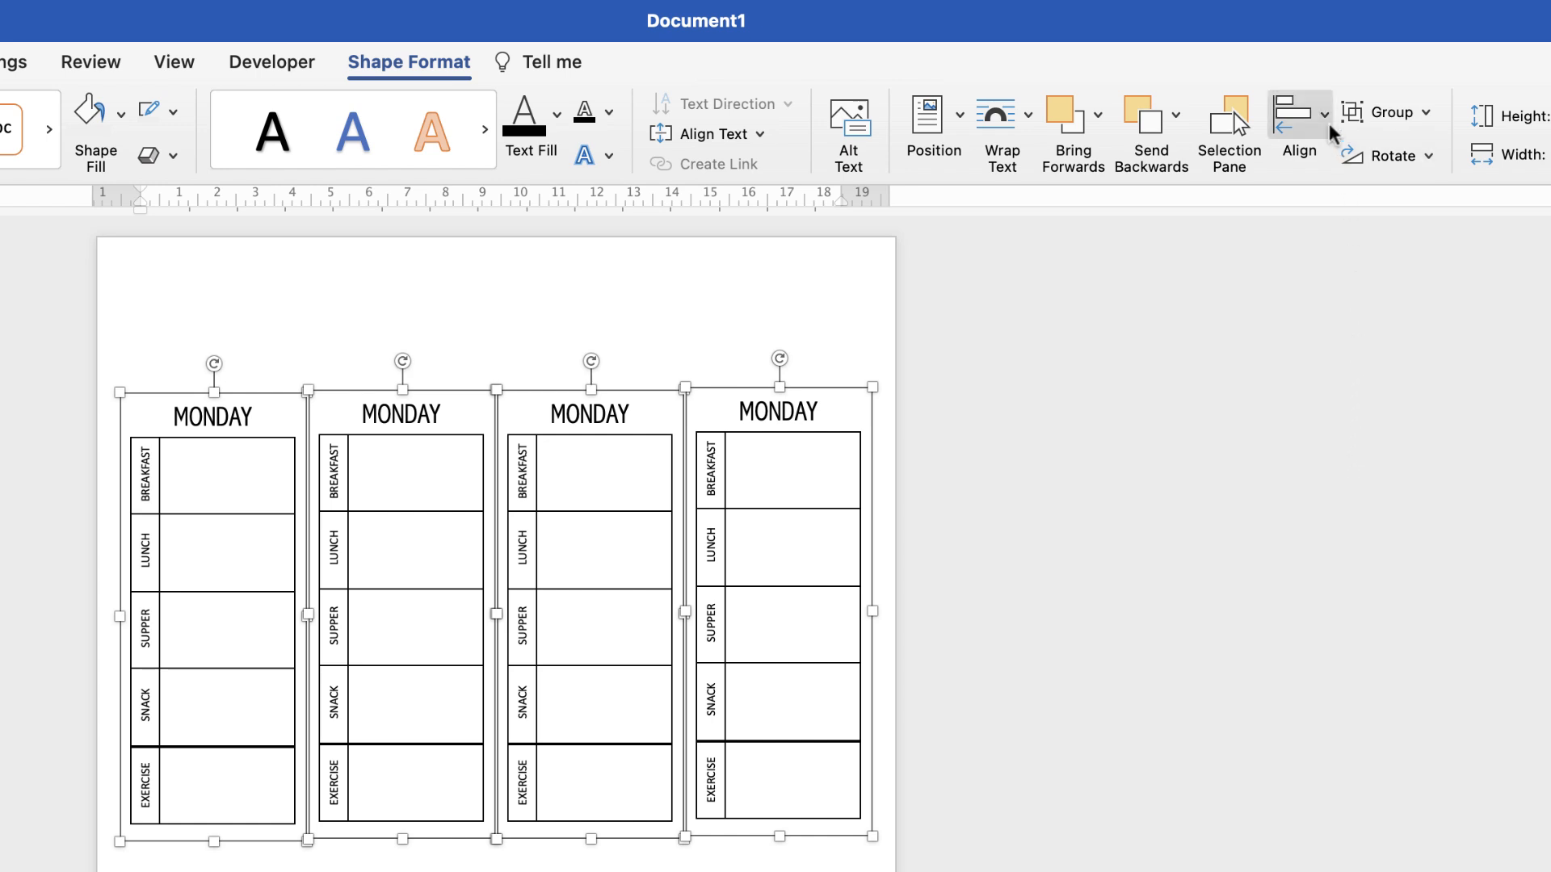
pyautogui.click(1299, 128)
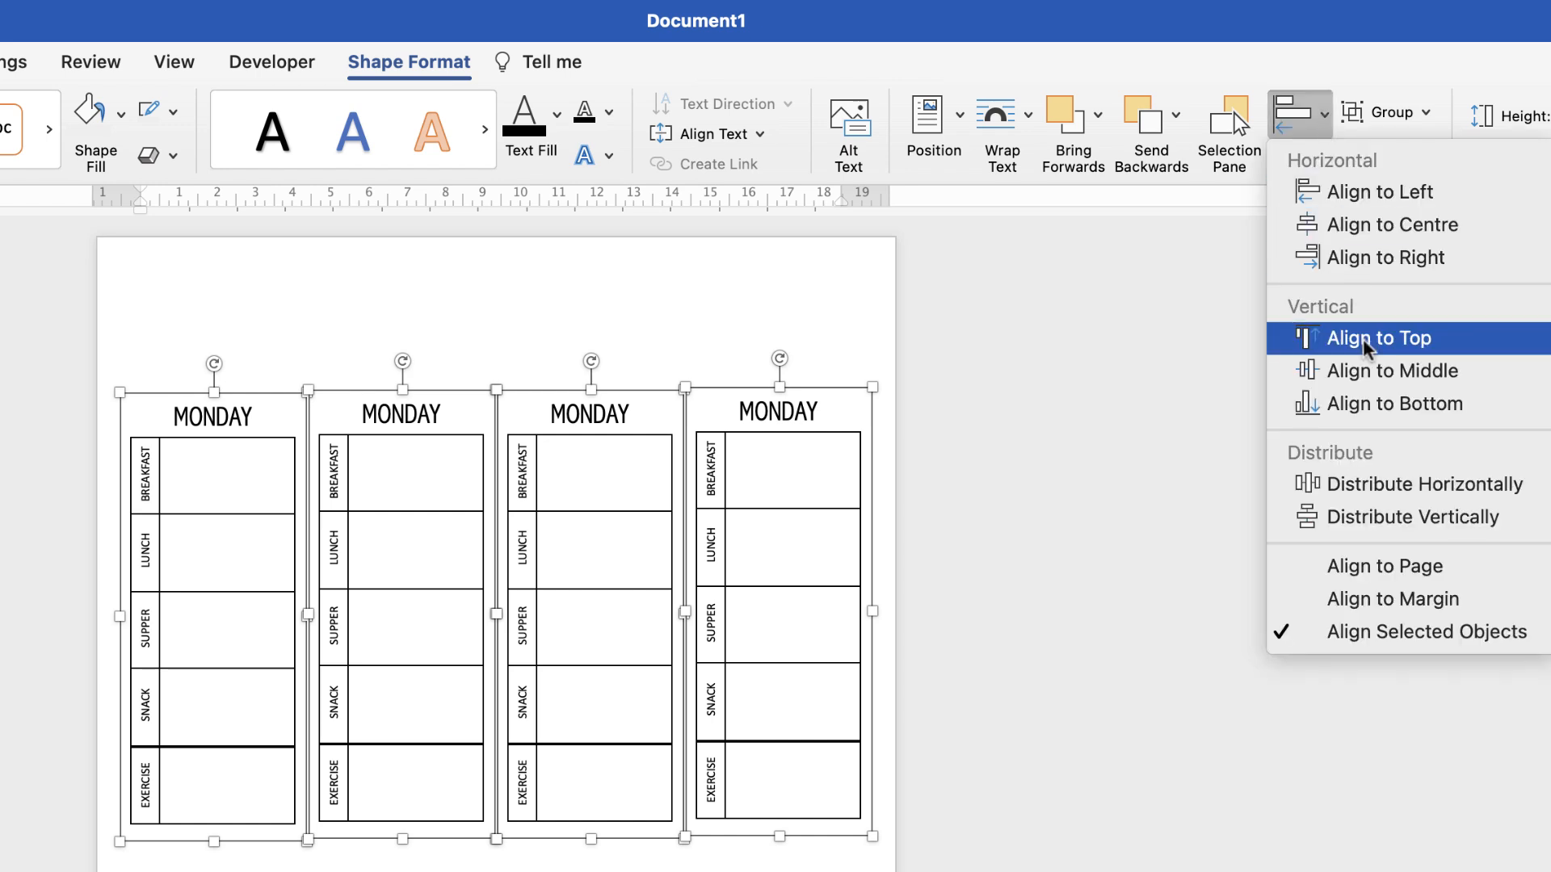
pyautogui.click(1379, 338)
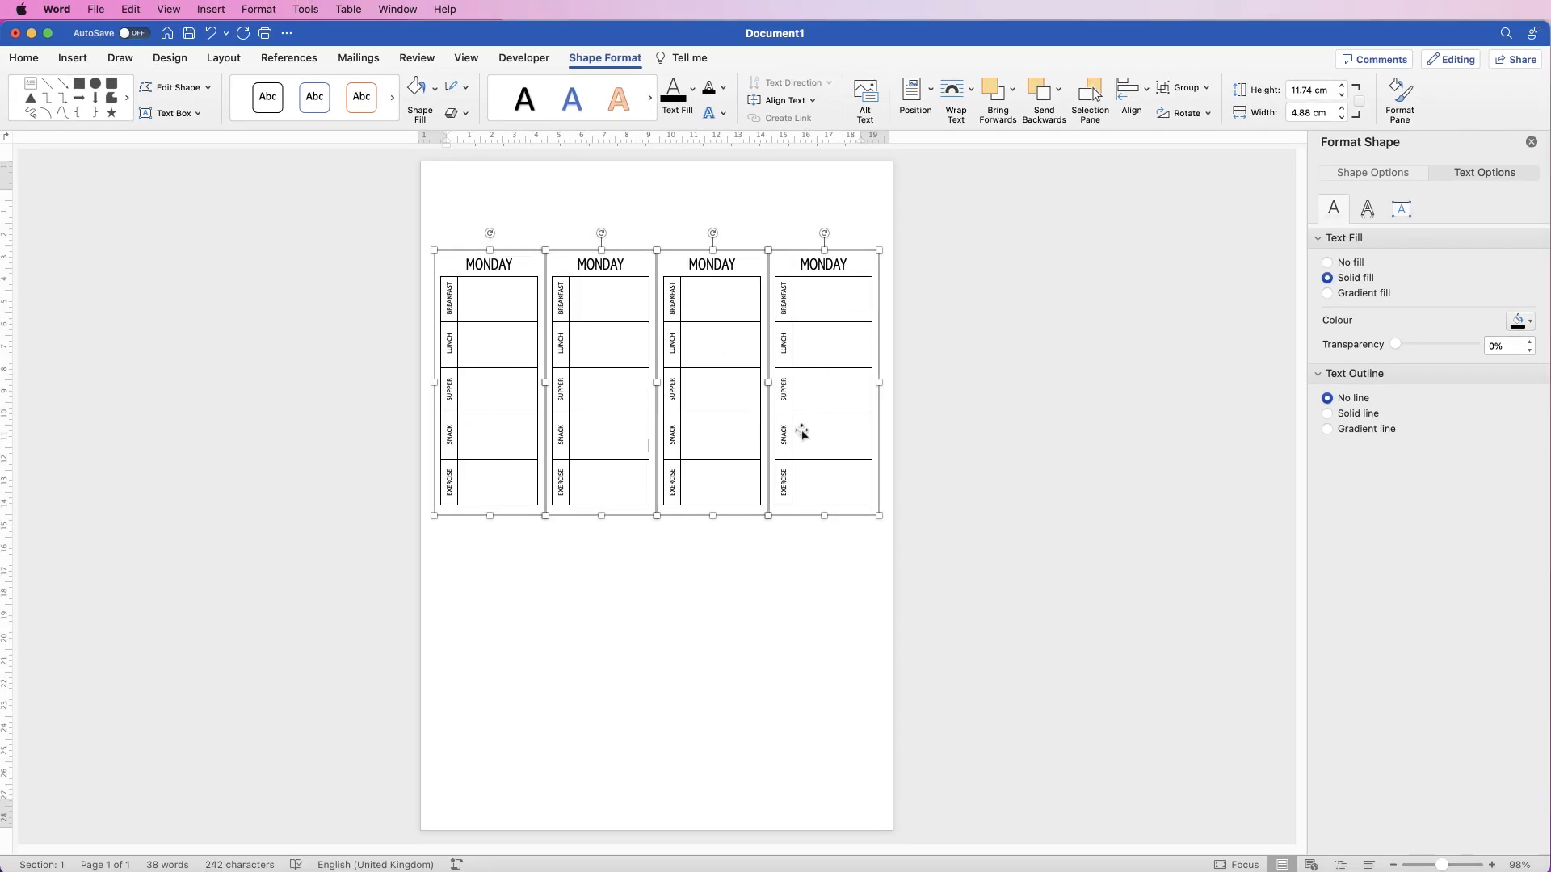
pyautogui.moveTo(811, 409)
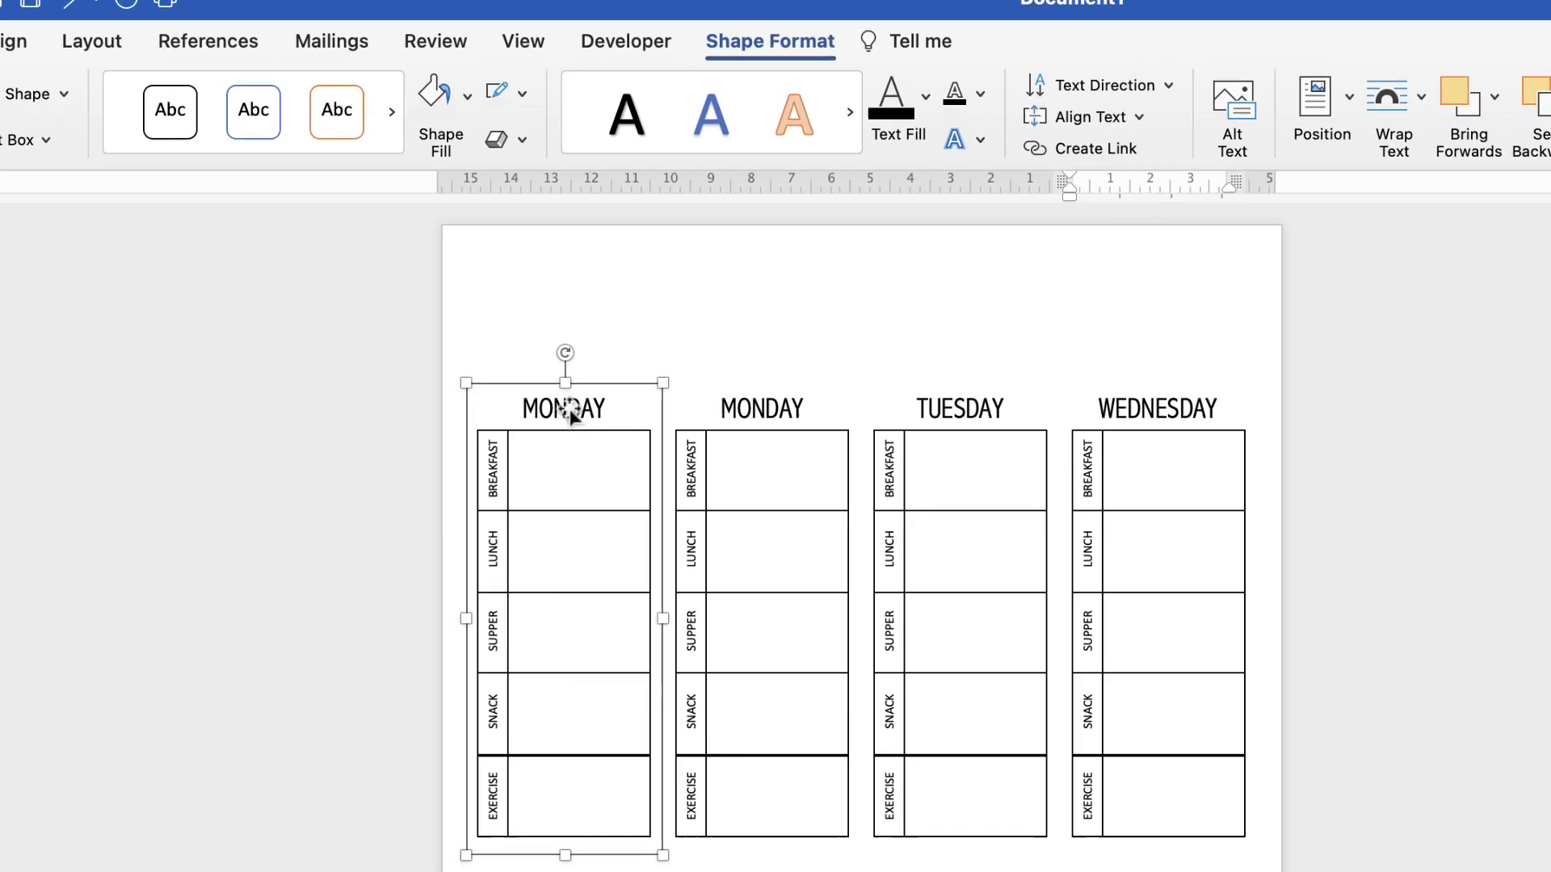
# Step: Retitle the first box's heading from MONDAY to NOTES
pyautogui.click(567, 410)
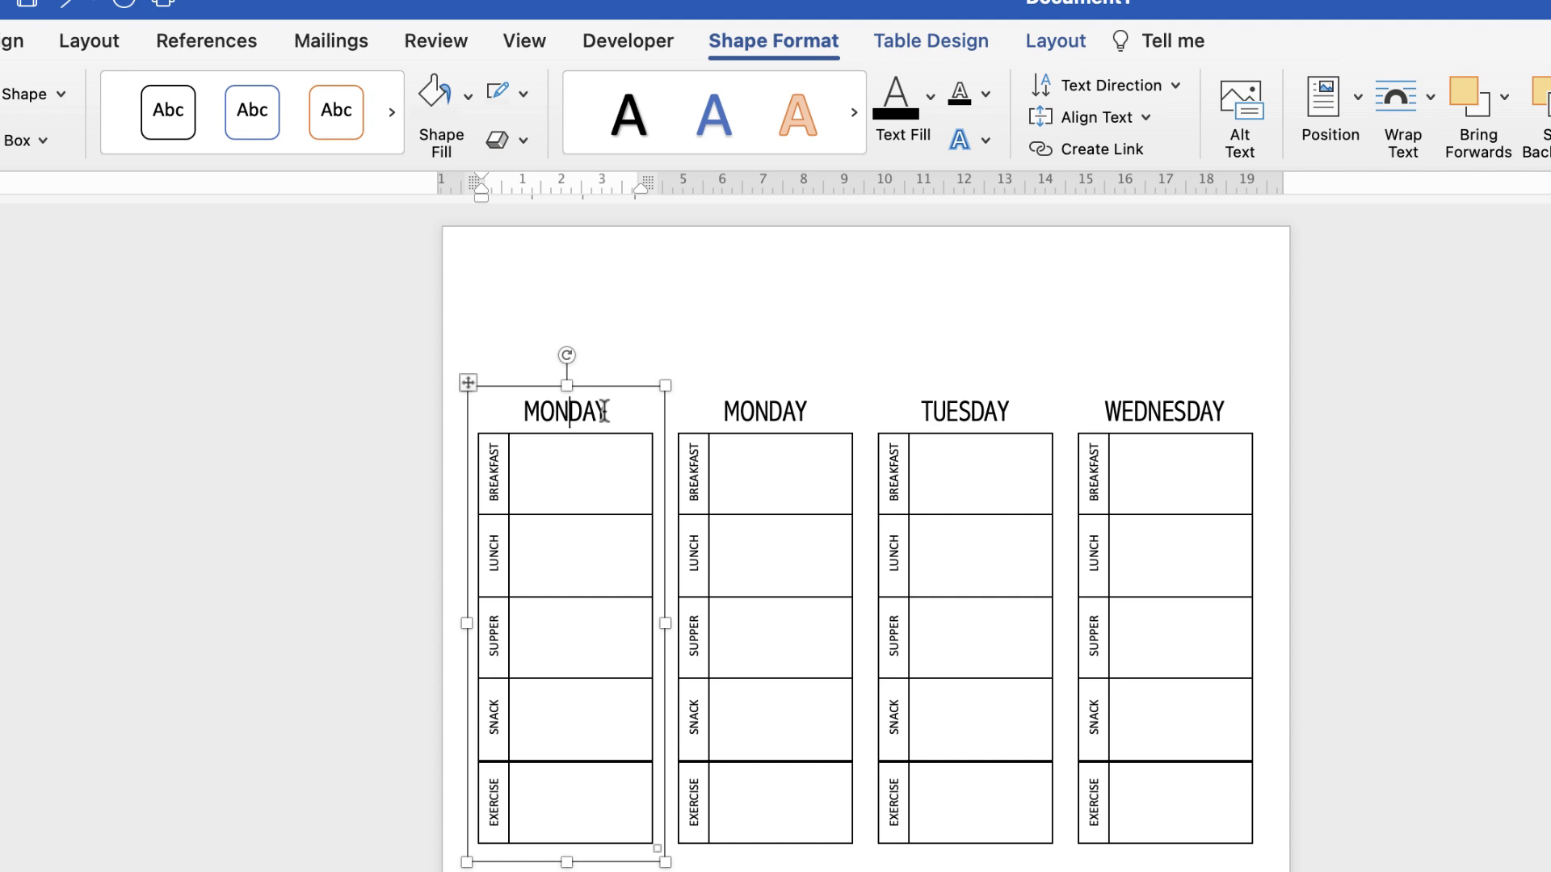
pyautogui.doubleClick(567, 413)
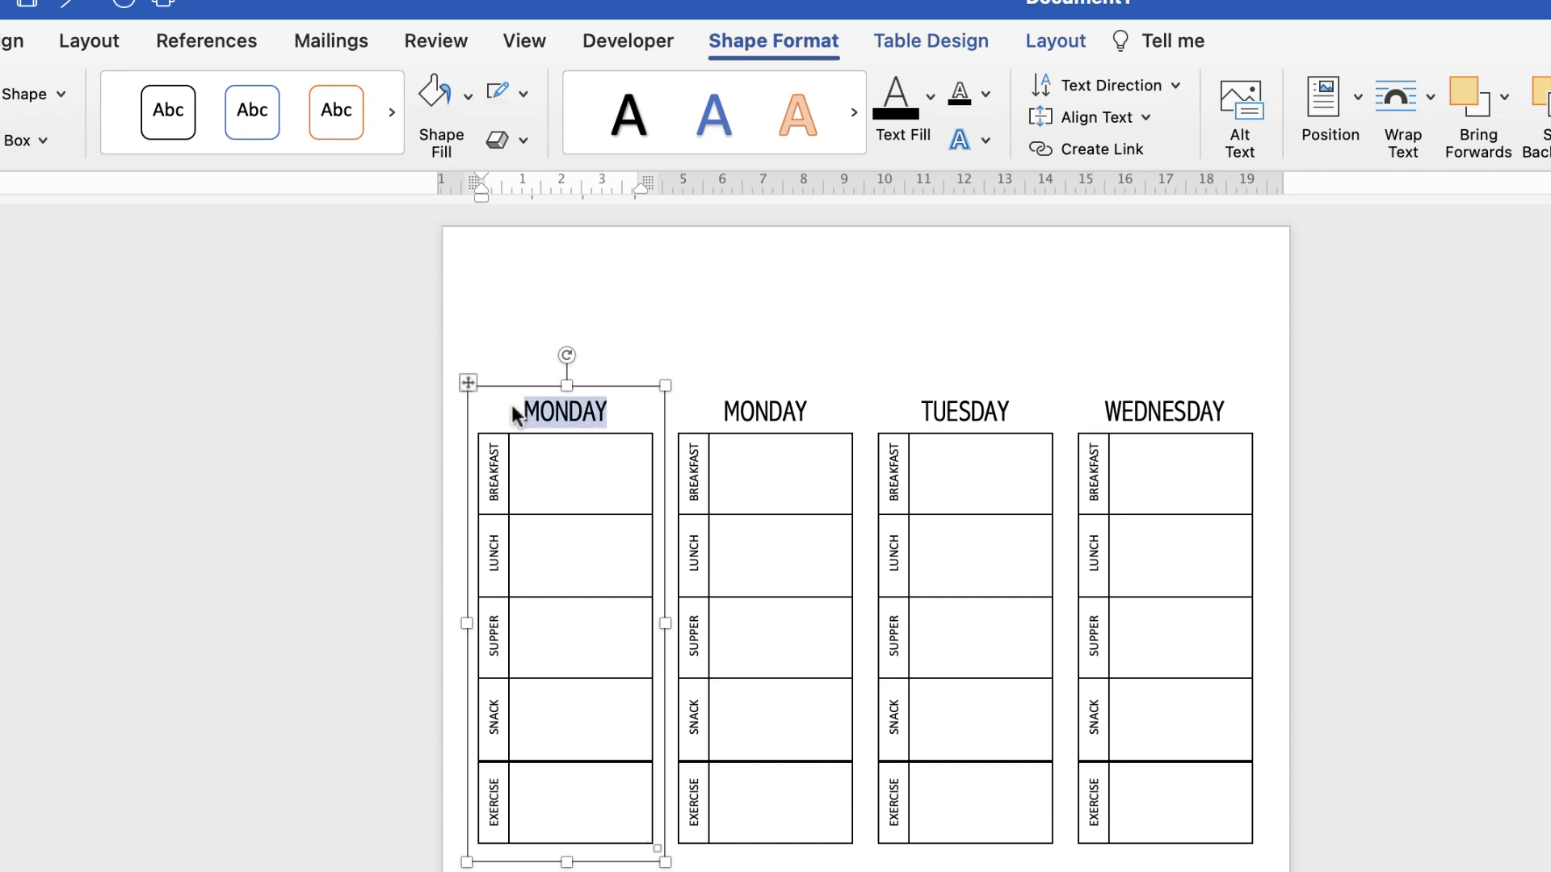
pyautogui.write('NOTES')
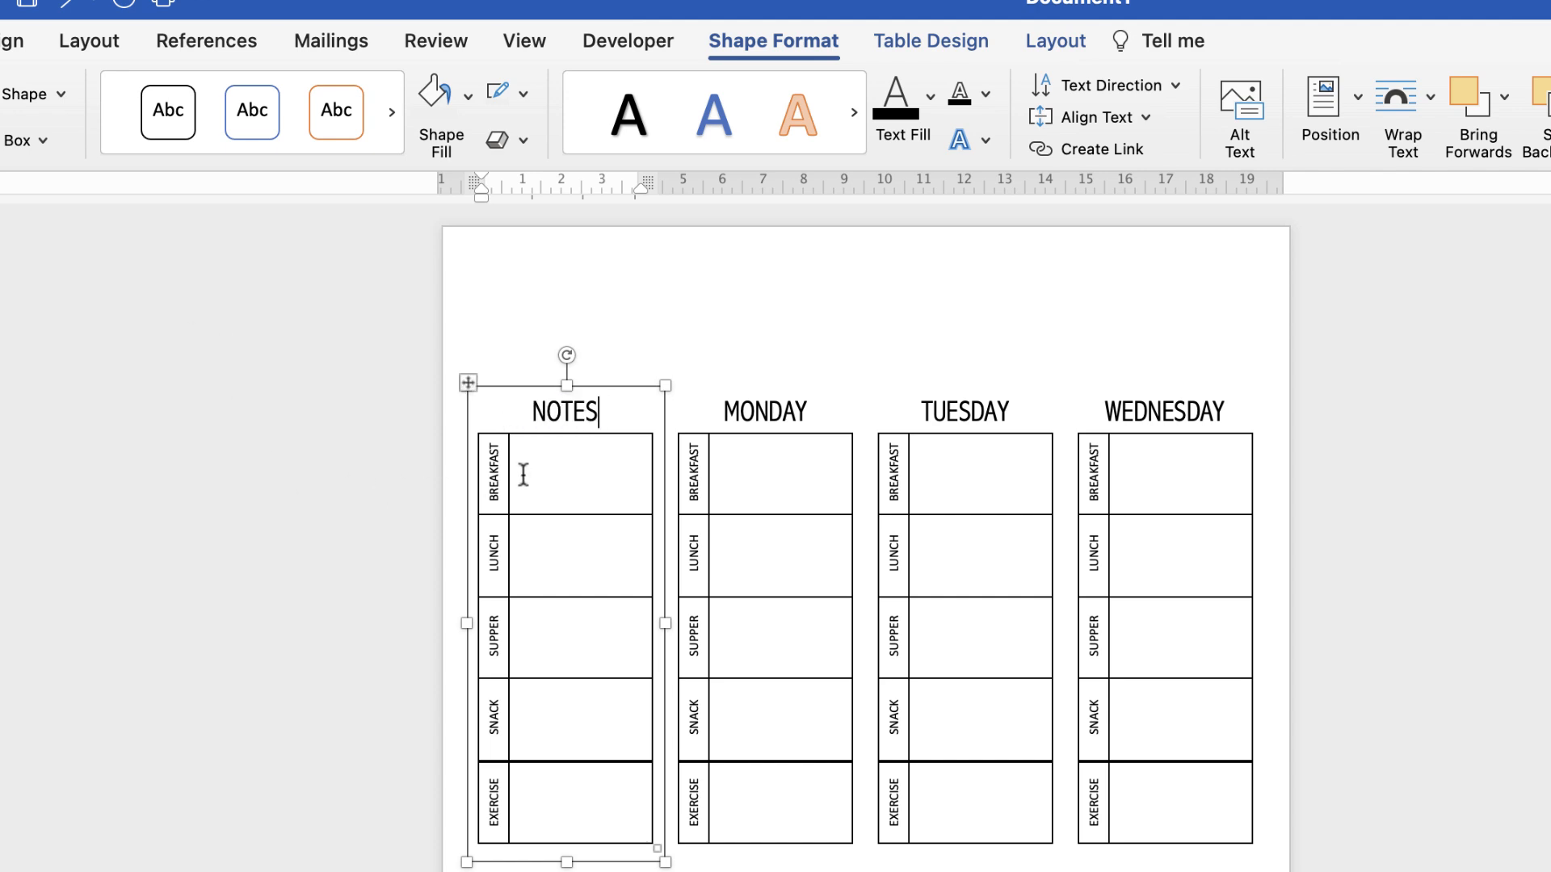
# Step: Select the NOTES table's label column and clear the meal labels
pyautogui.click(578, 473)
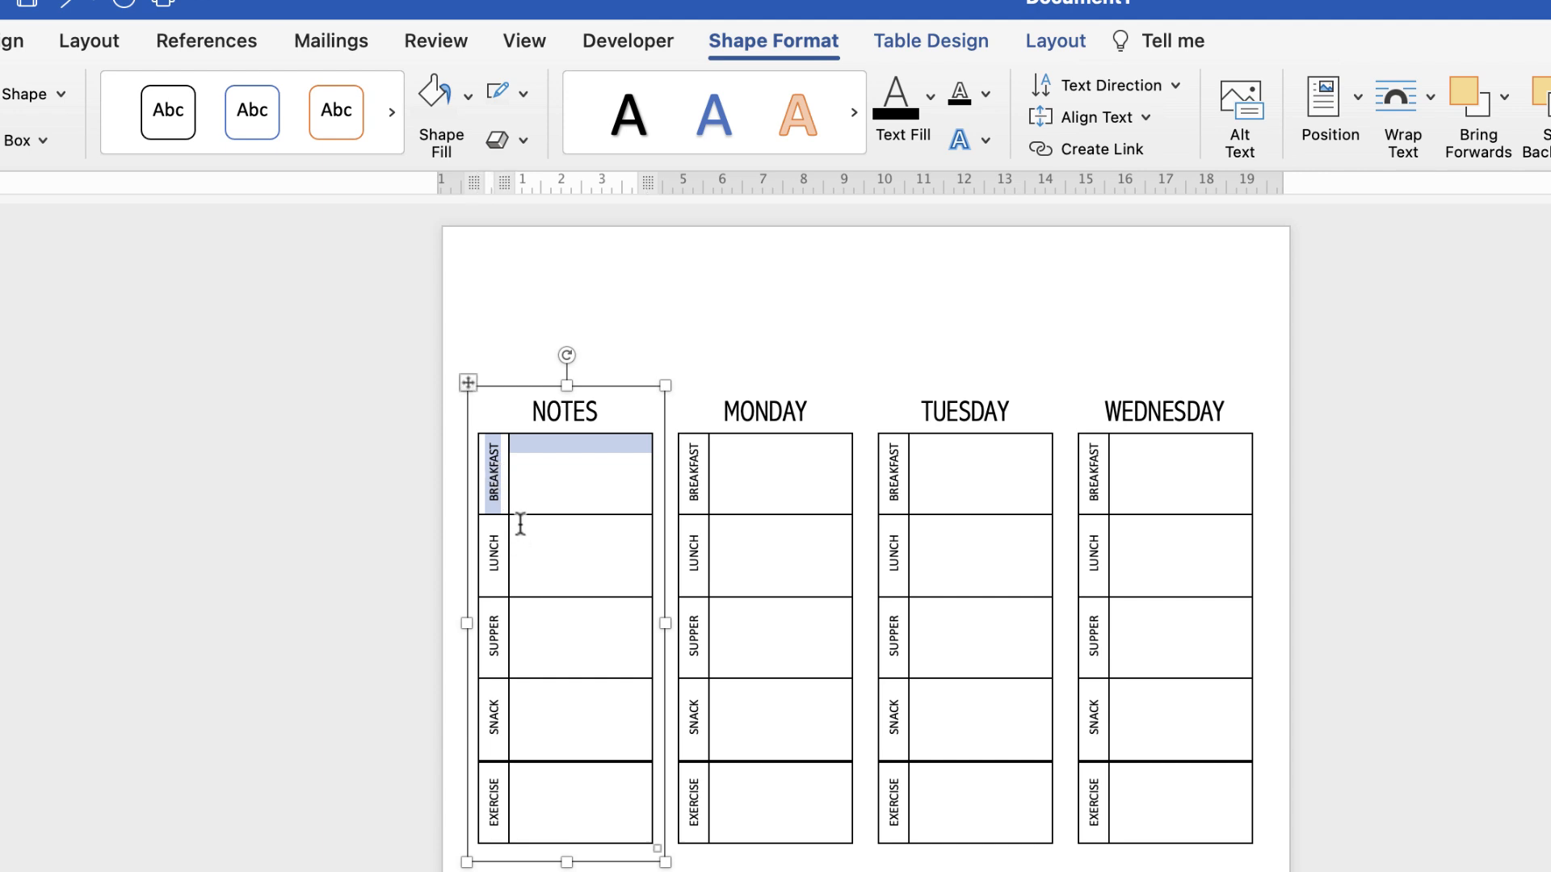
pyautogui.moveTo(1052, 48)
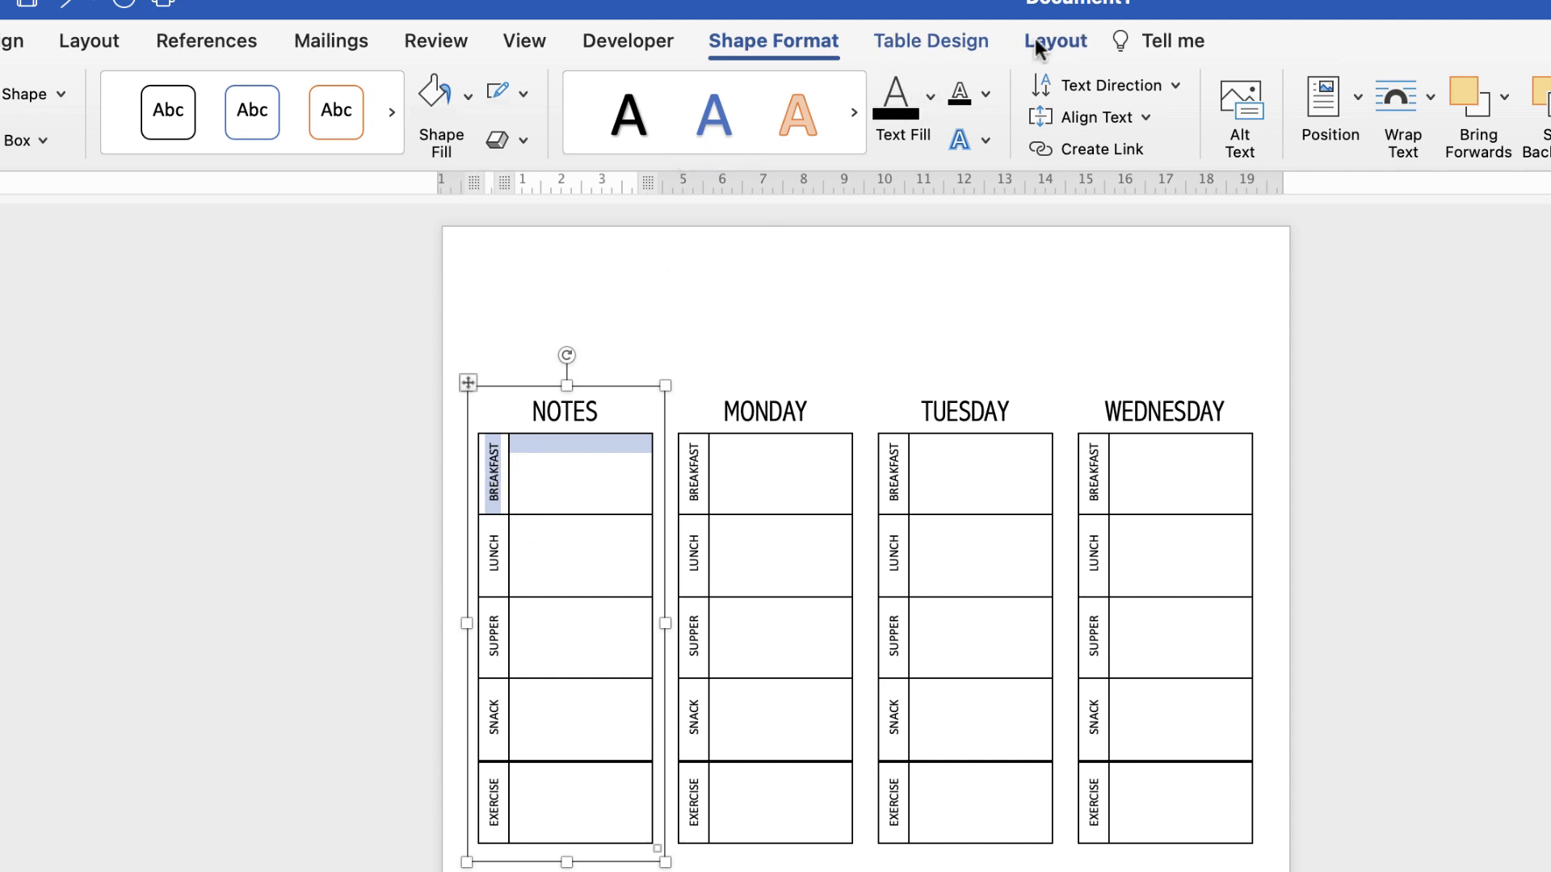
pyautogui.click(1055, 40)
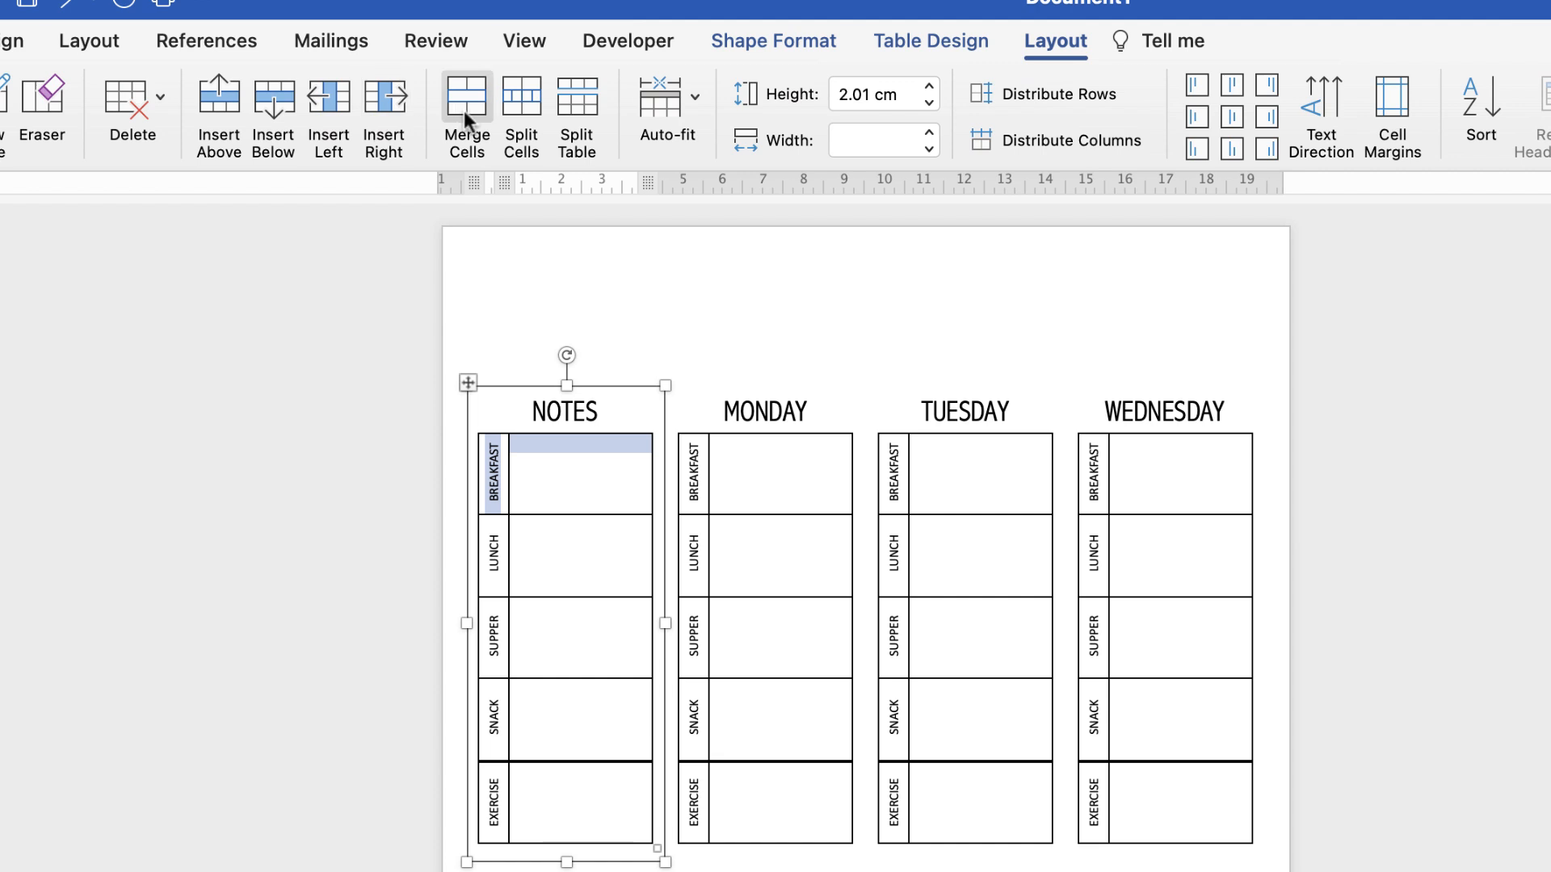
pyautogui.click(581, 555)
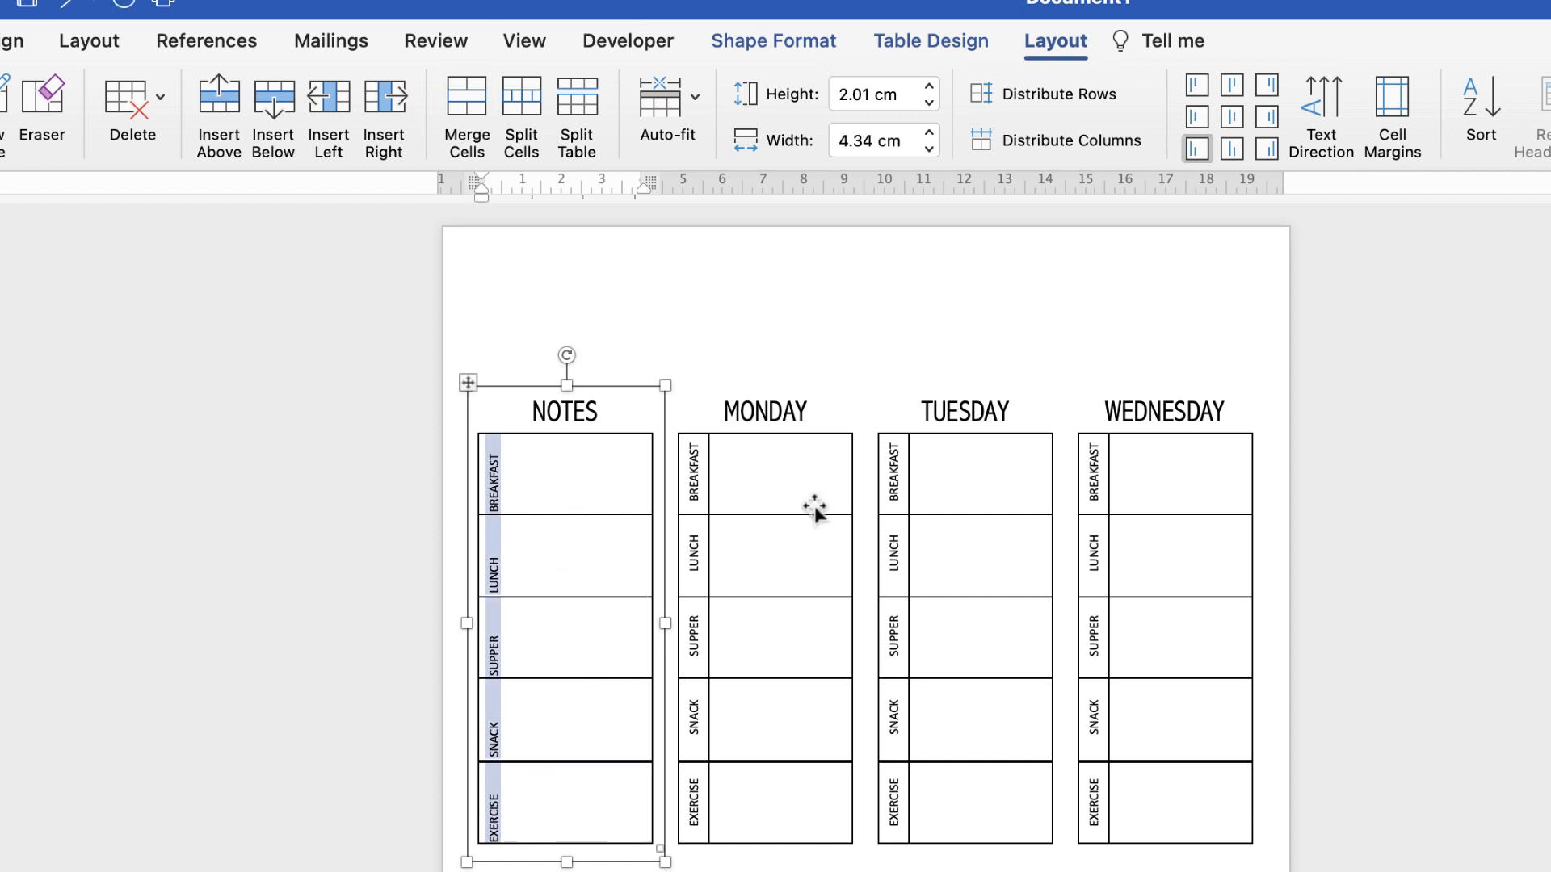
pyautogui.click(1321, 110)
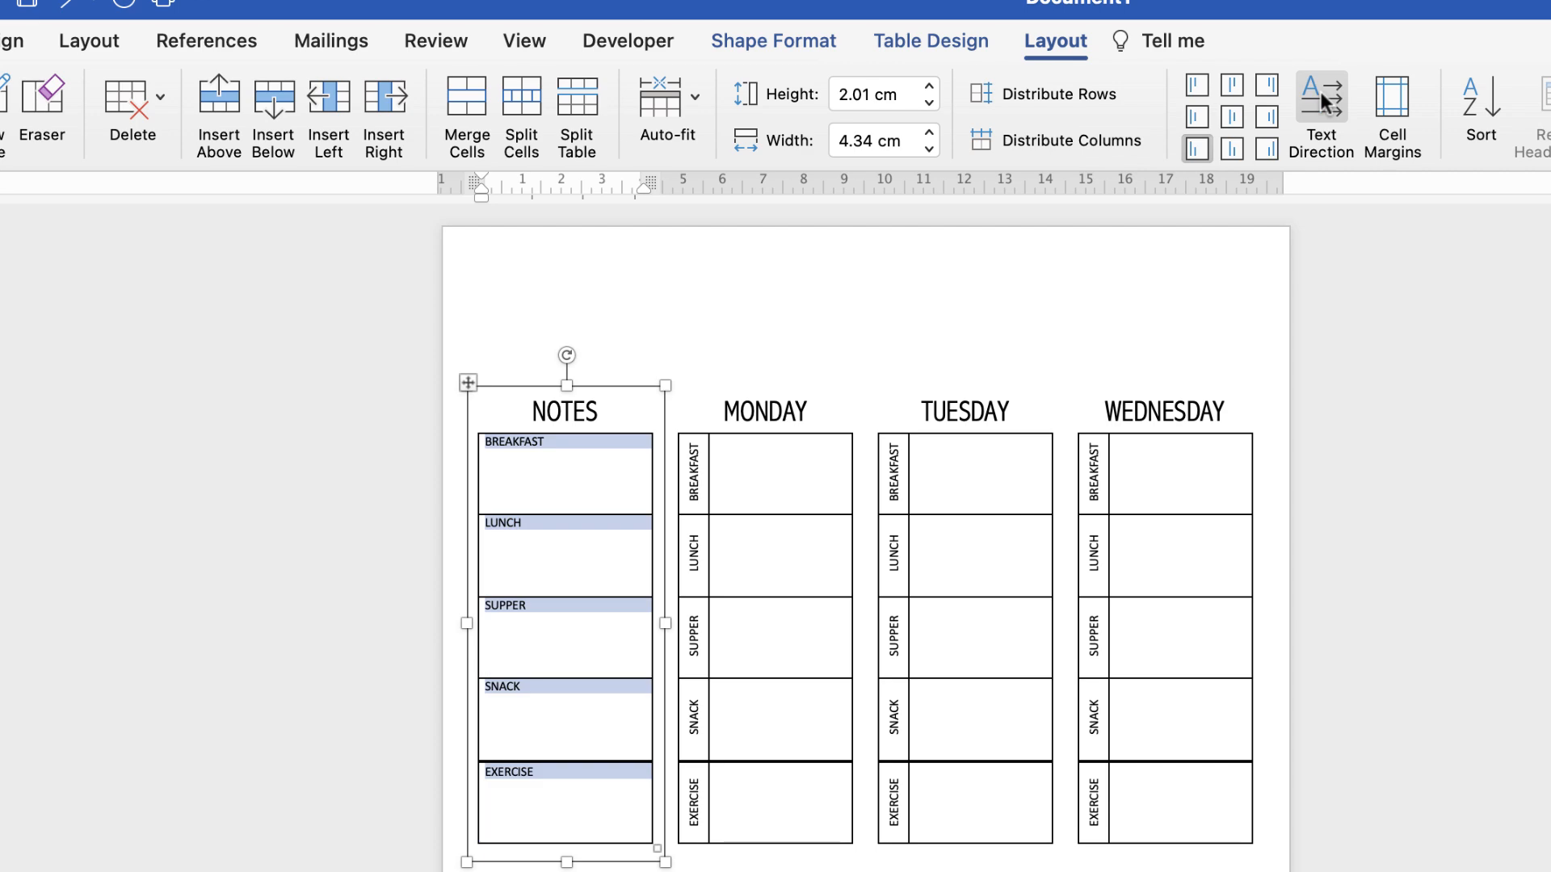
pyautogui.click(38, 13)
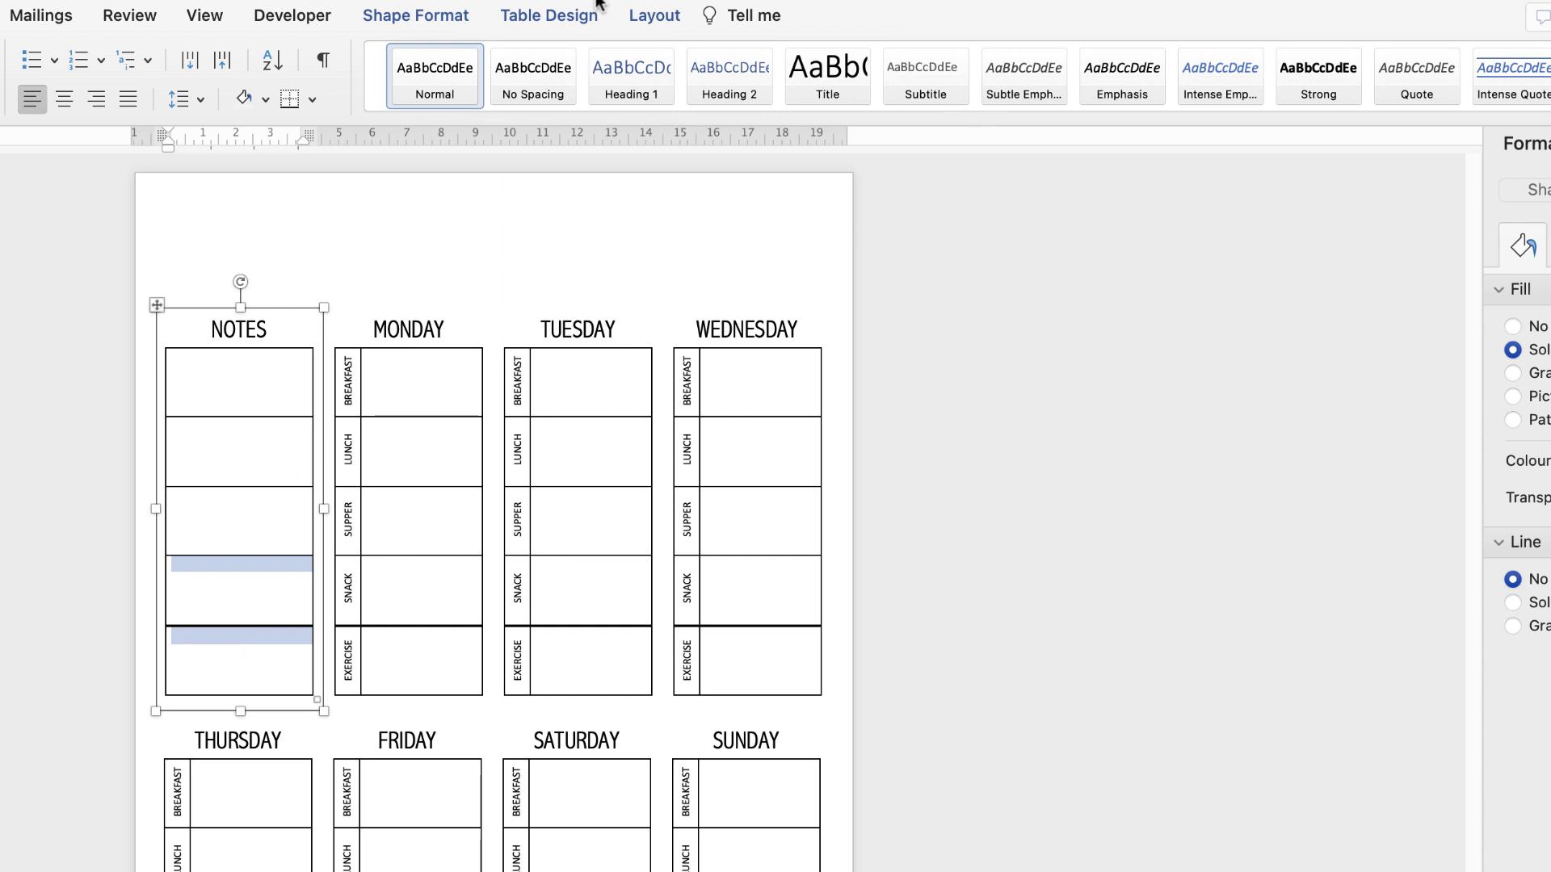
# Step: Add 1½ pt inside horizontal borders between the NOTES table rows
pyautogui.click(550, 14)
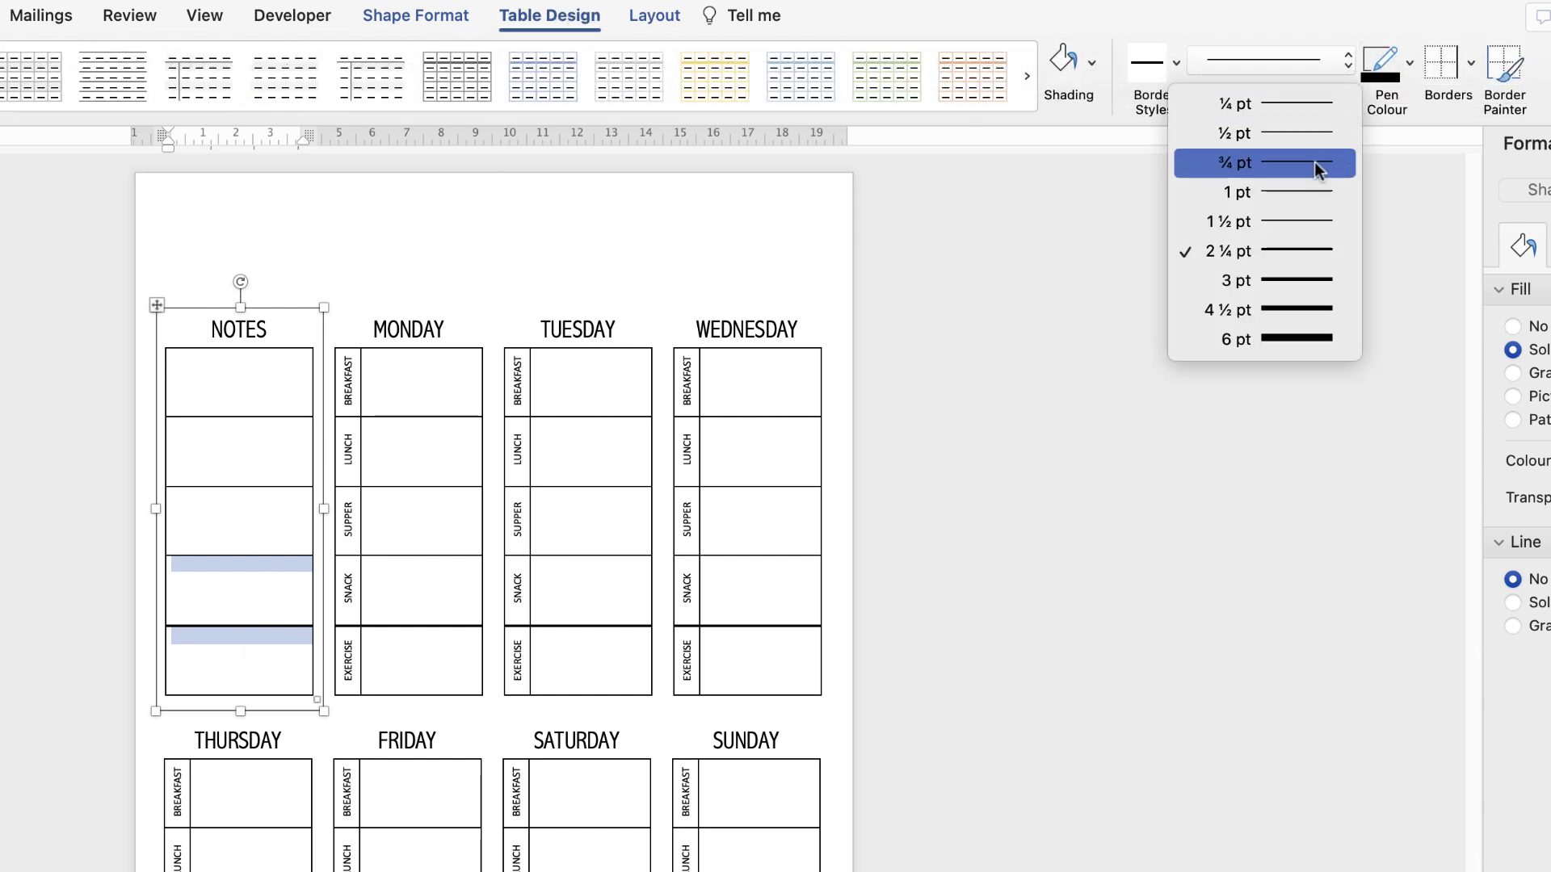
pyautogui.click(1273, 221)
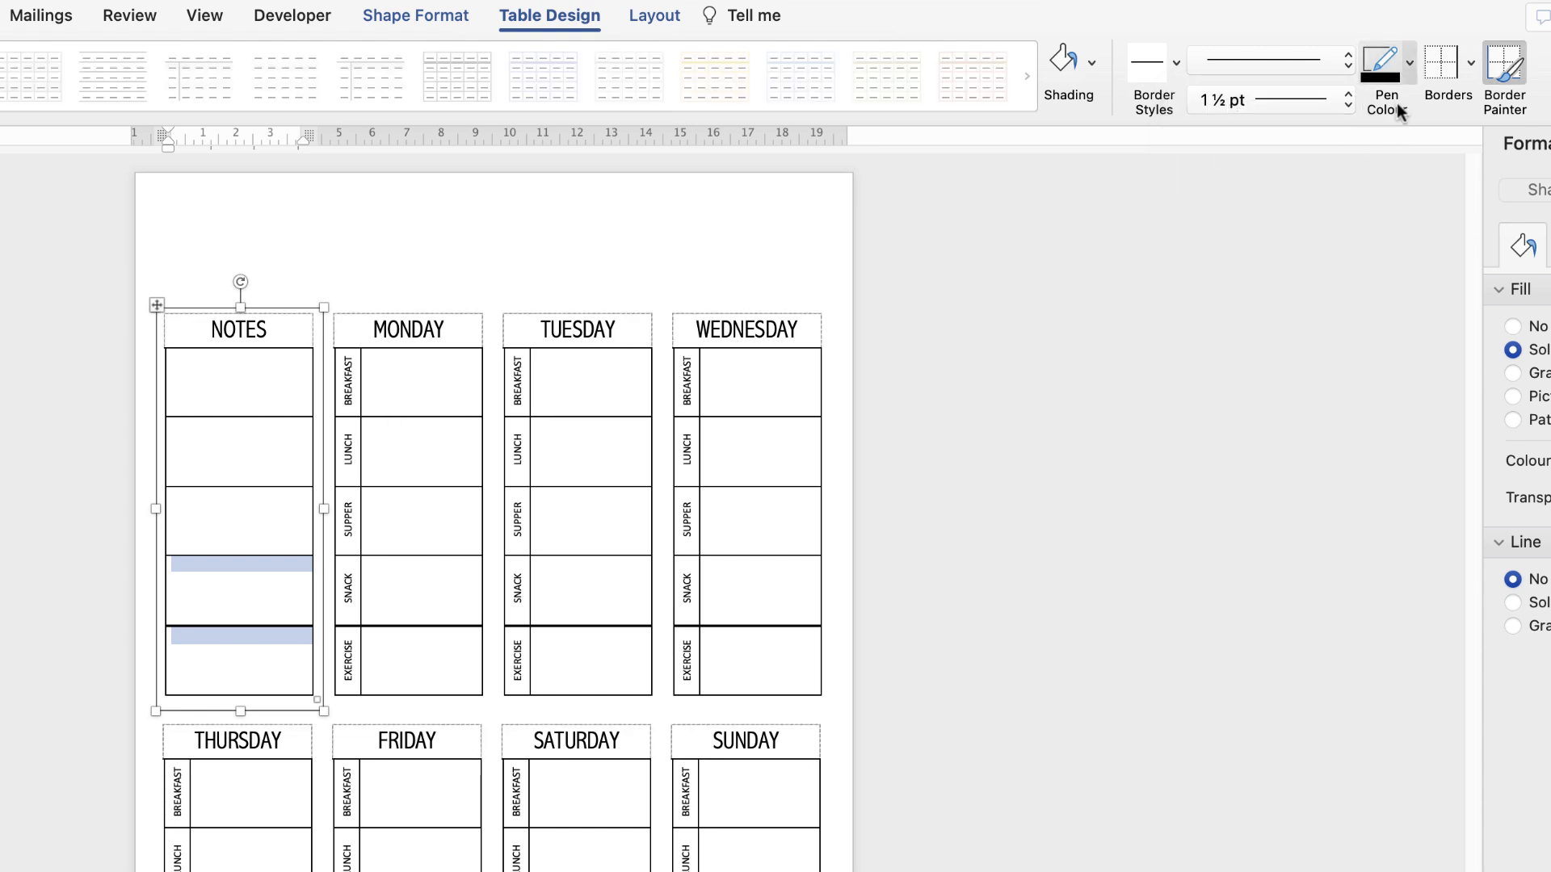
pyautogui.click(1446, 74)
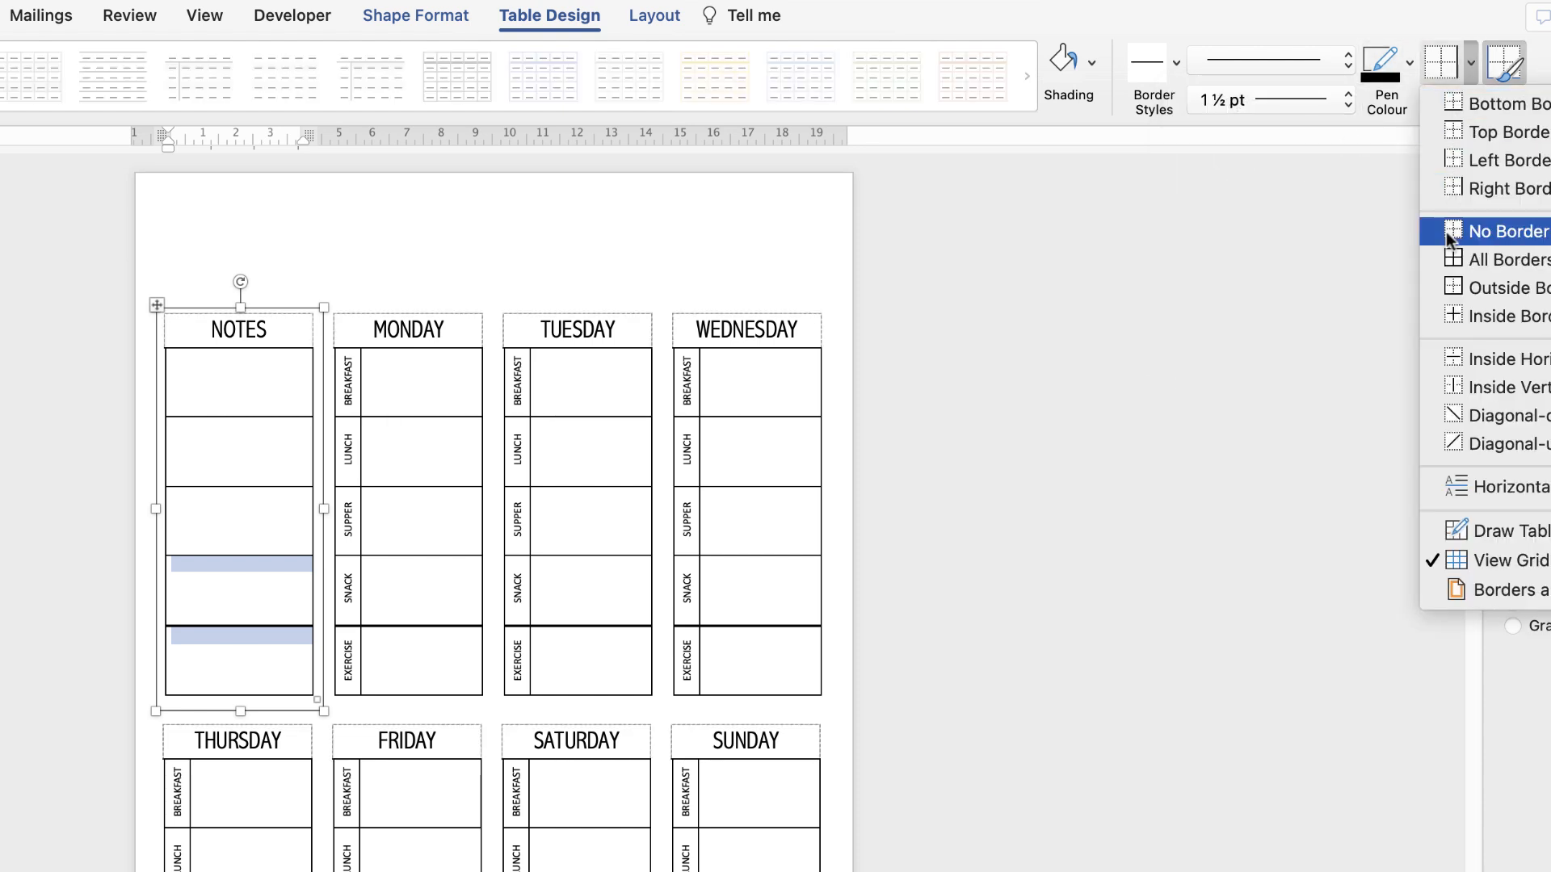
pyautogui.moveTo(1503, 358)
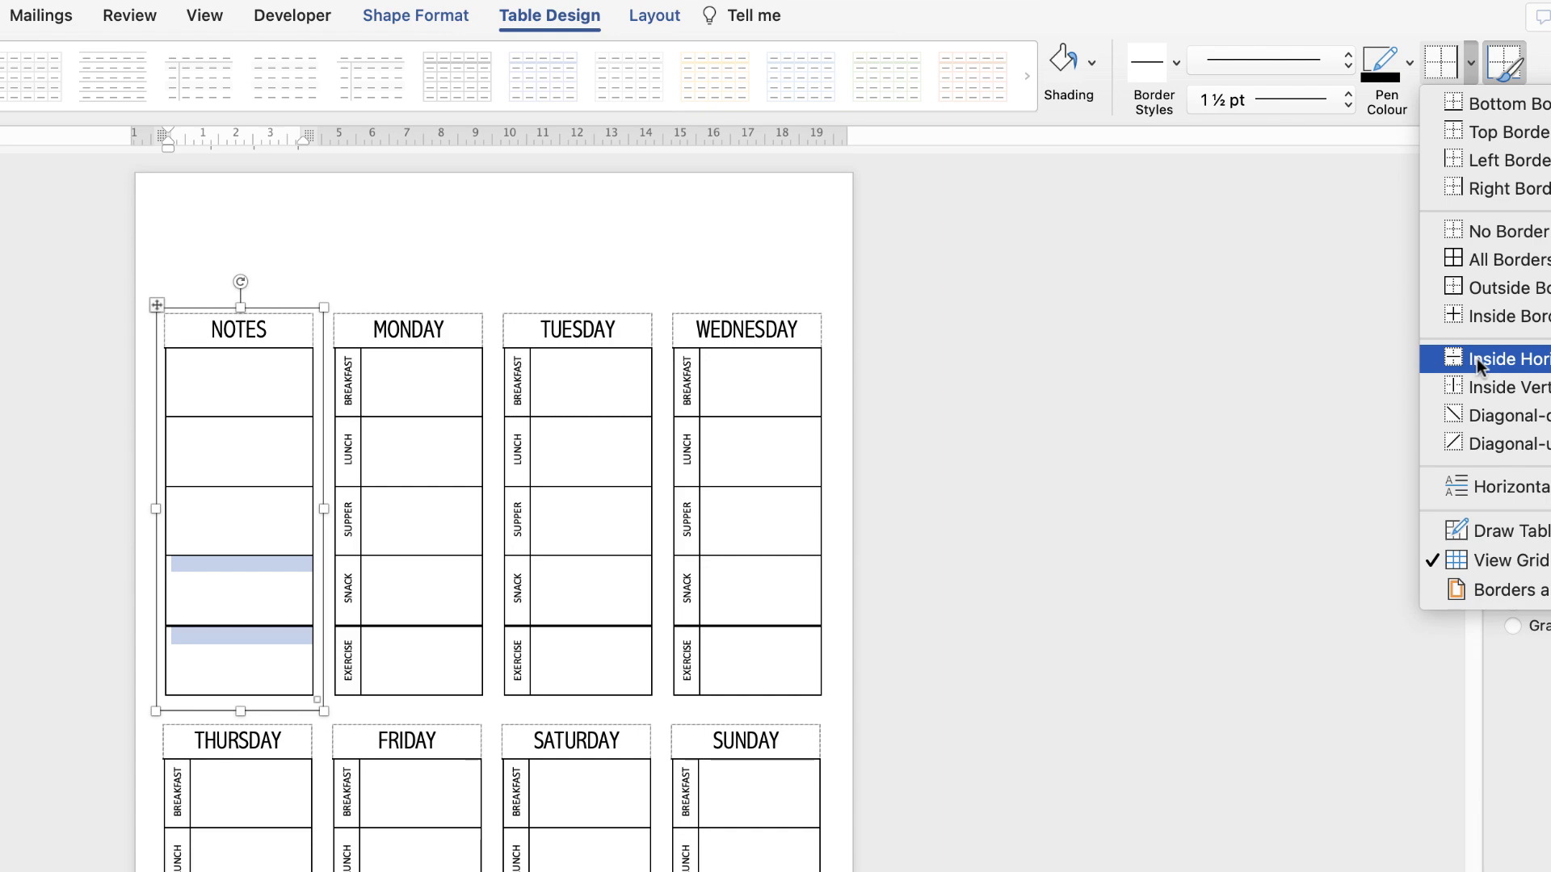
pyautogui.click(1504, 358)
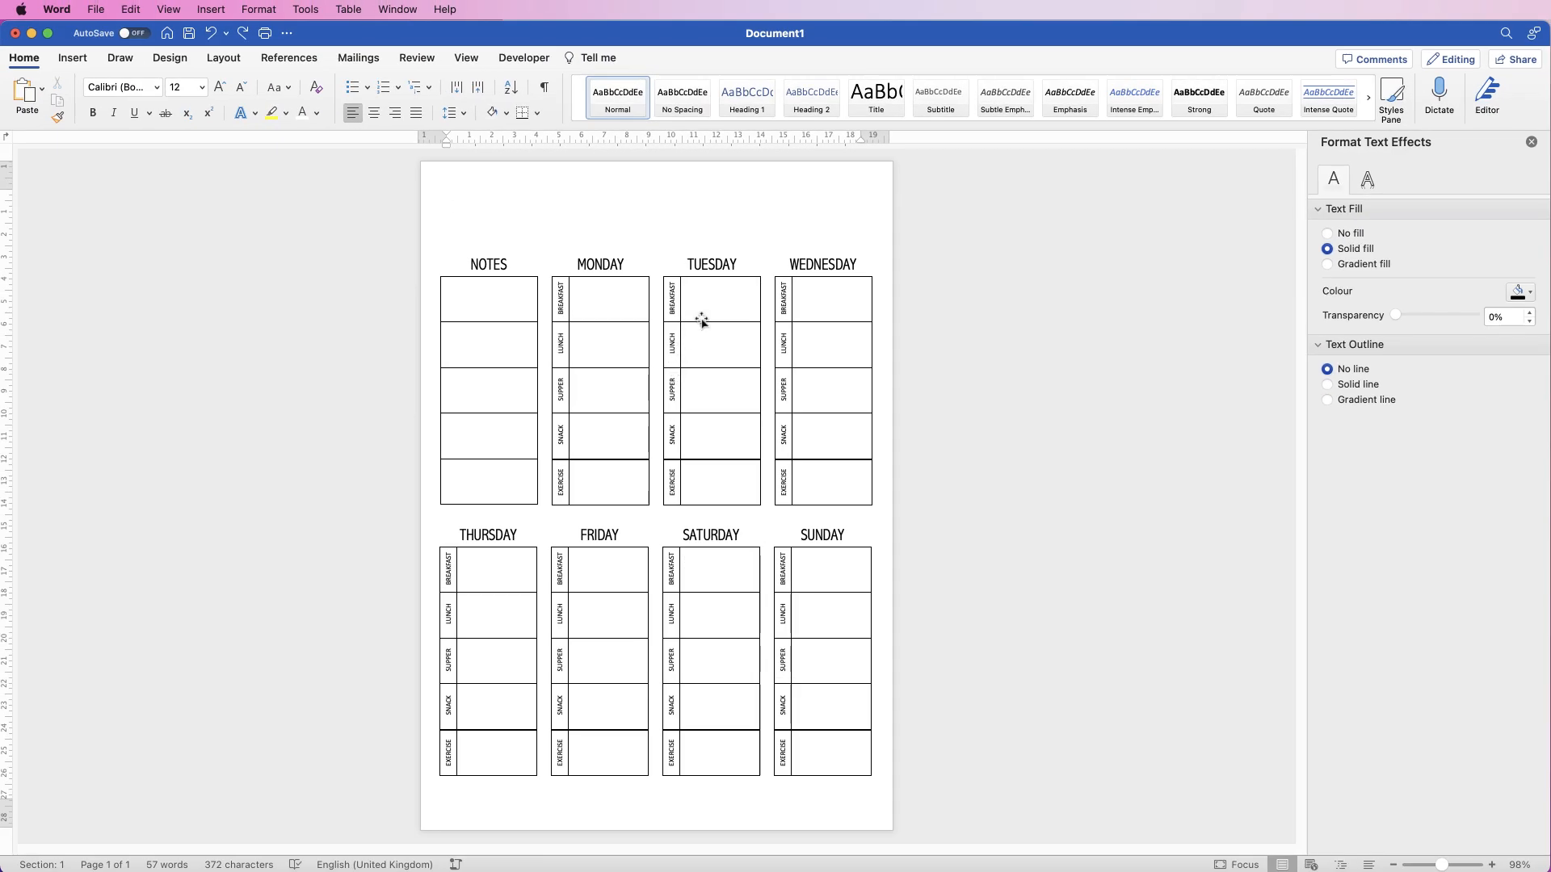
pyautogui.click(710, 346)
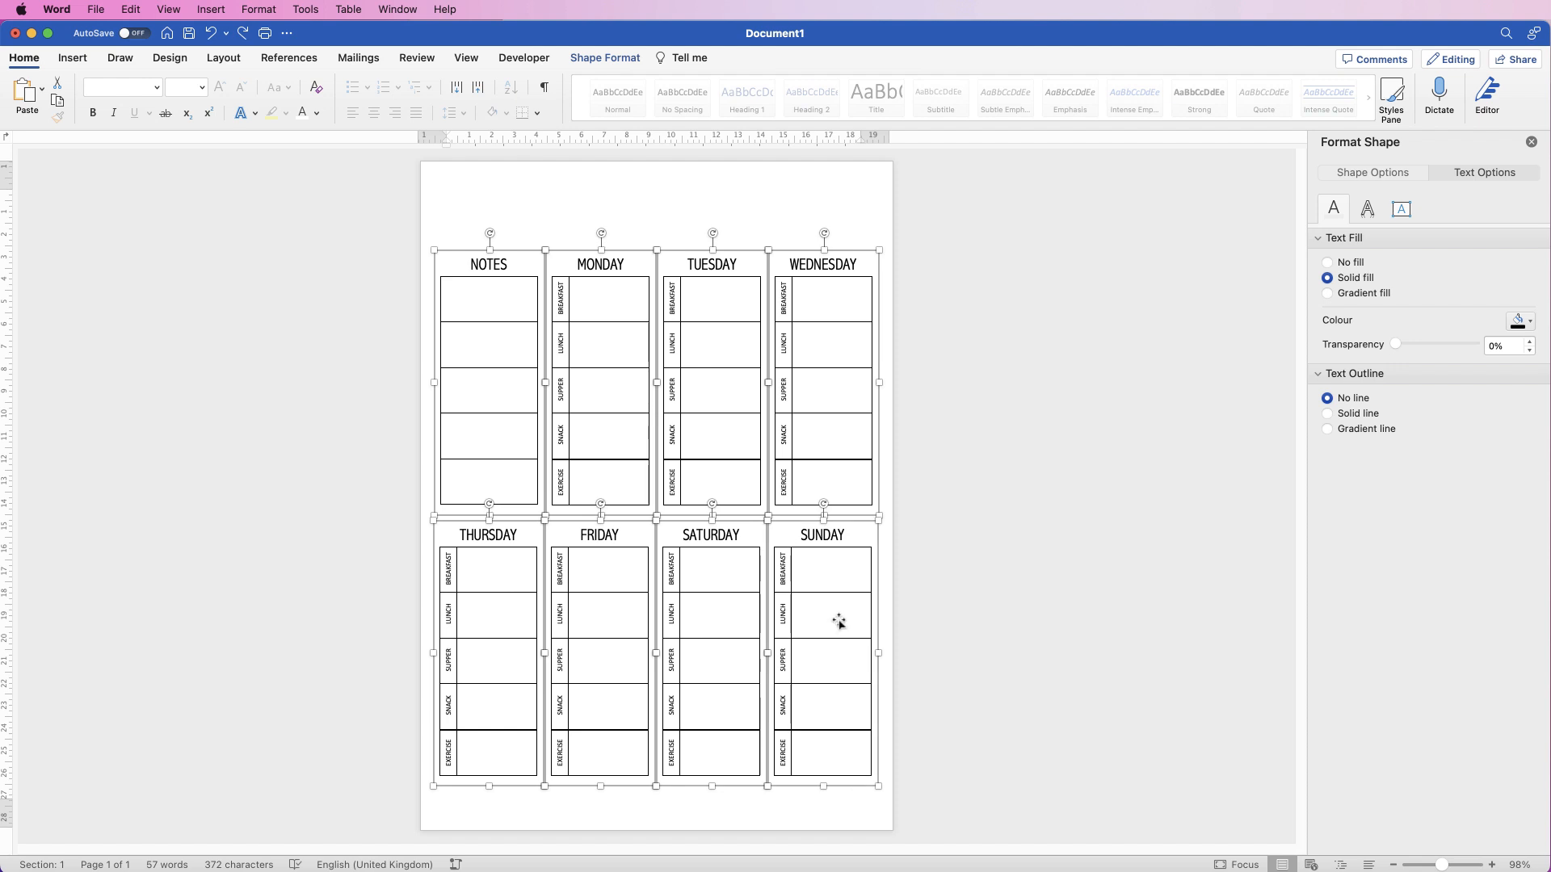
pyautogui.moveTo(838, 611)
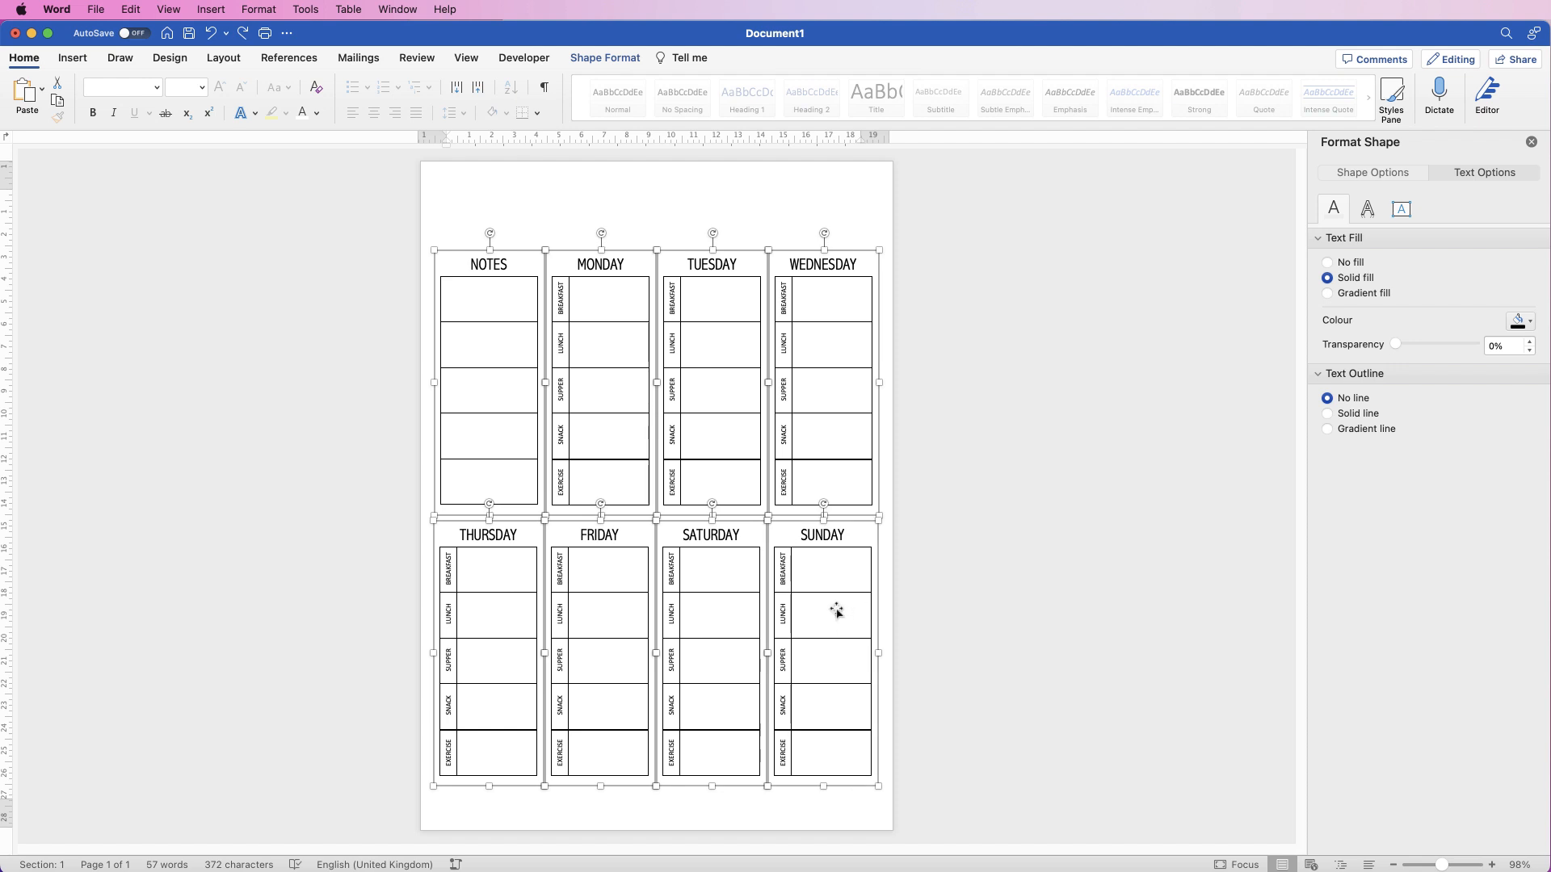
pyautogui.moveTo(474, 356)
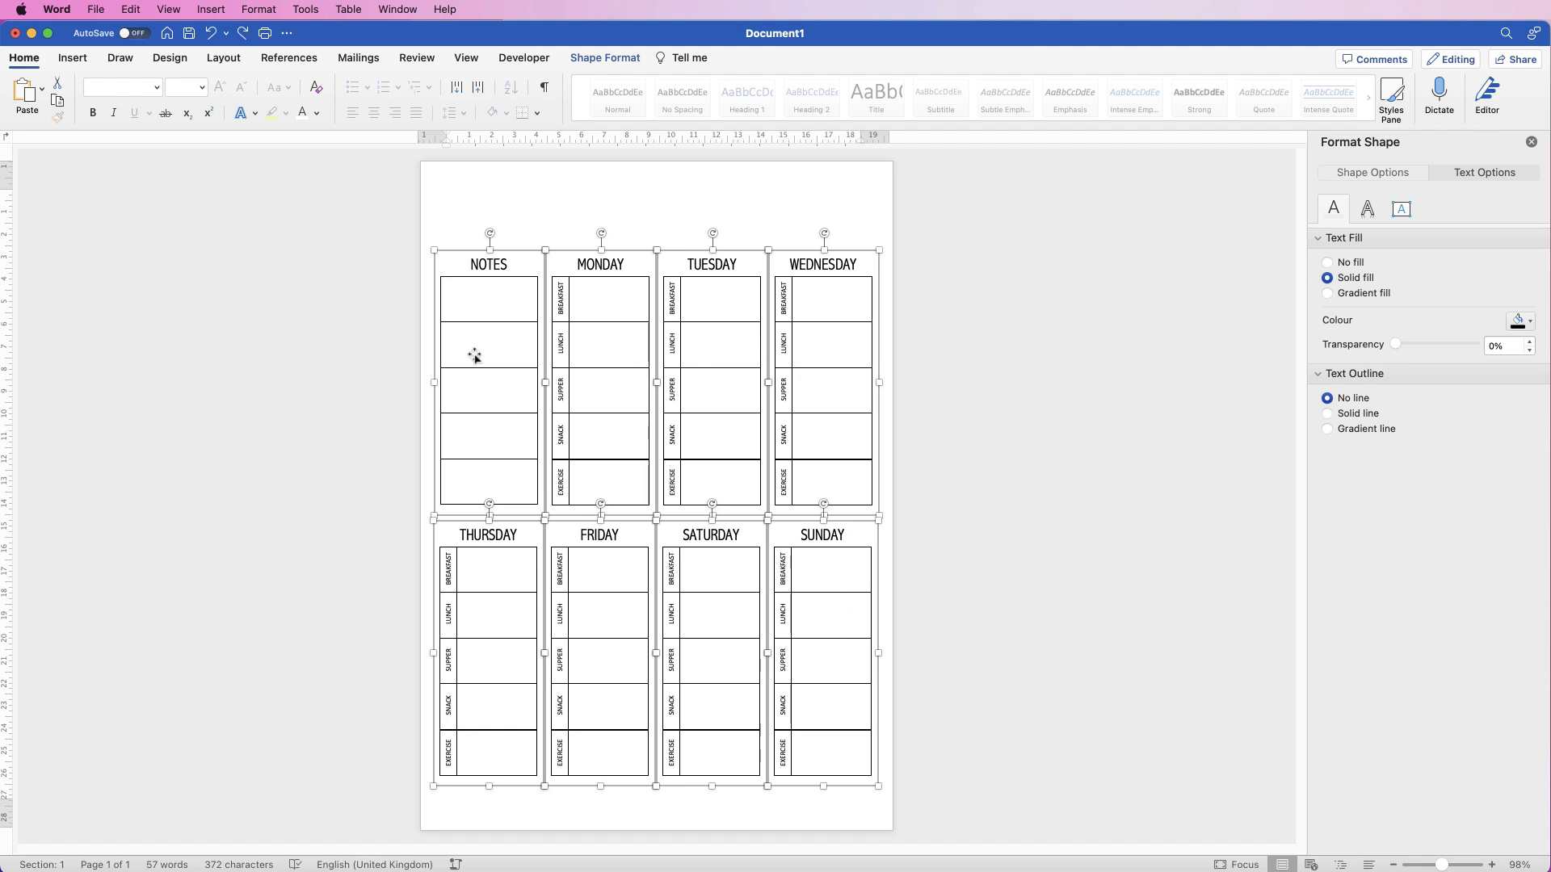
pyautogui.moveTo(788, 224)
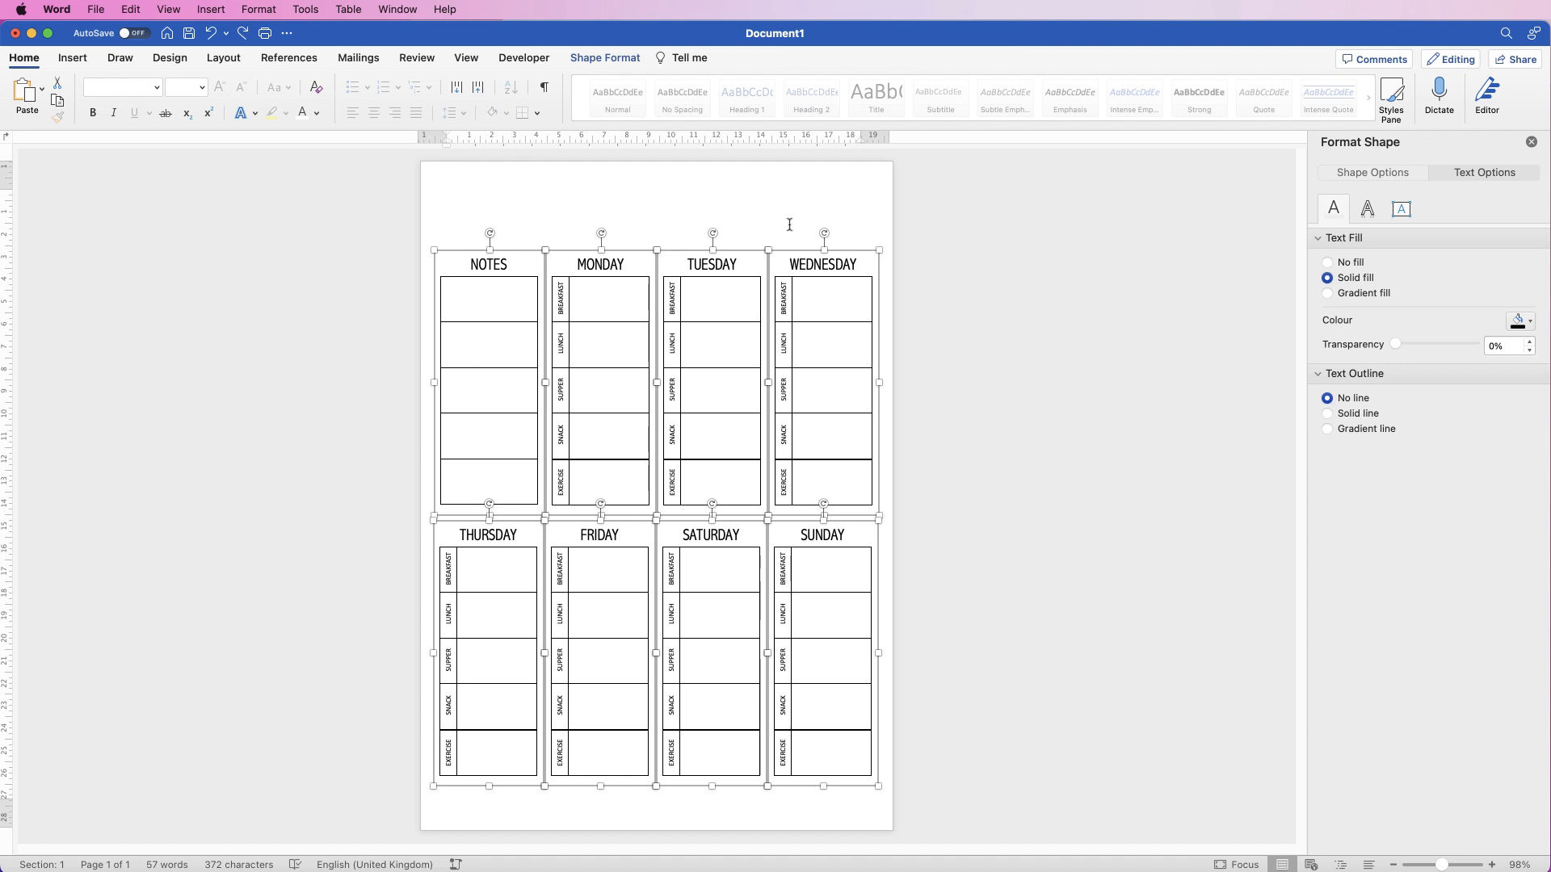
# Step: Group the top four tables and the bottom four, centring the bottom group
pyautogui.click(600, 341)
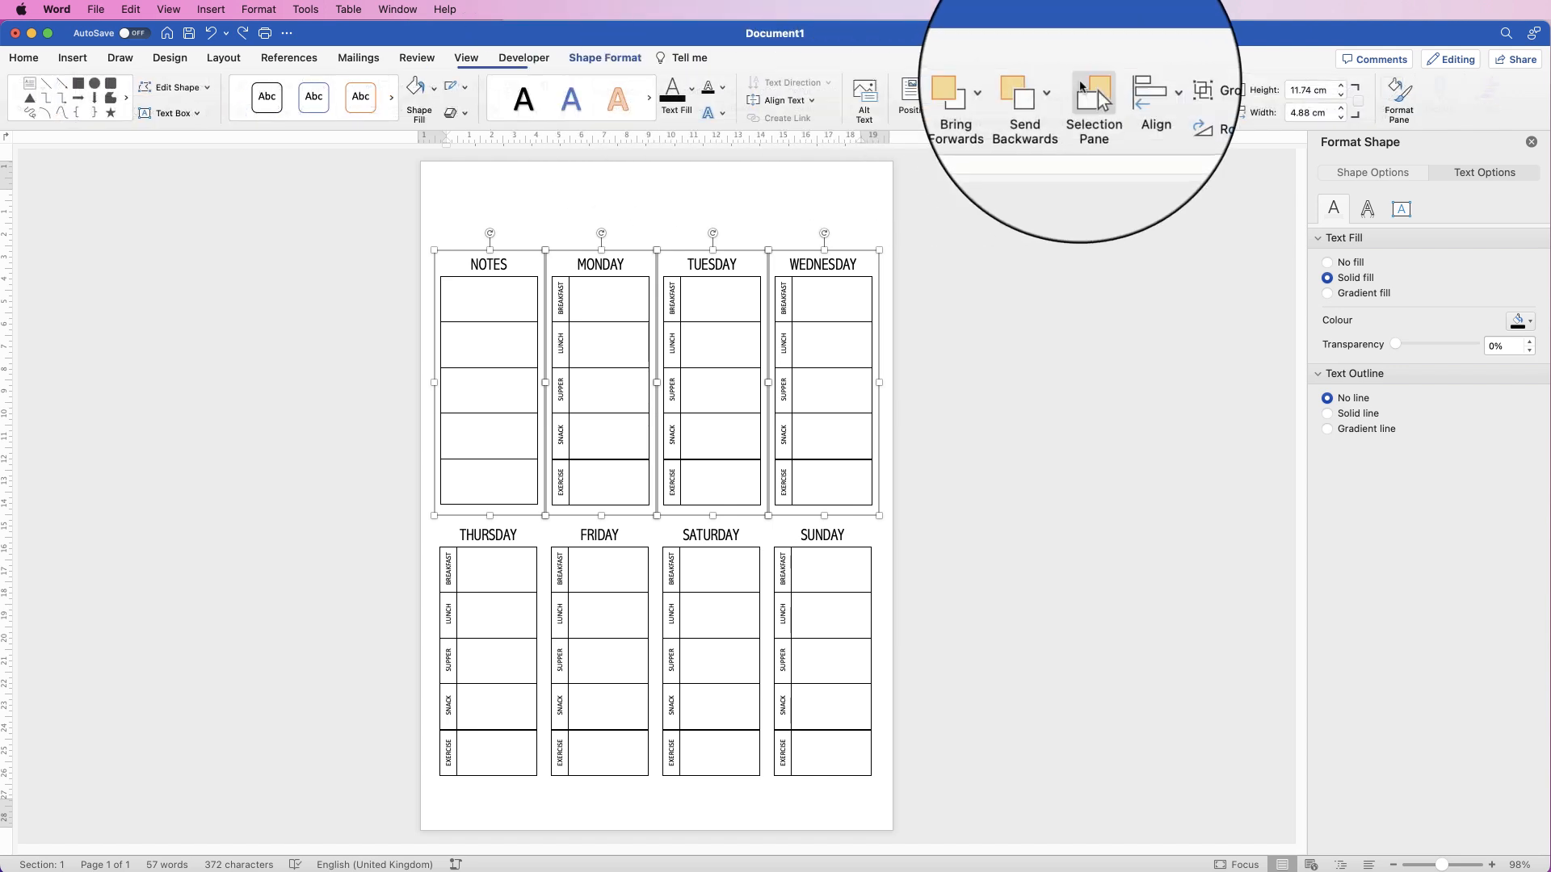
pyautogui.click(1172, 78)
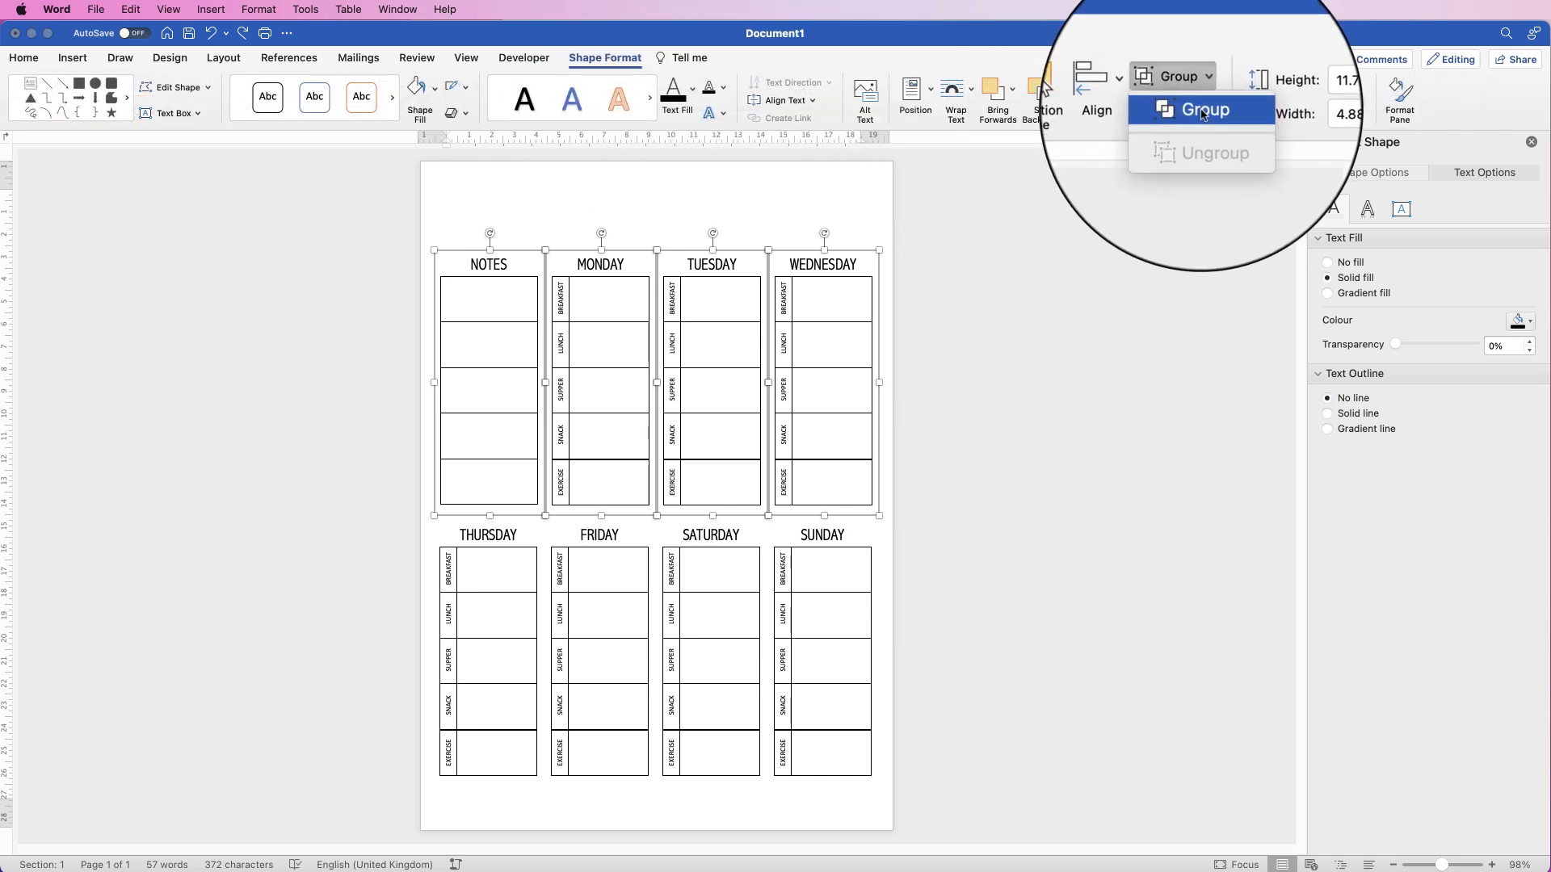
pyautogui.click(1206, 109)
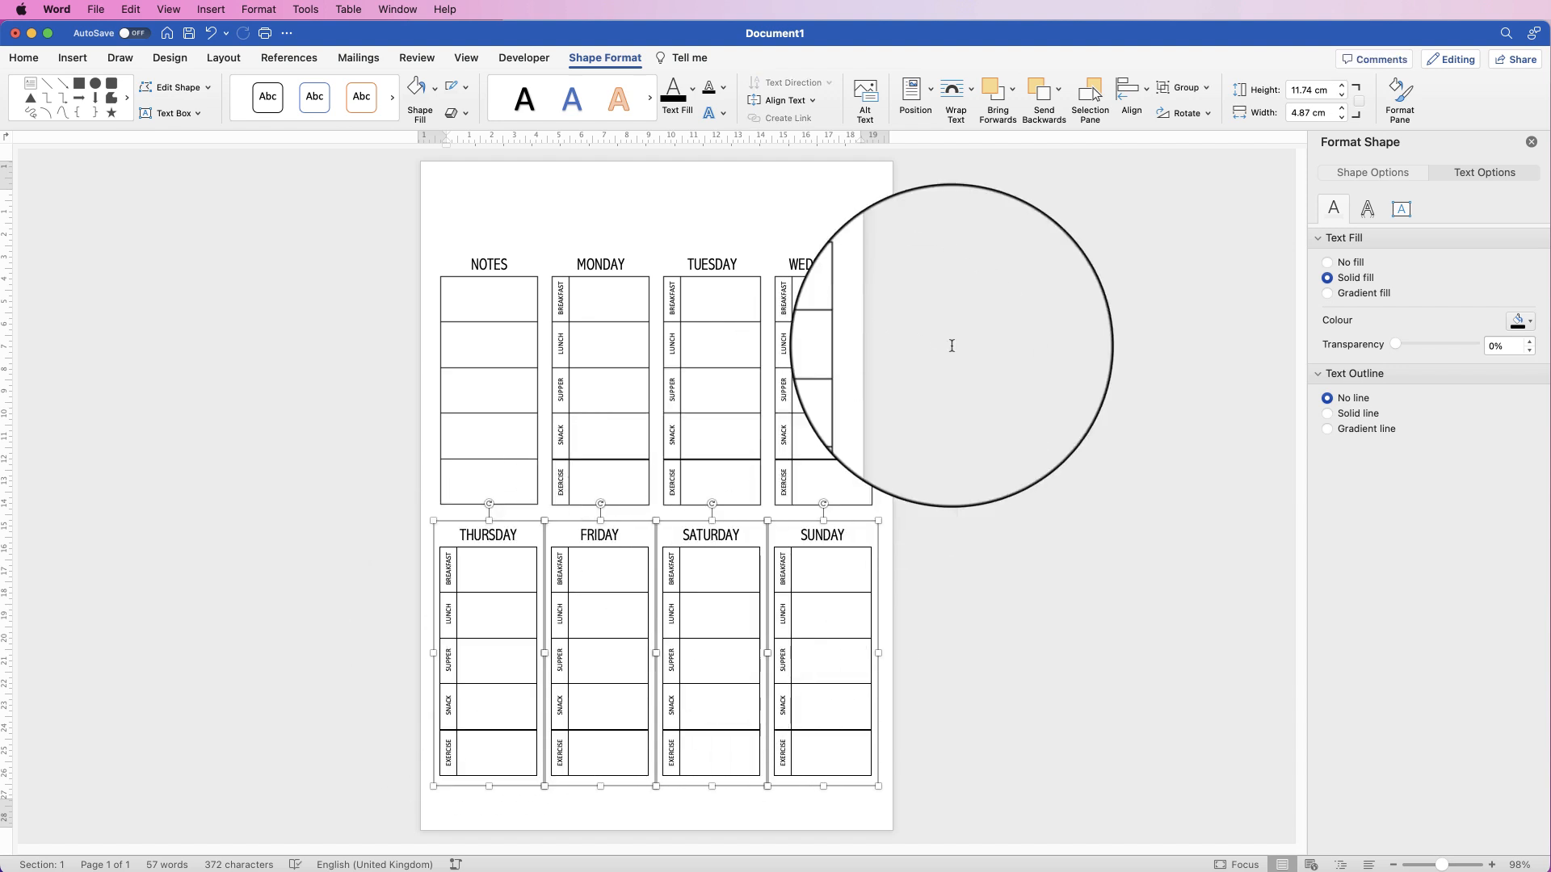
pyautogui.click(1180, 91)
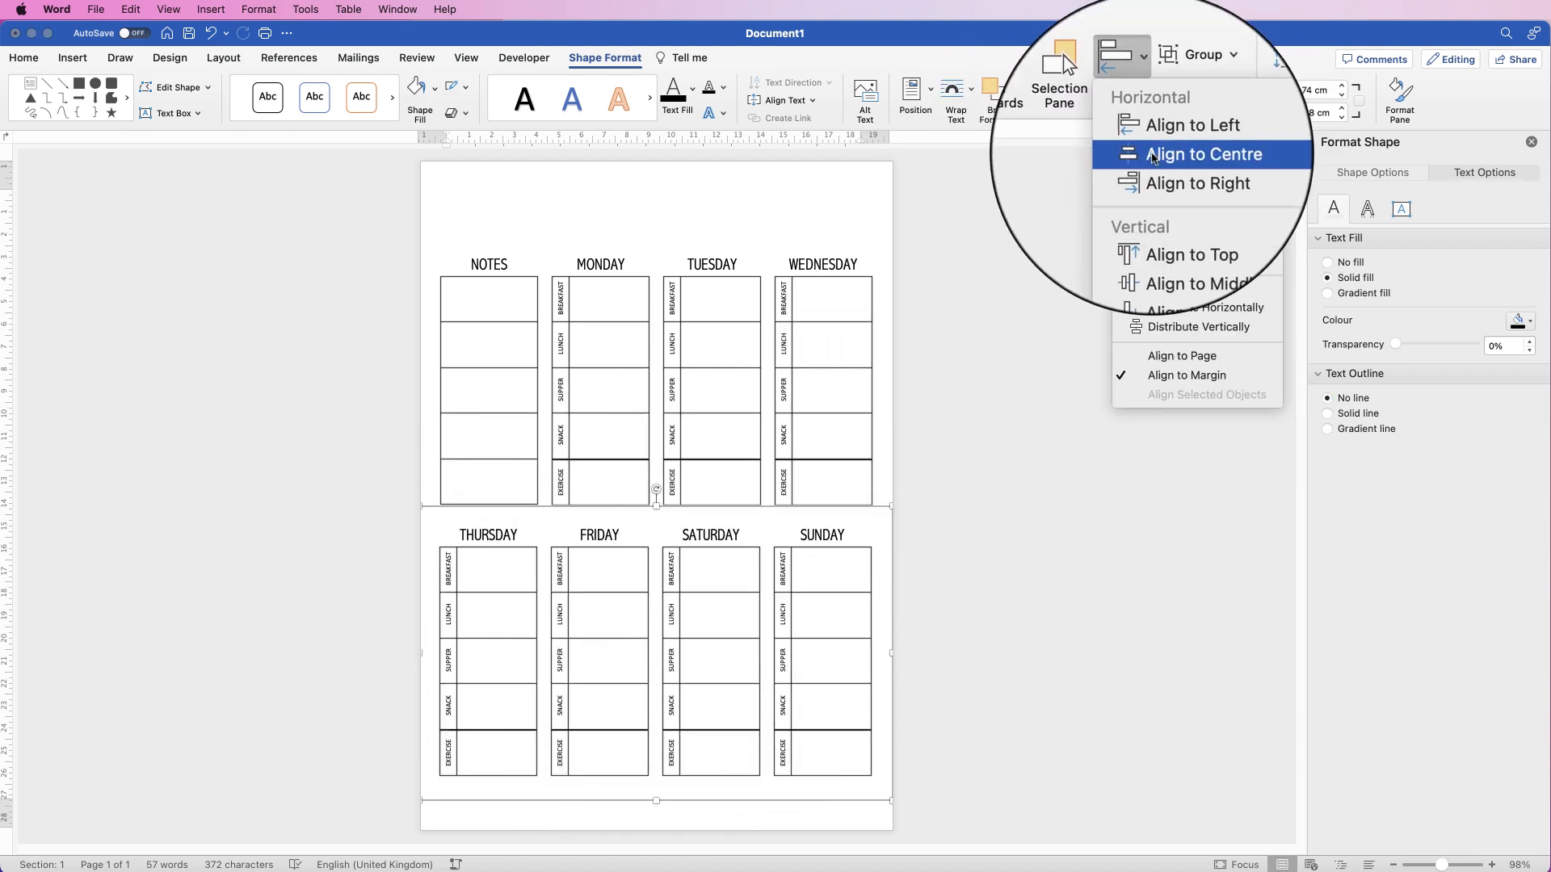
pyautogui.click(1203, 154)
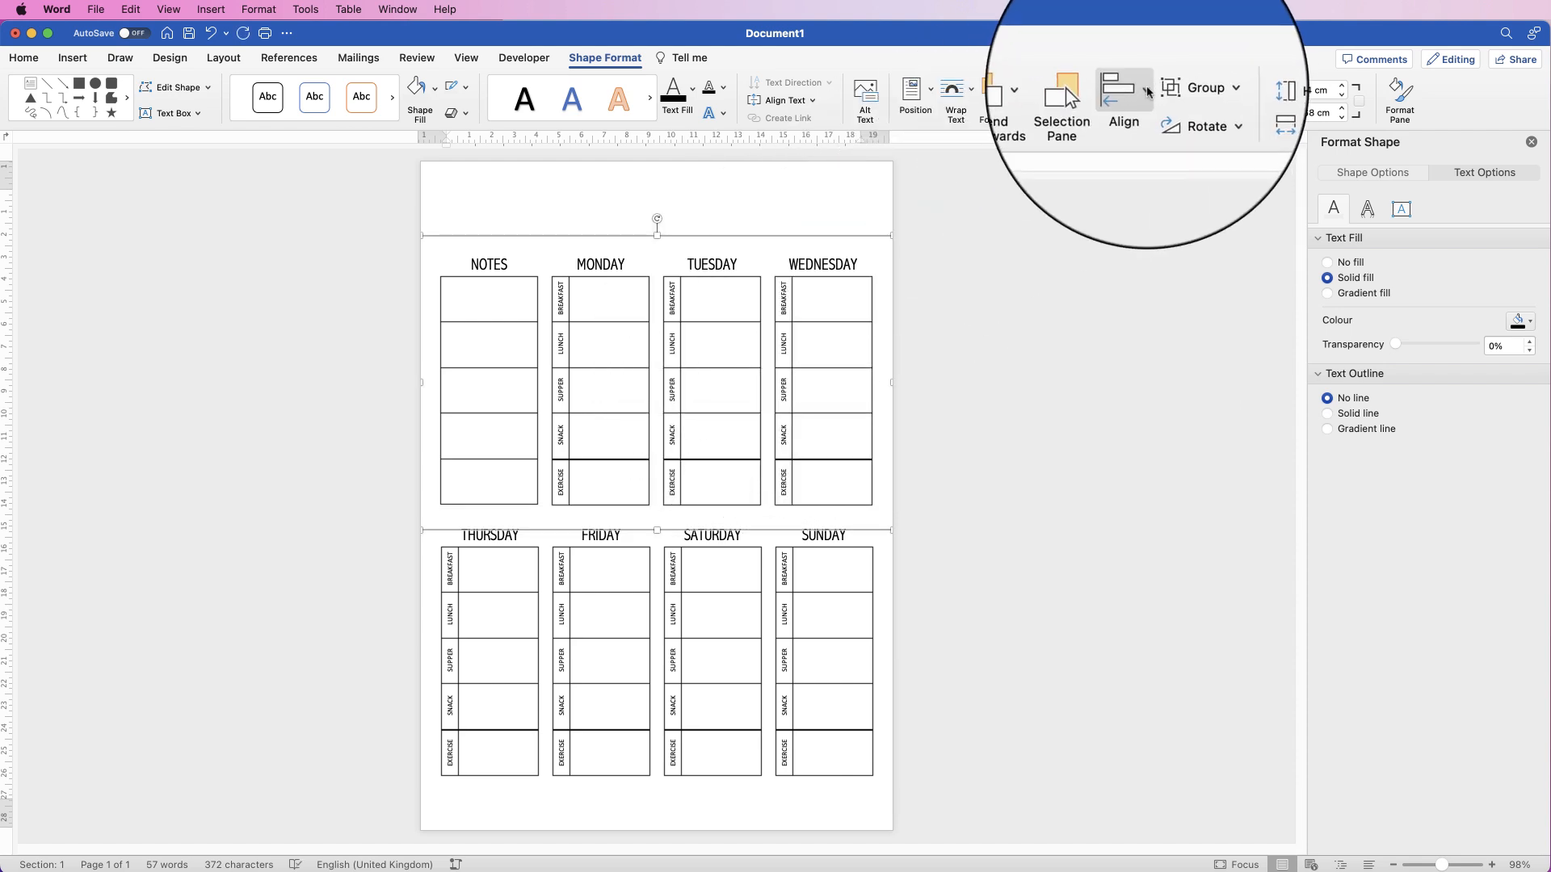
# Step: Centre the top group horizontally and group both rows into one object
pyautogui.click(1124, 94)
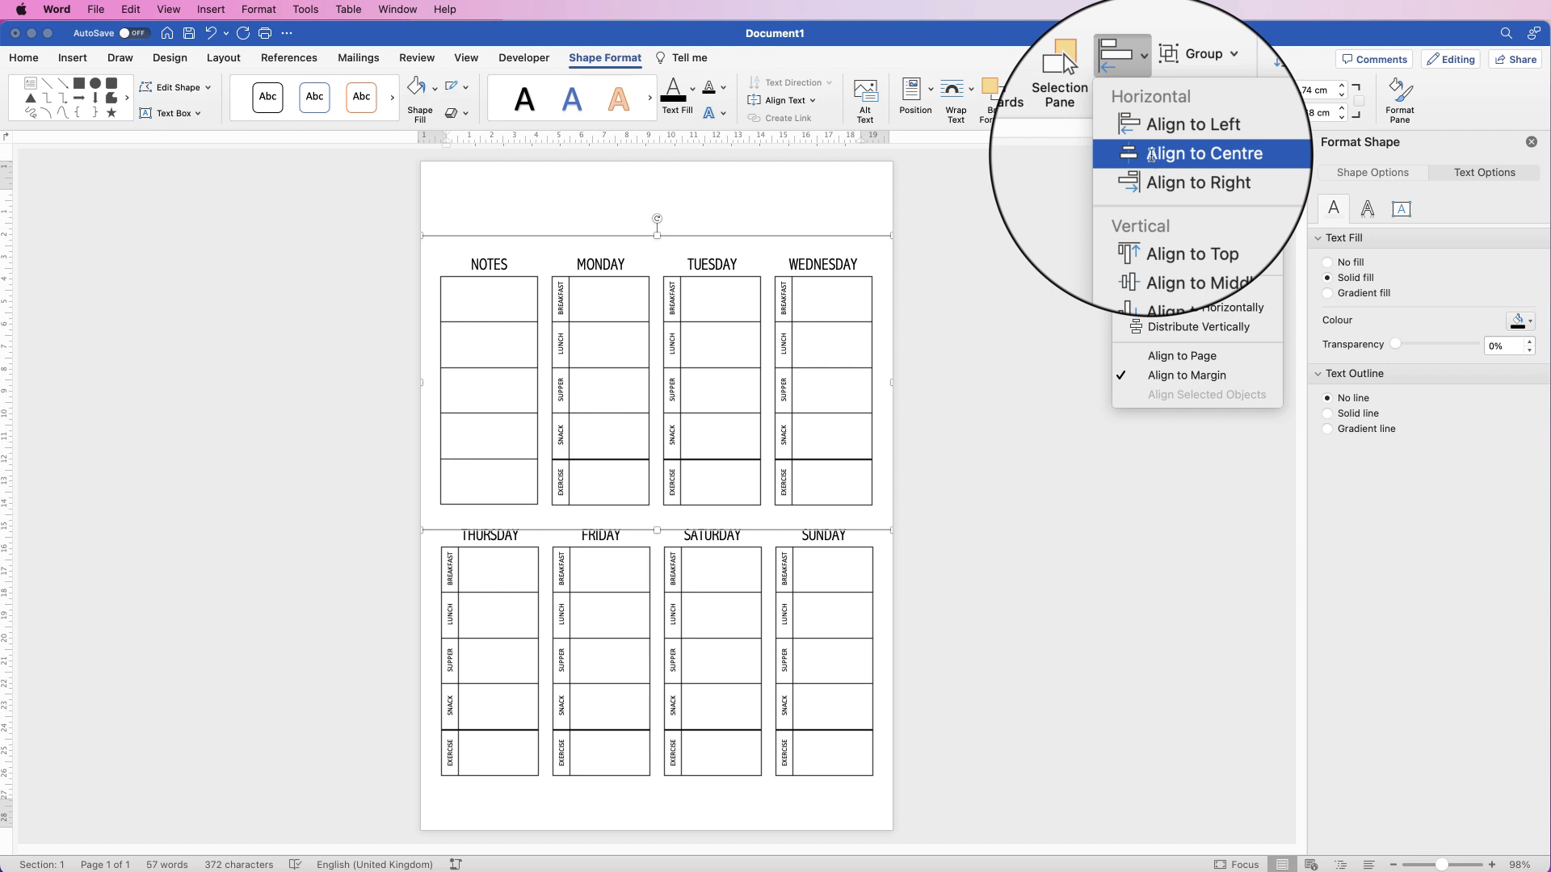
pyautogui.click(1212, 154)
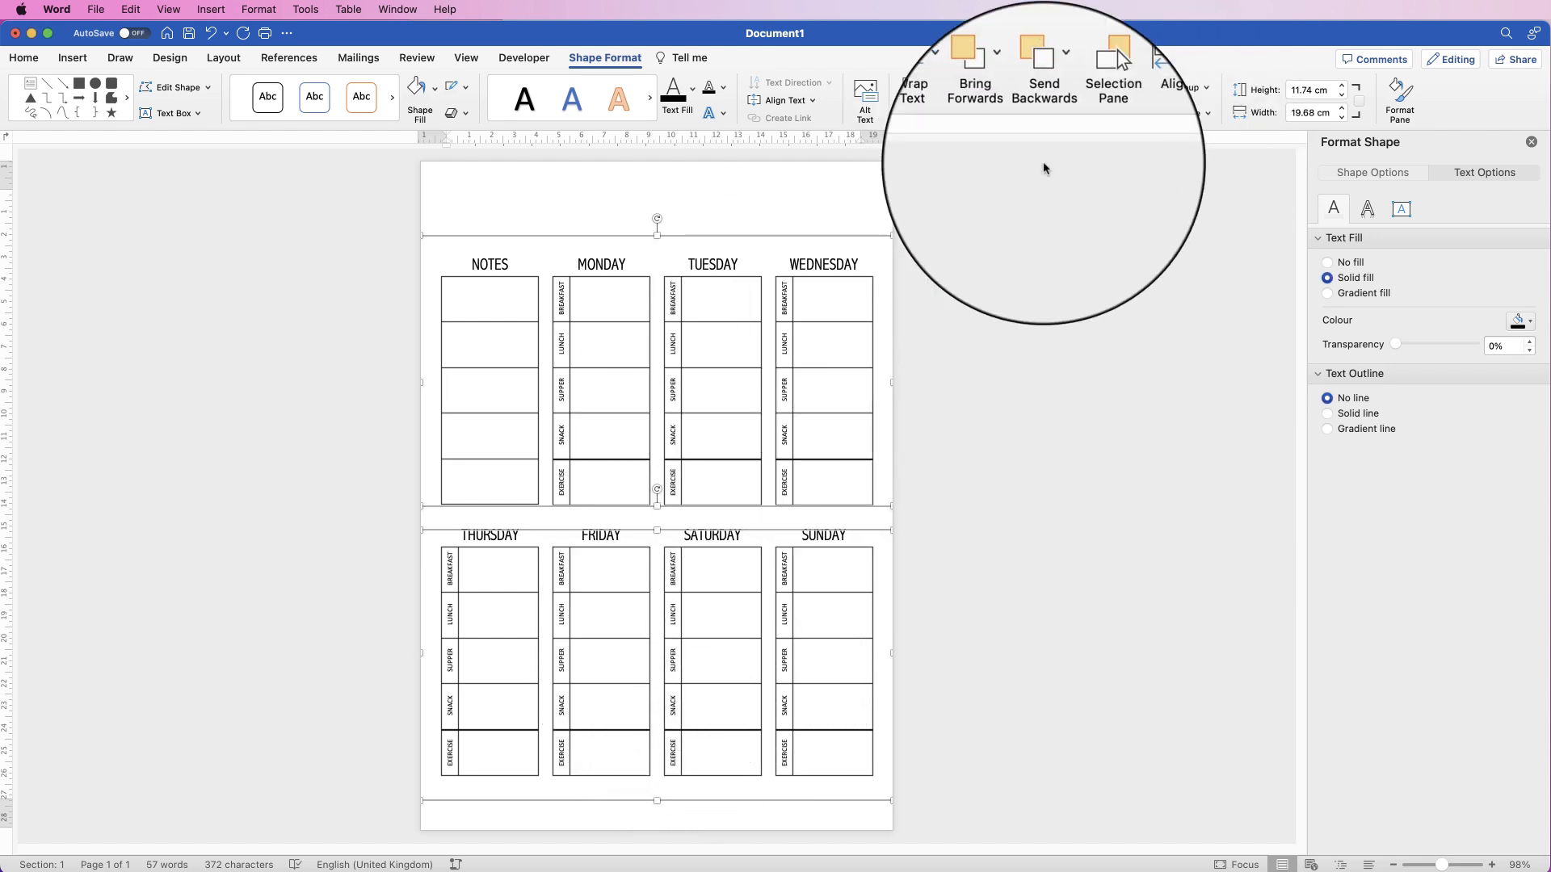
pyautogui.click(1176, 76)
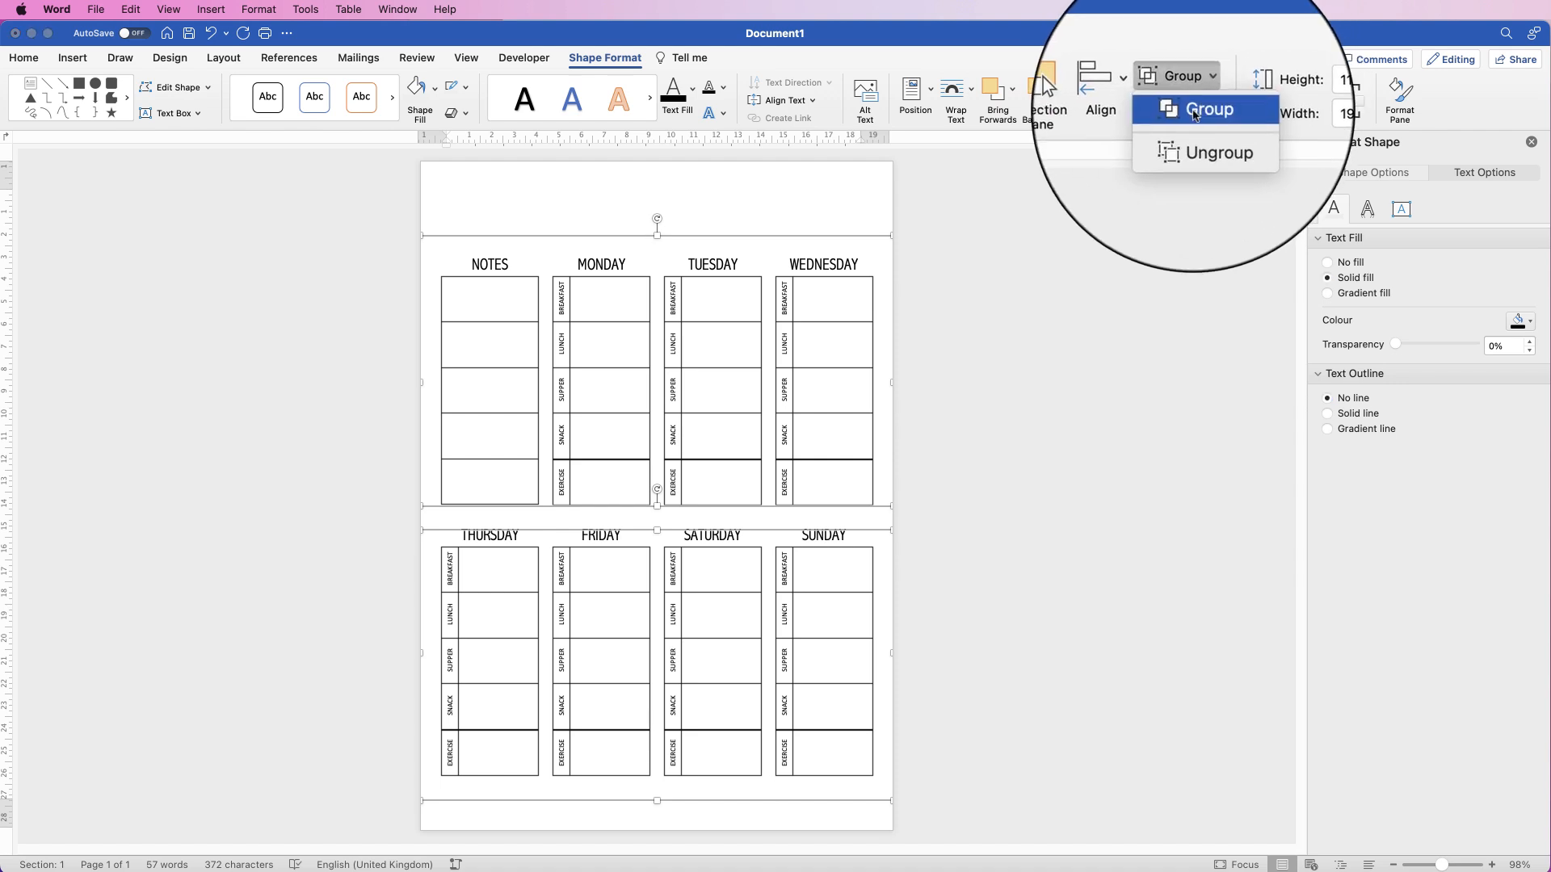
pyautogui.click(1209, 110)
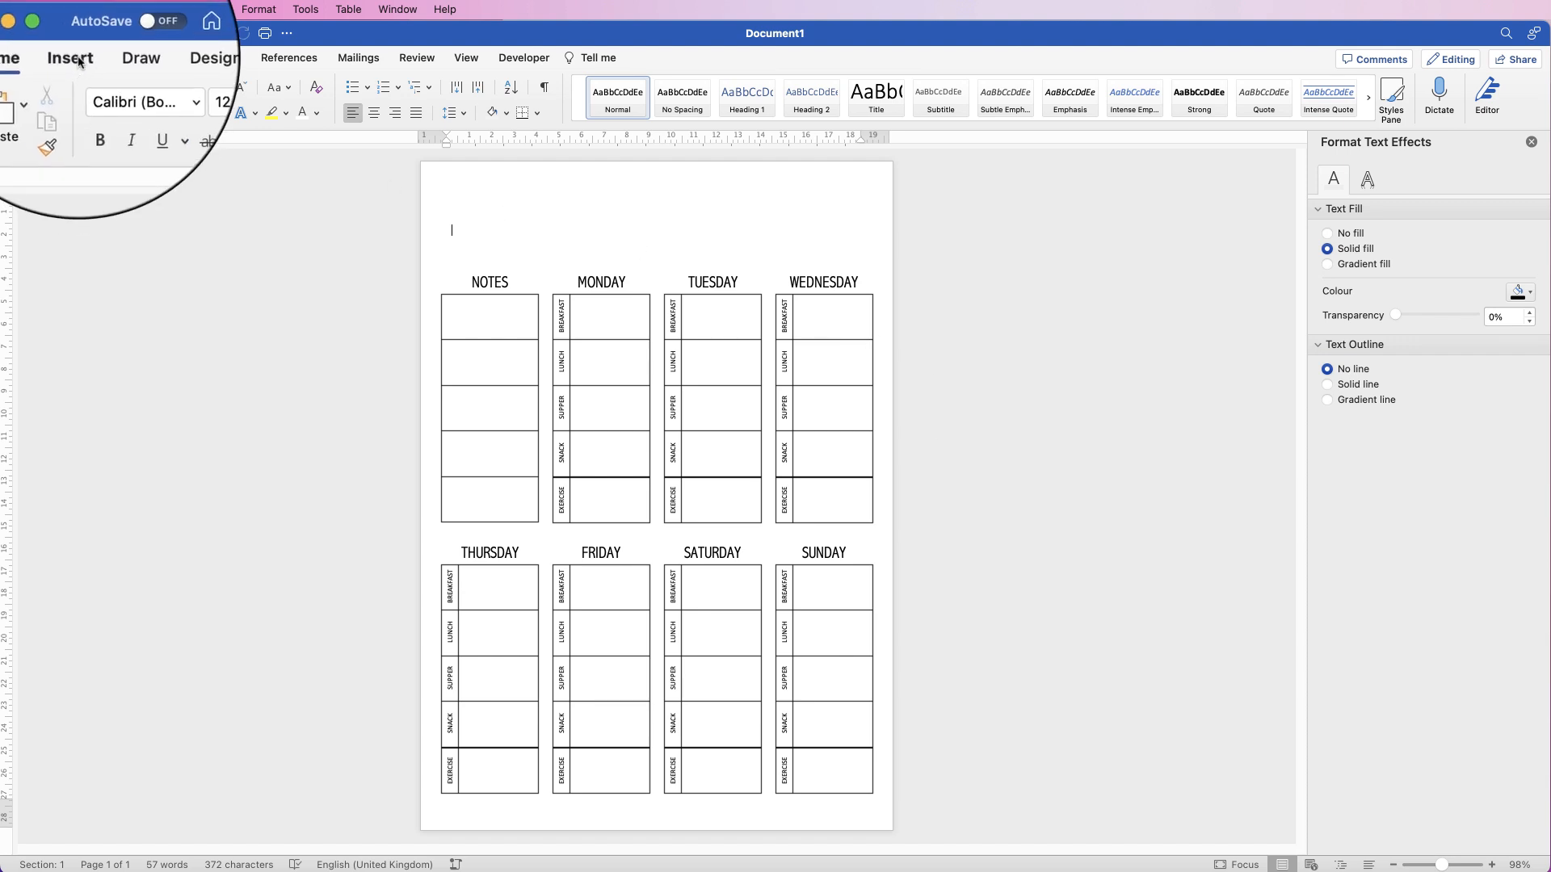
# Step: Insert a title text box and apply the Bellania script font
pyautogui.click(71, 57)
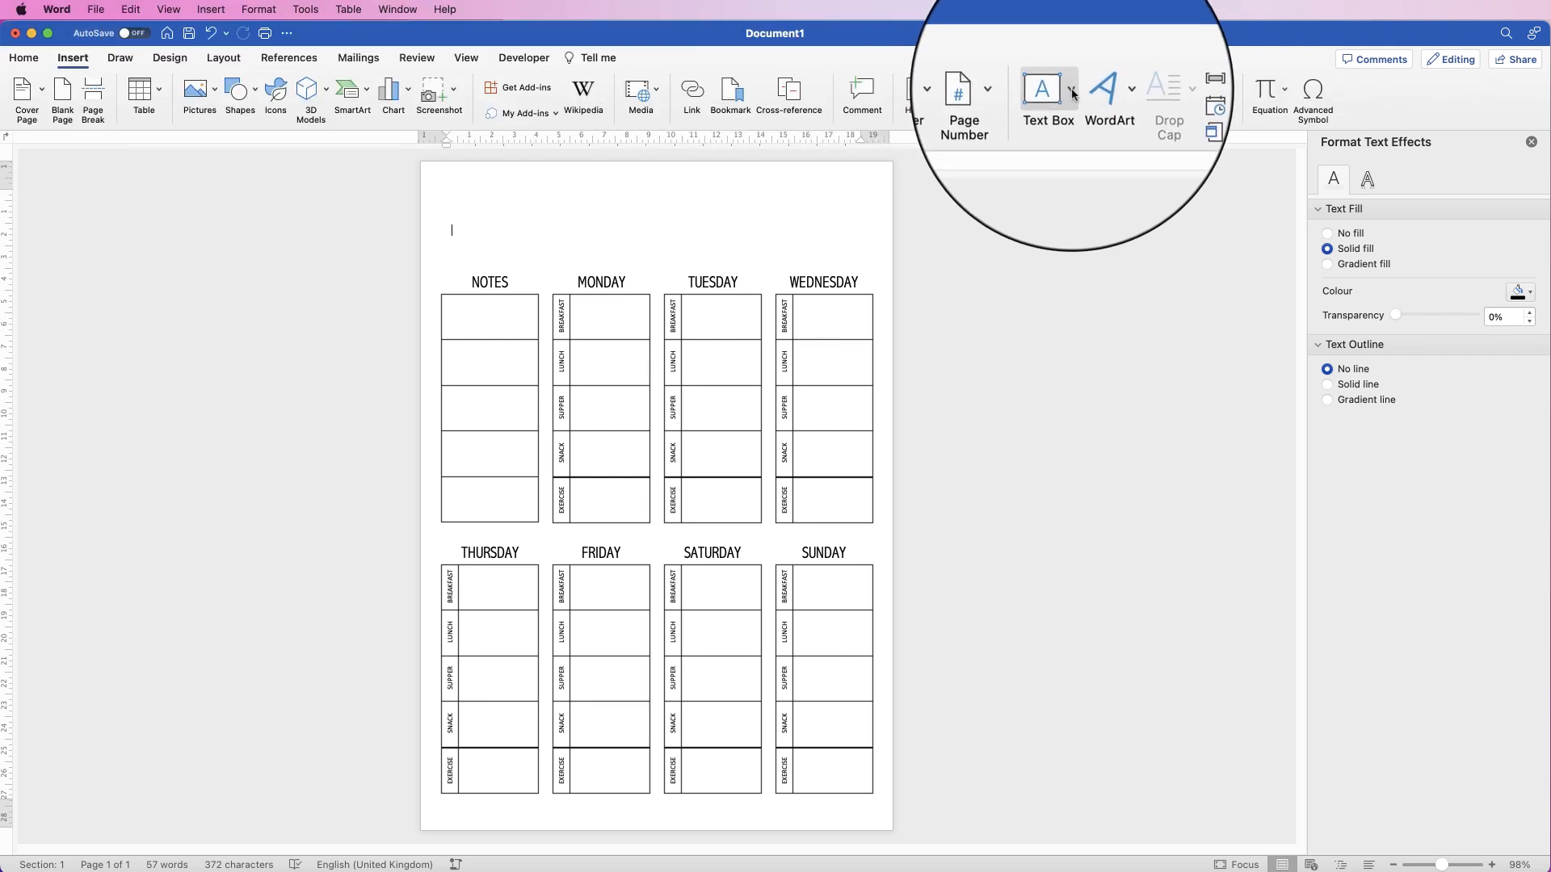
pyautogui.click(1047, 94)
pyautogui.write('FITNESS AND NUTRITION')
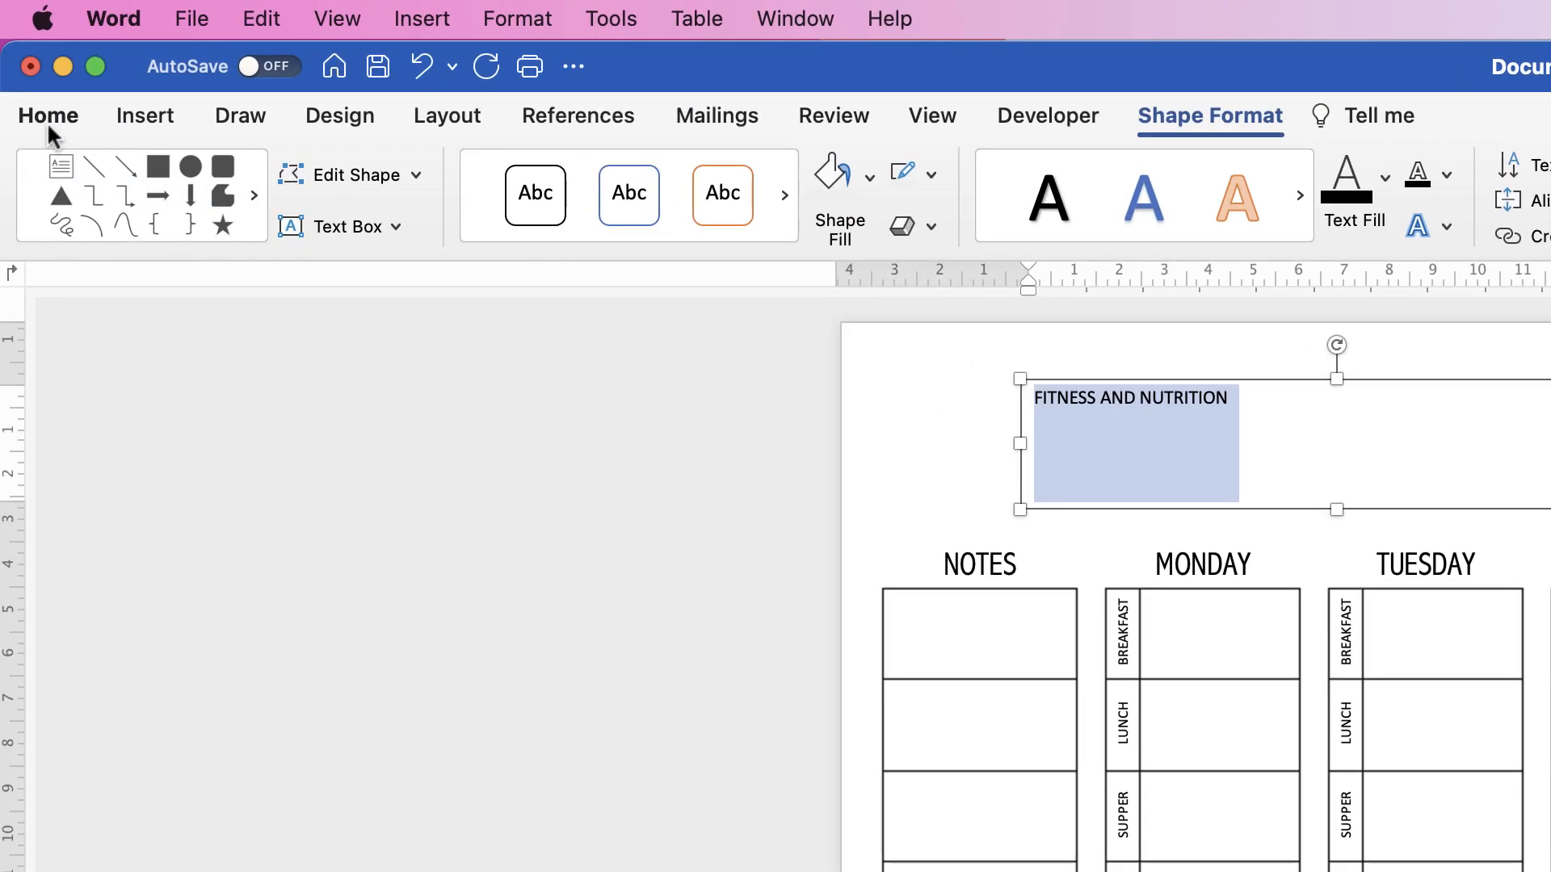
pyautogui.click(317, 175)
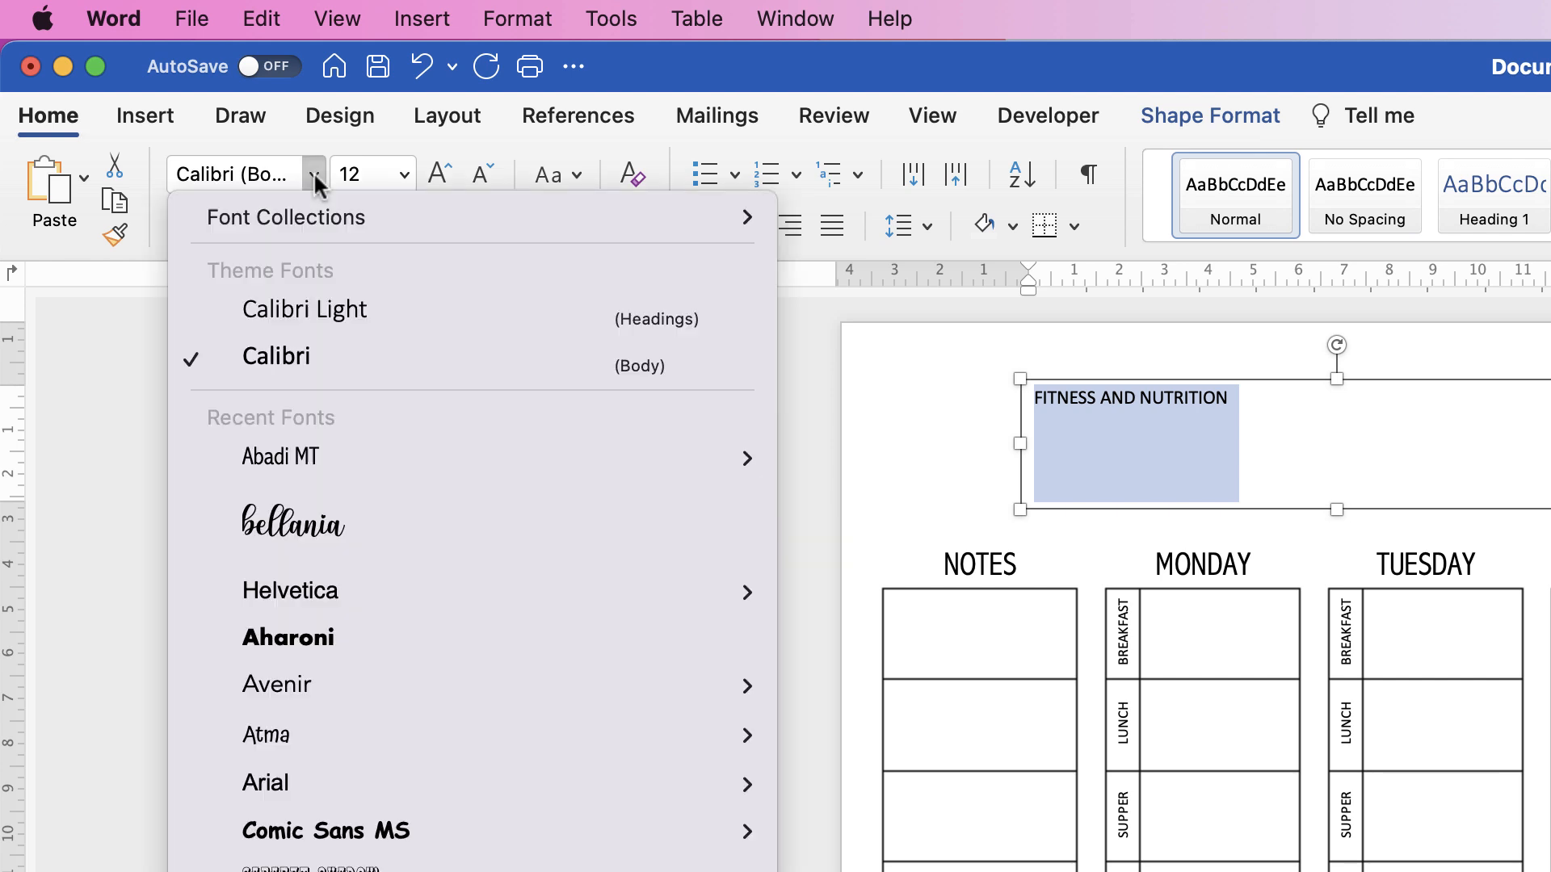
pyautogui.click(293, 521)
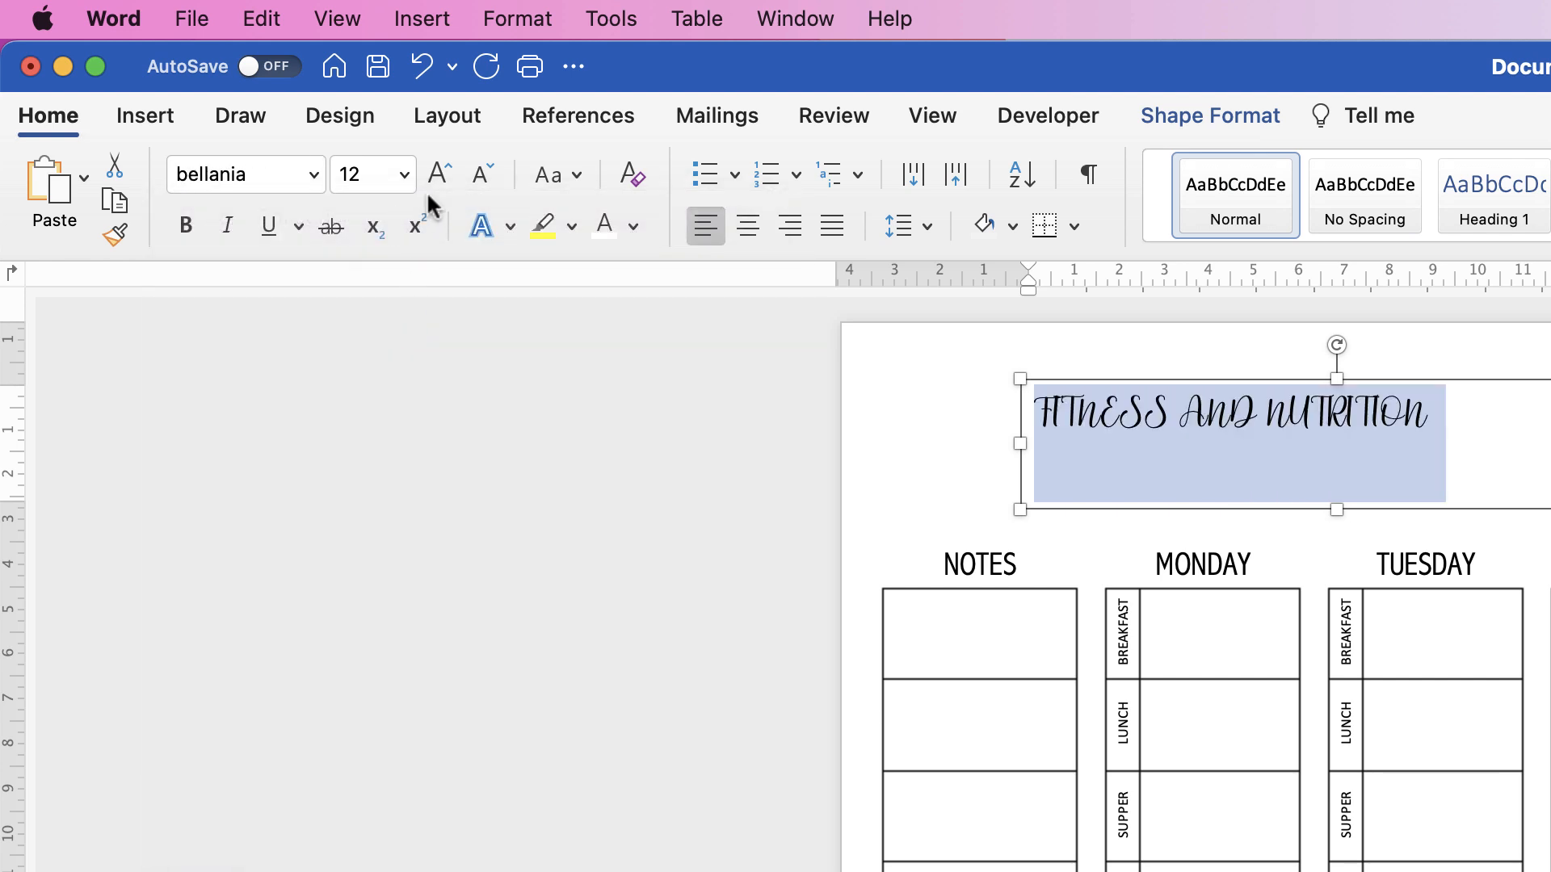
# Step: Capitalise each title word and enlarge the title text beyond 16 pt
pyautogui.click(438, 174)
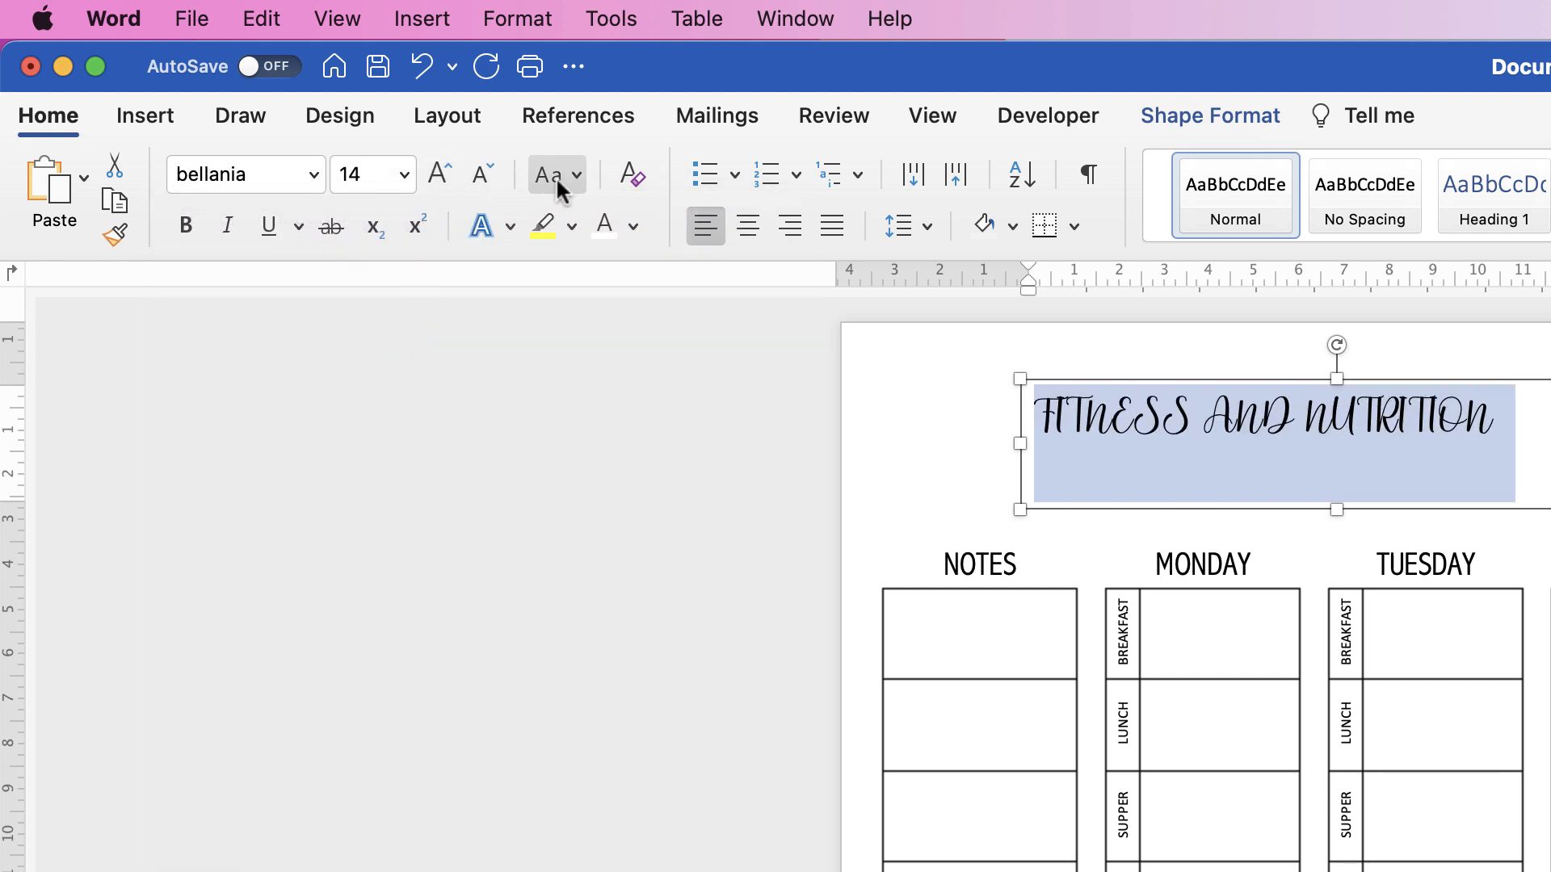
pyautogui.click(555, 174)
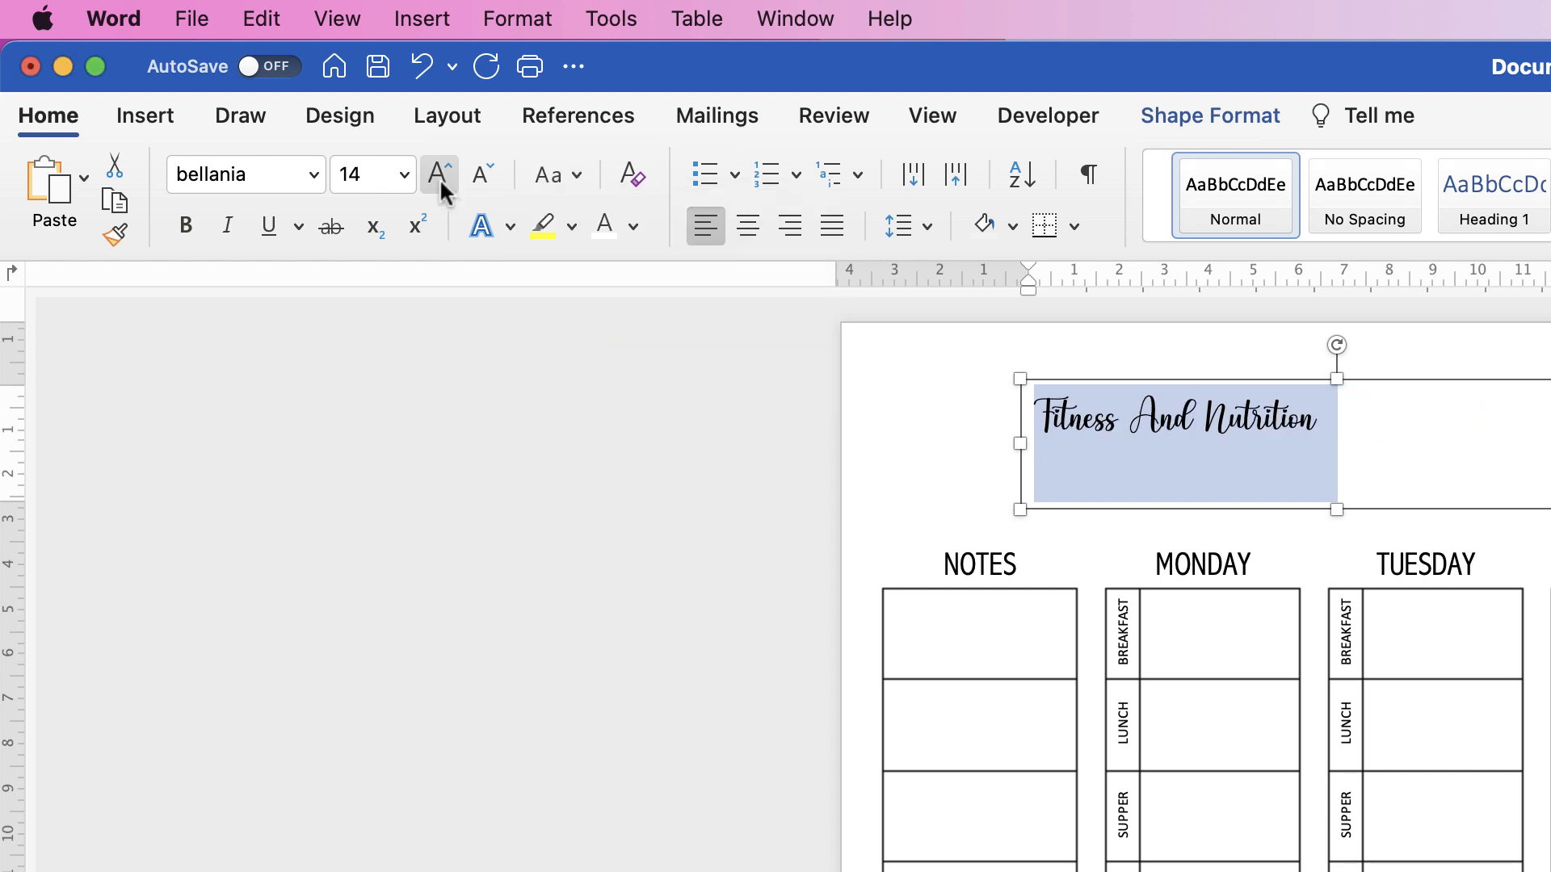
pyautogui.click(438, 175)
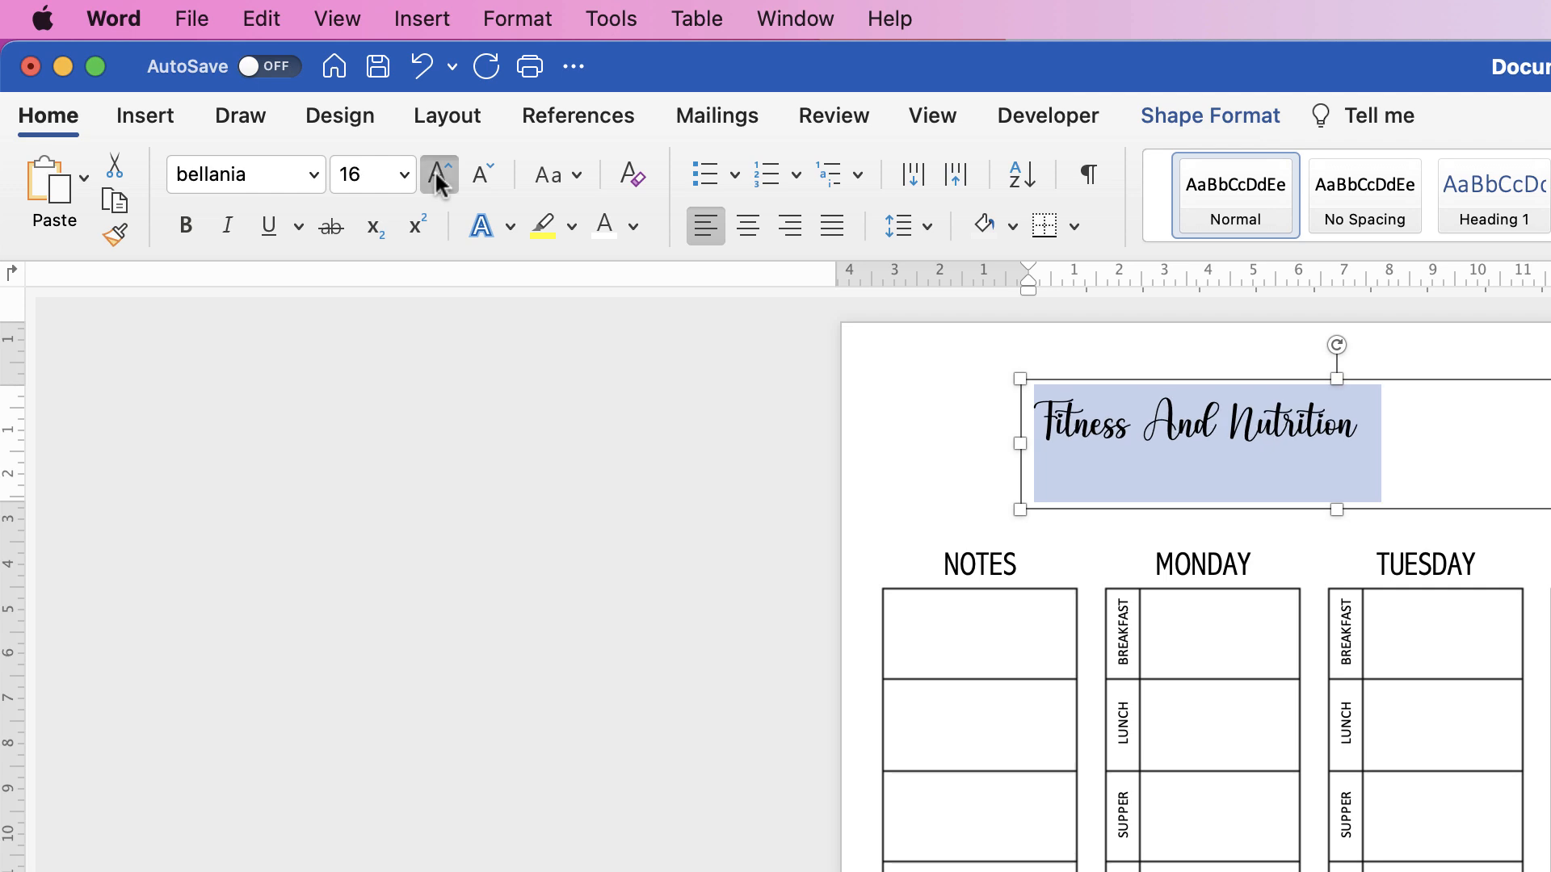
pyautogui.click(437, 175)
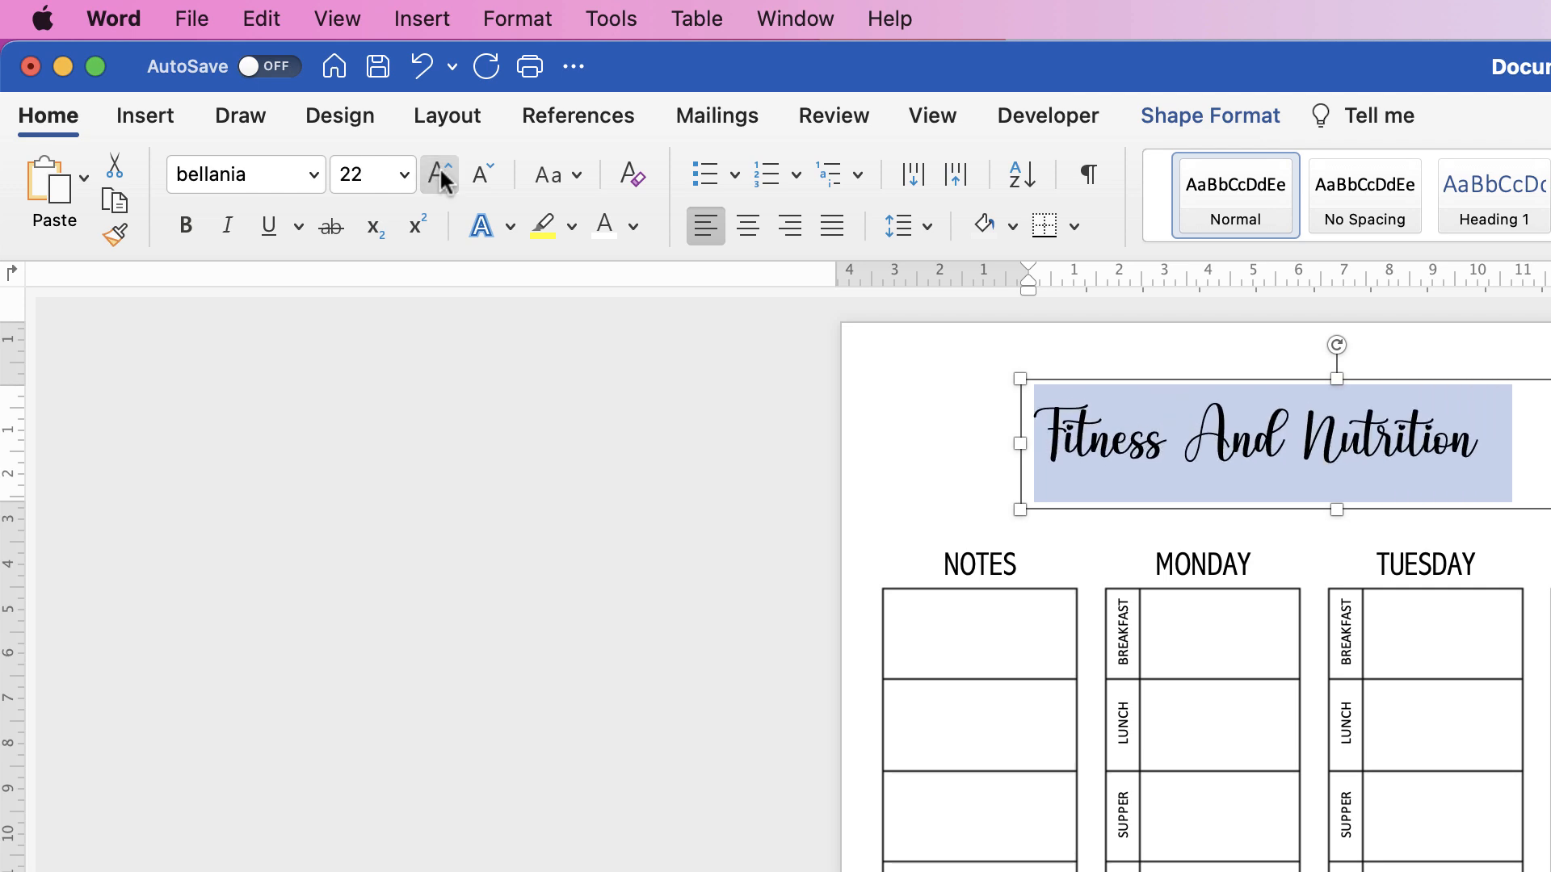
pyautogui.click(439, 174)
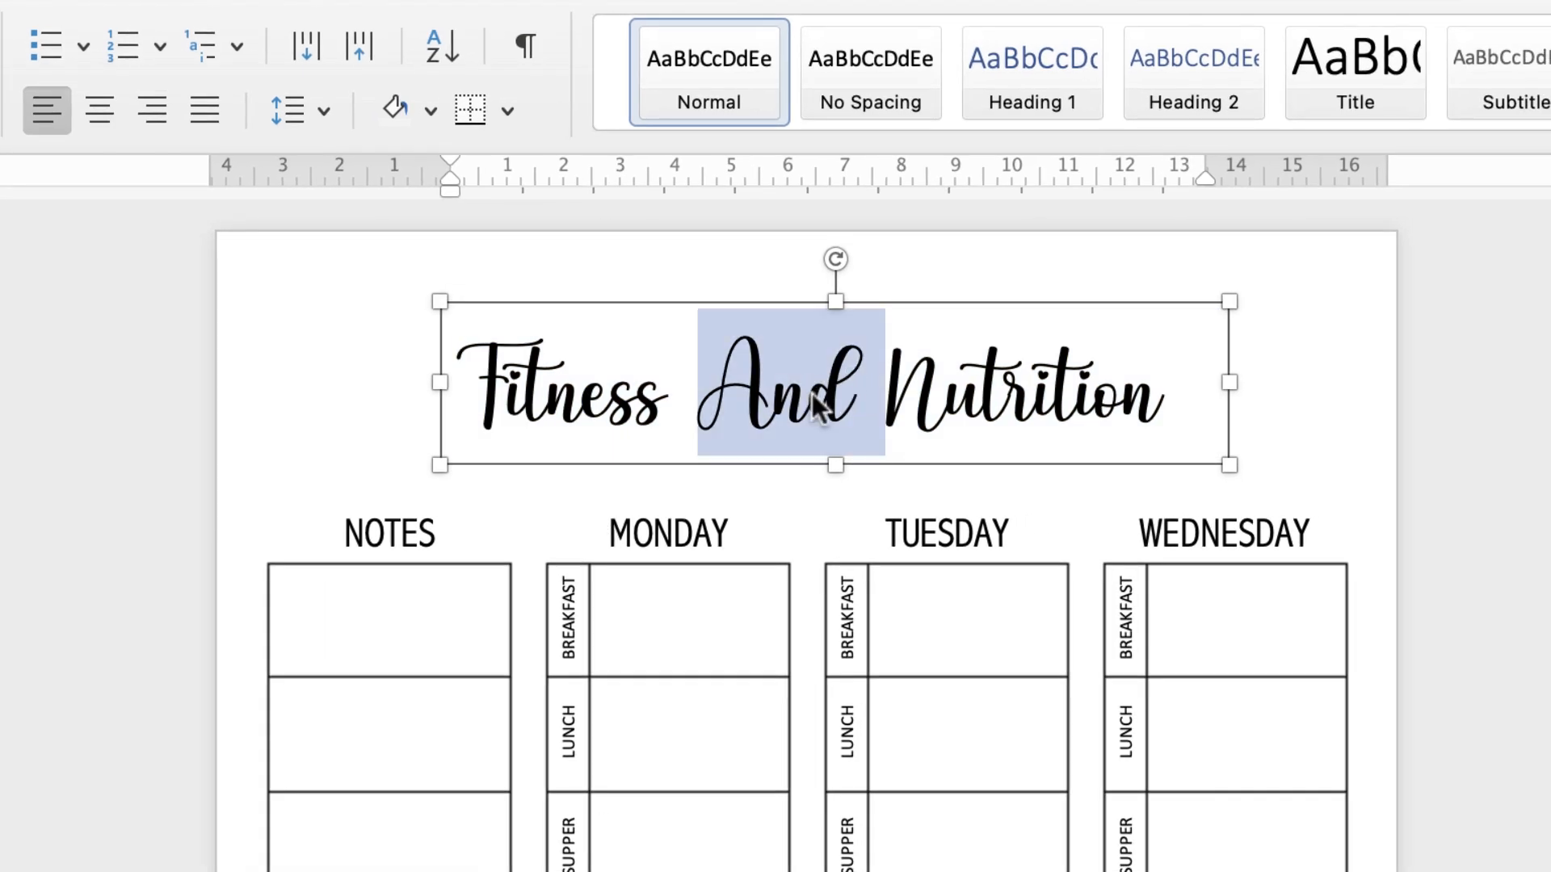
pyautogui.moveTo(792, 375)
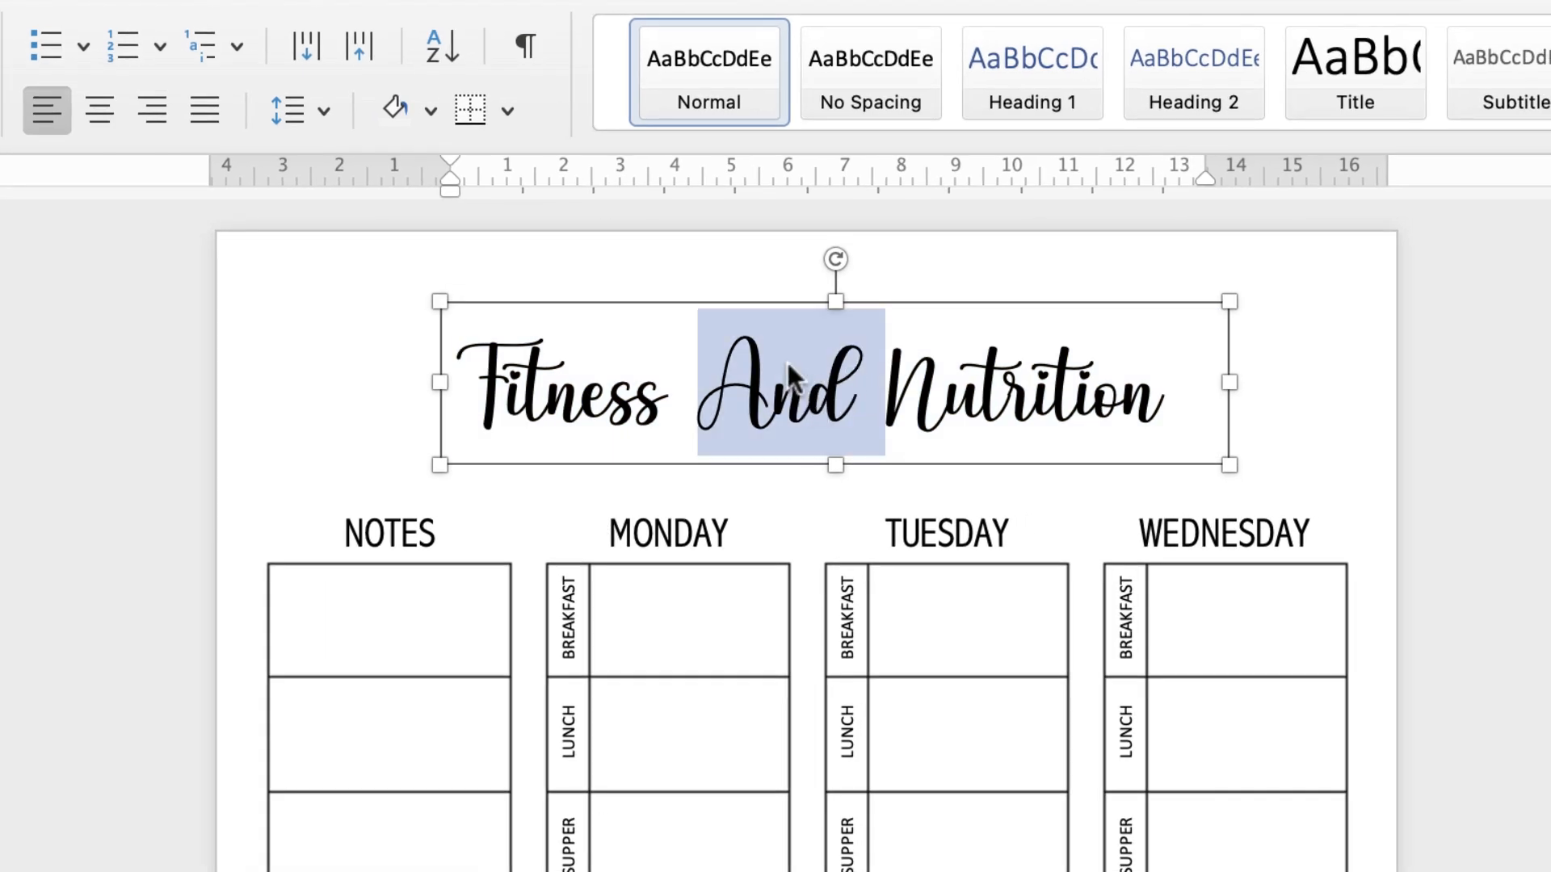
# Step: Replace 'And' with '&' in the title and set the title box to No Outline
pyautogui.write('&')
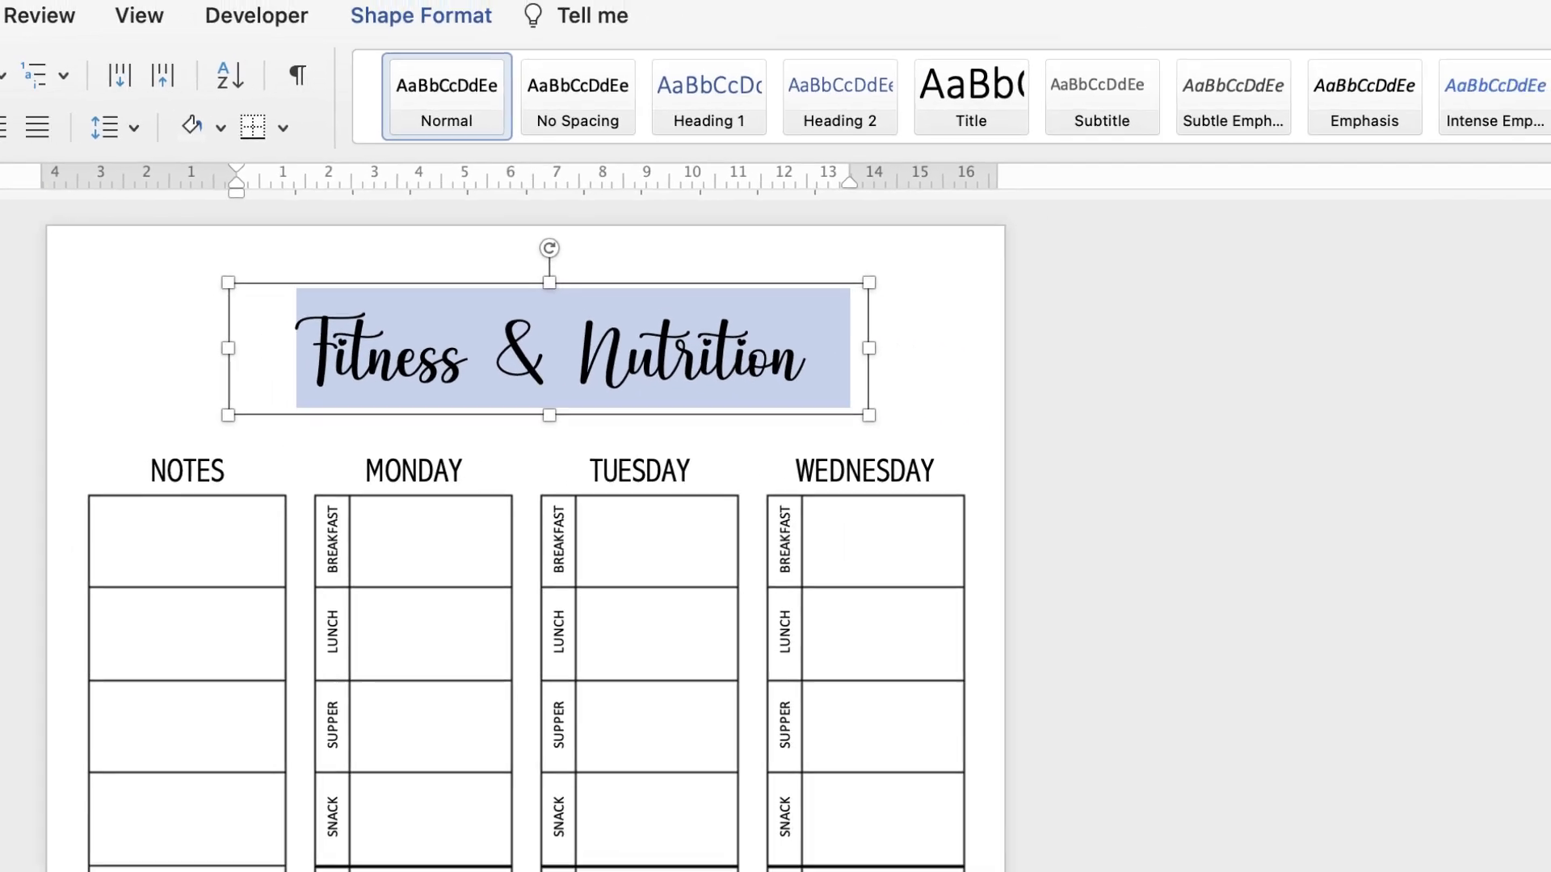
pyautogui.click(420, 14)
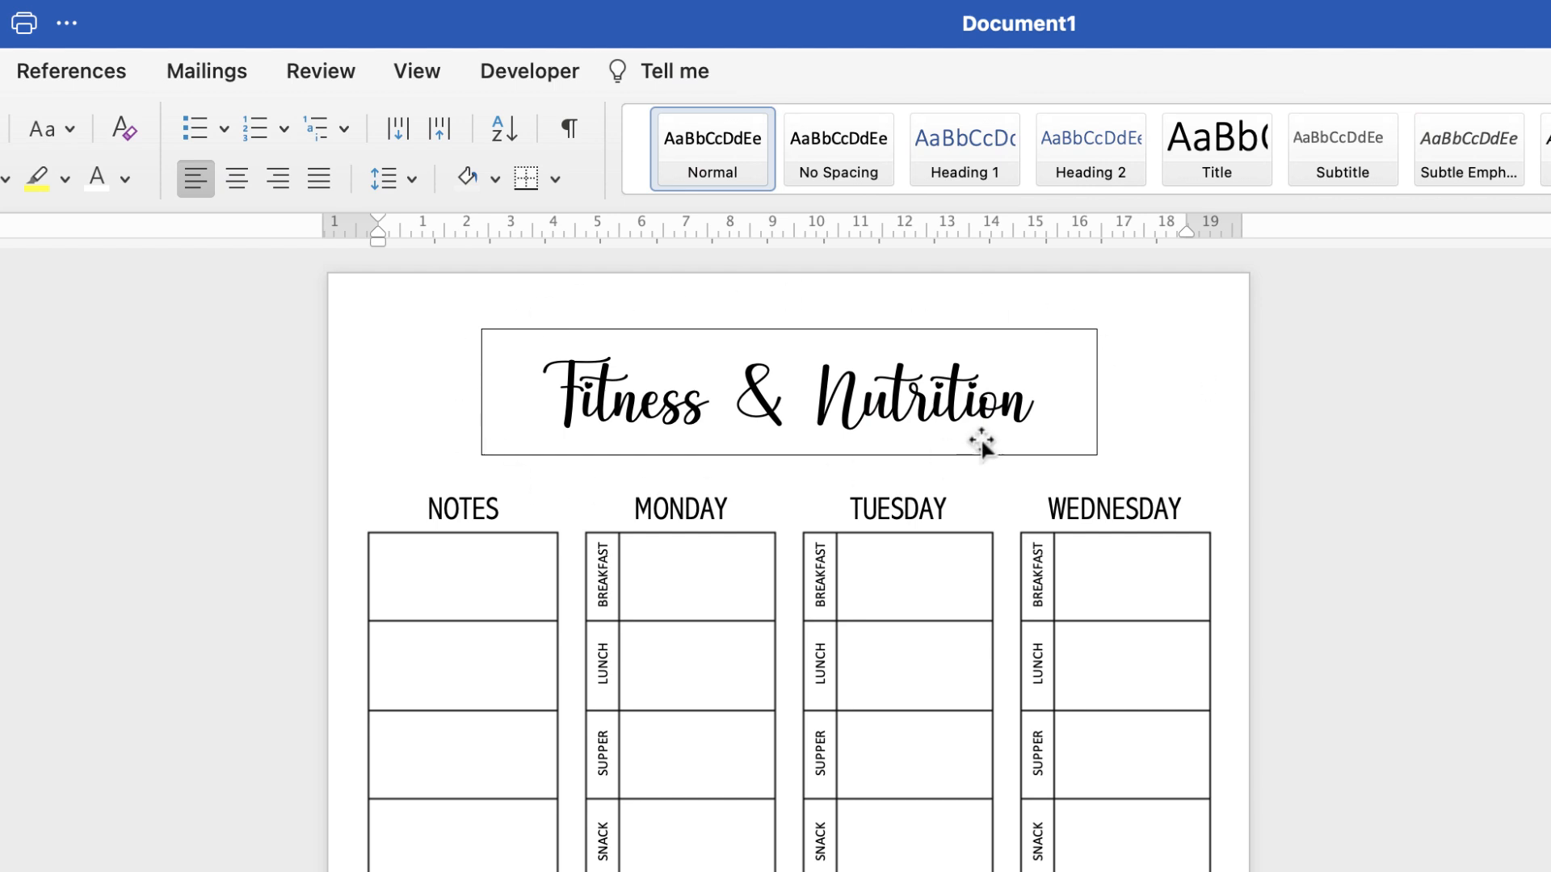
pyautogui.click(786, 396)
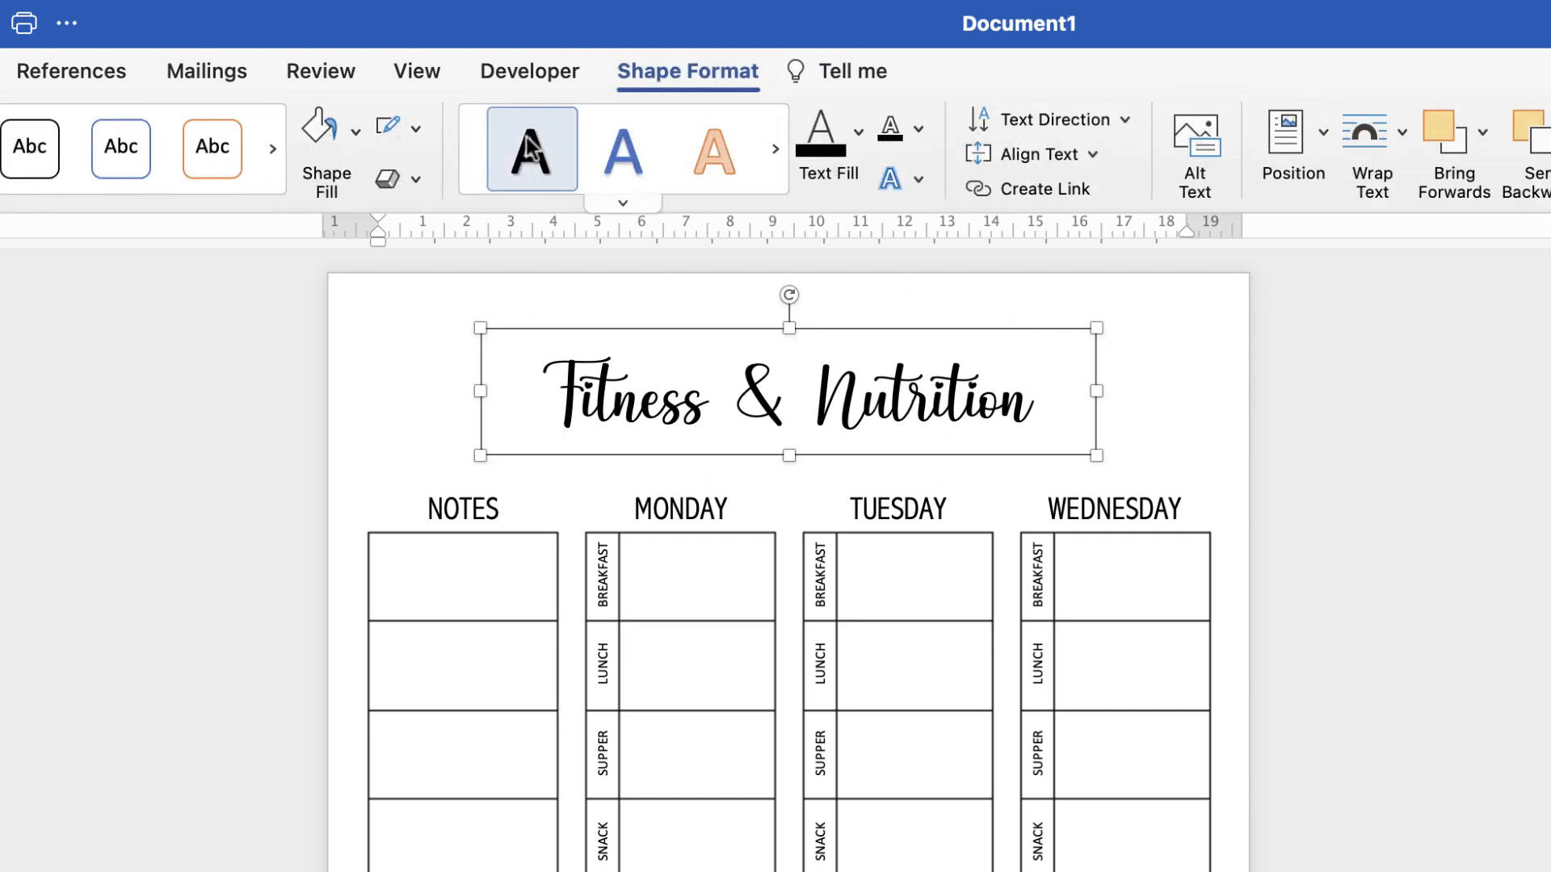
pyautogui.click(387, 127)
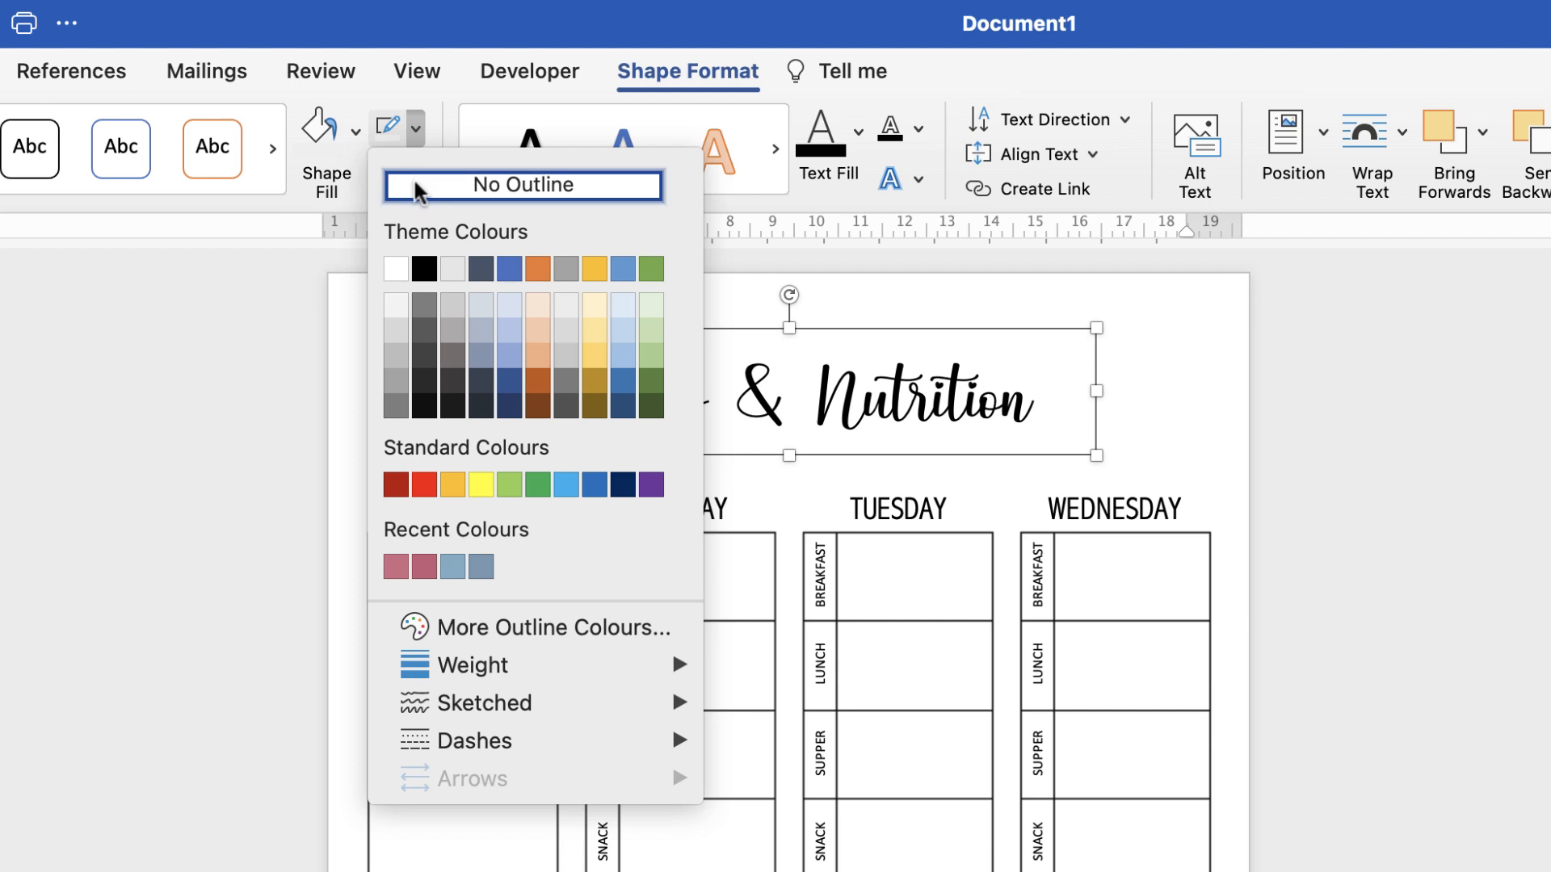
pyautogui.click(522, 185)
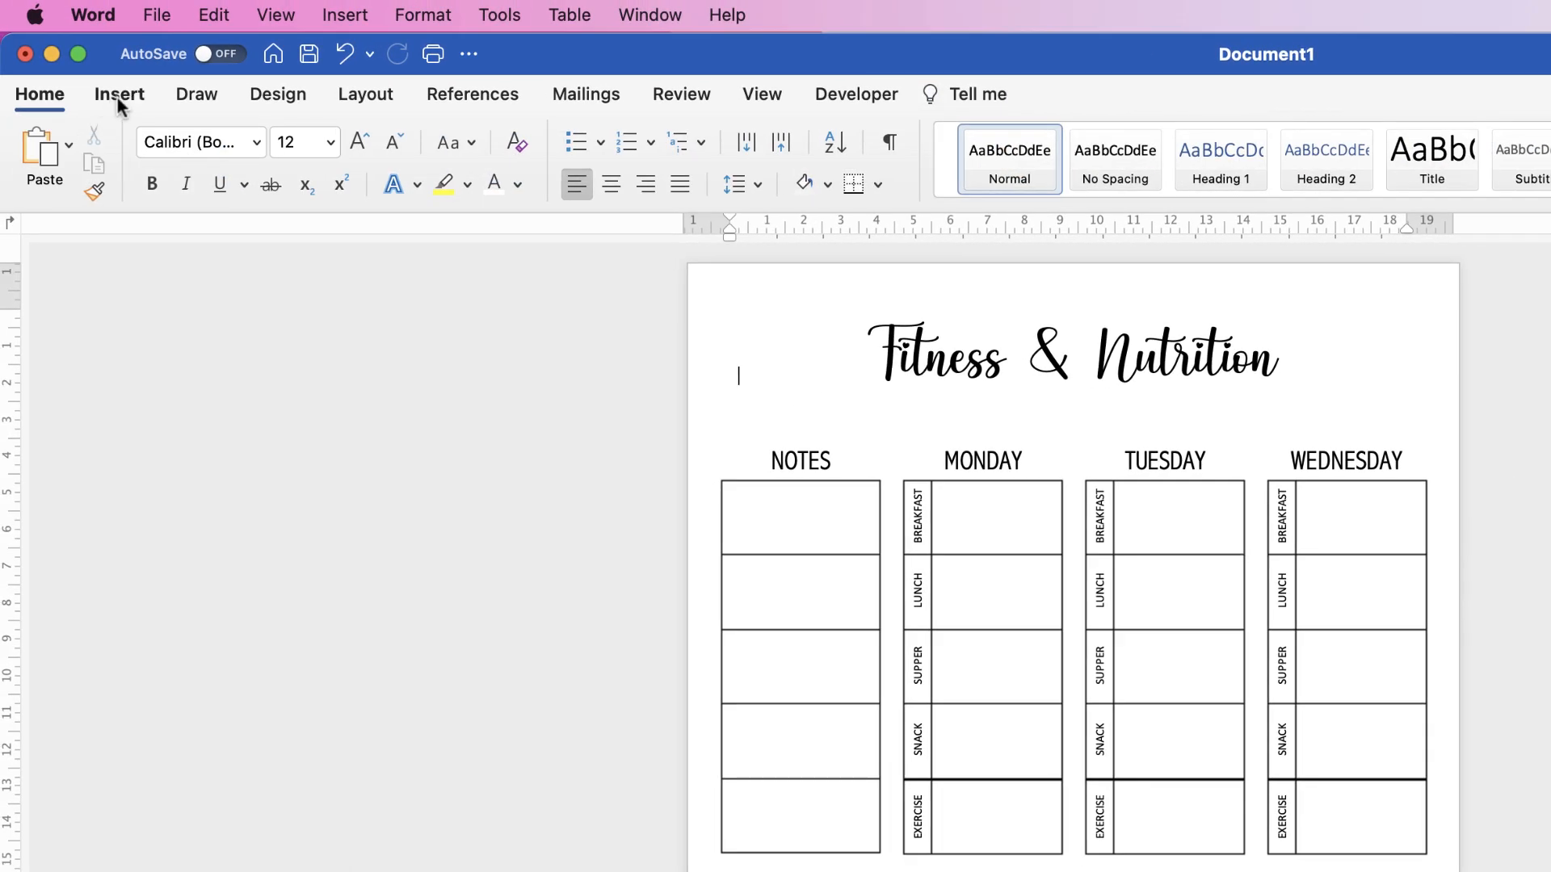
# Step: Draw a black 1.75 pt line under the title and centre it horizontally
pyautogui.click(119, 94)
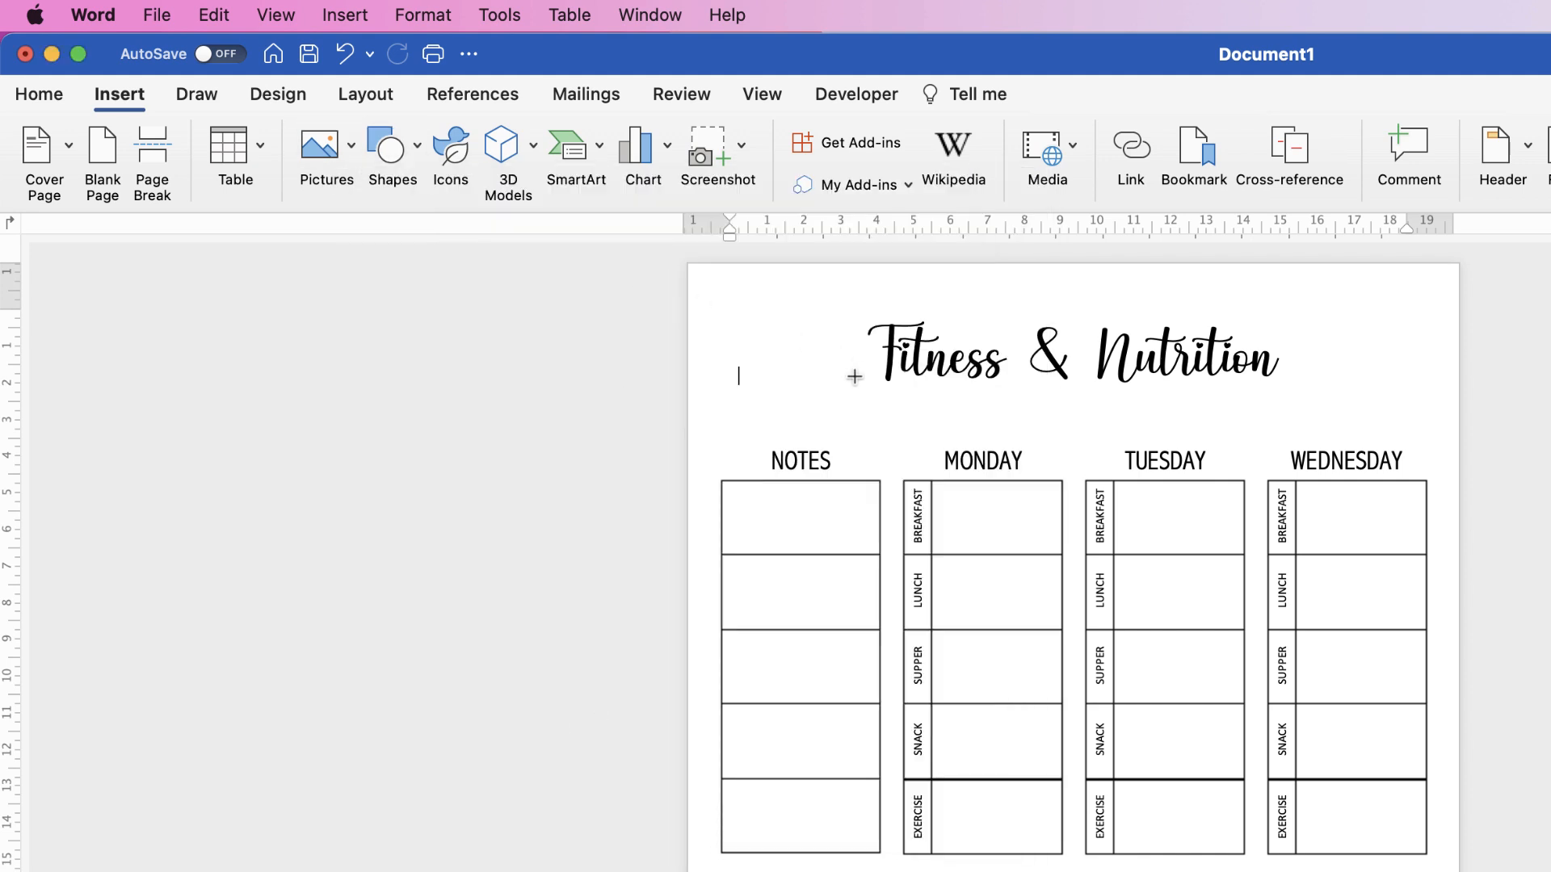
pyautogui.moveTo(916, 400)
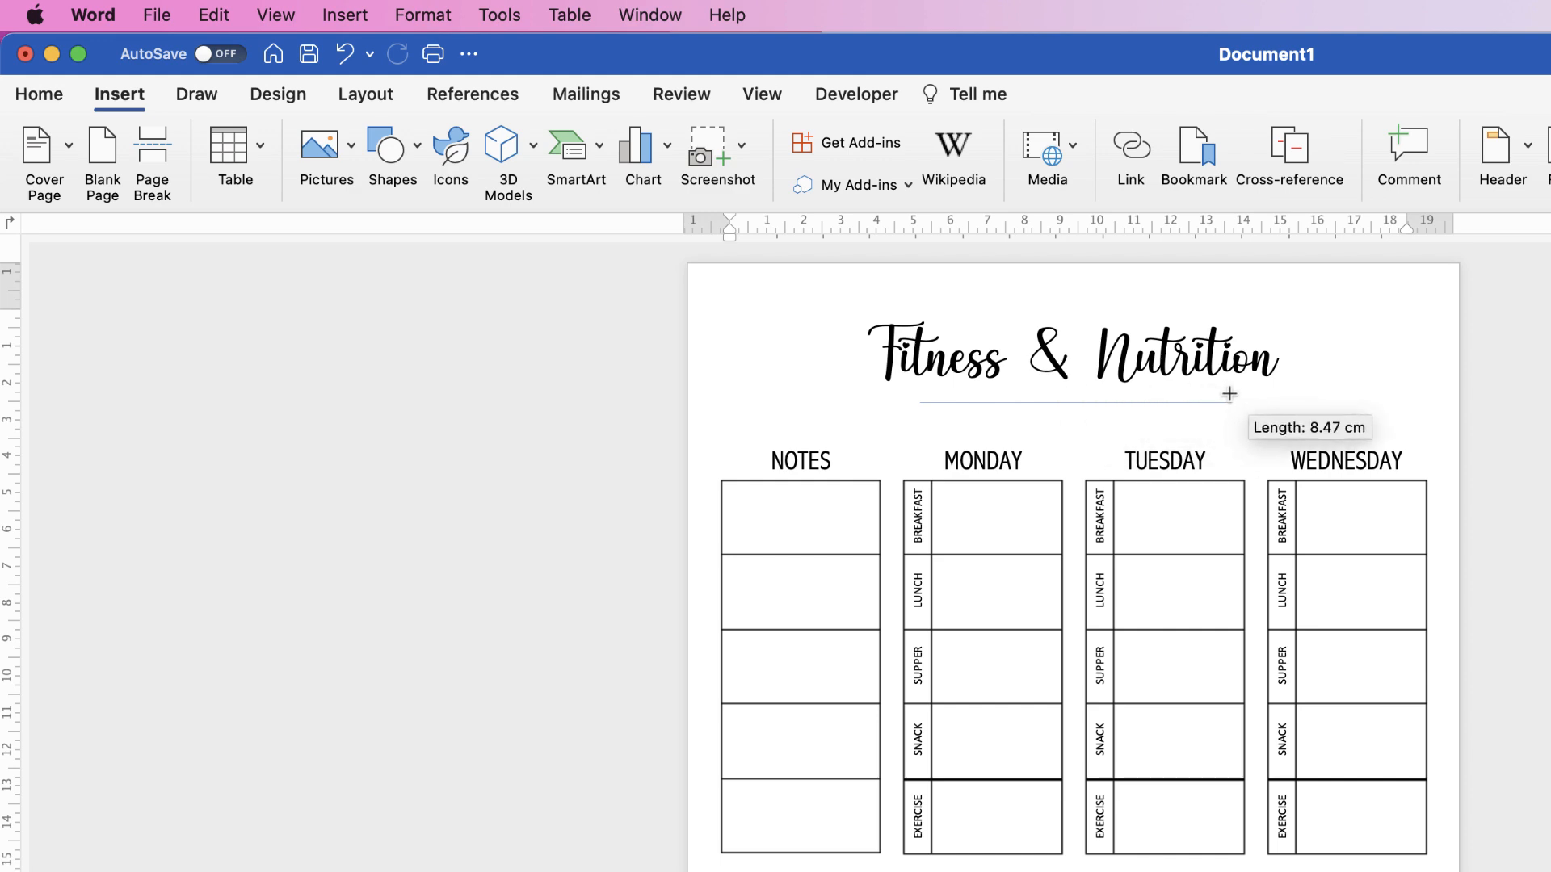
pyautogui.click(1054, 401)
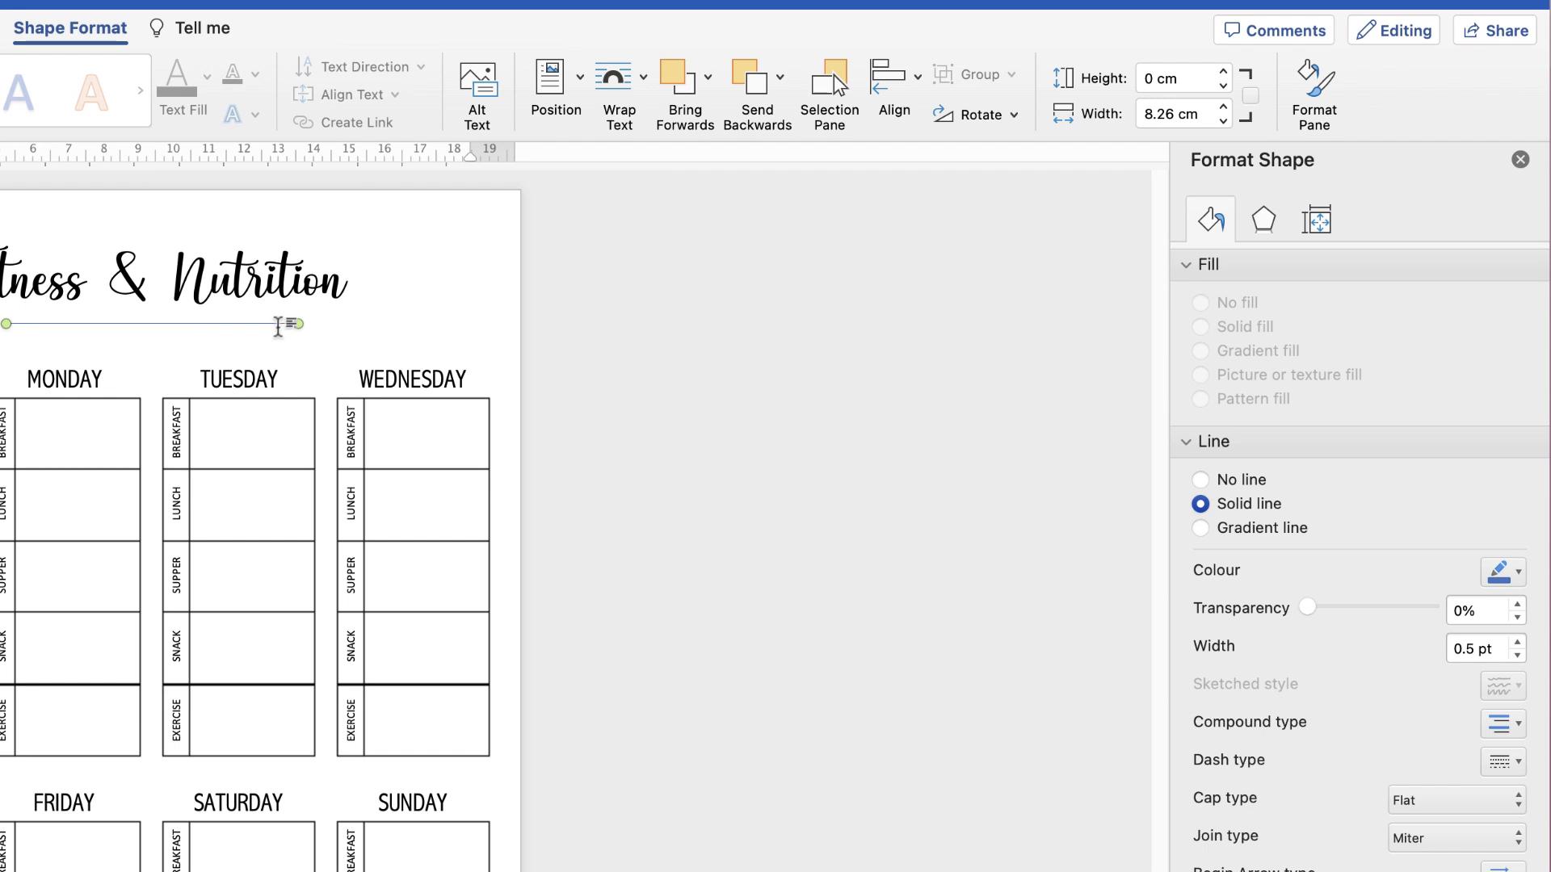
pyautogui.moveTo(1352, 89)
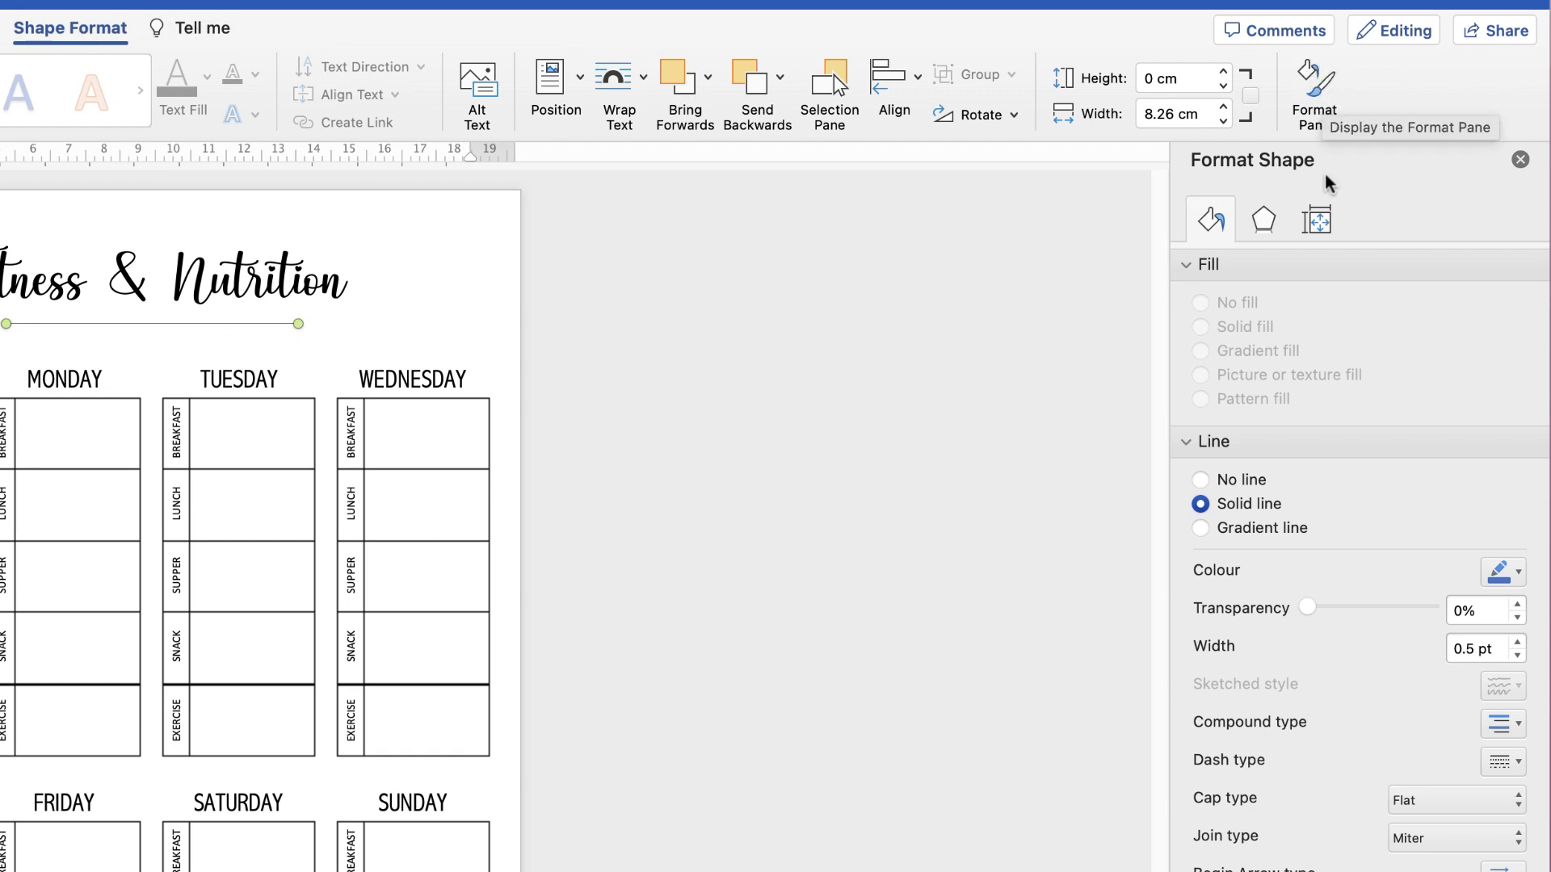
pyautogui.click(1517, 571)
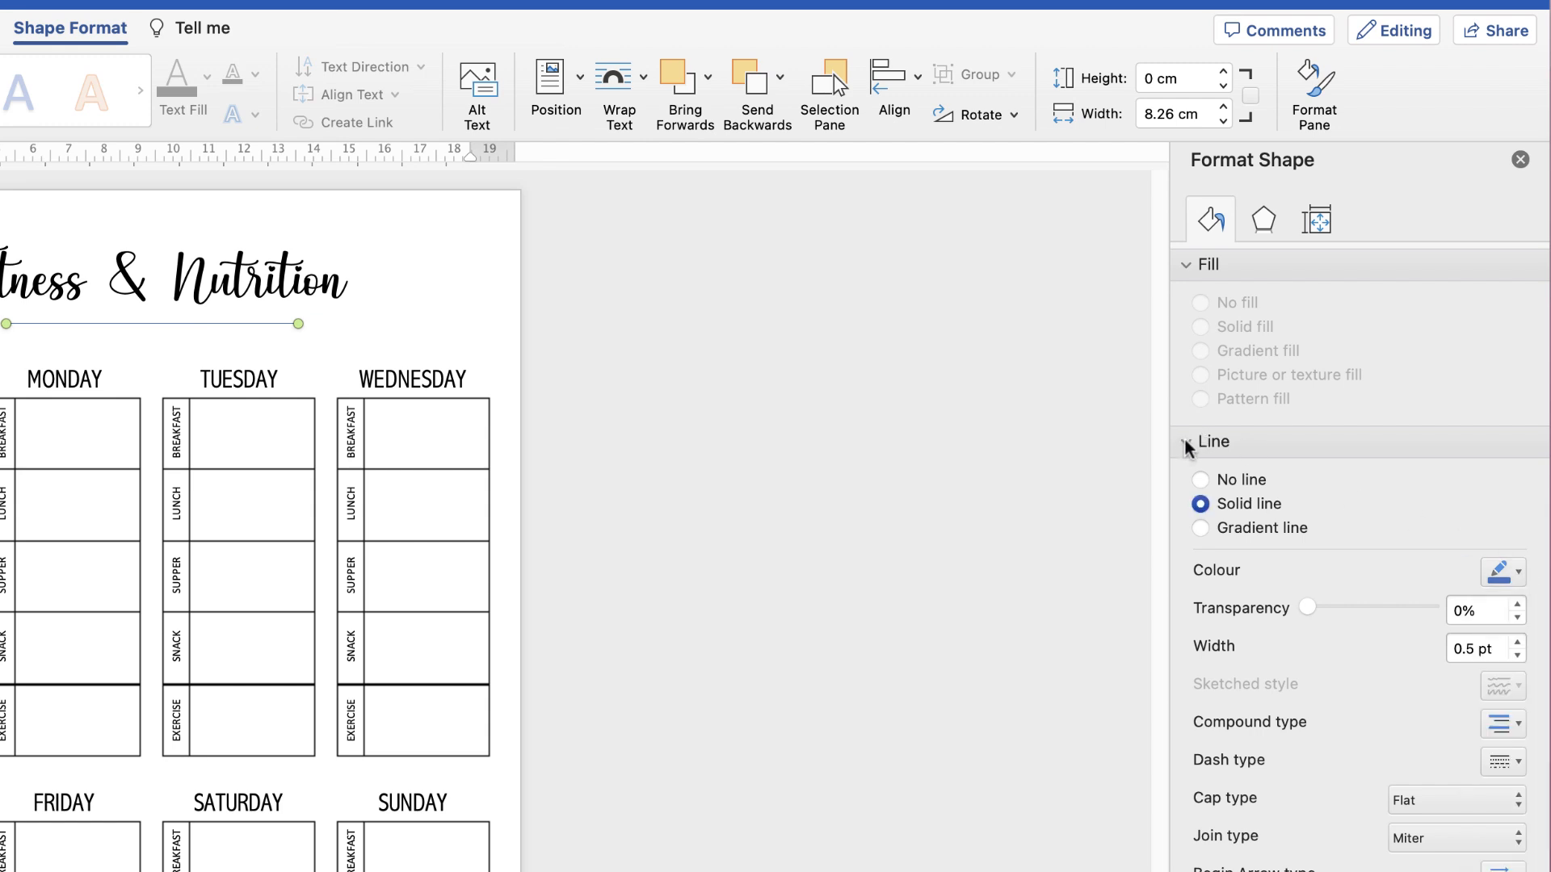
pyautogui.click(1186, 441)
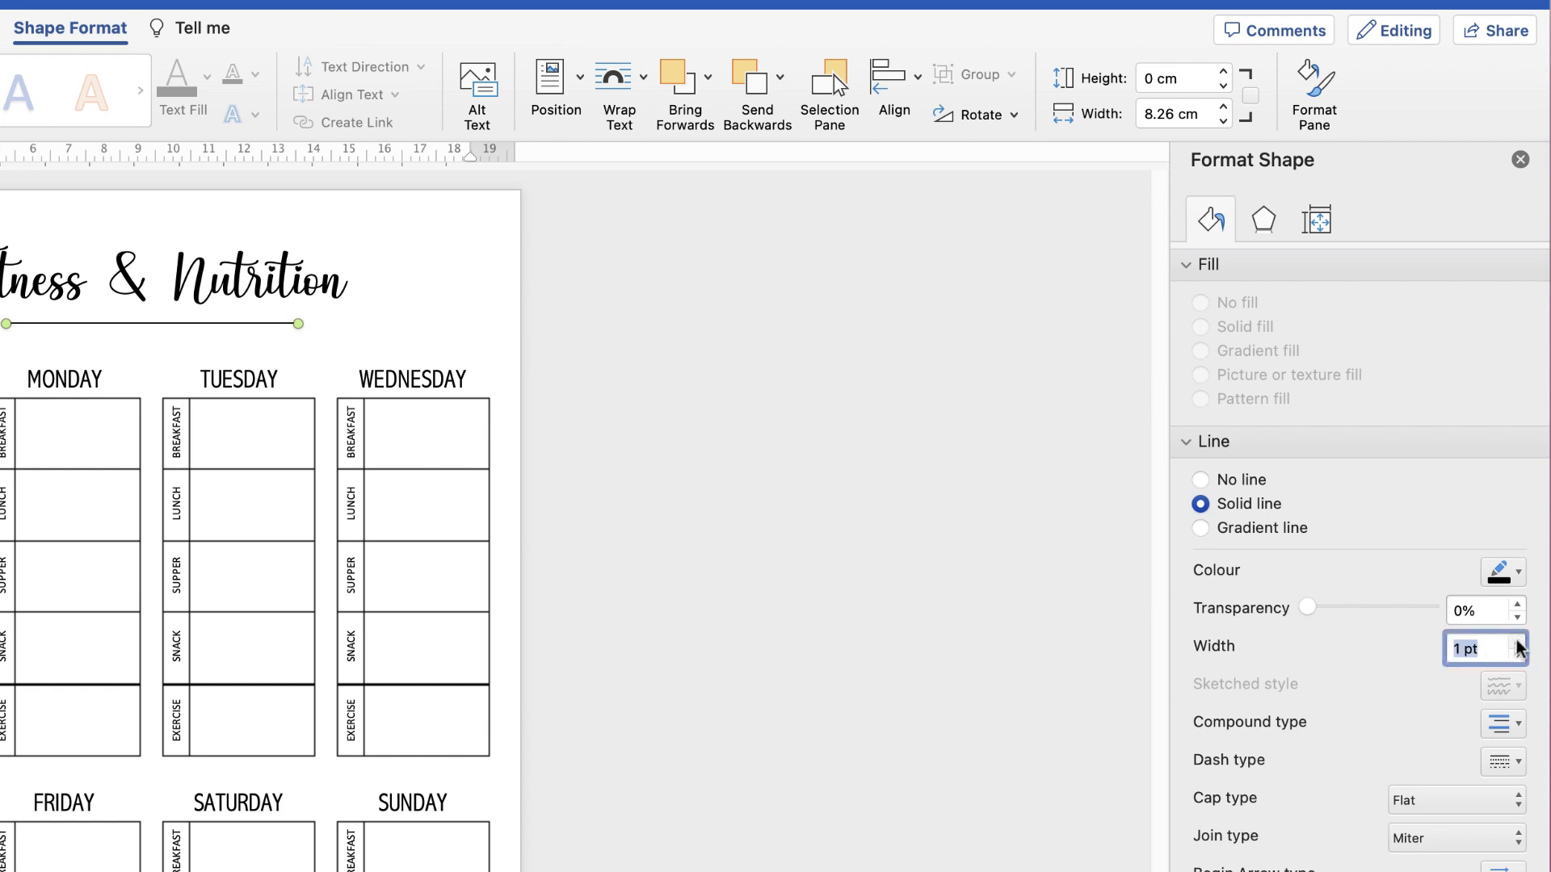
pyautogui.click(1520, 640)
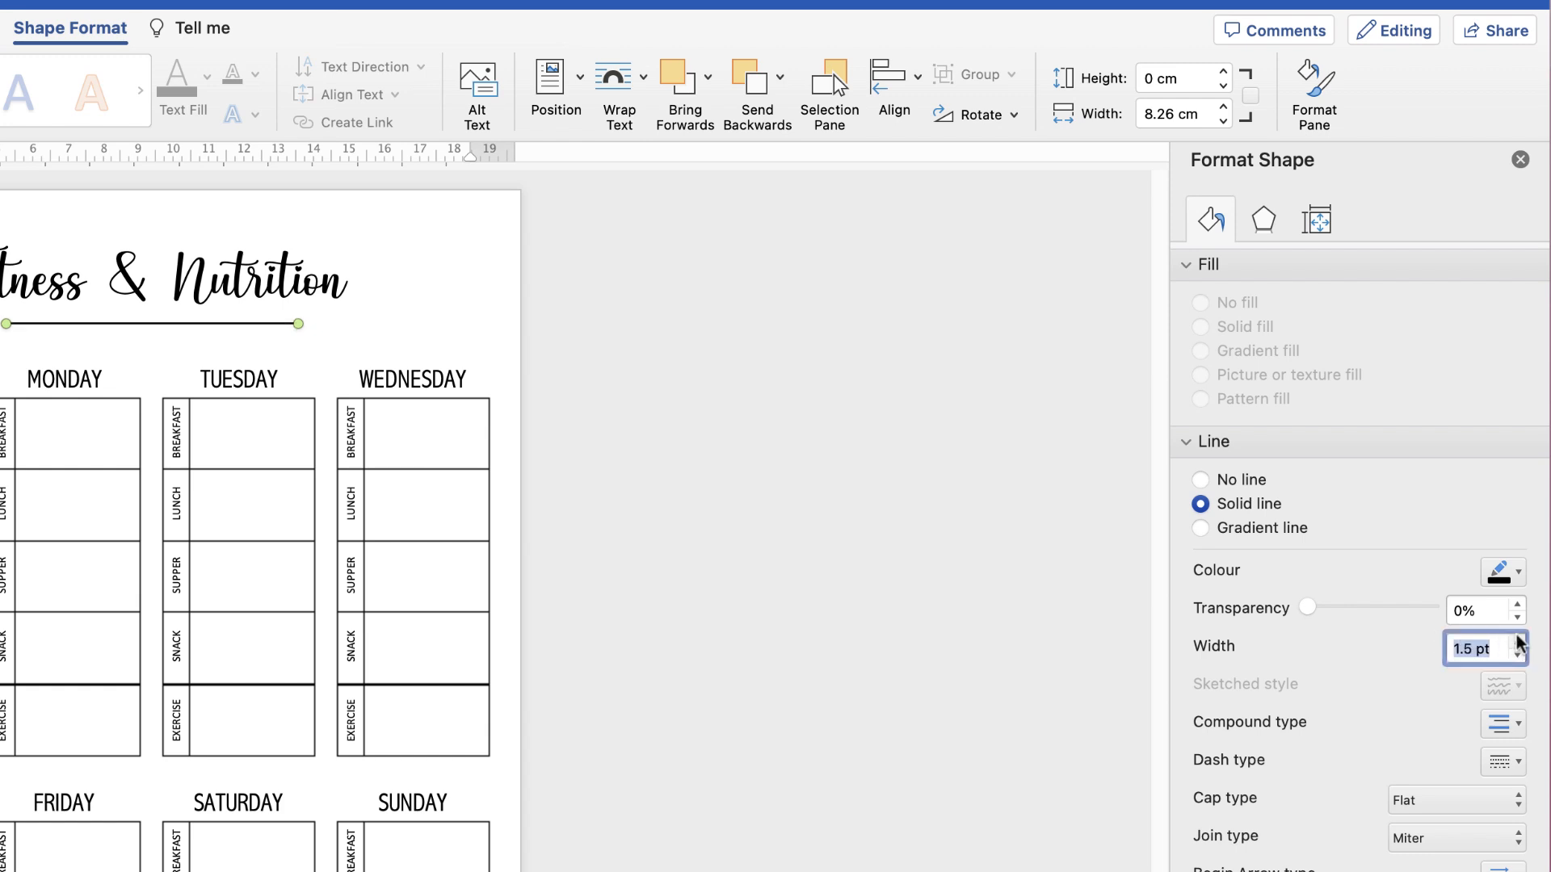
pyautogui.click(1519, 641)
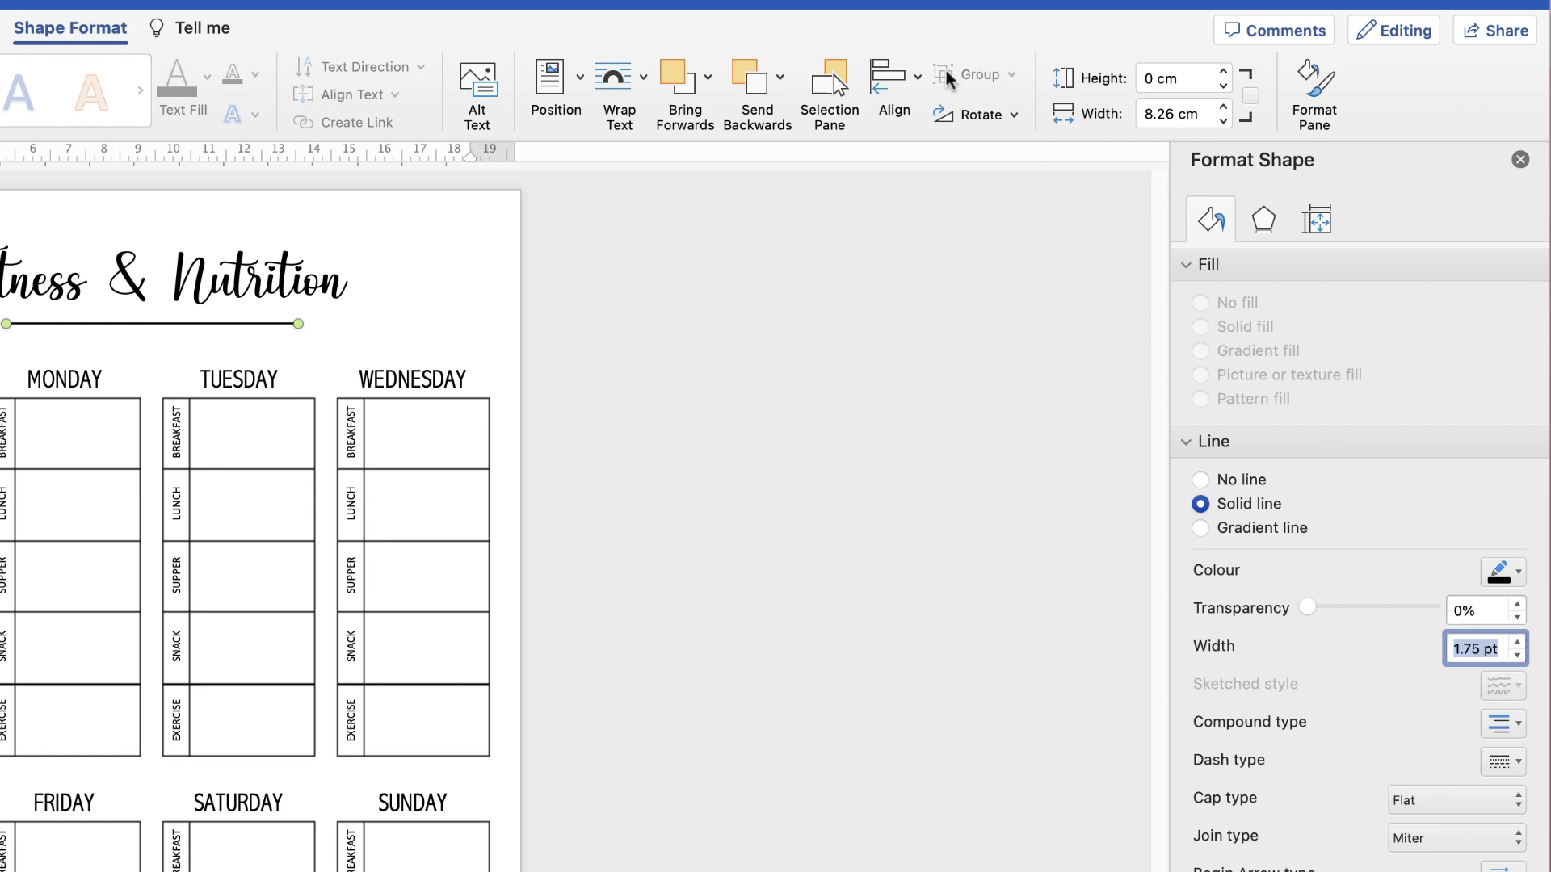
pyautogui.click(892, 93)
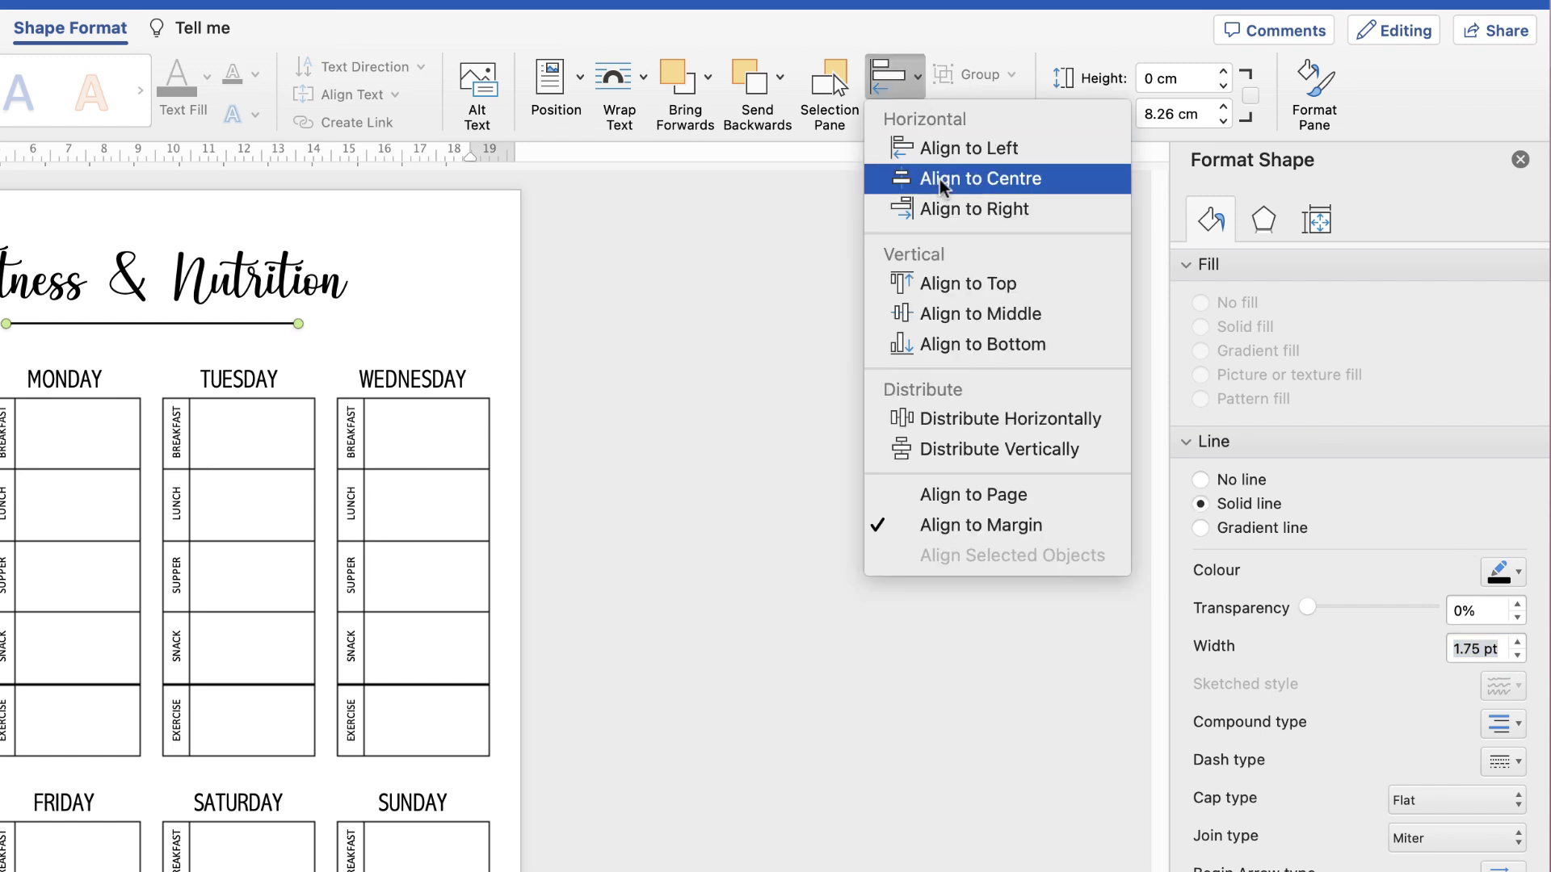
pyautogui.click(978, 180)
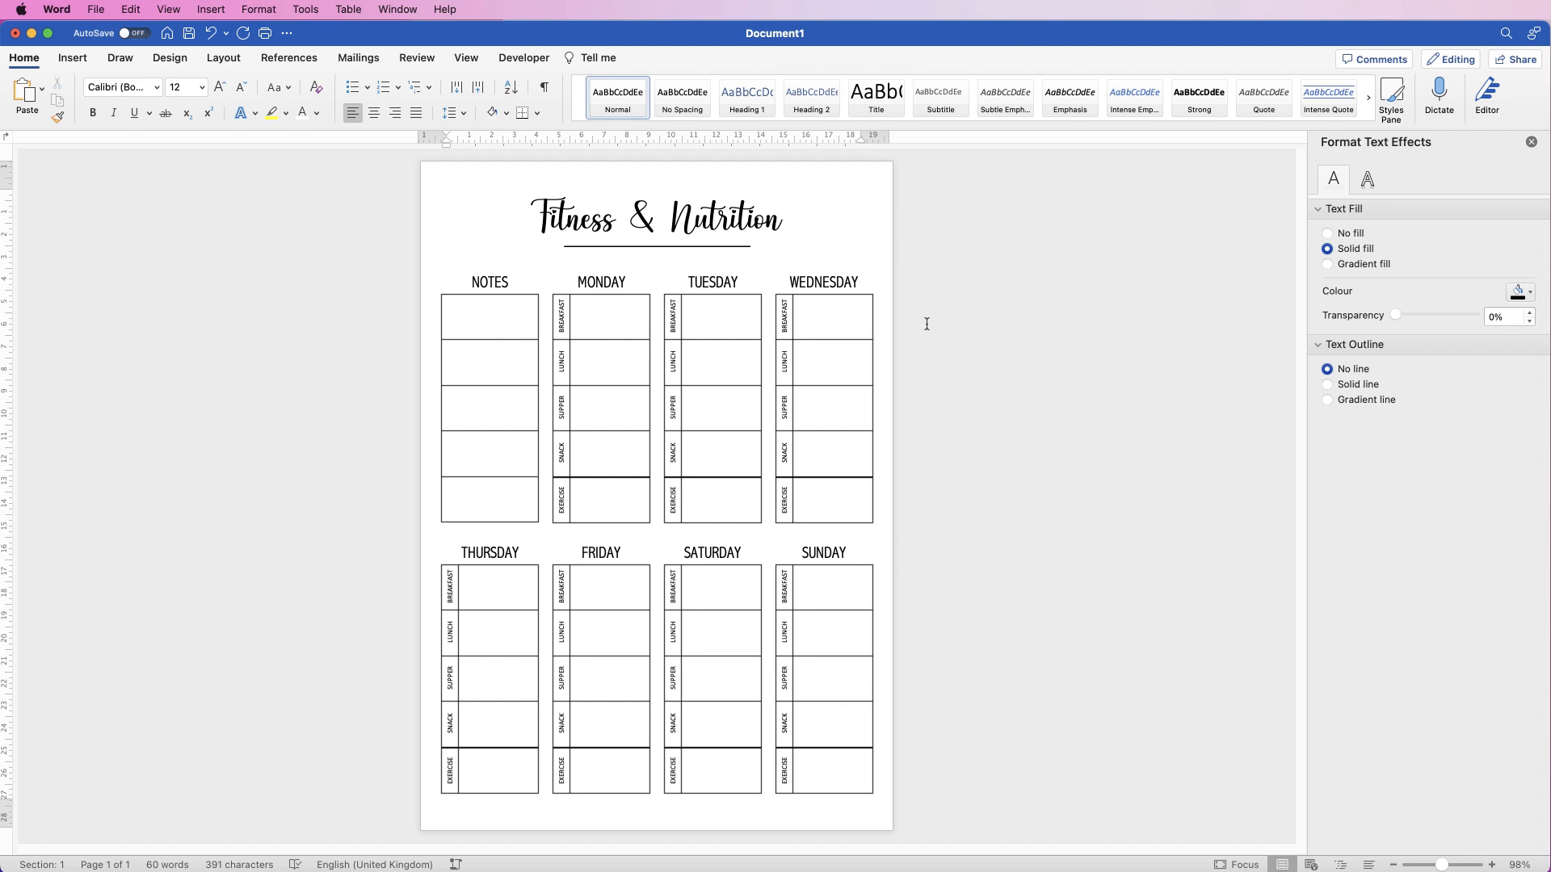
# Step: Open Save As for the planner, keeping the Word Document (.docx) format
pyautogui.click(96, 9)
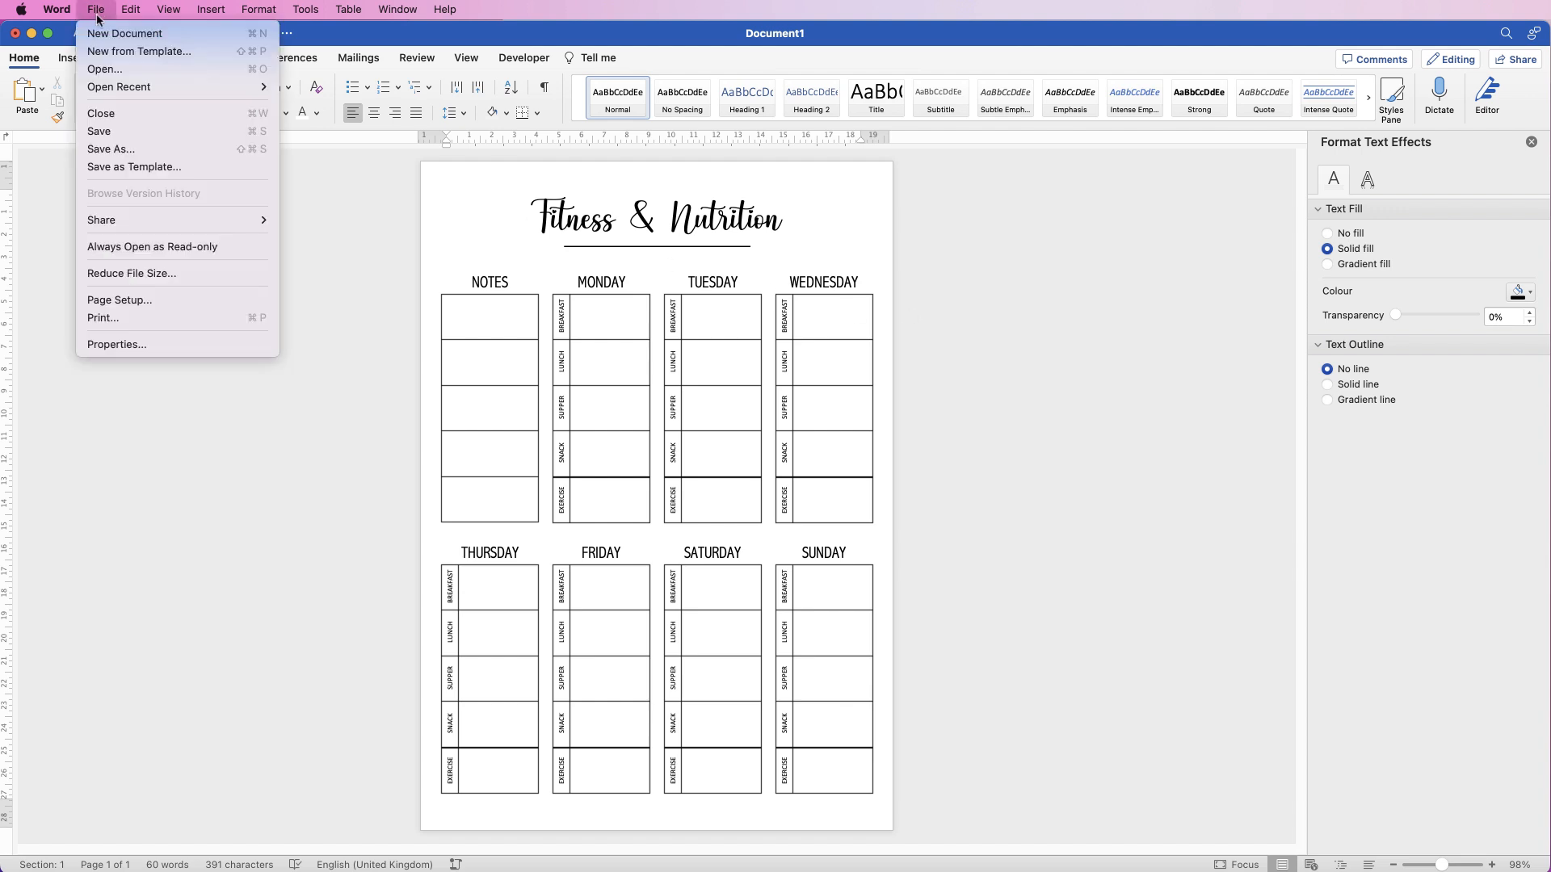
pyautogui.moveTo(133, 166)
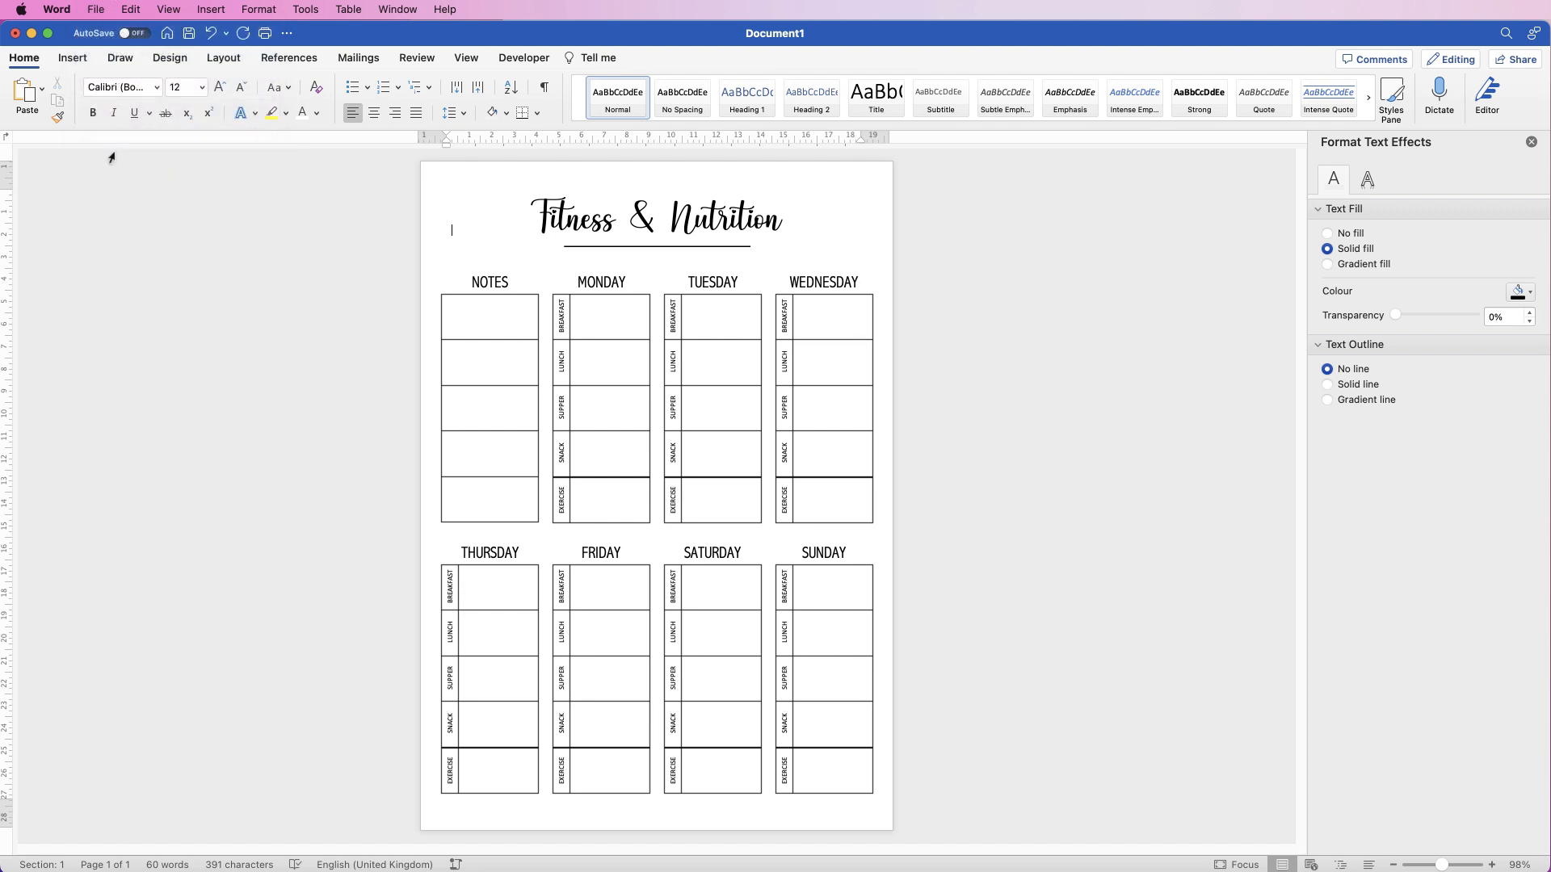
pyautogui.click(838, 567)
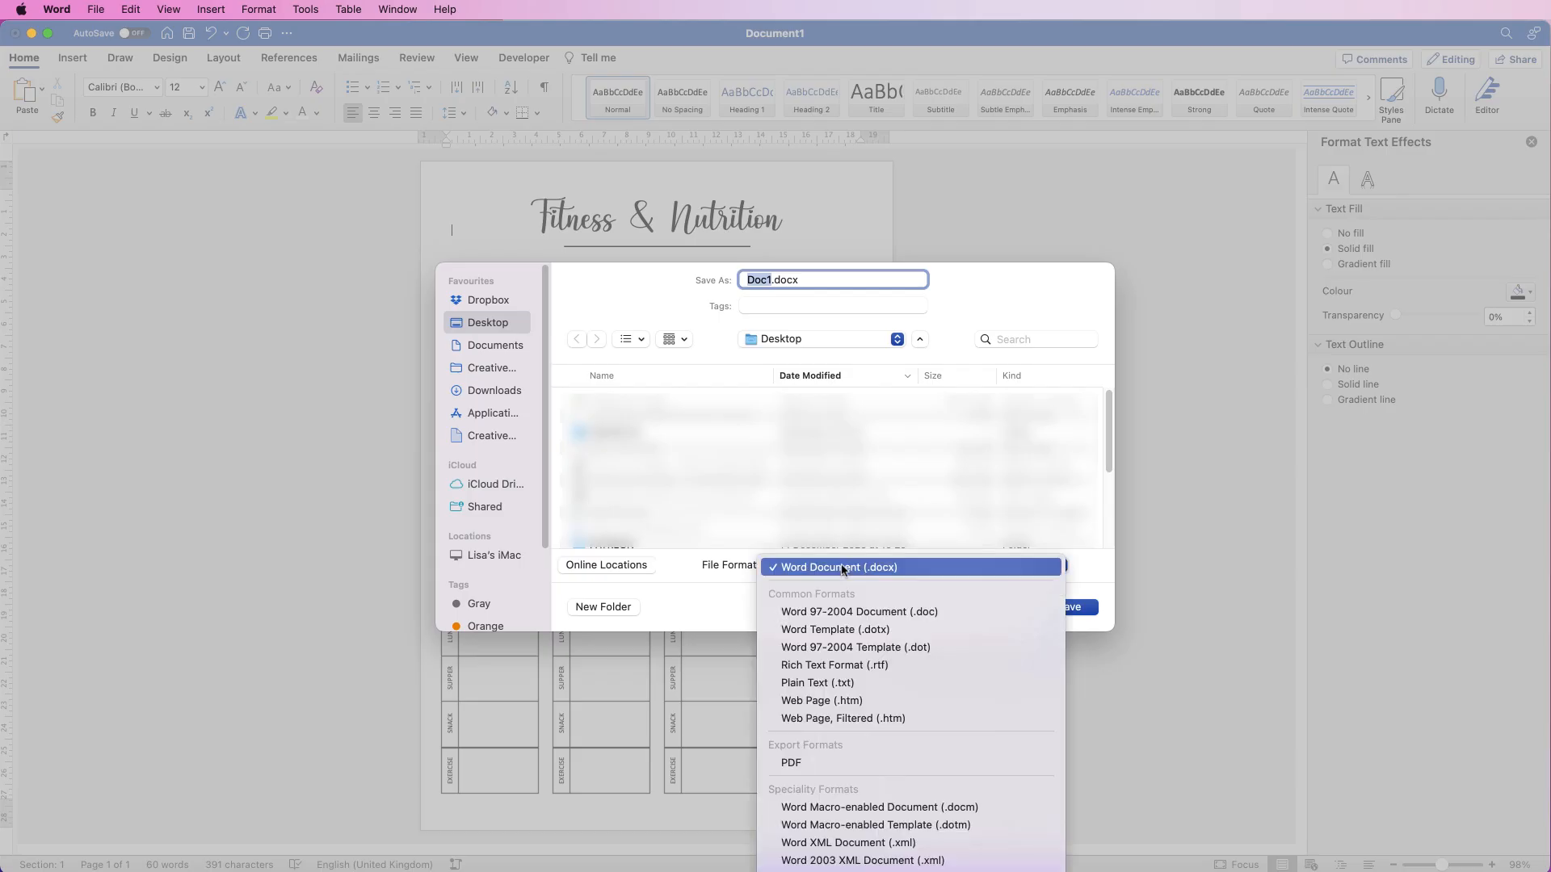
pyautogui.moveTo(801, 752)
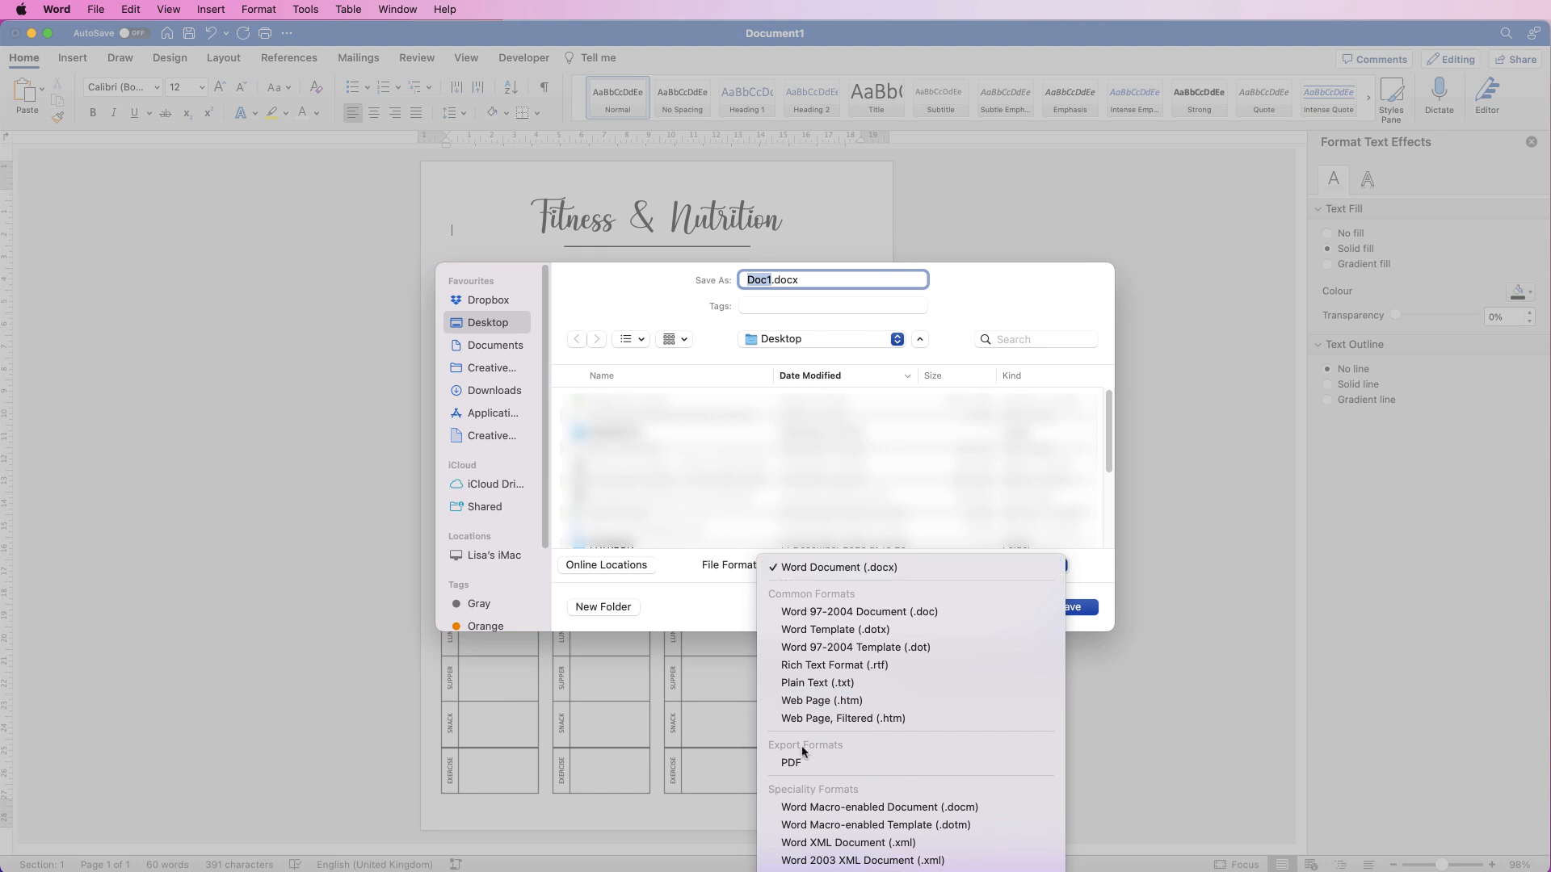
pyautogui.moveTo(838, 726)
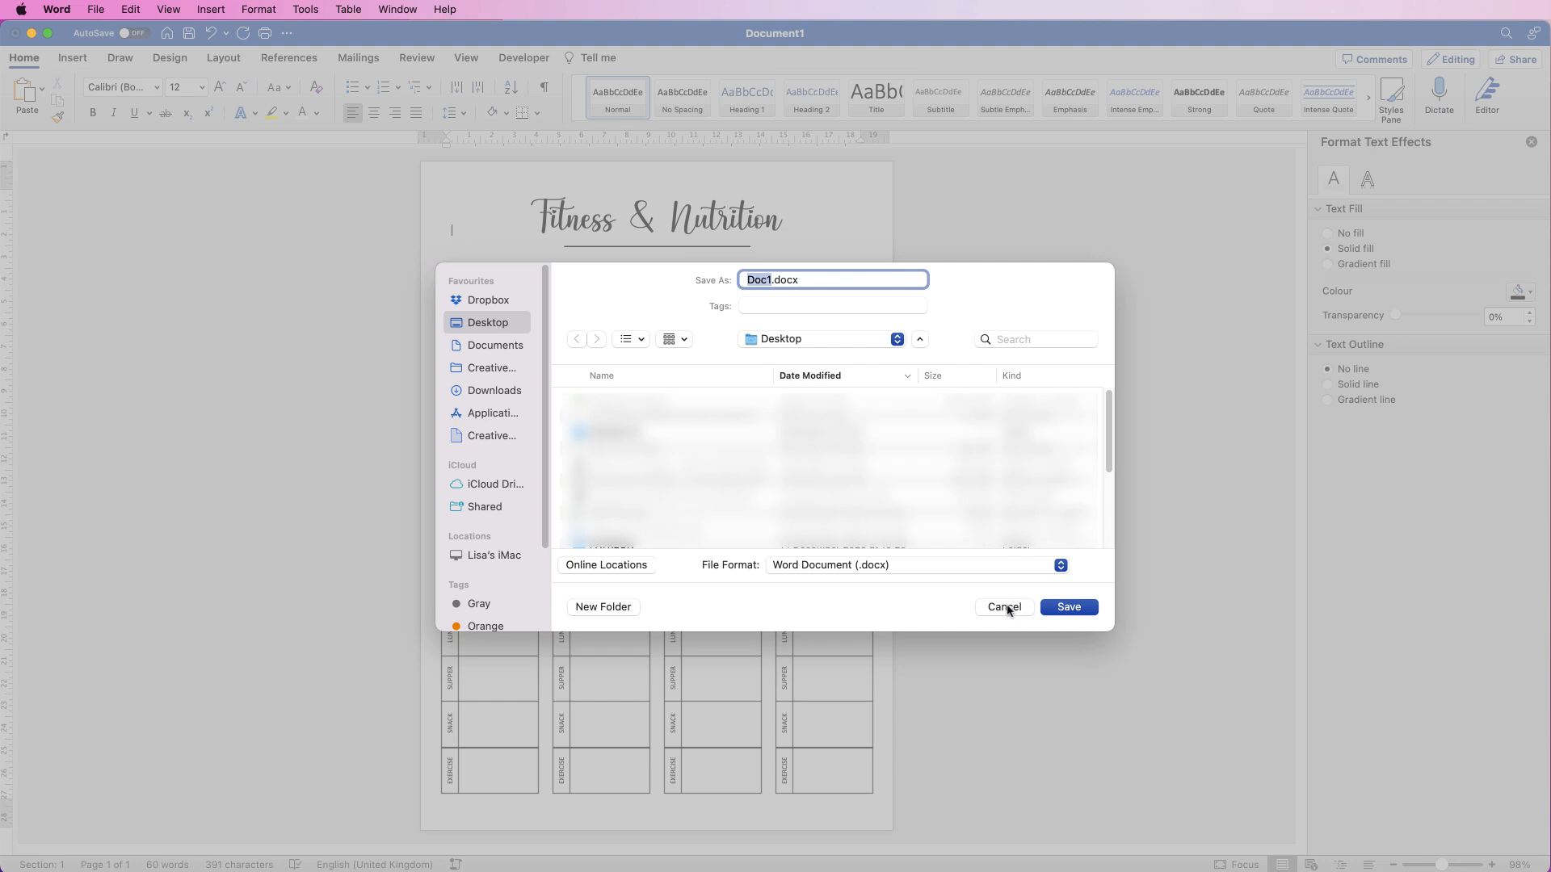
pyautogui.moveTo(1004, 611)
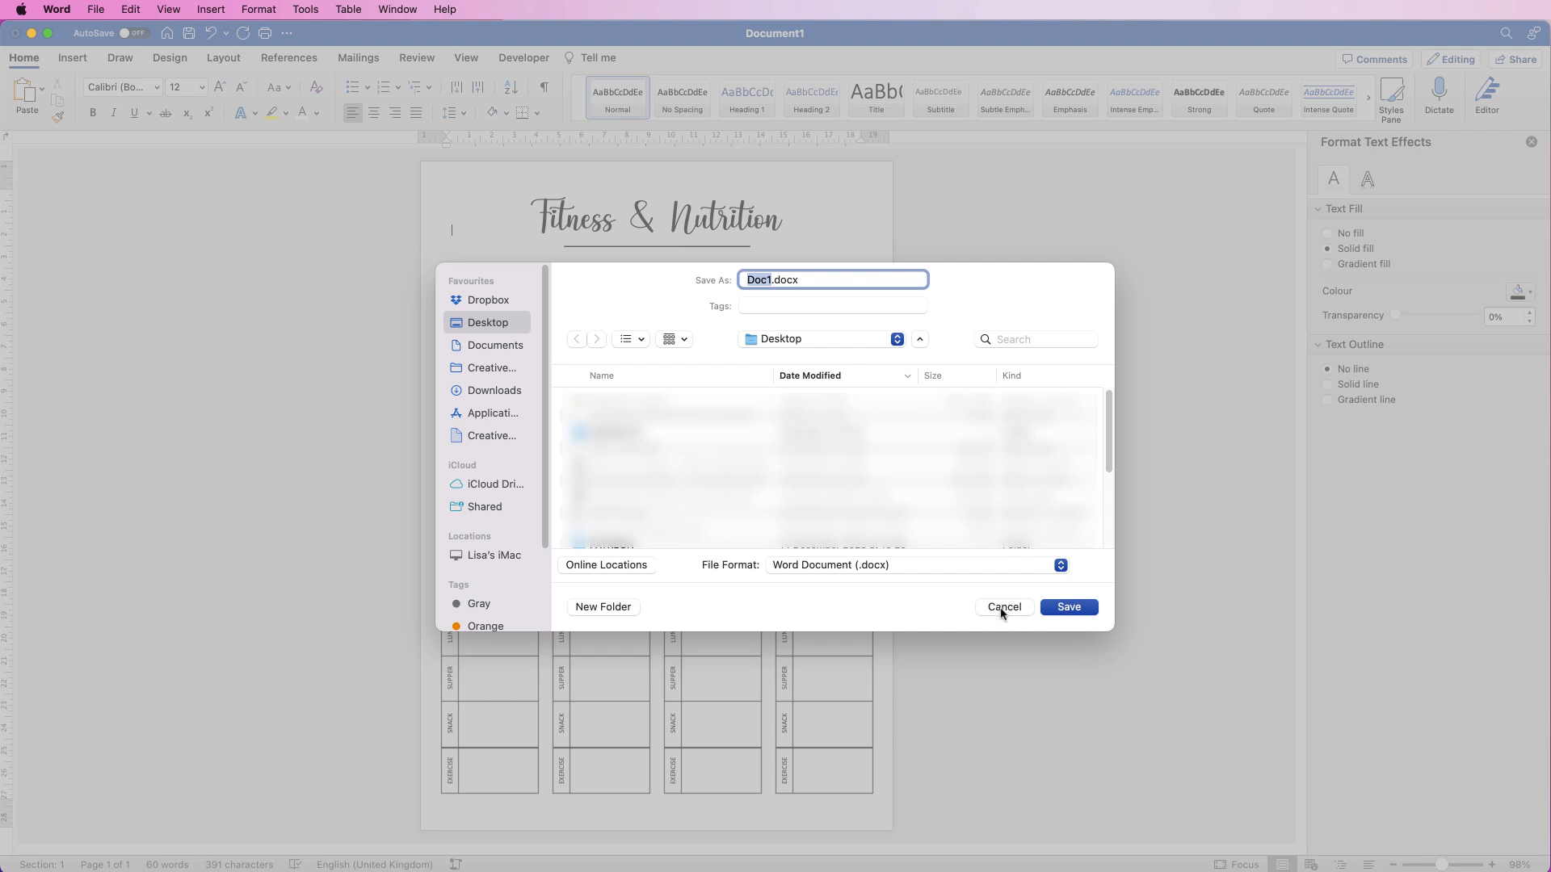